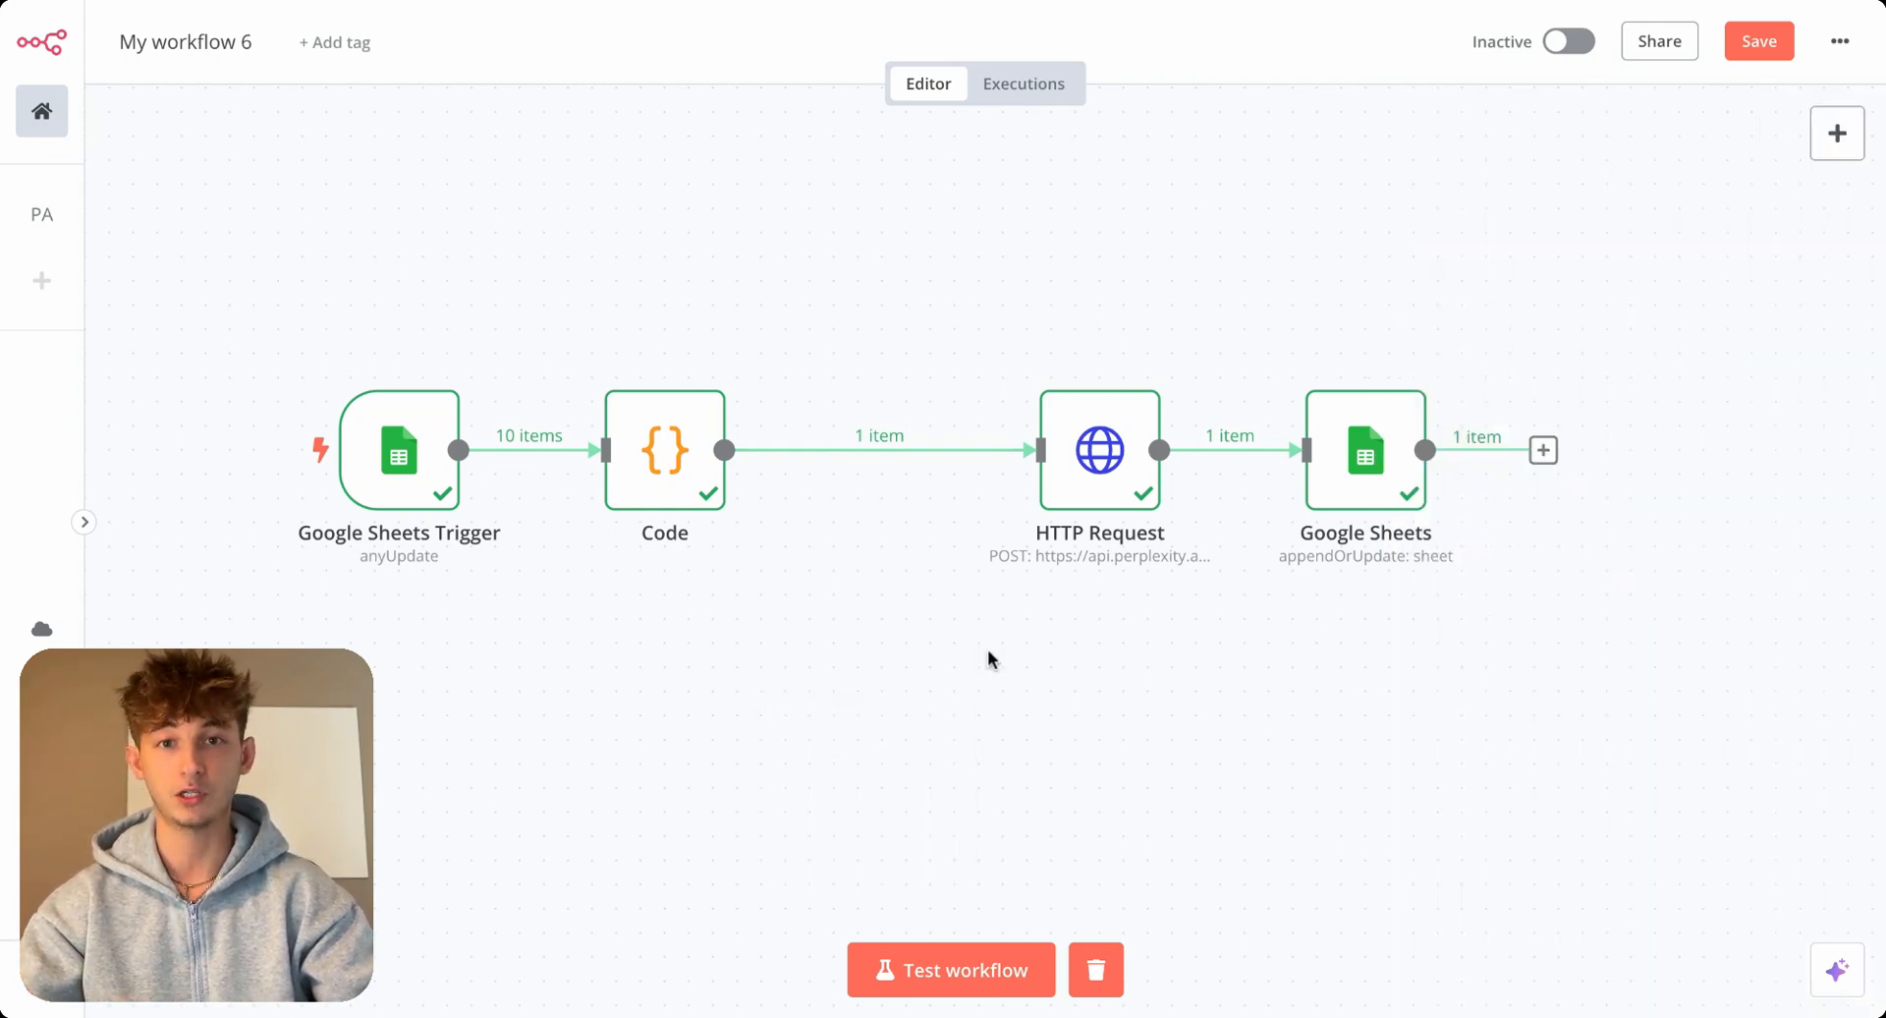
Switch from the n8n canvas to the Fake_CRM Google Sheet tab.
{"action": "double_click", "coordinate": [1099, 448]}
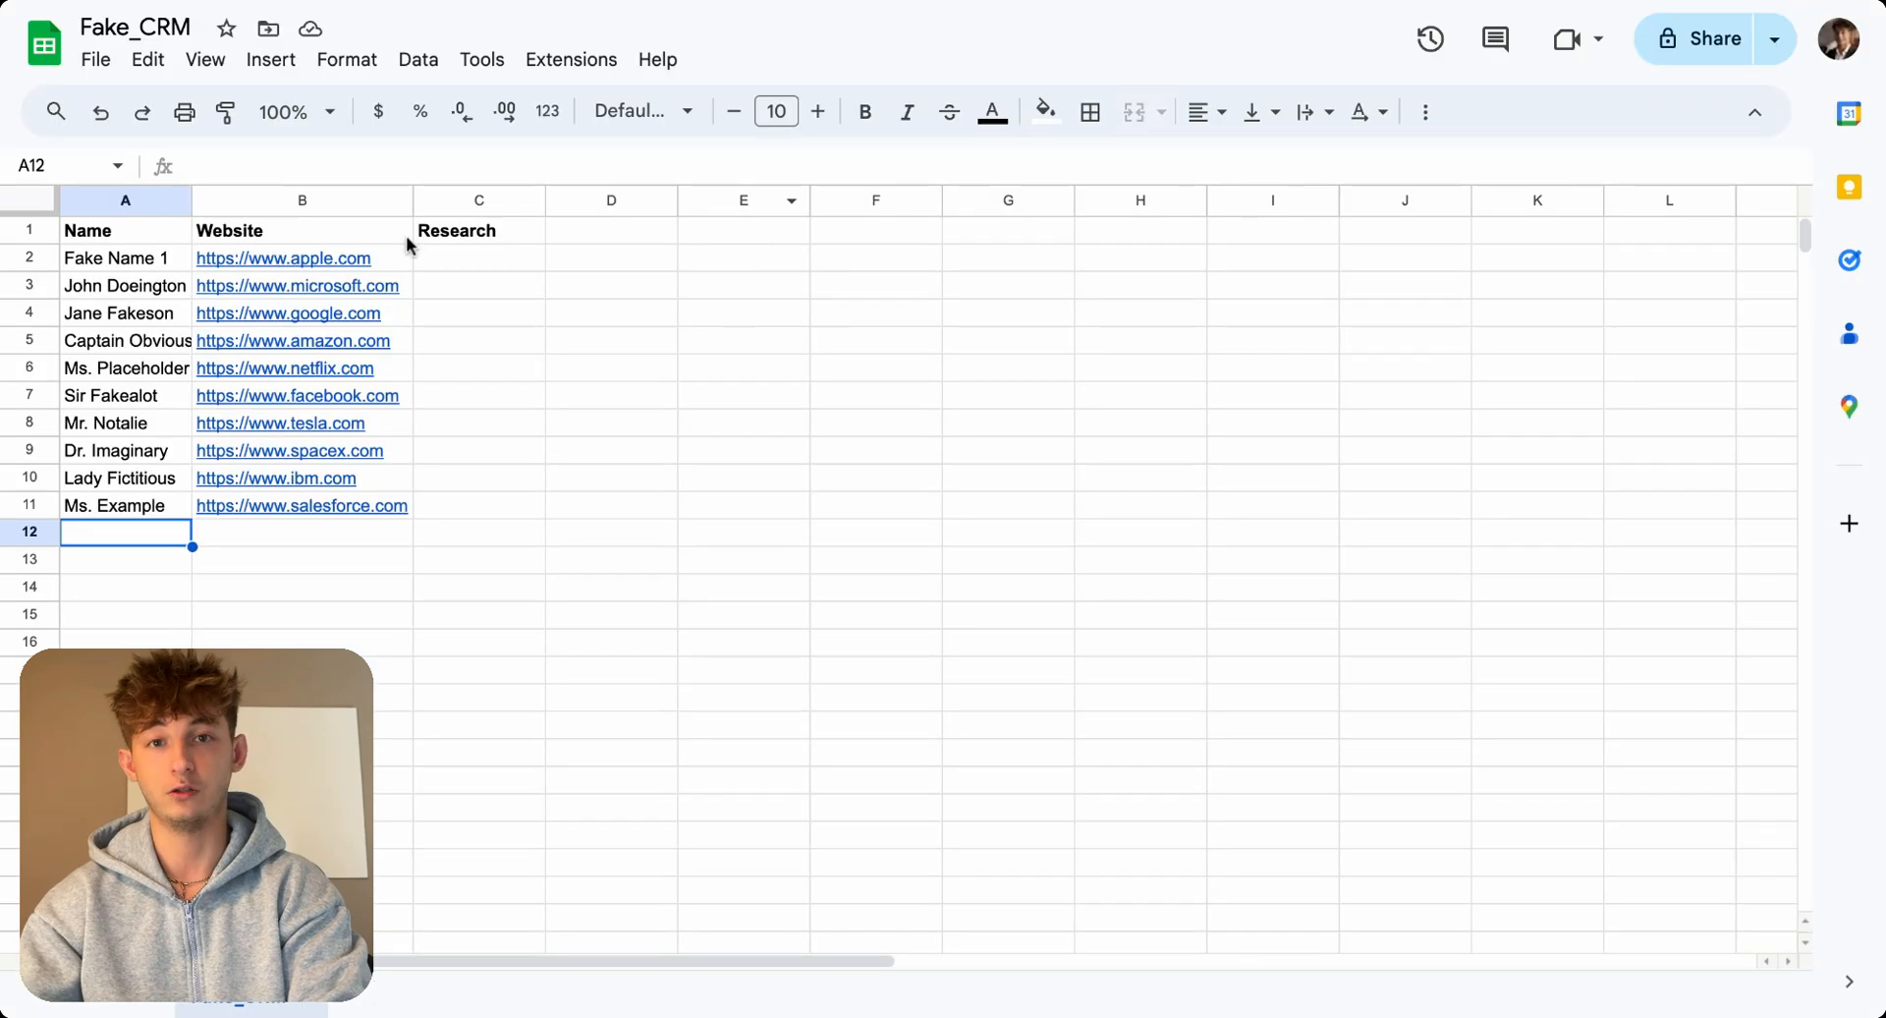
{"action": "left_click", "coordinate": [480, 258]}
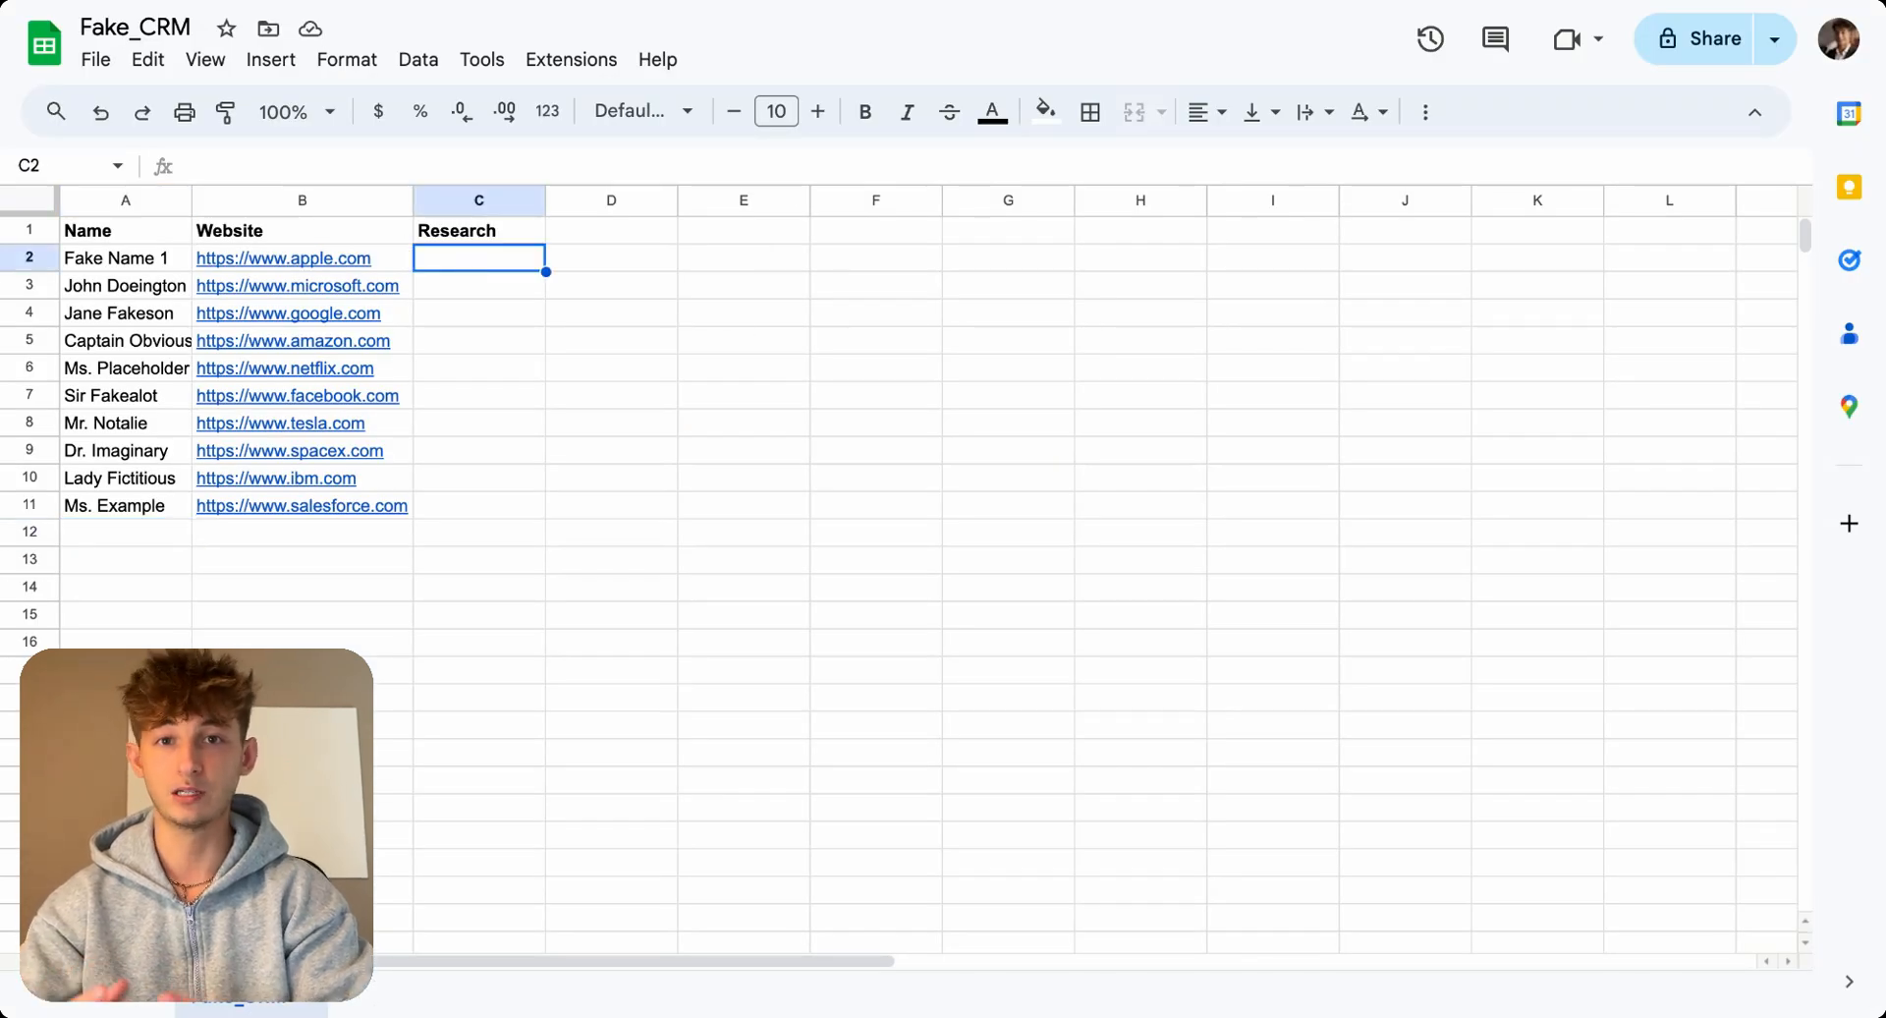
{"action": "left_click", "coordinate": [118, 505]}
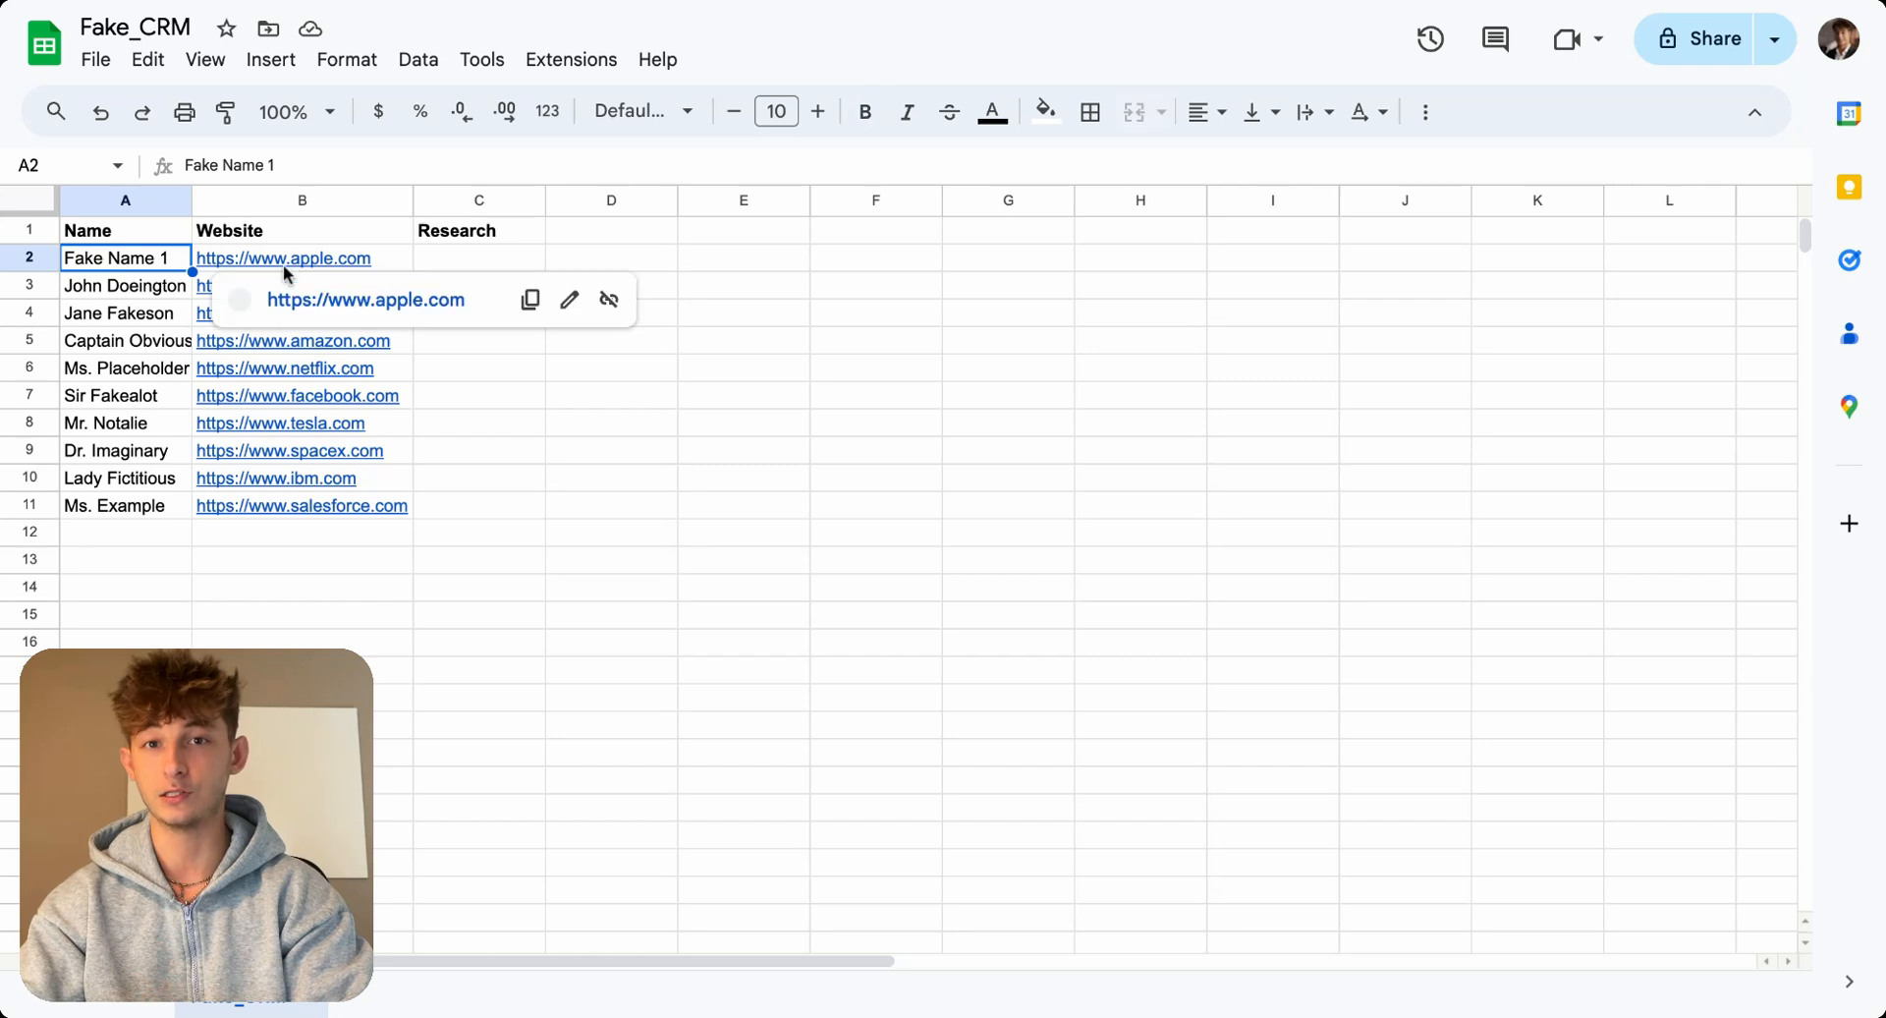
{"action": "left_click", "coordinate": [479, 505]}
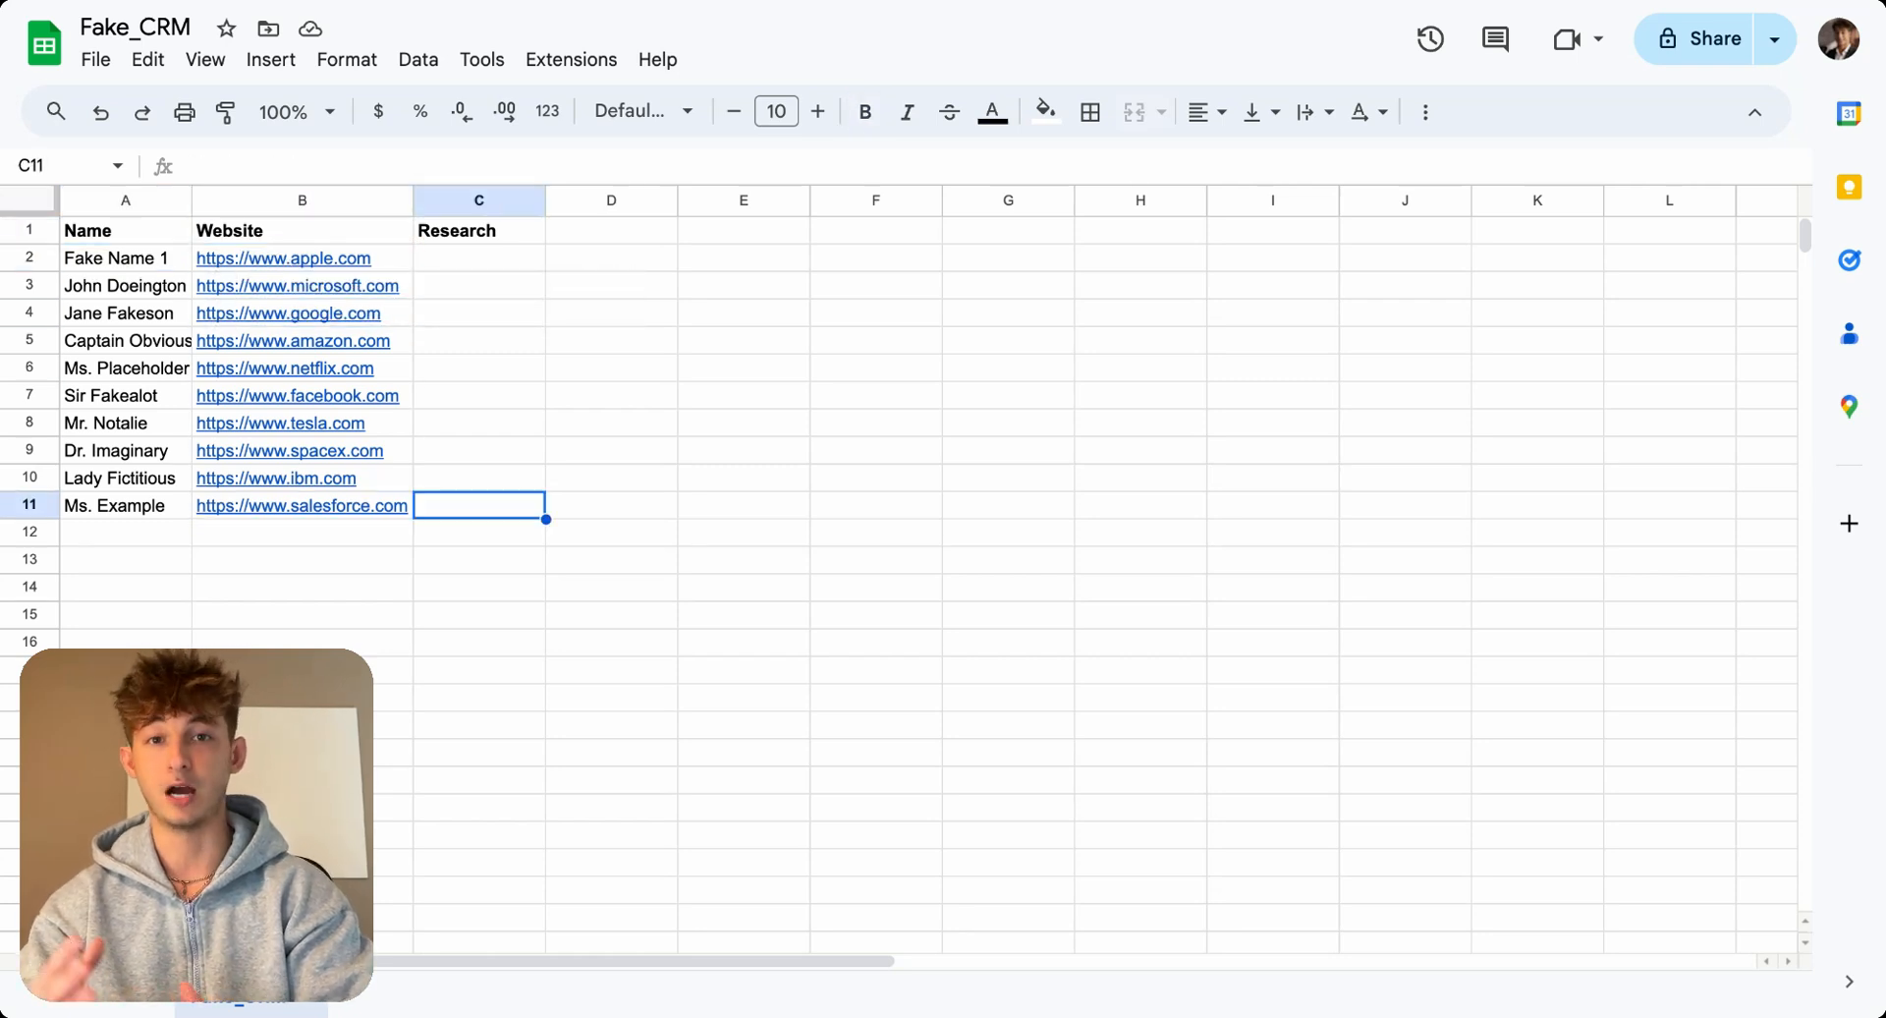
{"action": "left_click", "coordinate": [479, 257]}
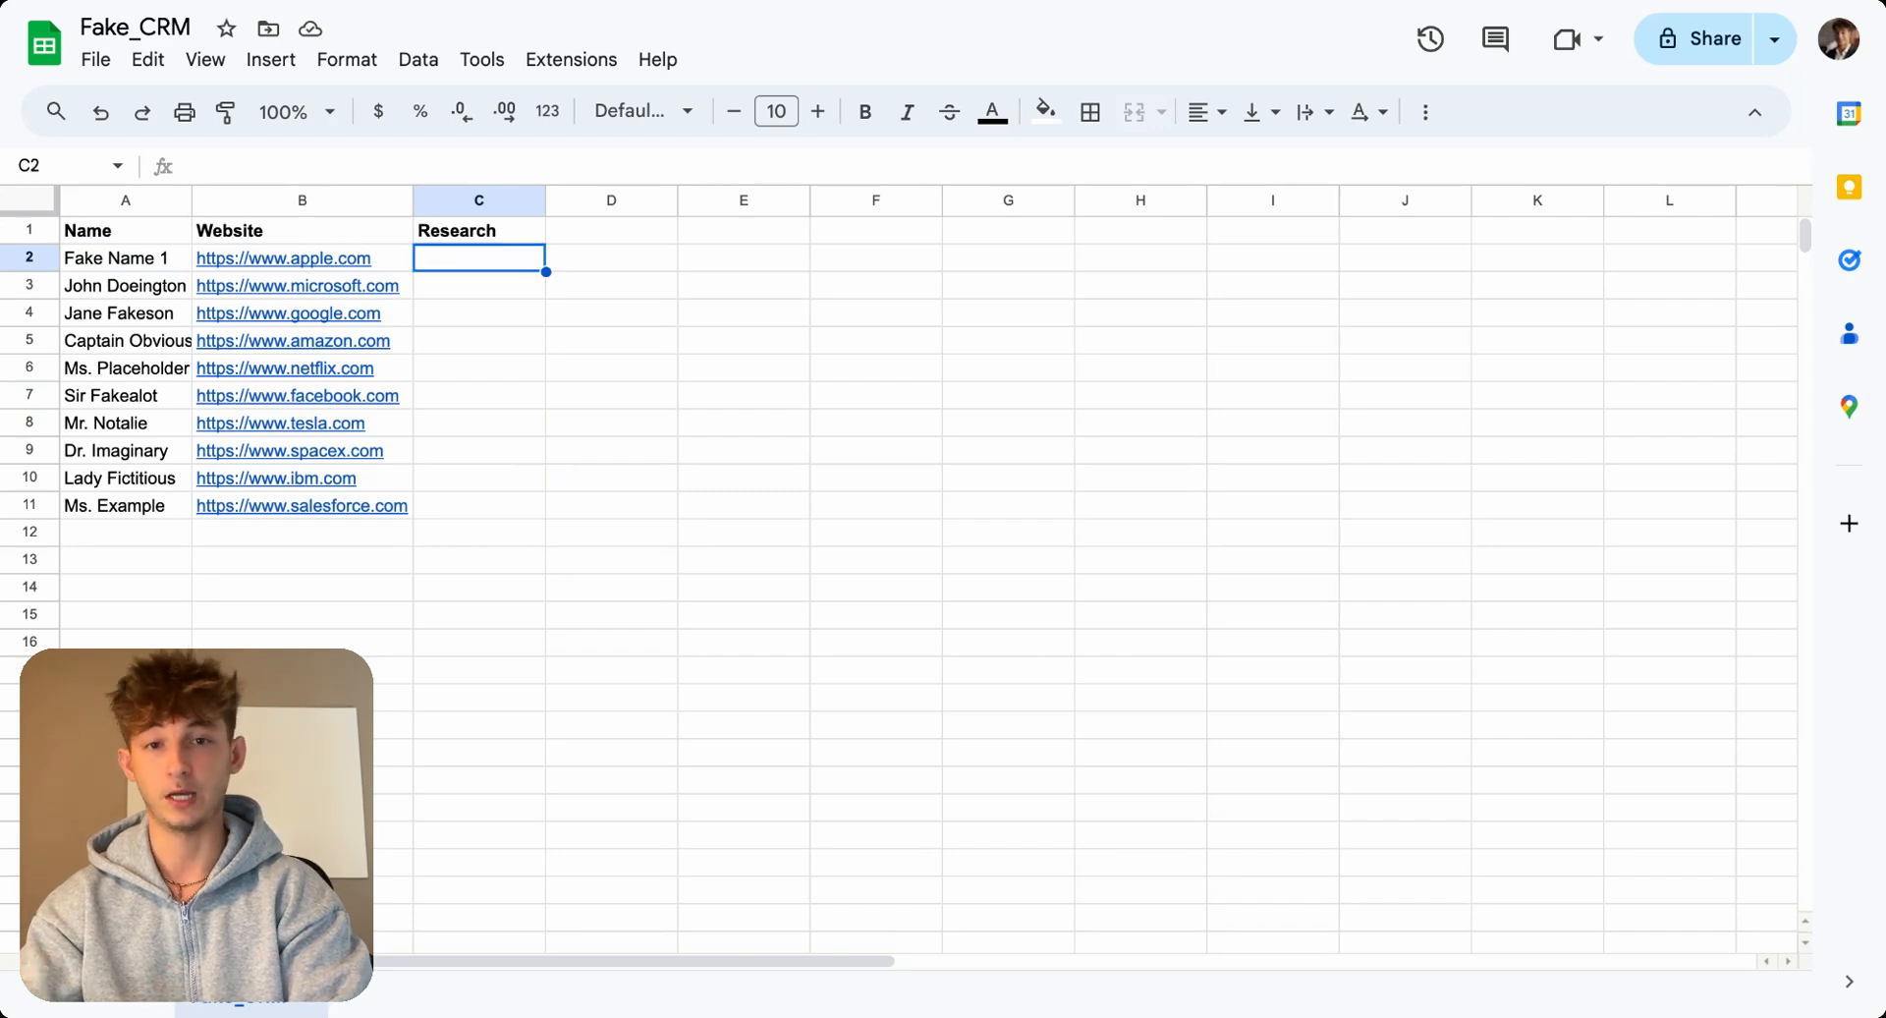
{"action": "left_click", "coordinate": [299, 285]}
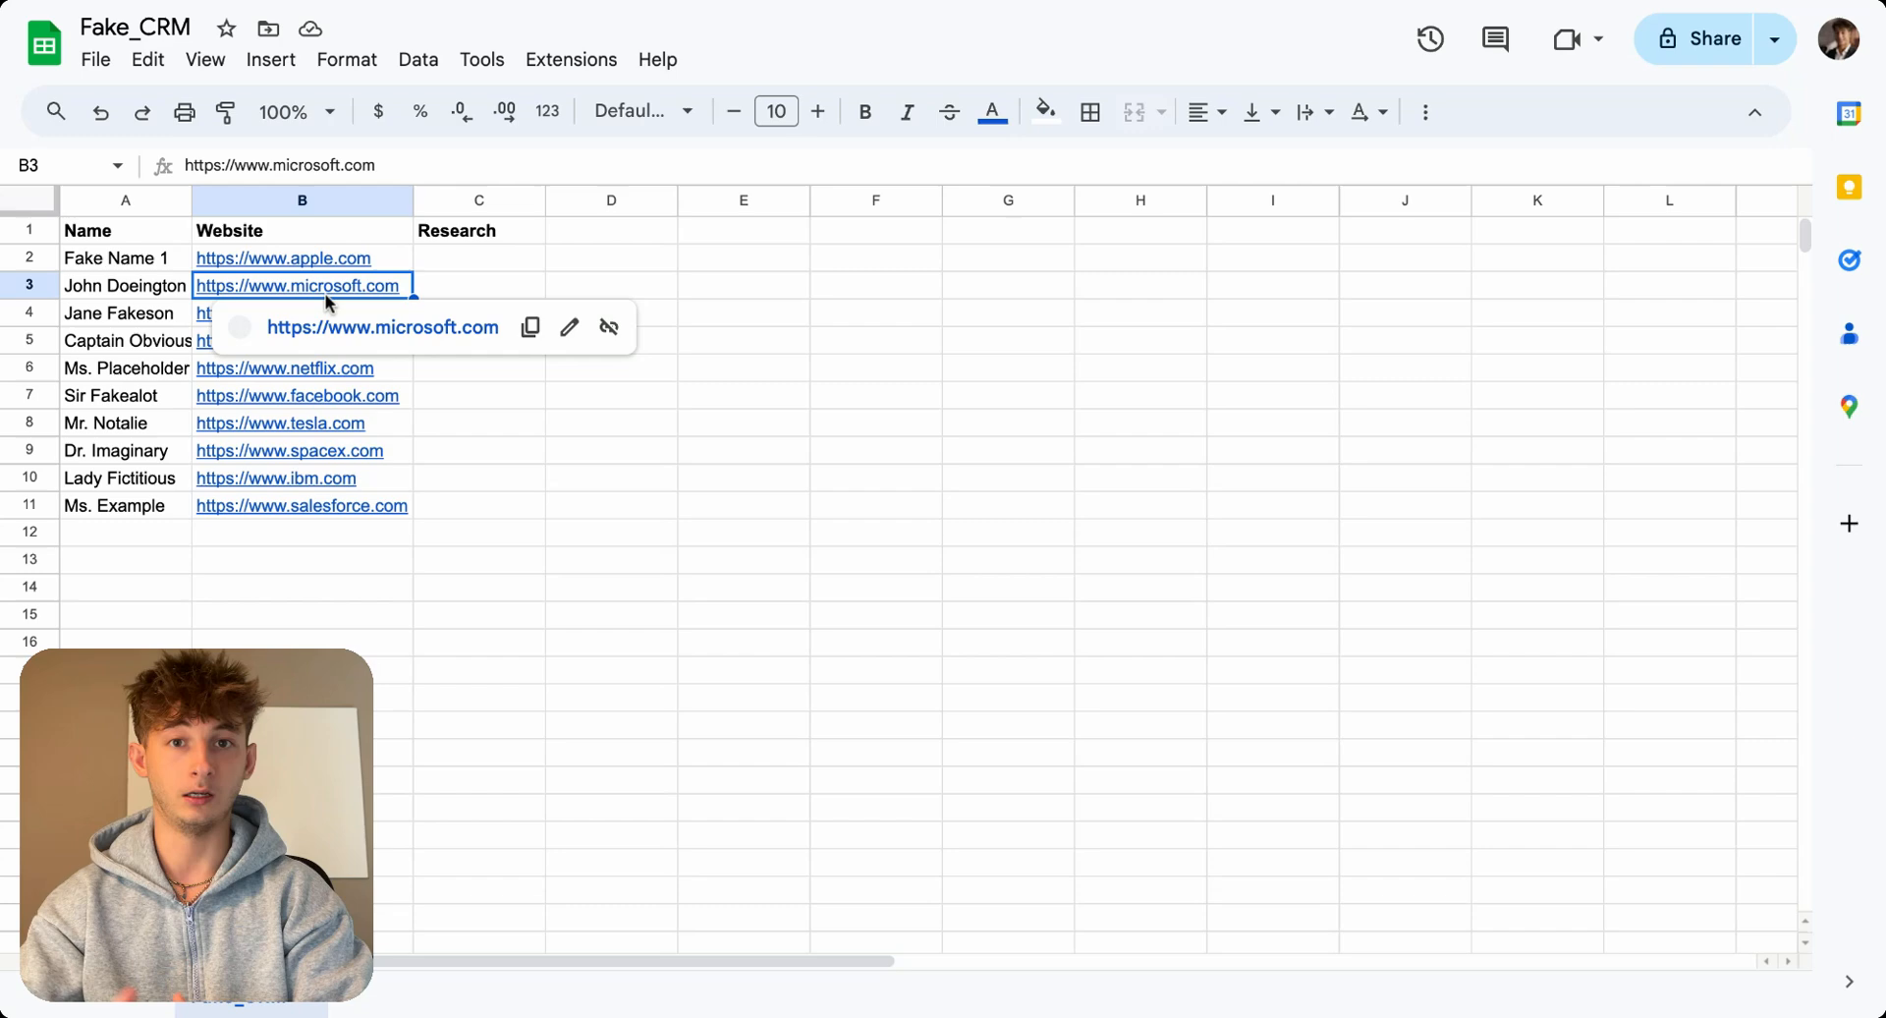
{"action": "left_click", "coordinate": [479, 285]}
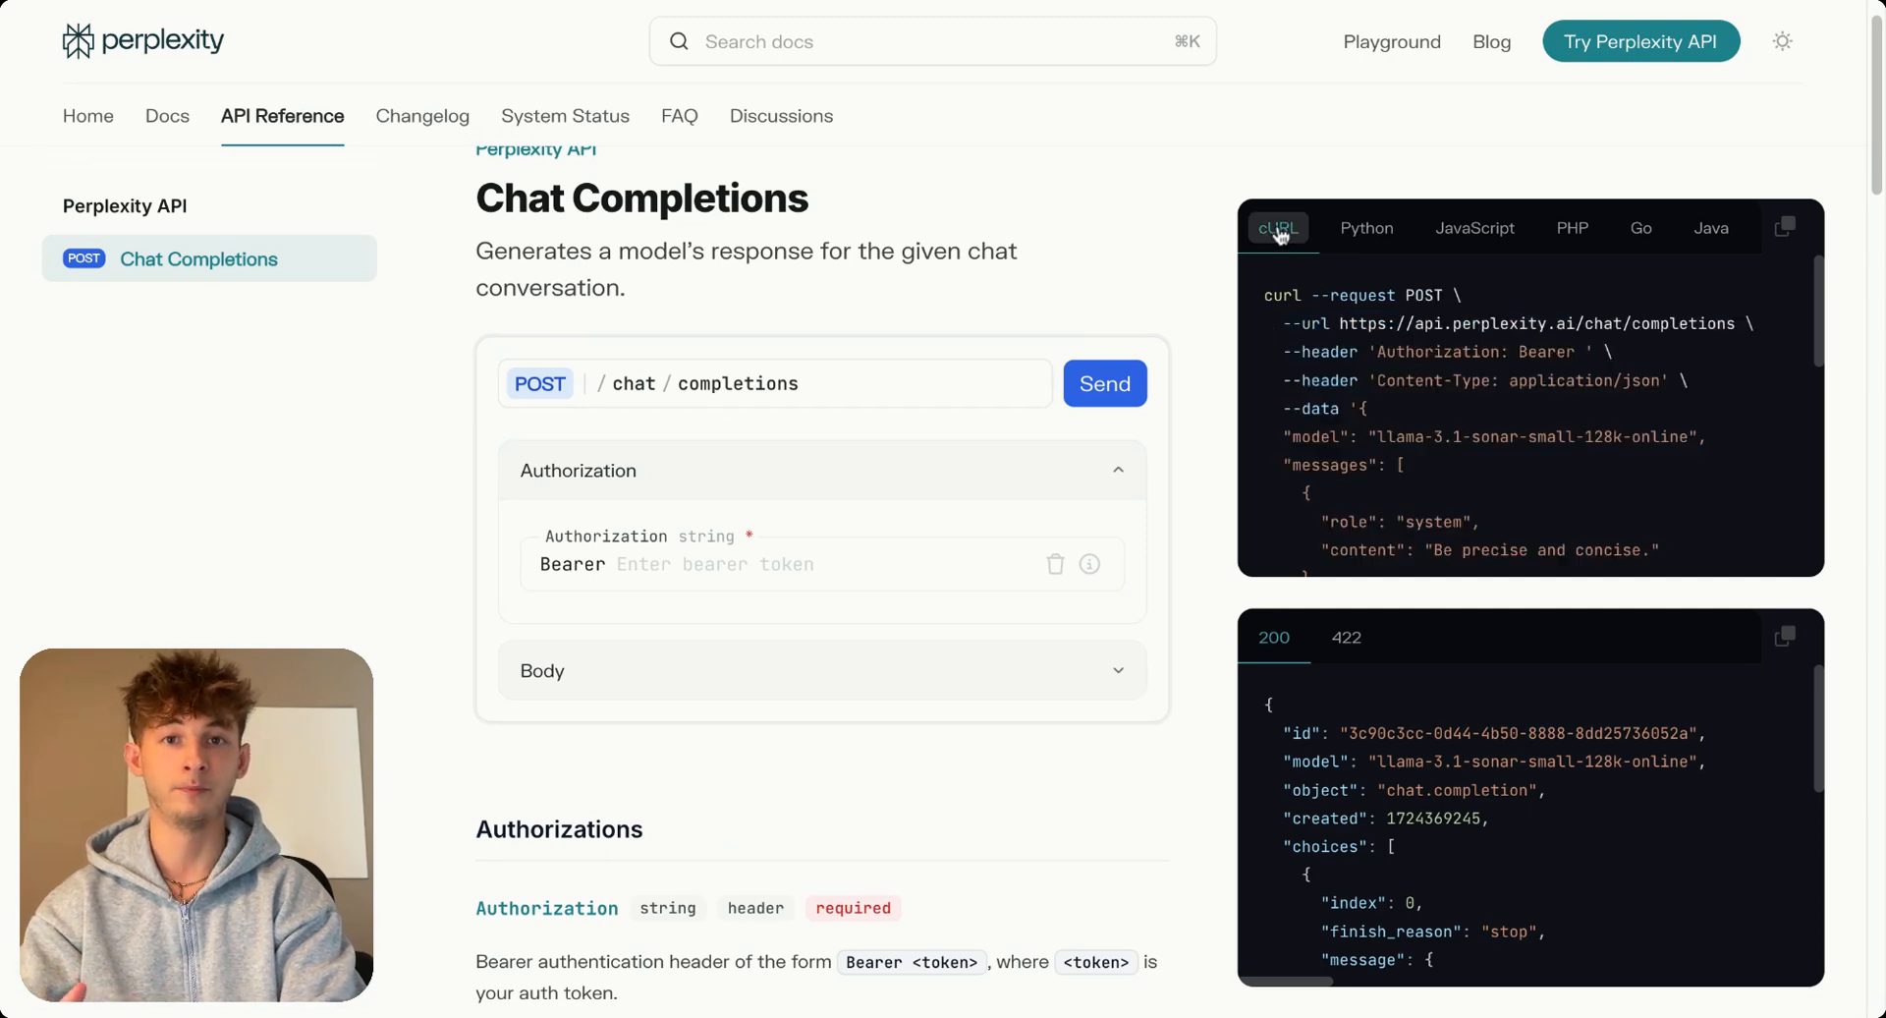
{"action": "mouse_move", "coordinate": [1787, 228]}
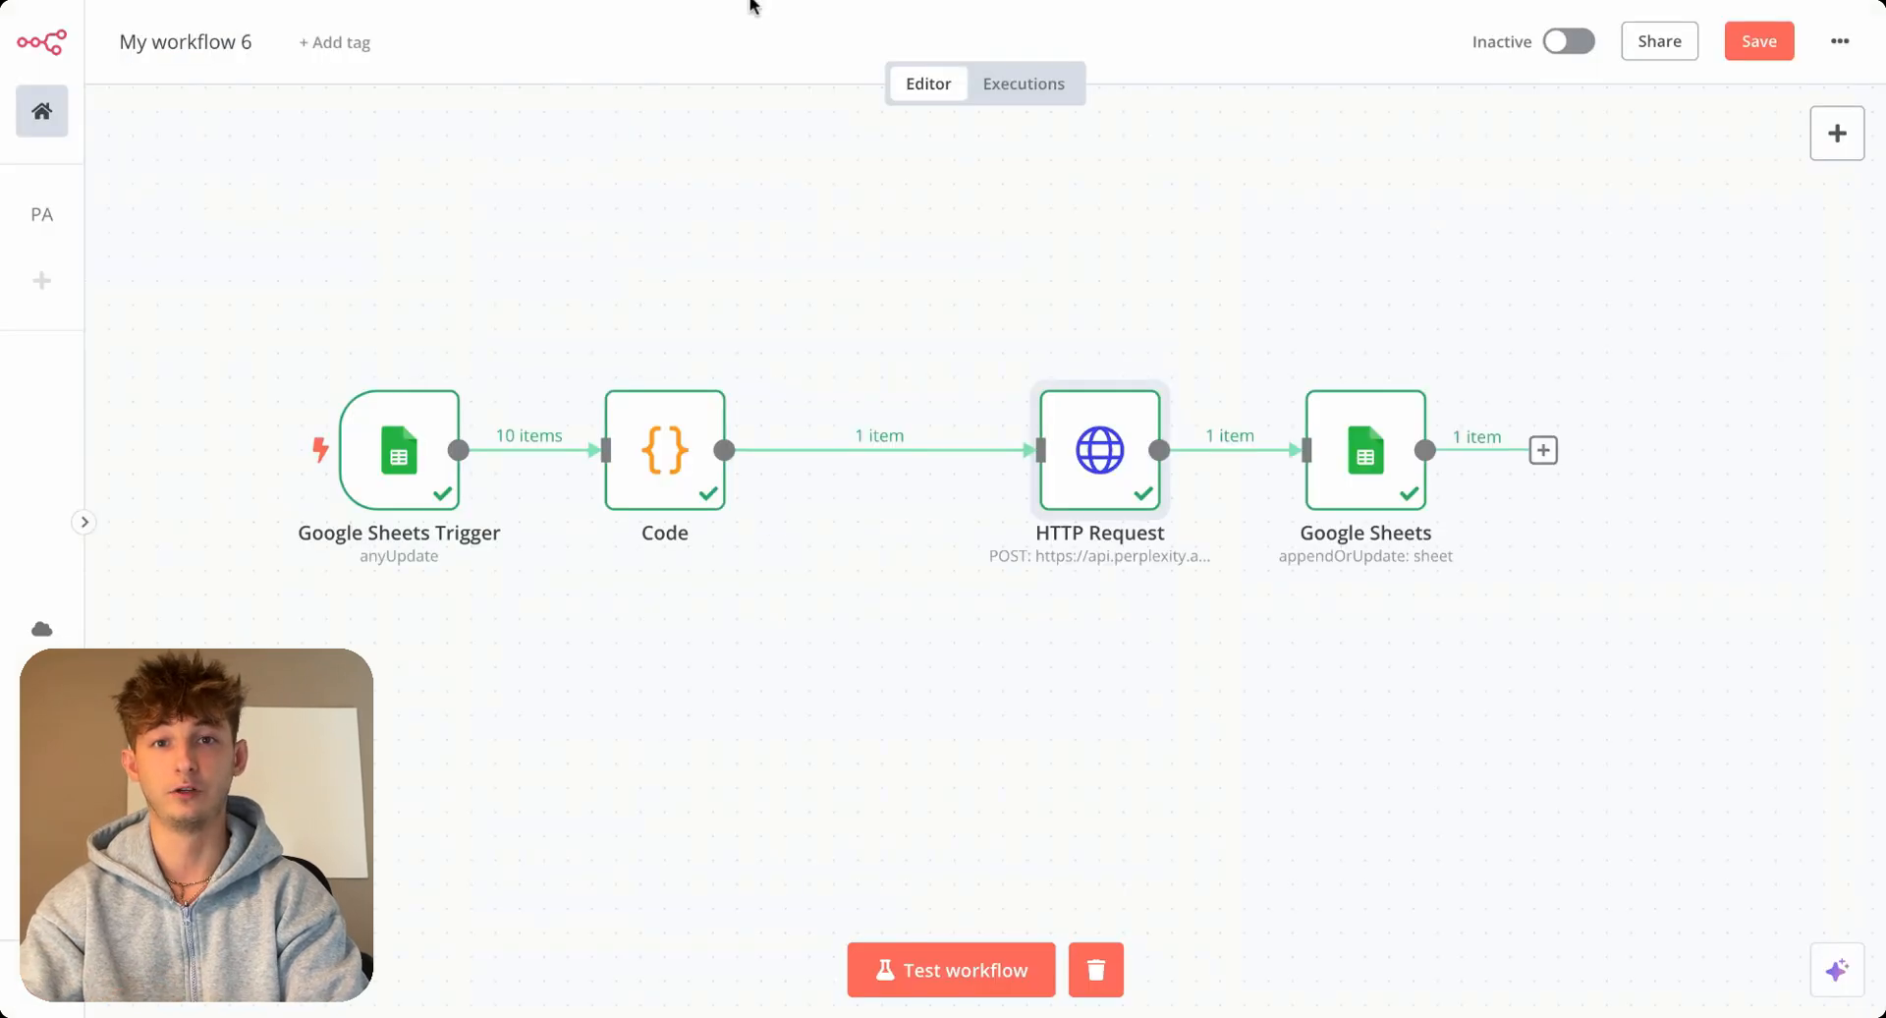
Go to Perplexity Settings and show the API section.
{"action": "double_click", "coordinate": [1099, 450]}
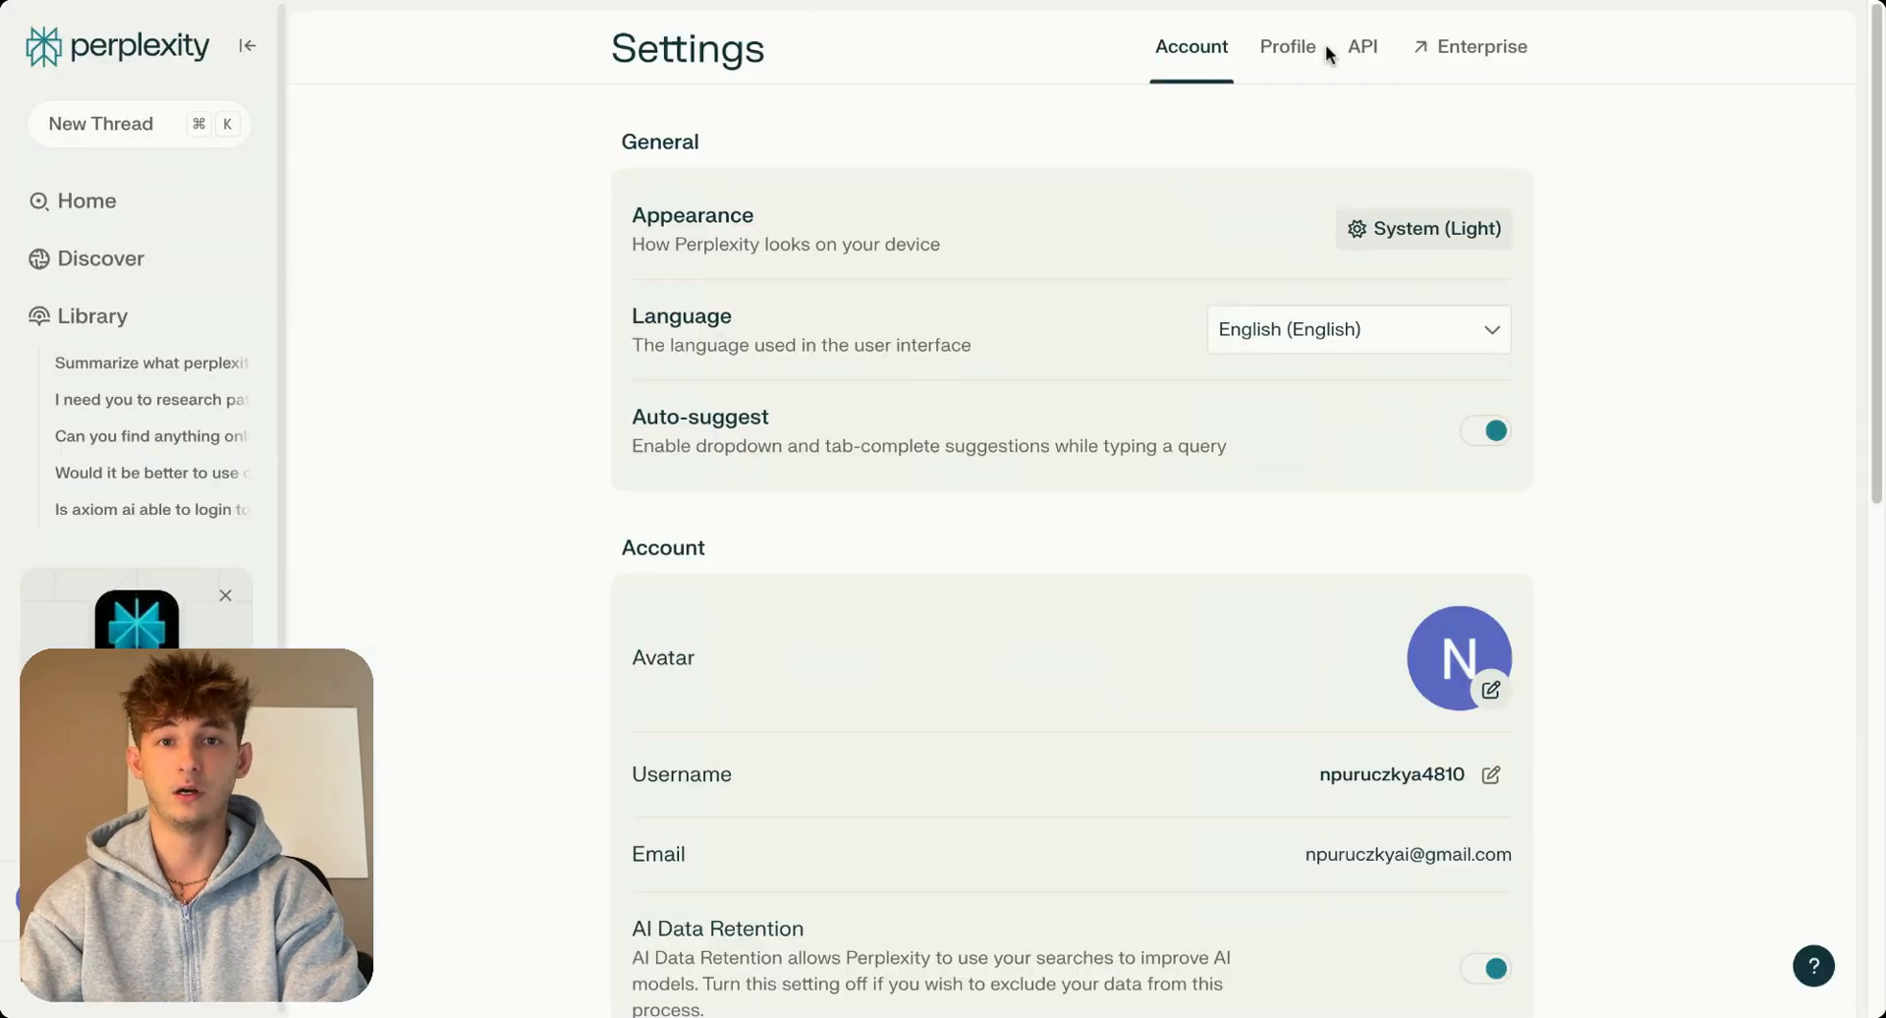
{"action": "left_click", "coordinate": [1361, 45]}
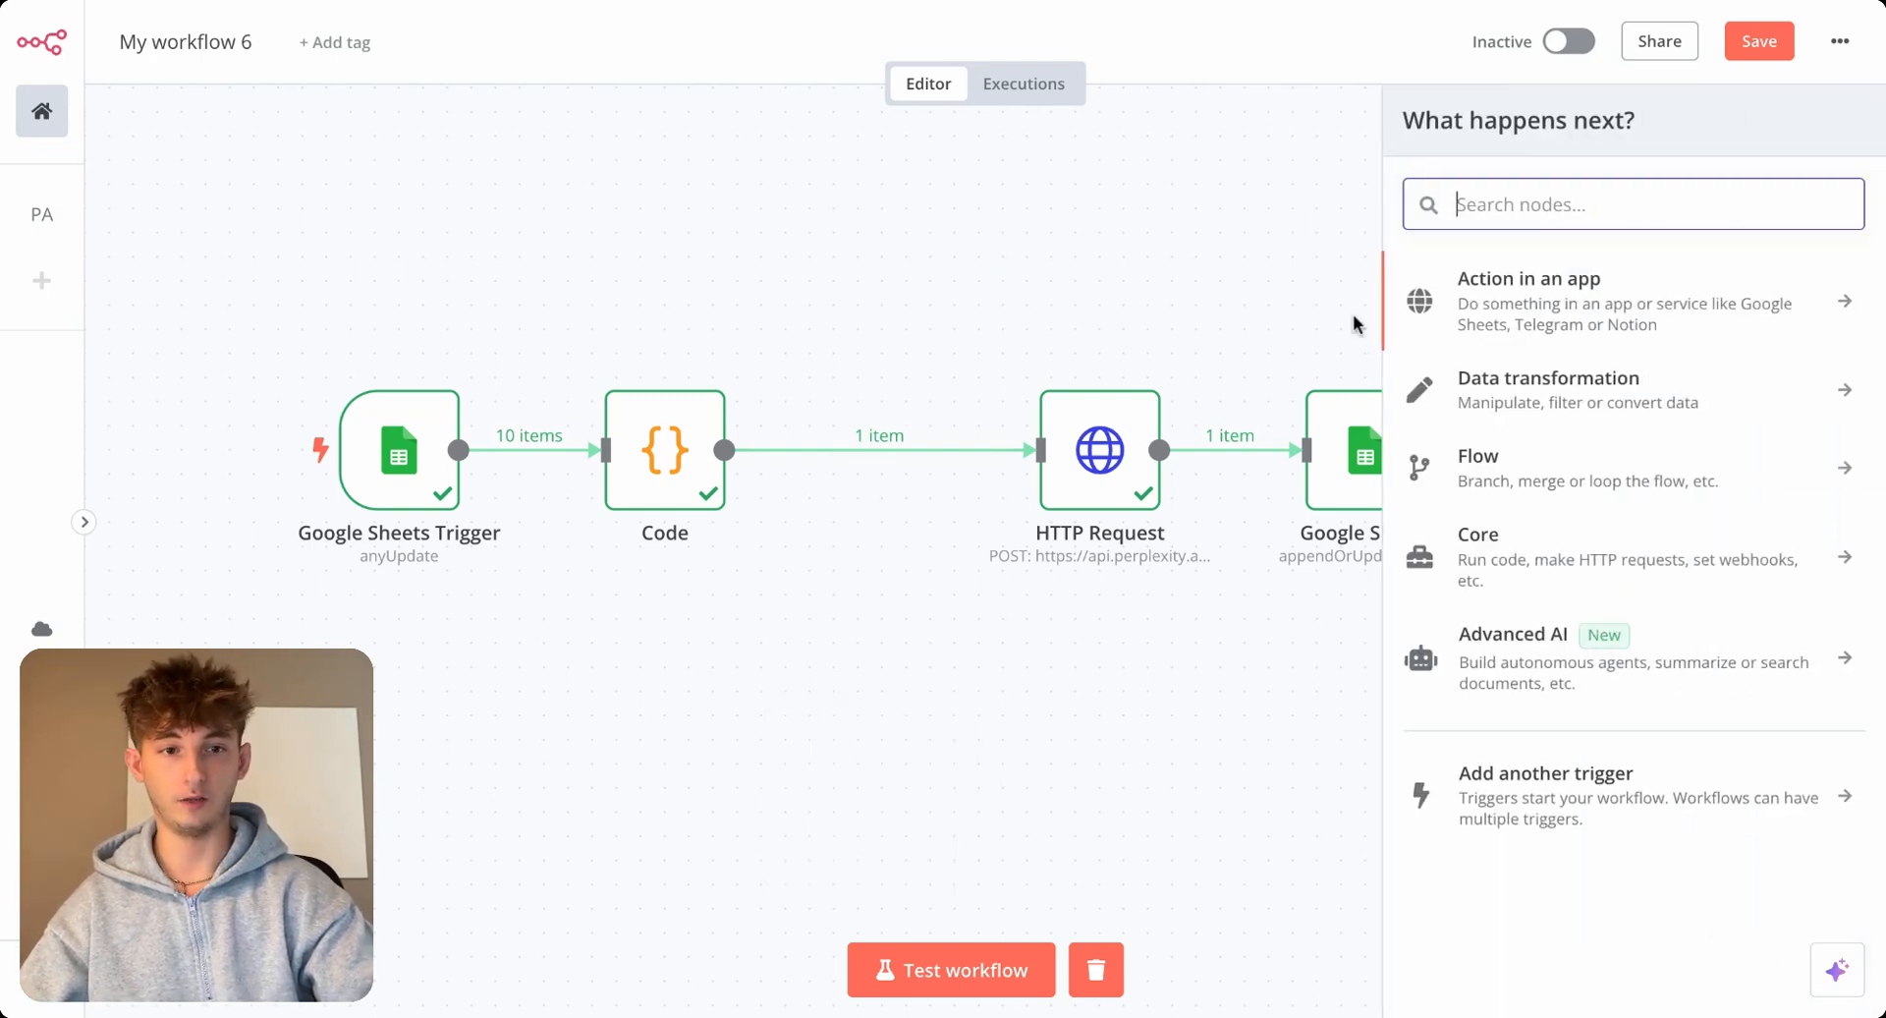
Search nodes for 'perp', find no Perplexity match, and fall back to the HTTP Request node.
{"action": "type", "text": "perp"}
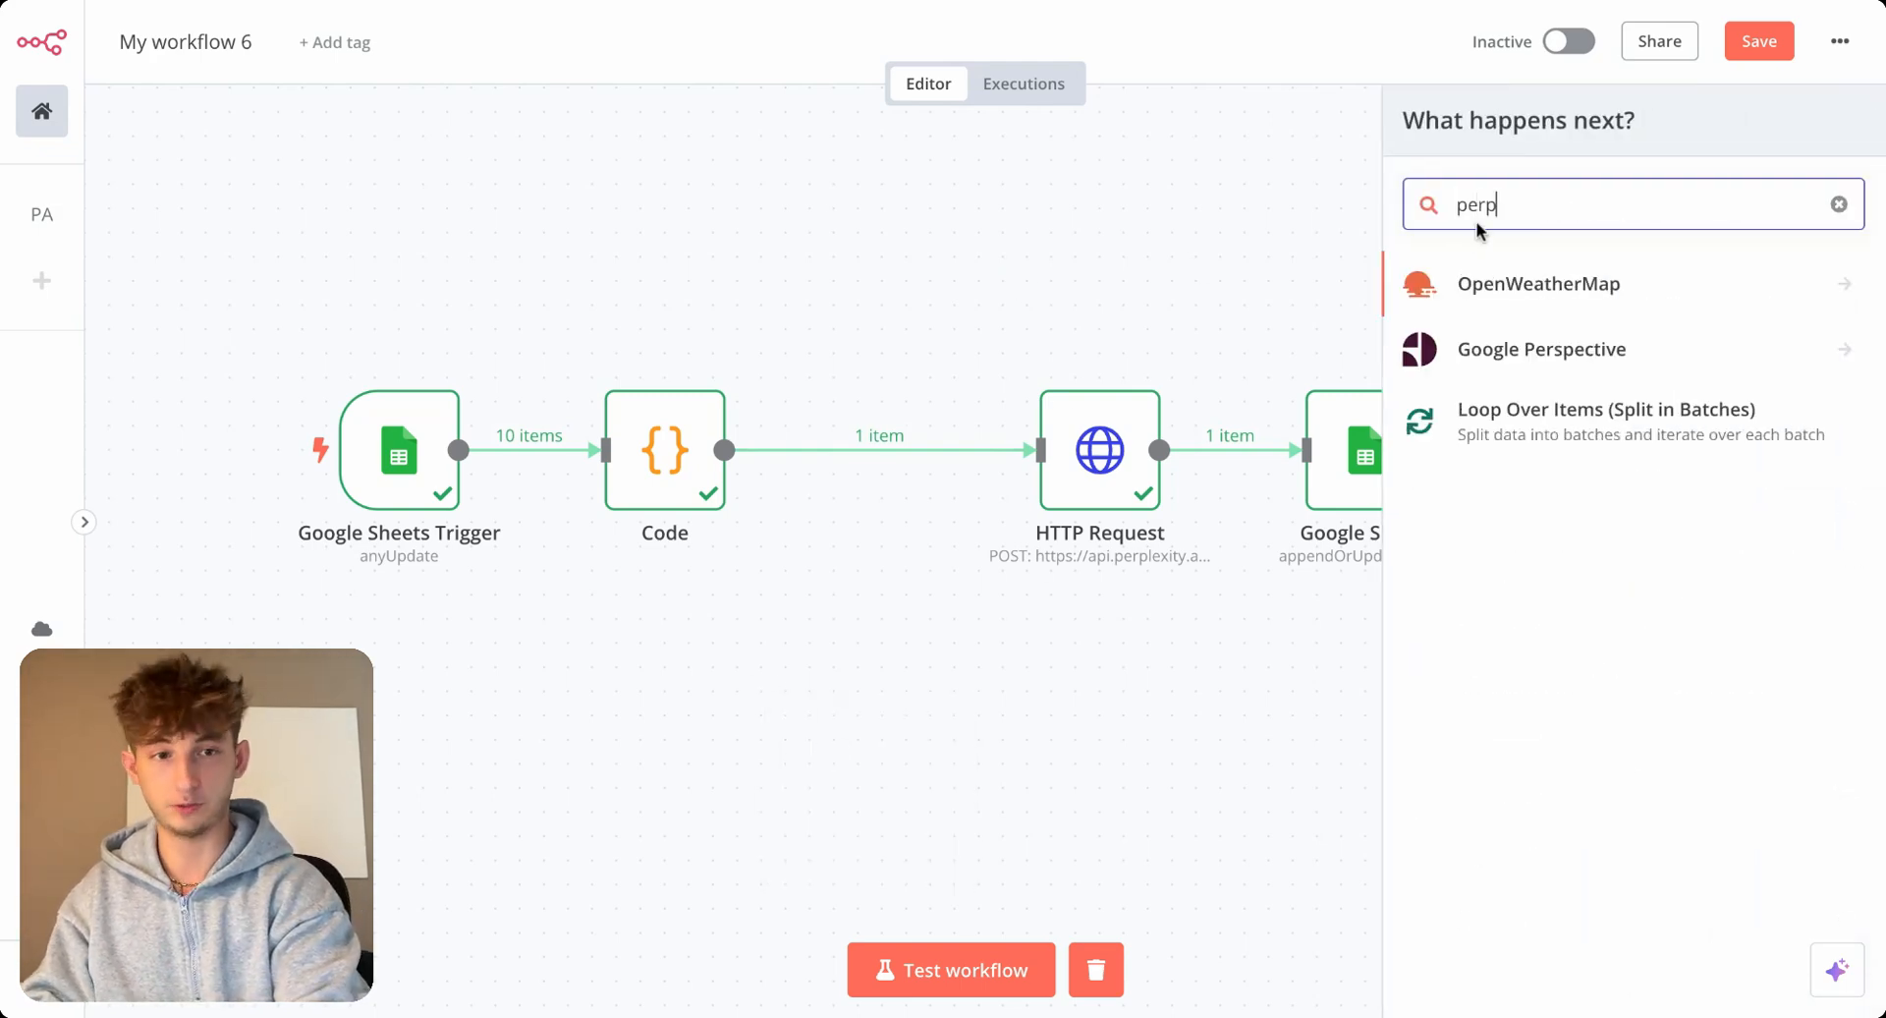
{"action": "left_click", "coordinate": [1839, 202]}
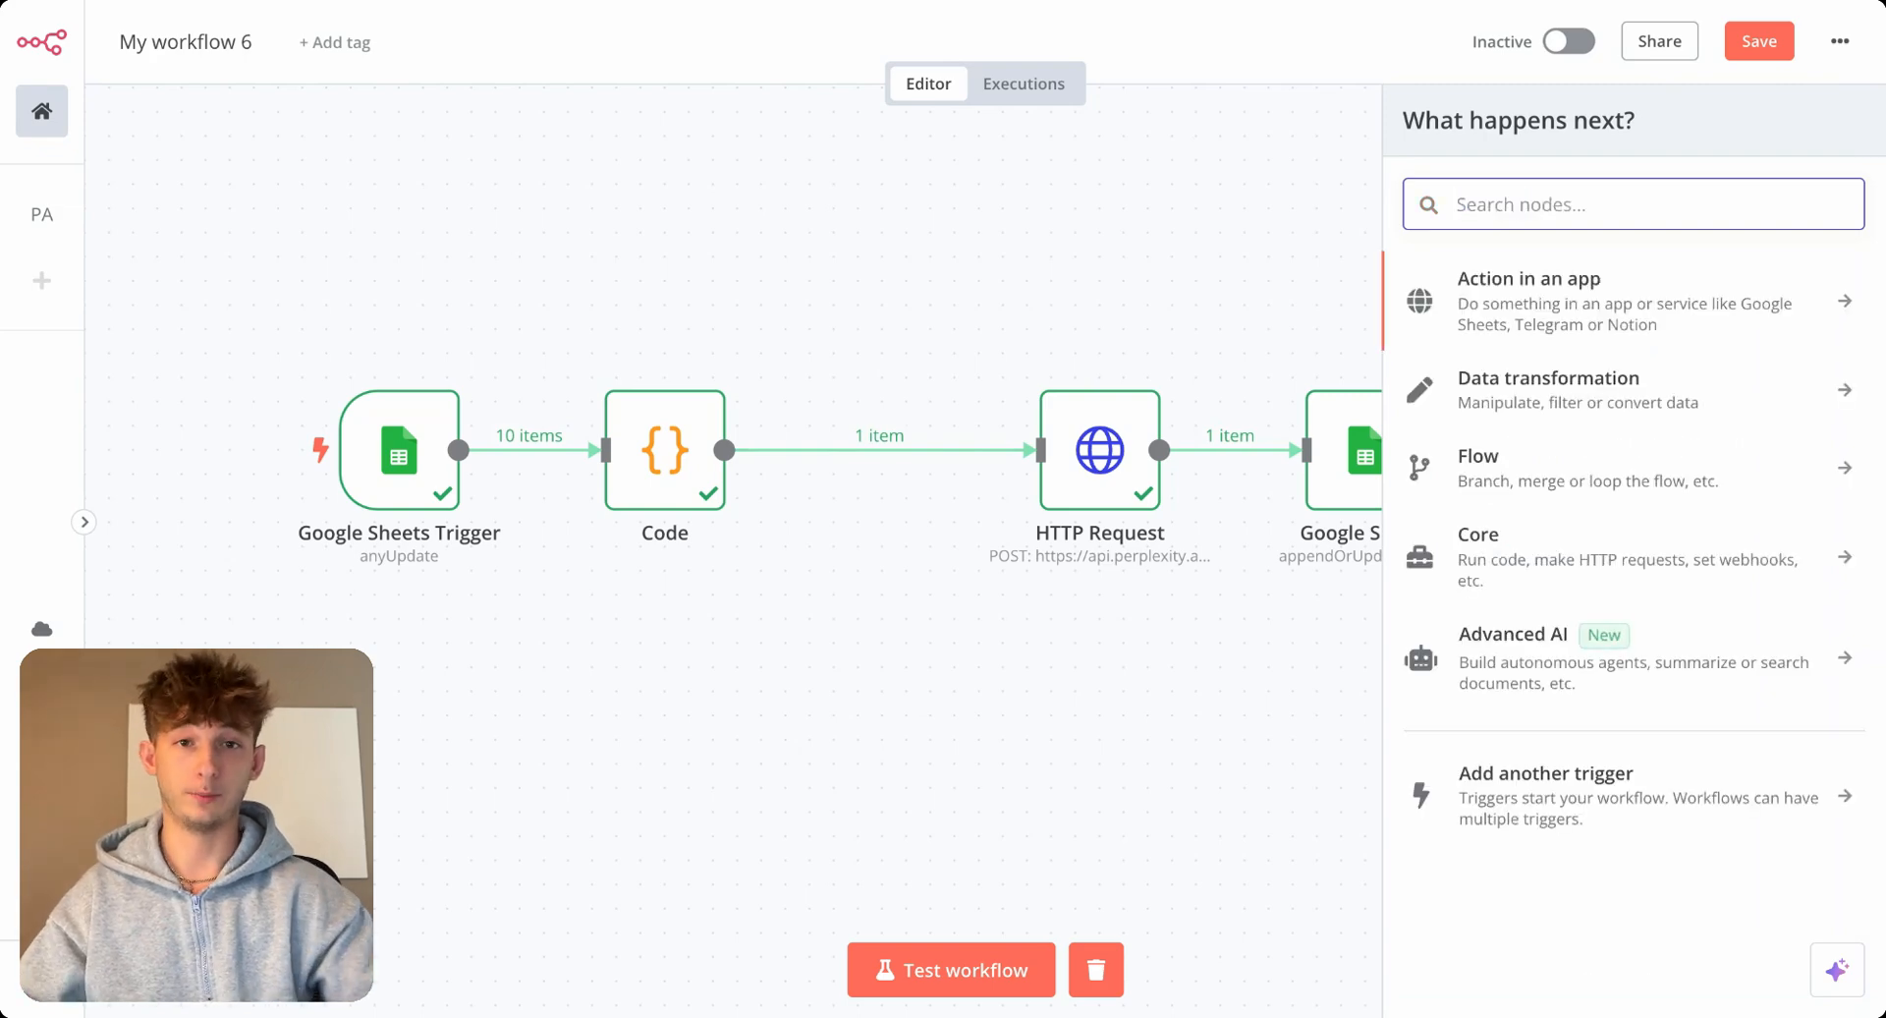
{"action": "left_click", "coordinate": [1021, 686]}
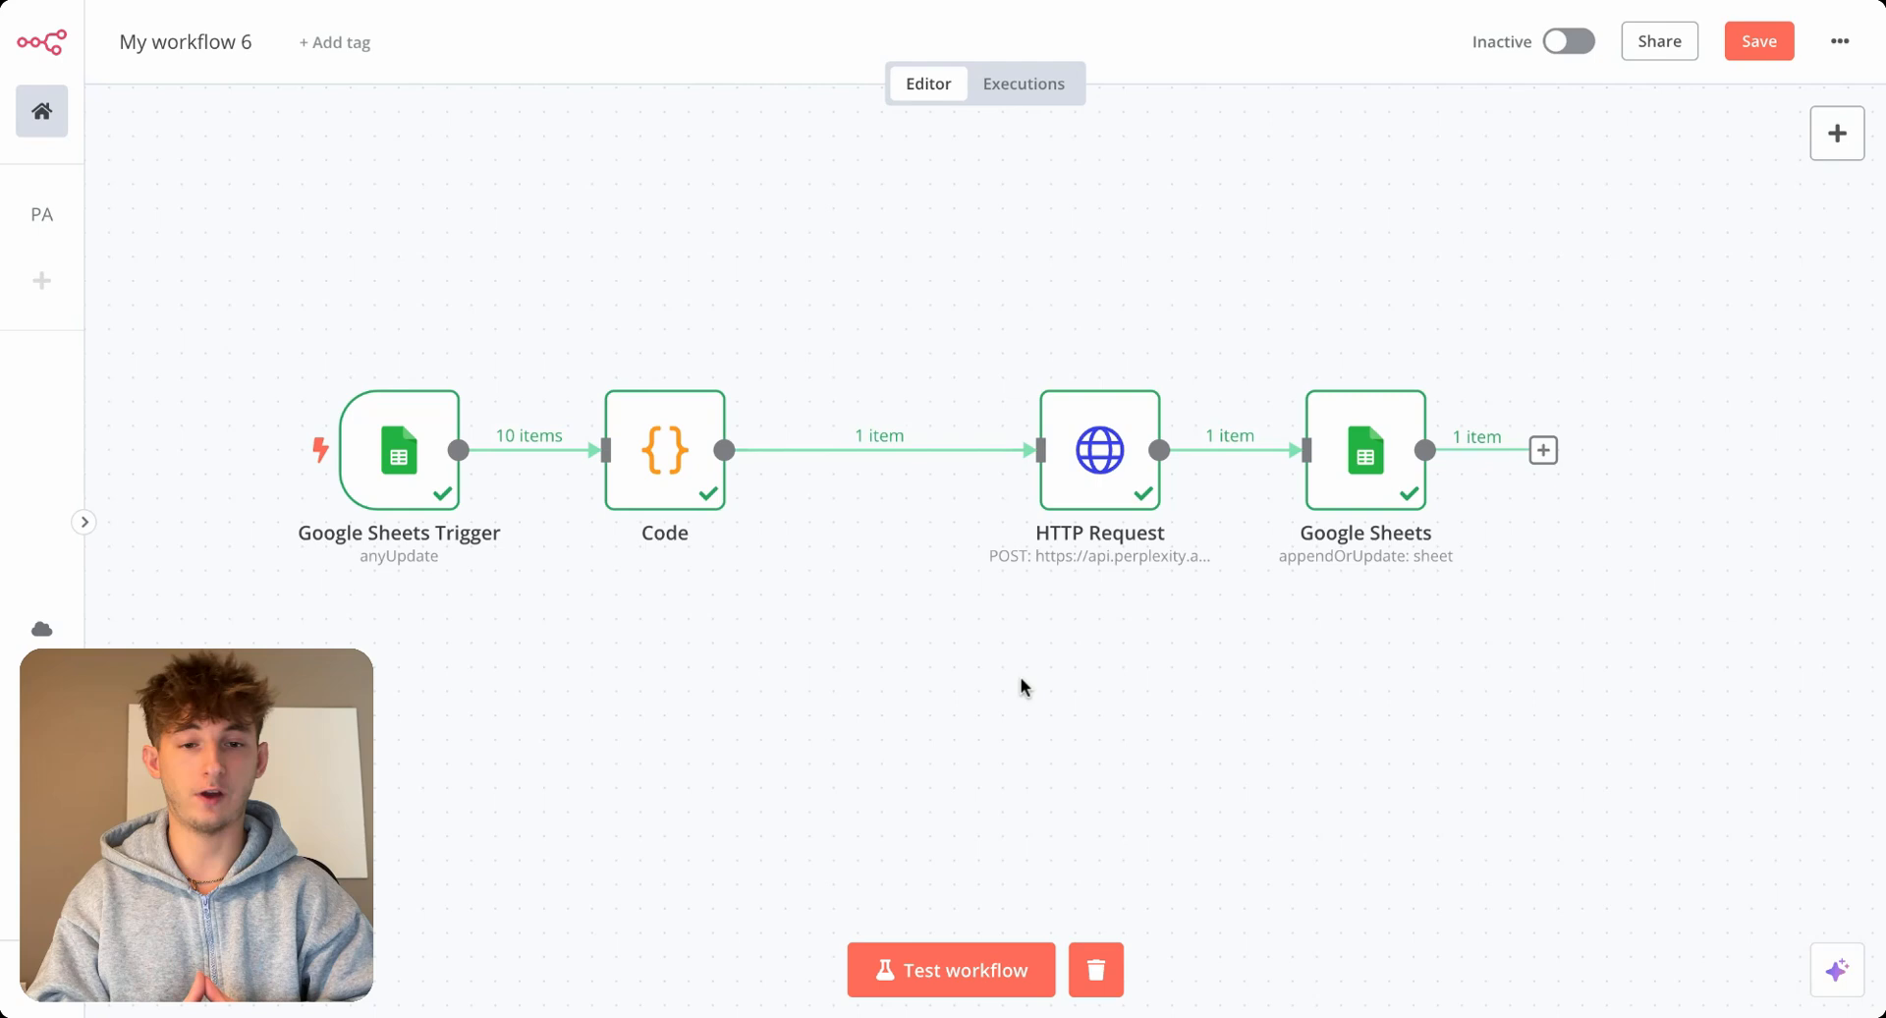
{"action": "mouse_move", "coordinate": [1043, 517]}
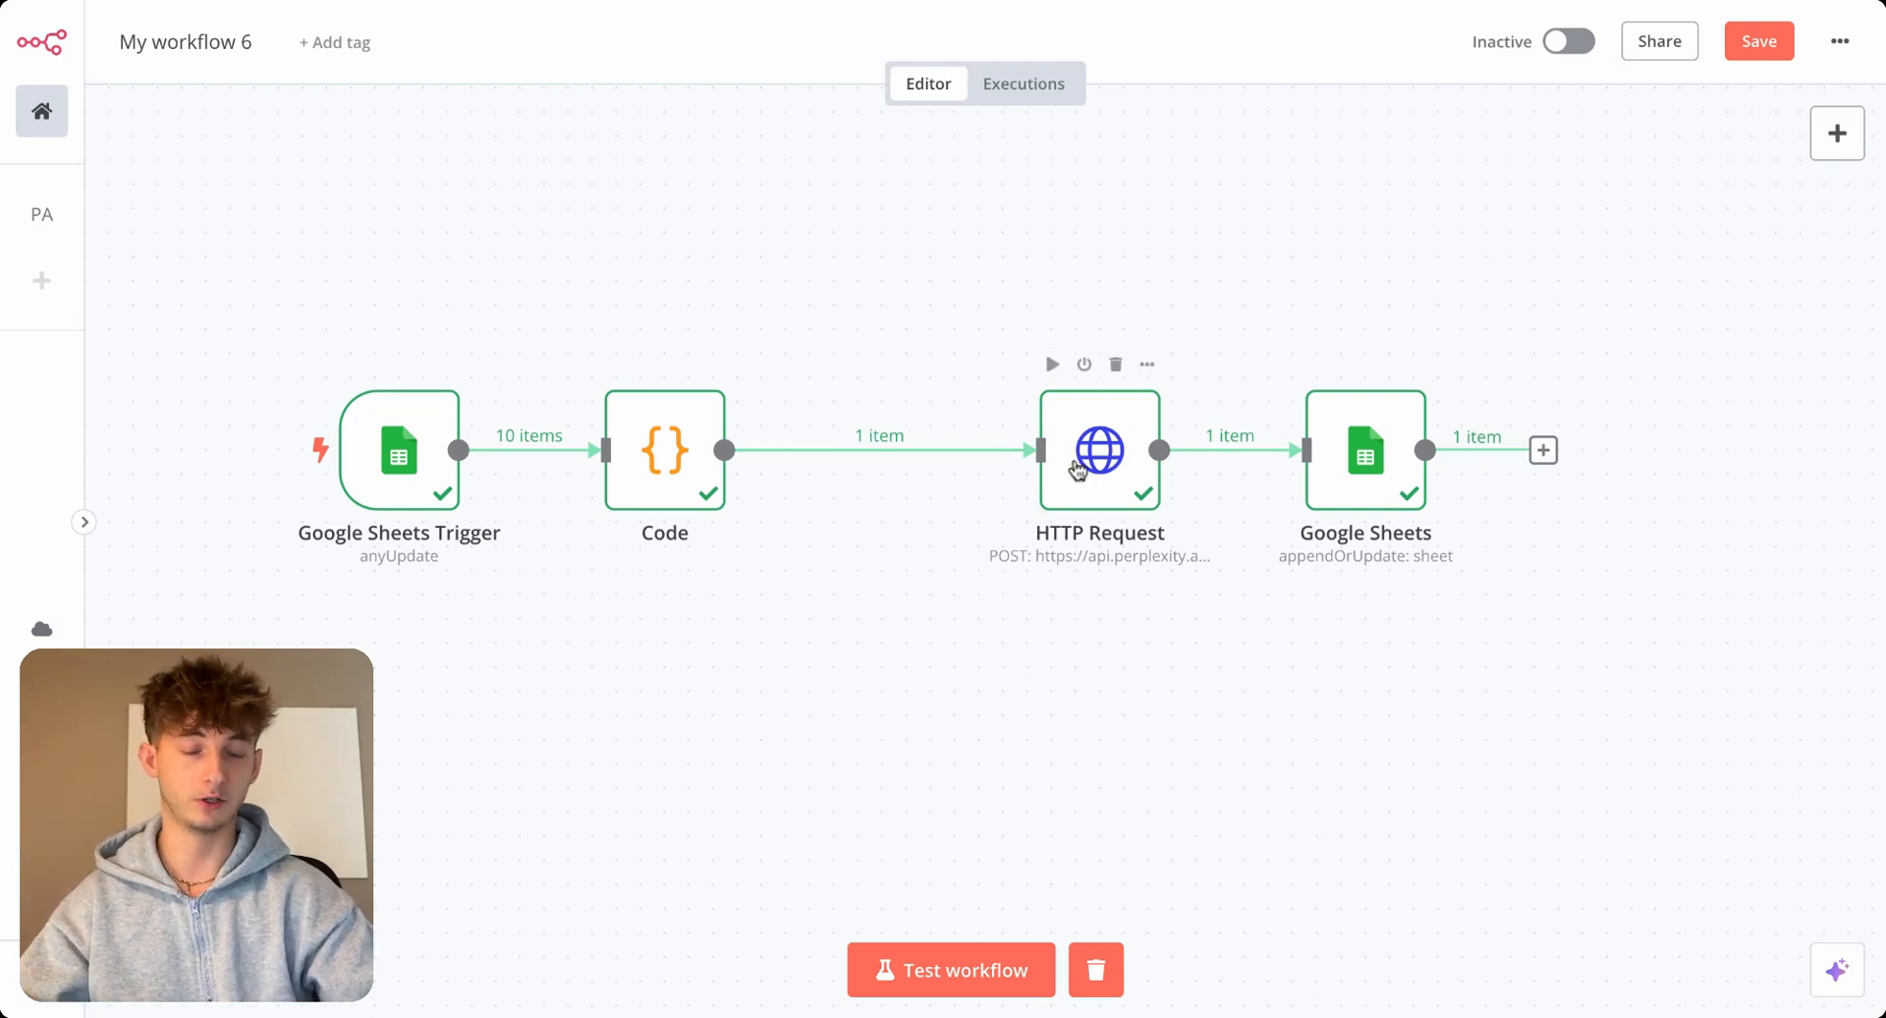
{"action": "double_click", "coordinate": [1098, 450]}
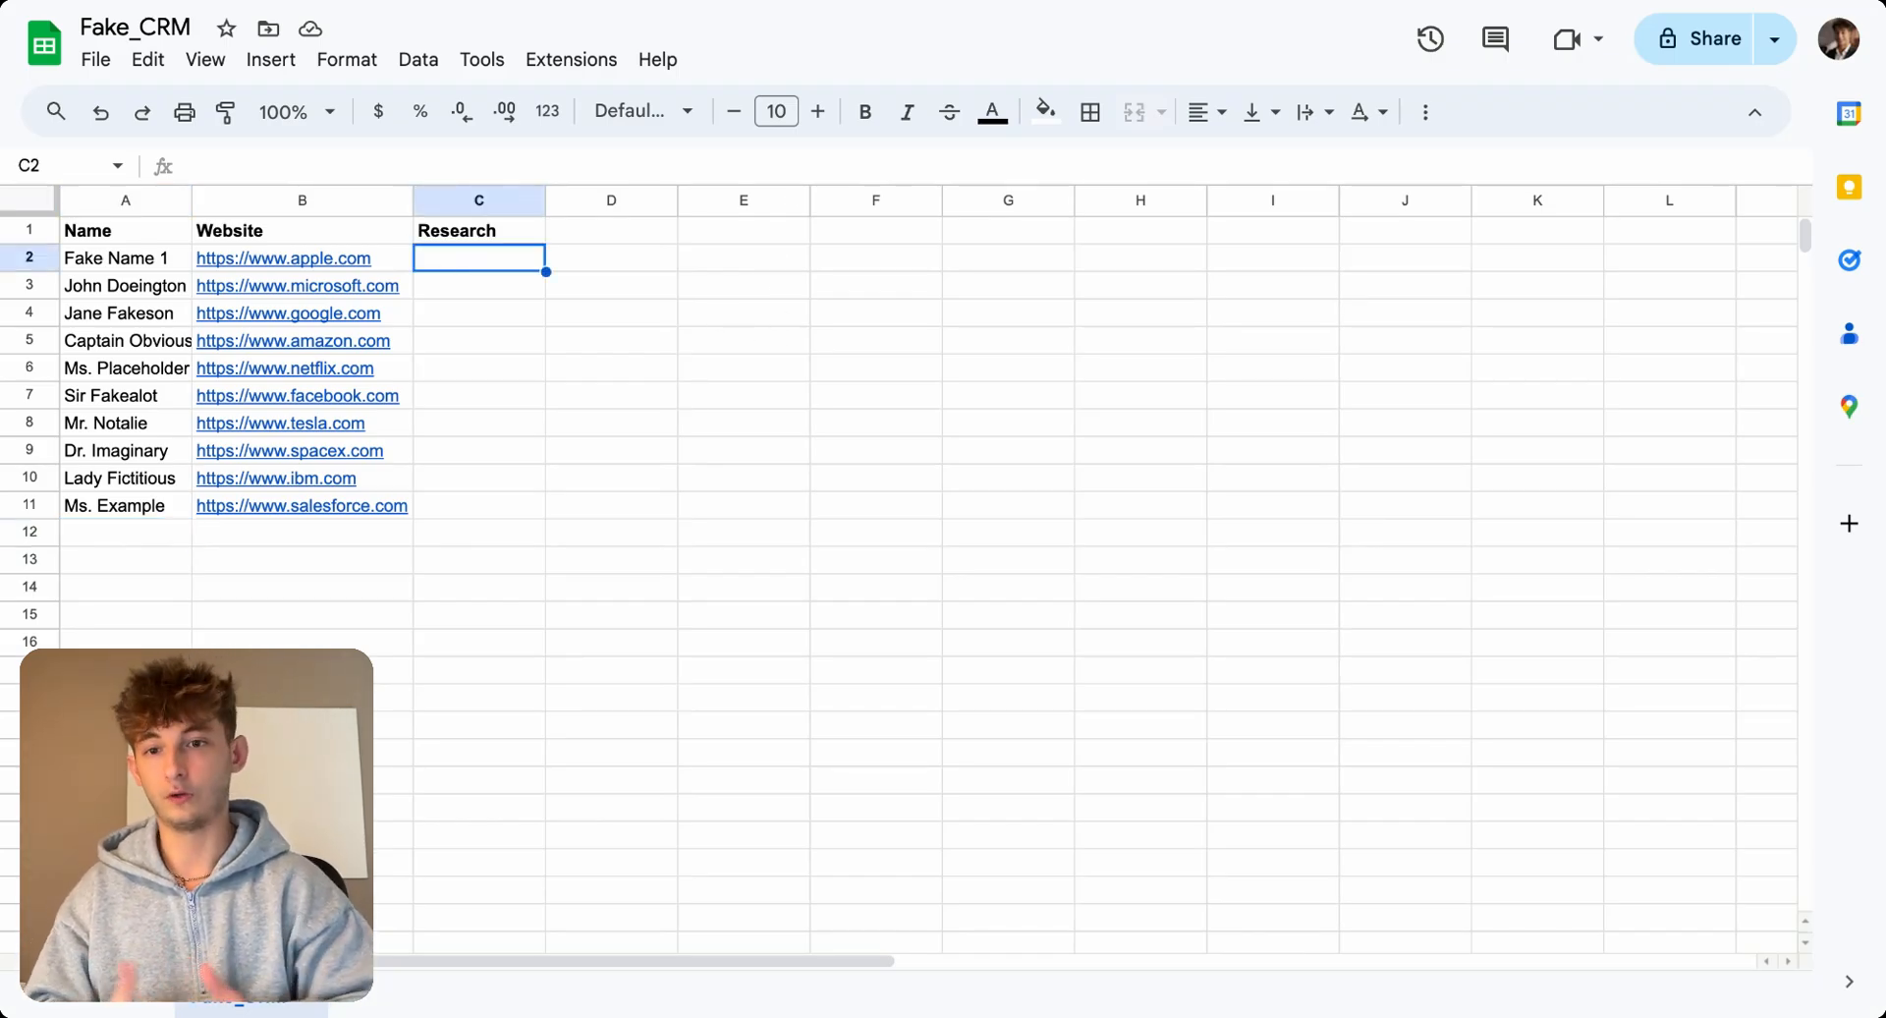
{"action": "mouse_move", "coordinate": [144, 330]}
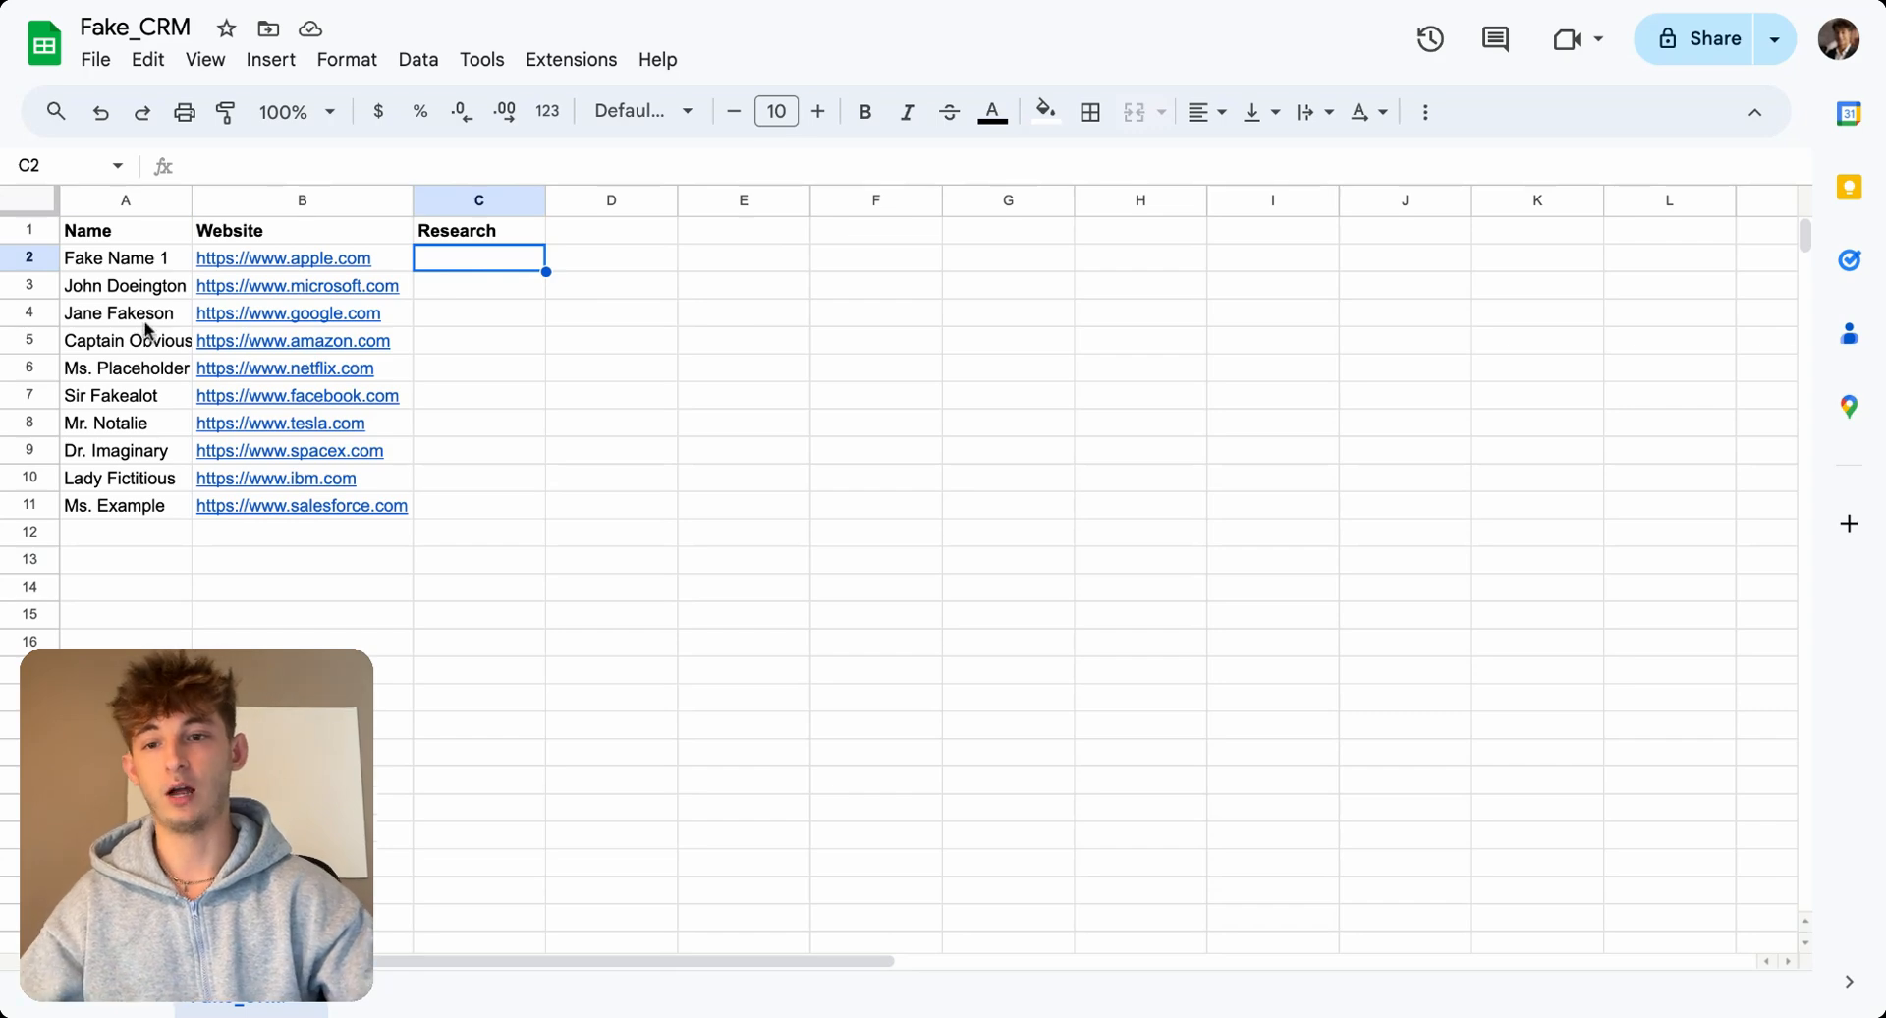
{"action": "left_click_drag", "start_coordinate": [125, 258], "coordinate": [126, 505]}
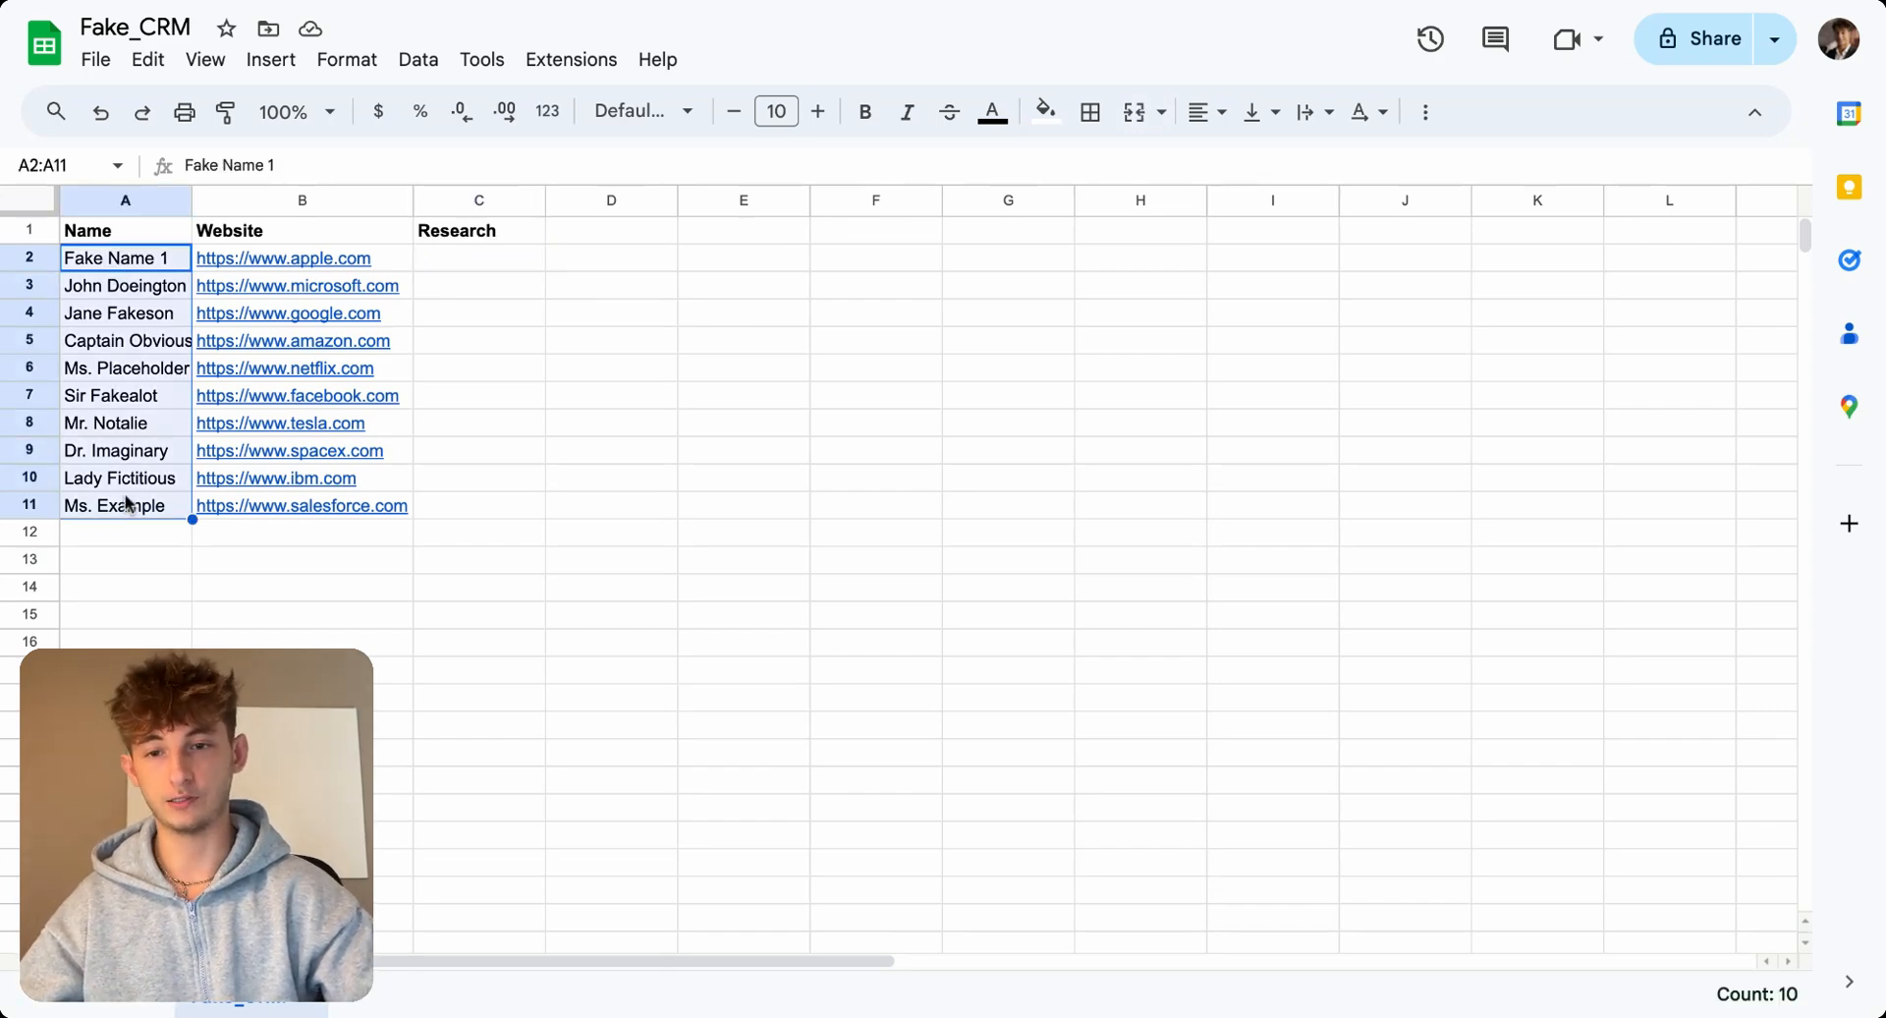
{"action": "left_click", "coordinate": [125, 257]}
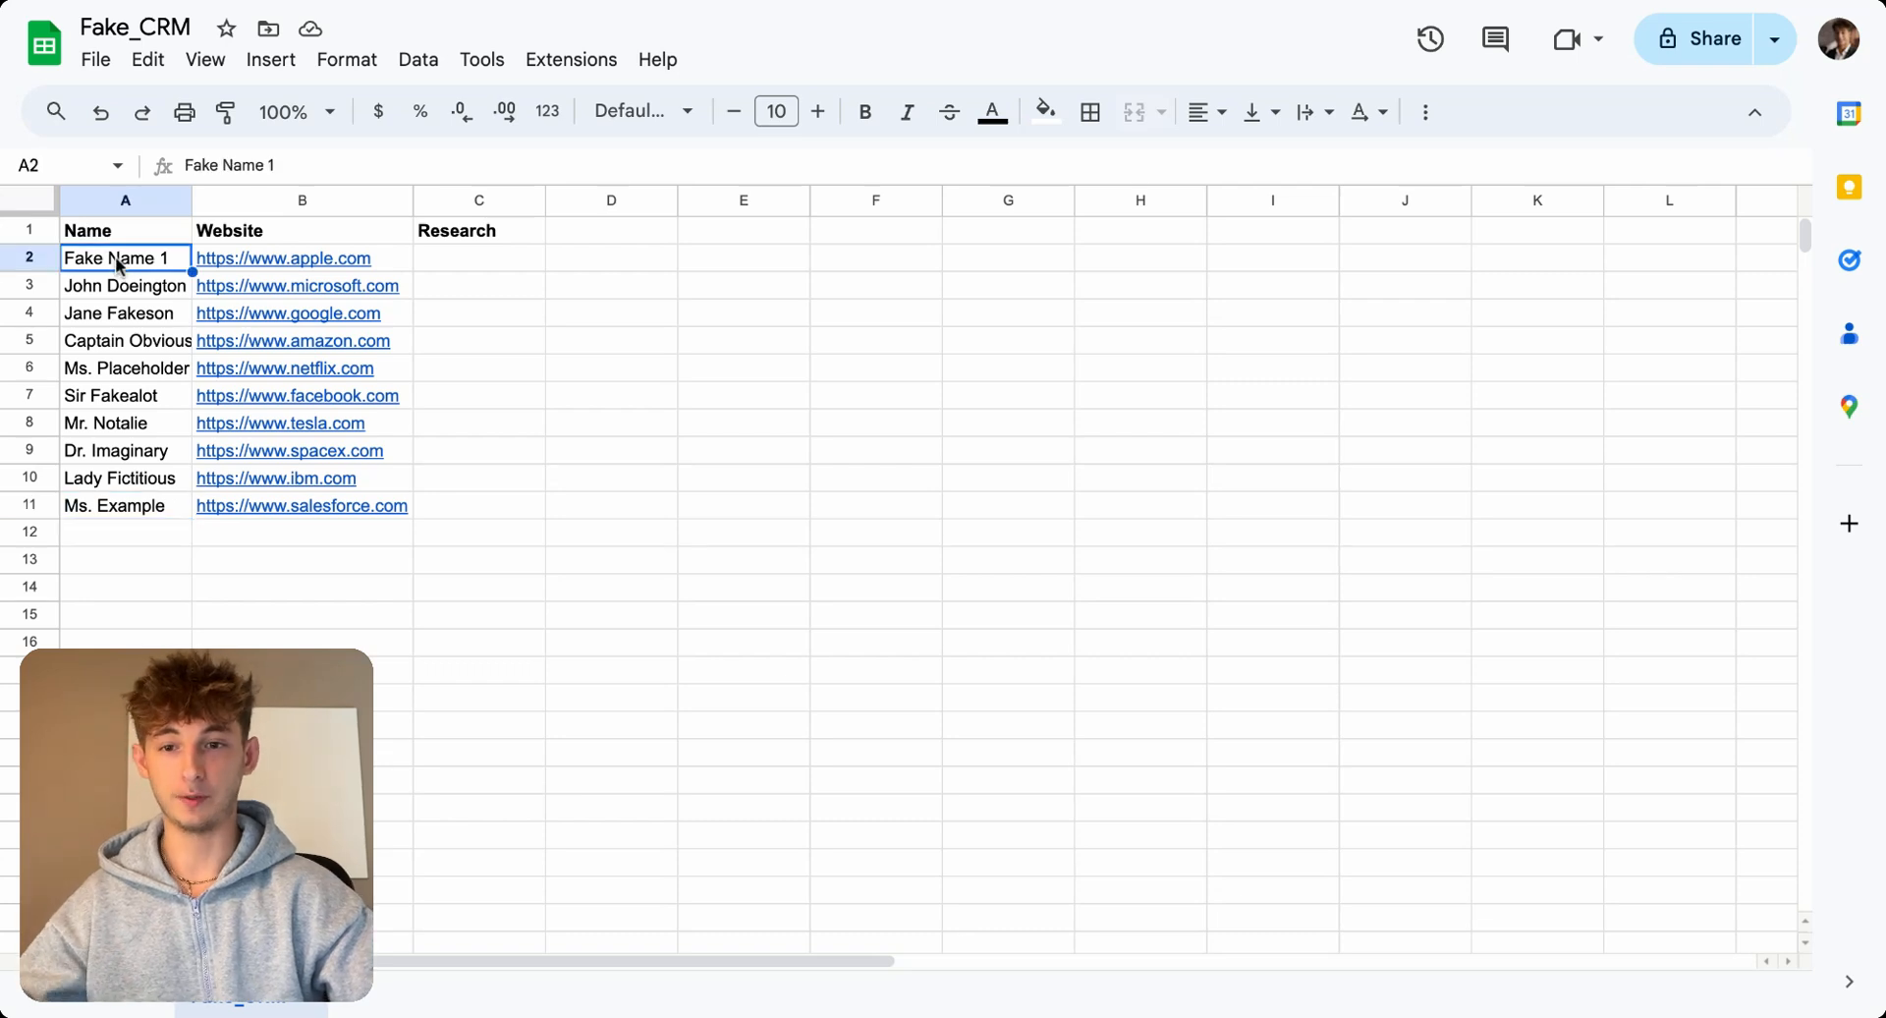
{"action": "left_click", "coordinate": [126, 229]}
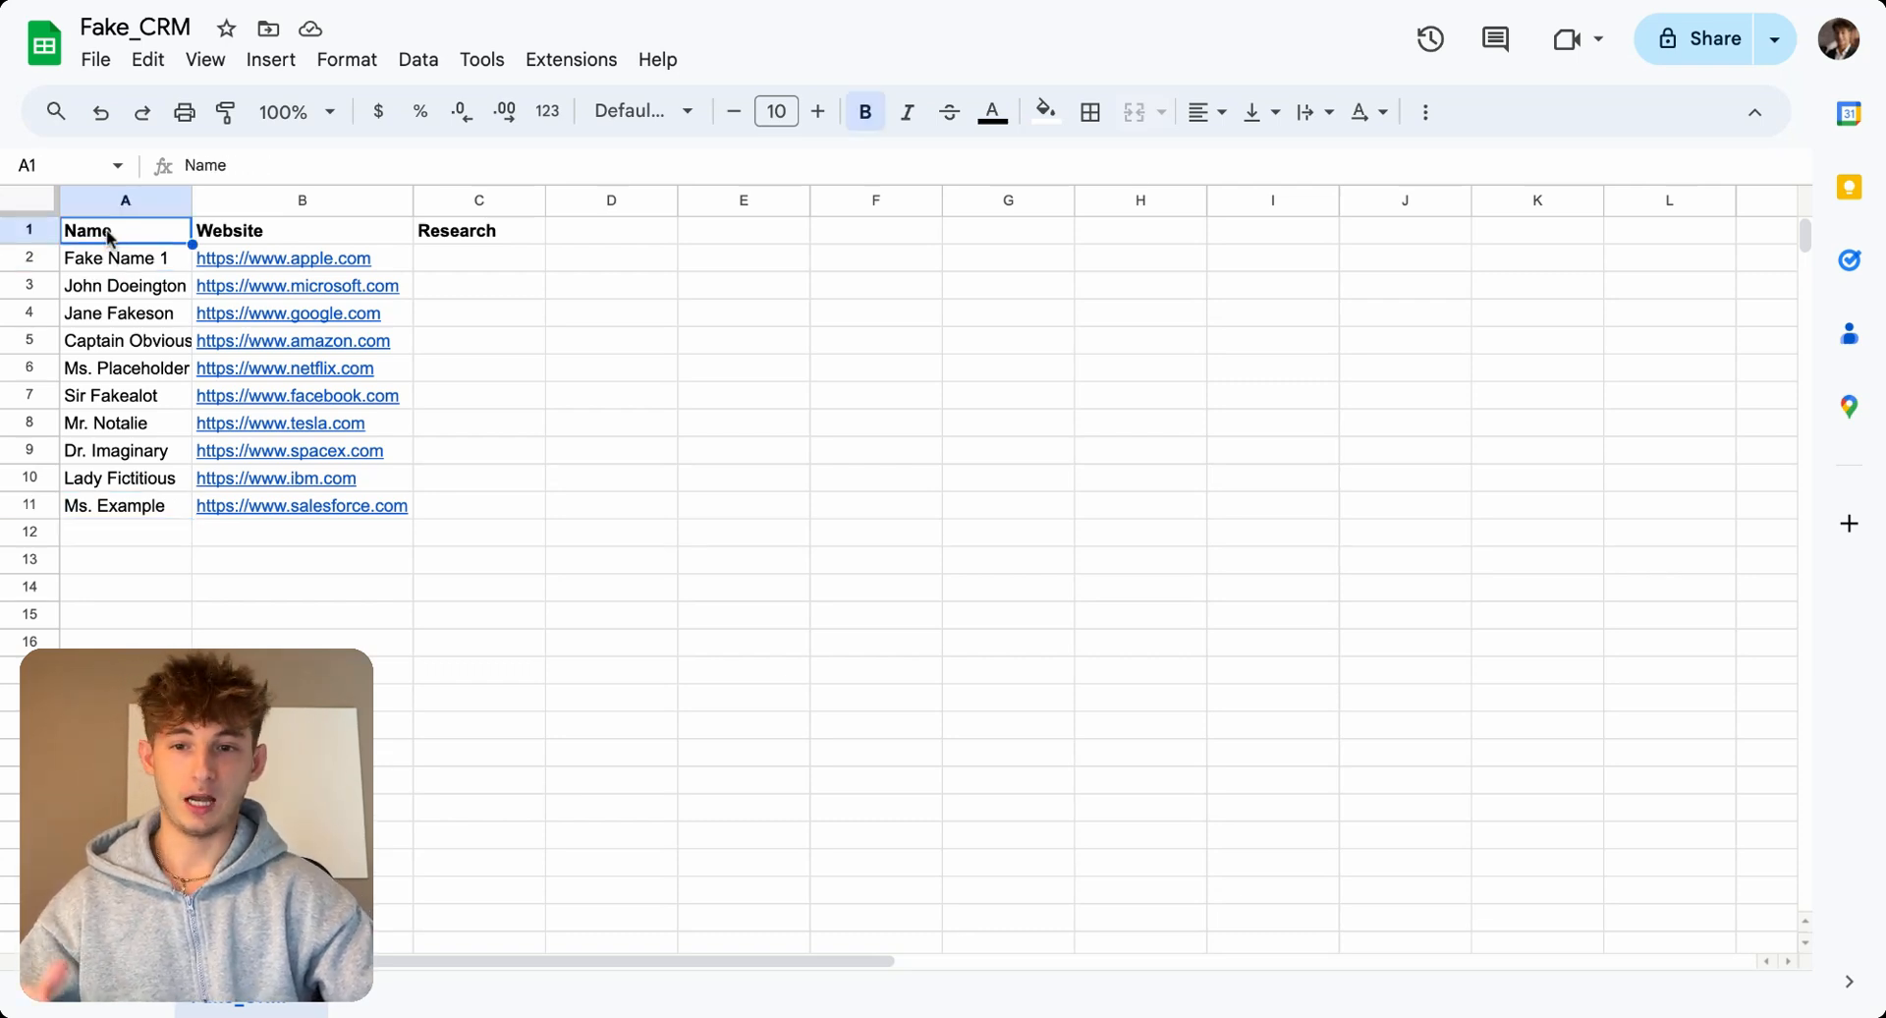
{"action": "left_click", "coordinate": [301, 230]}
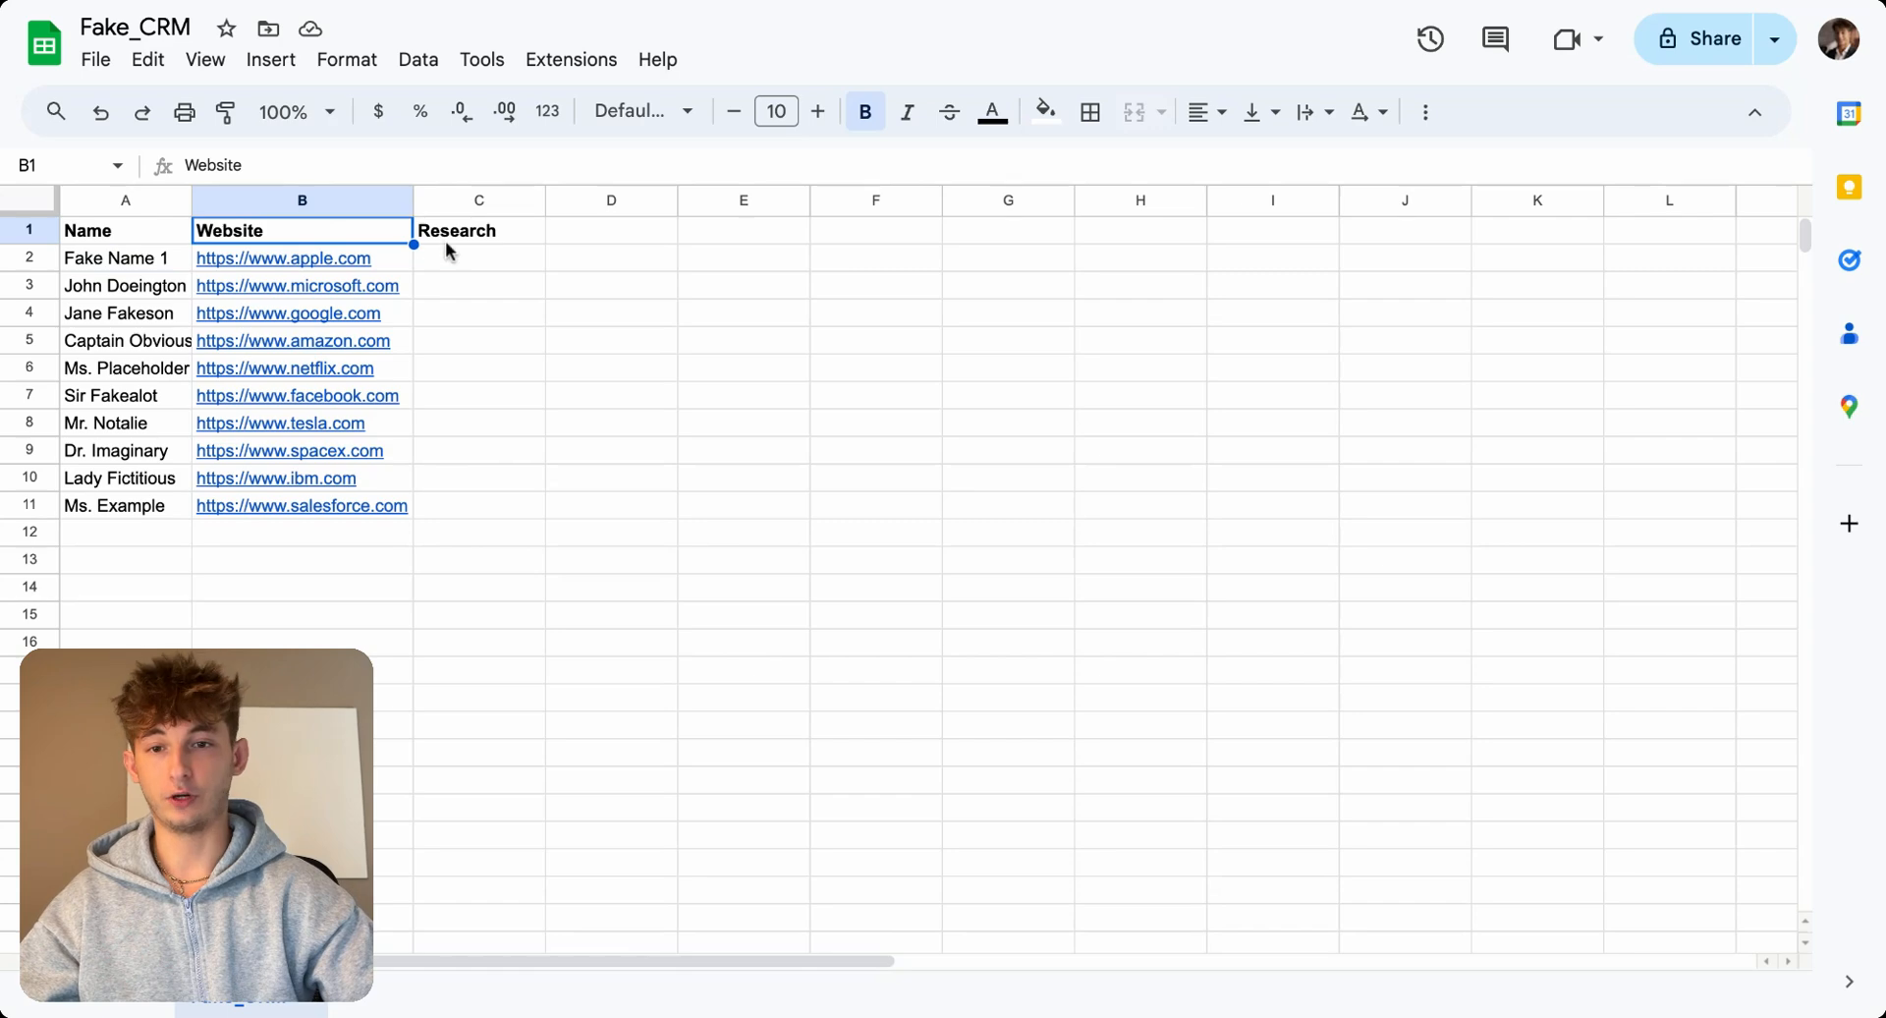
{"action": "left_click", "coordinate": [480, 230]}
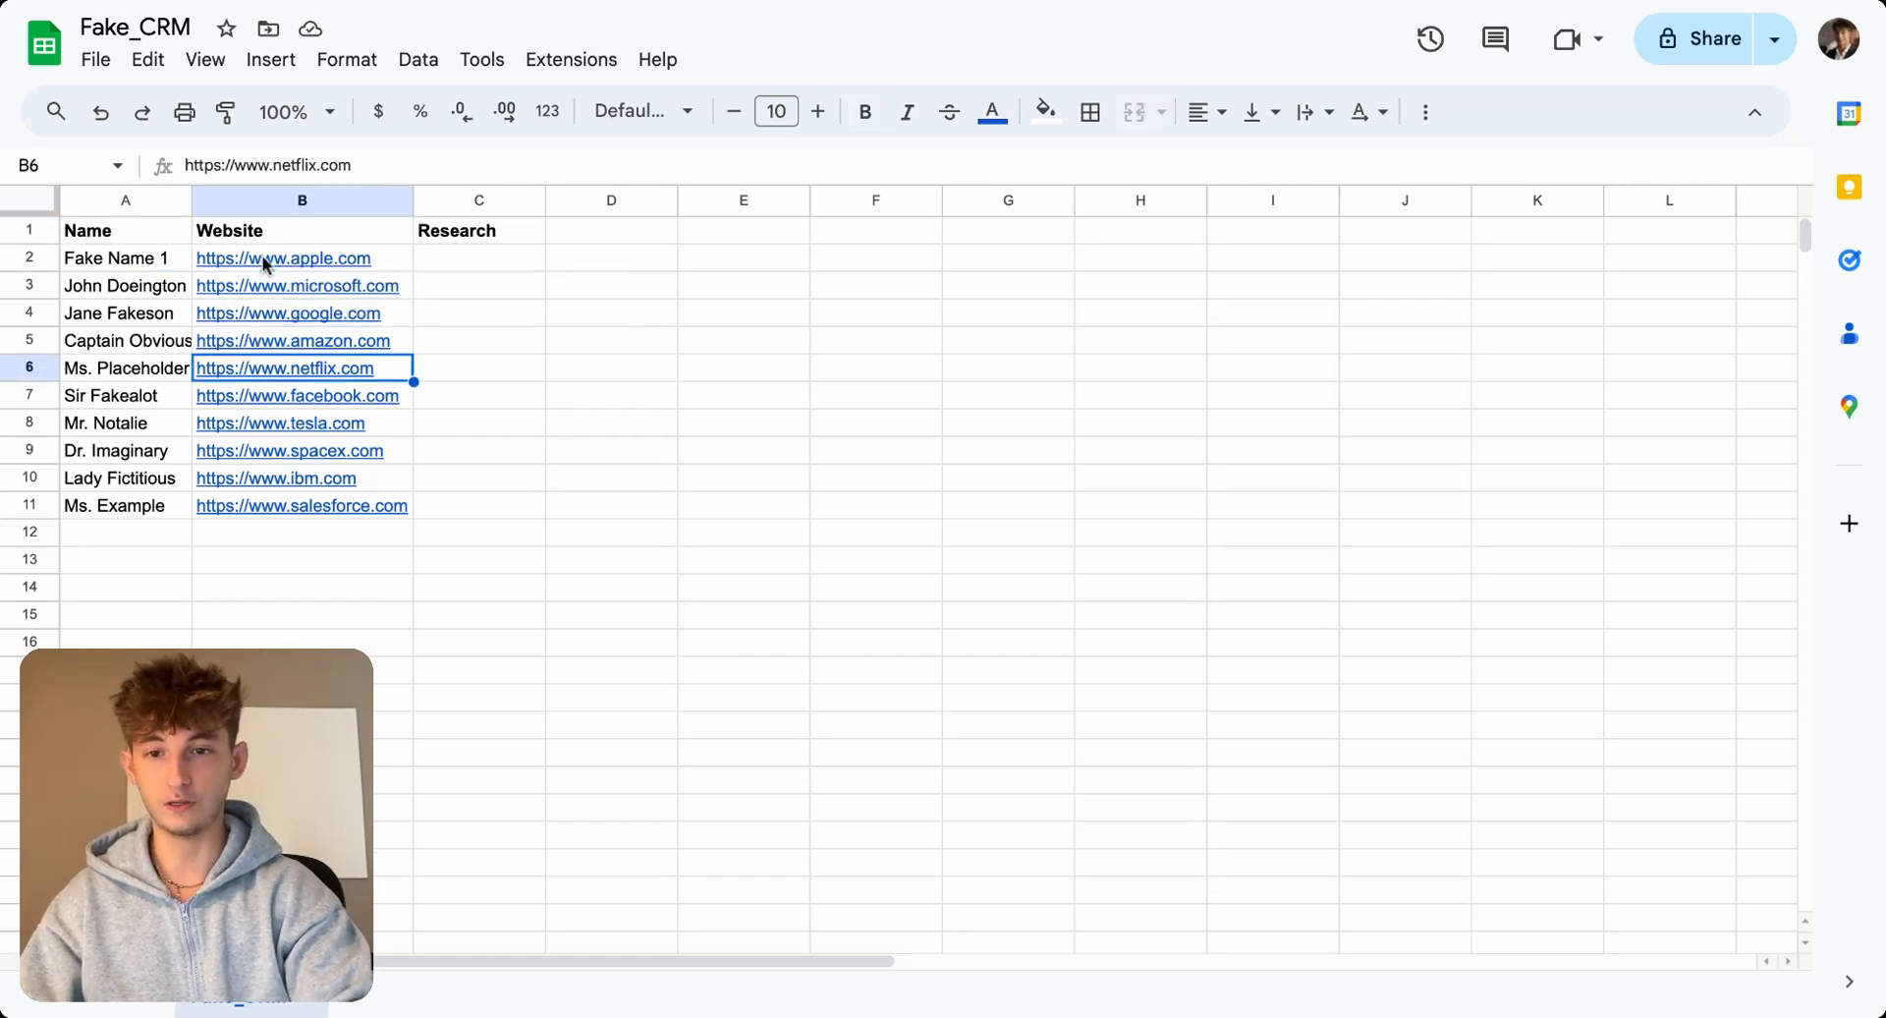
{"action": "left_click", "coordinate": [477, 422]}
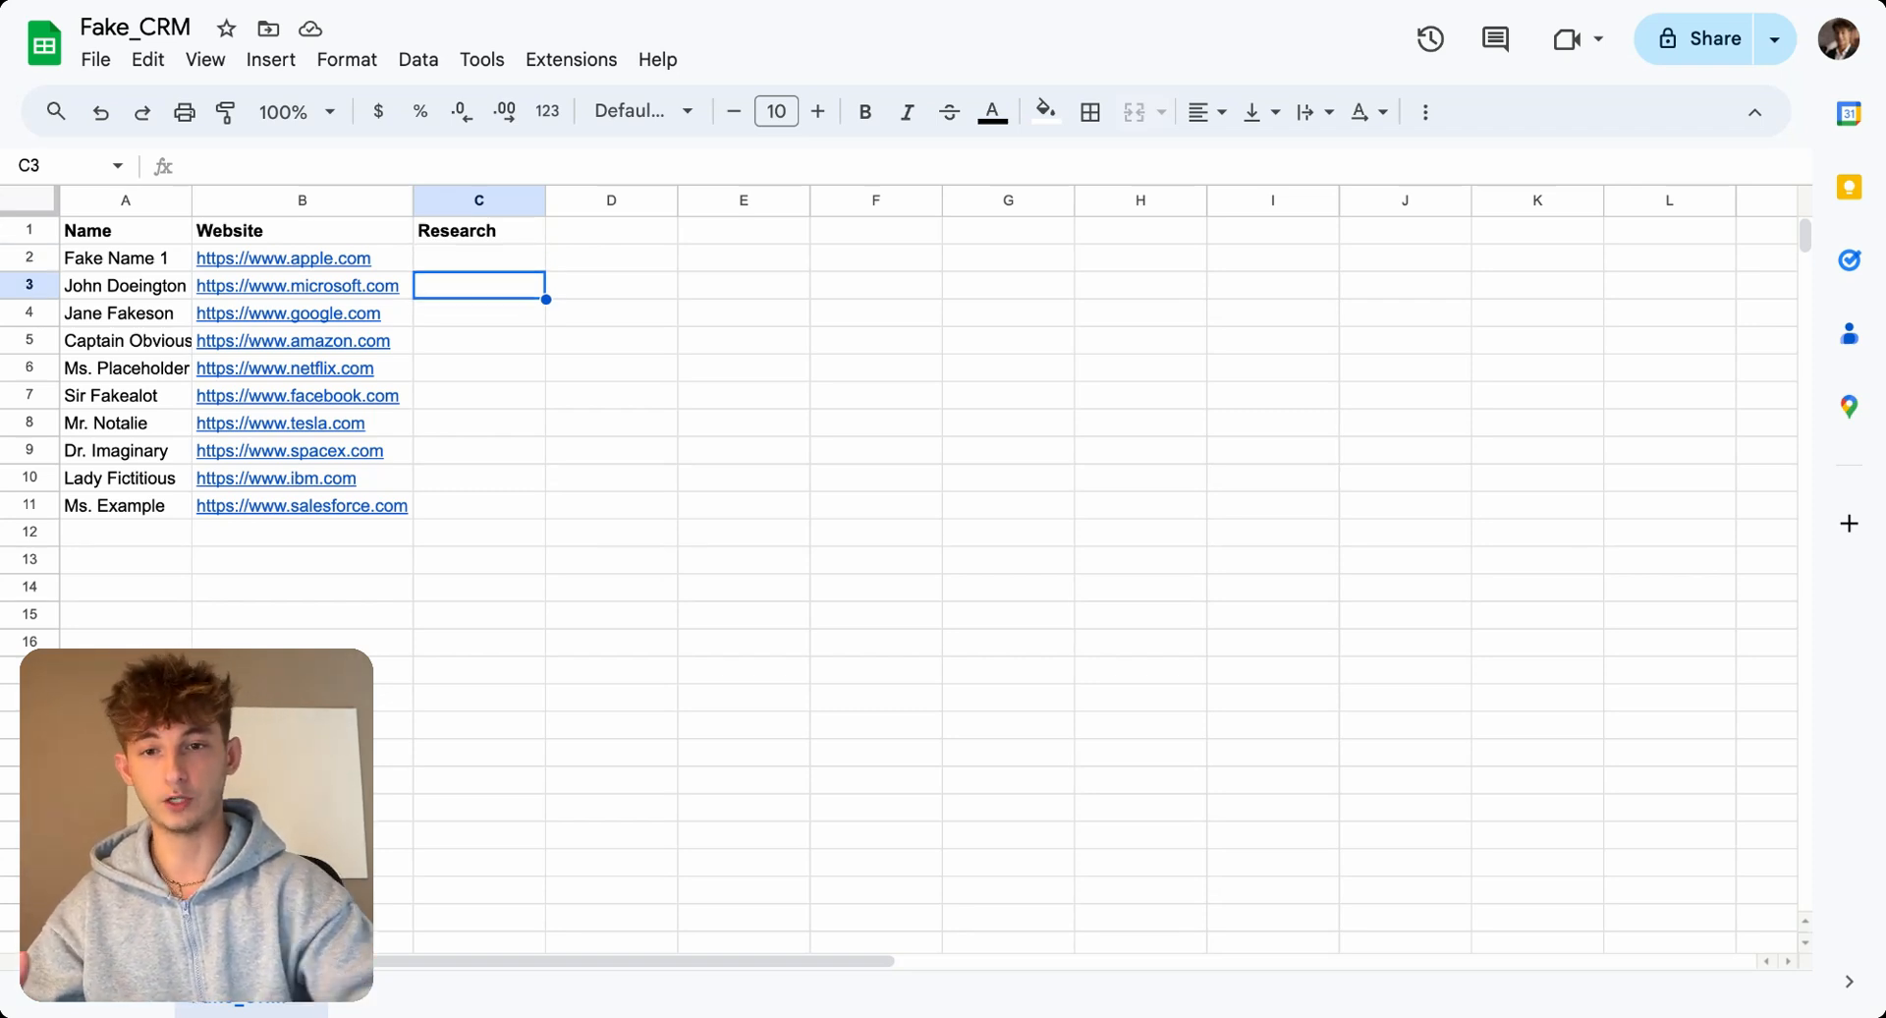
{"action": "left_click", "coordinate": [283, 258]}
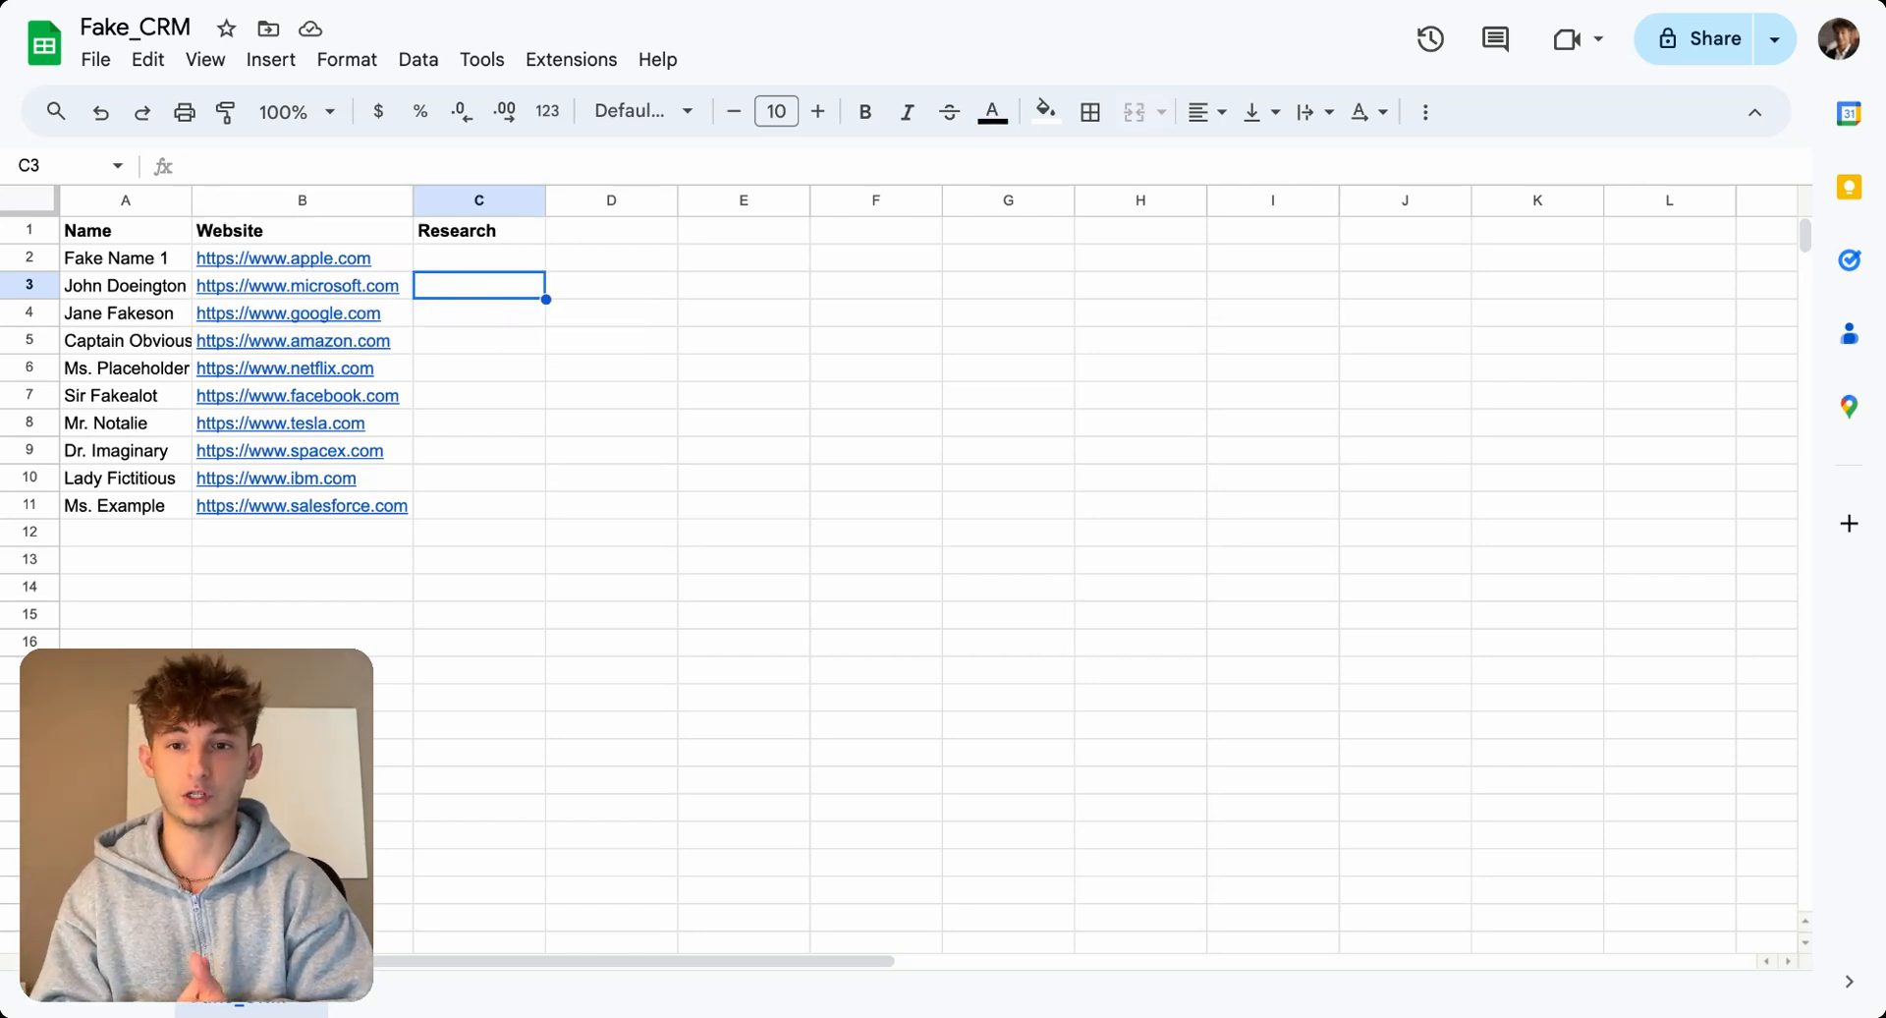
{"action": "left_click", "coordinate": [299, 285]}
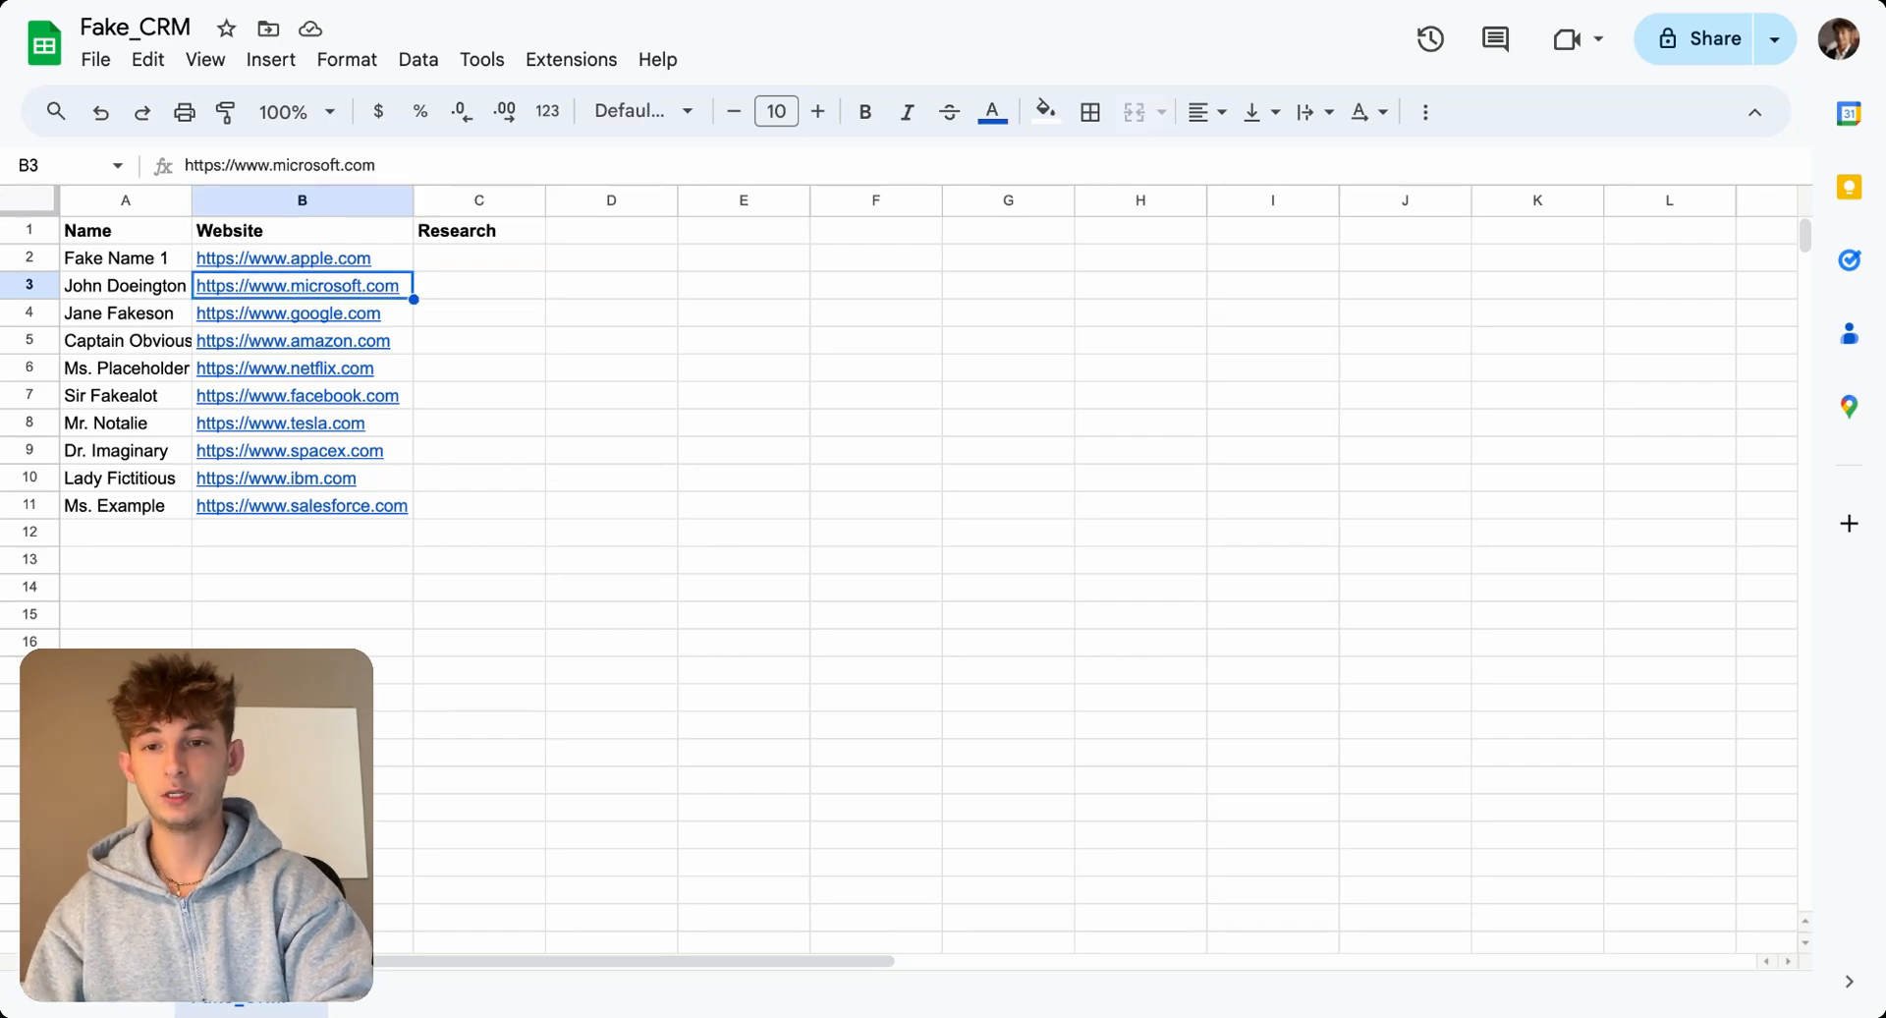
{"action": "left_click", "coordinate": [126, 258]}
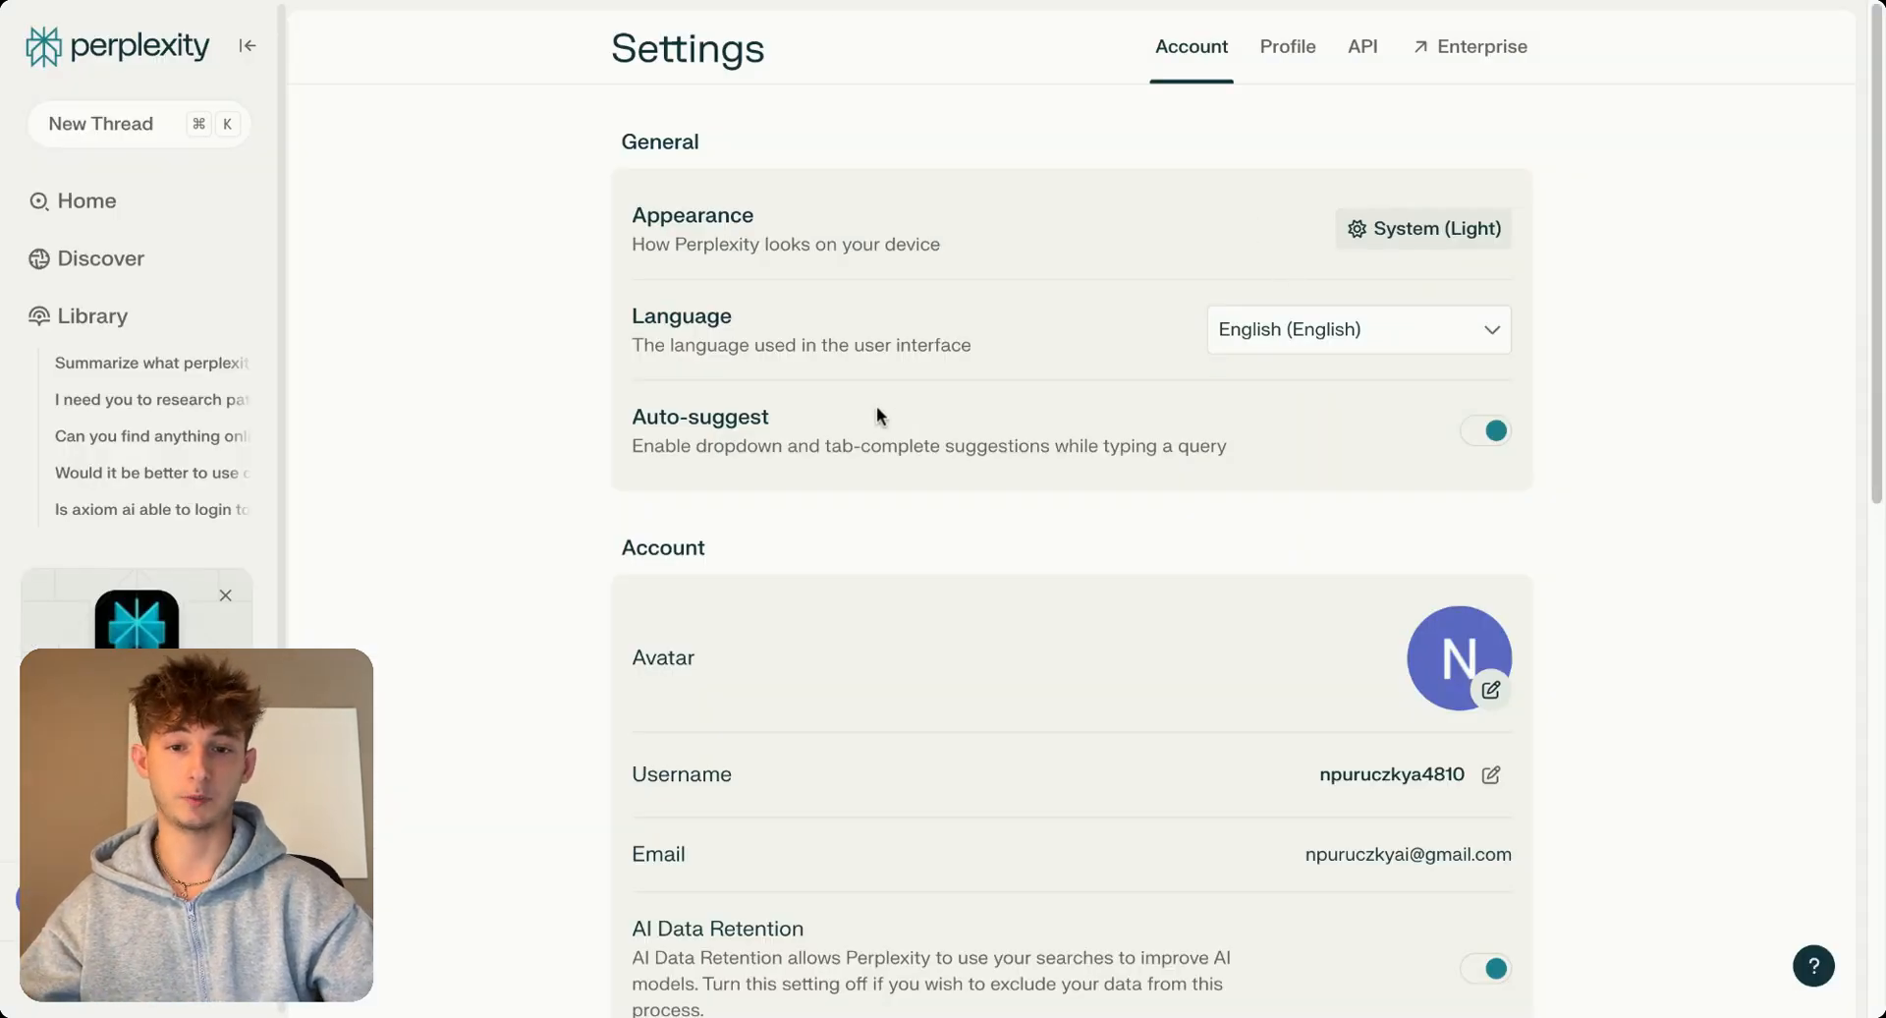
{"action": "mouse_move", "coordinate": [554, 116]}
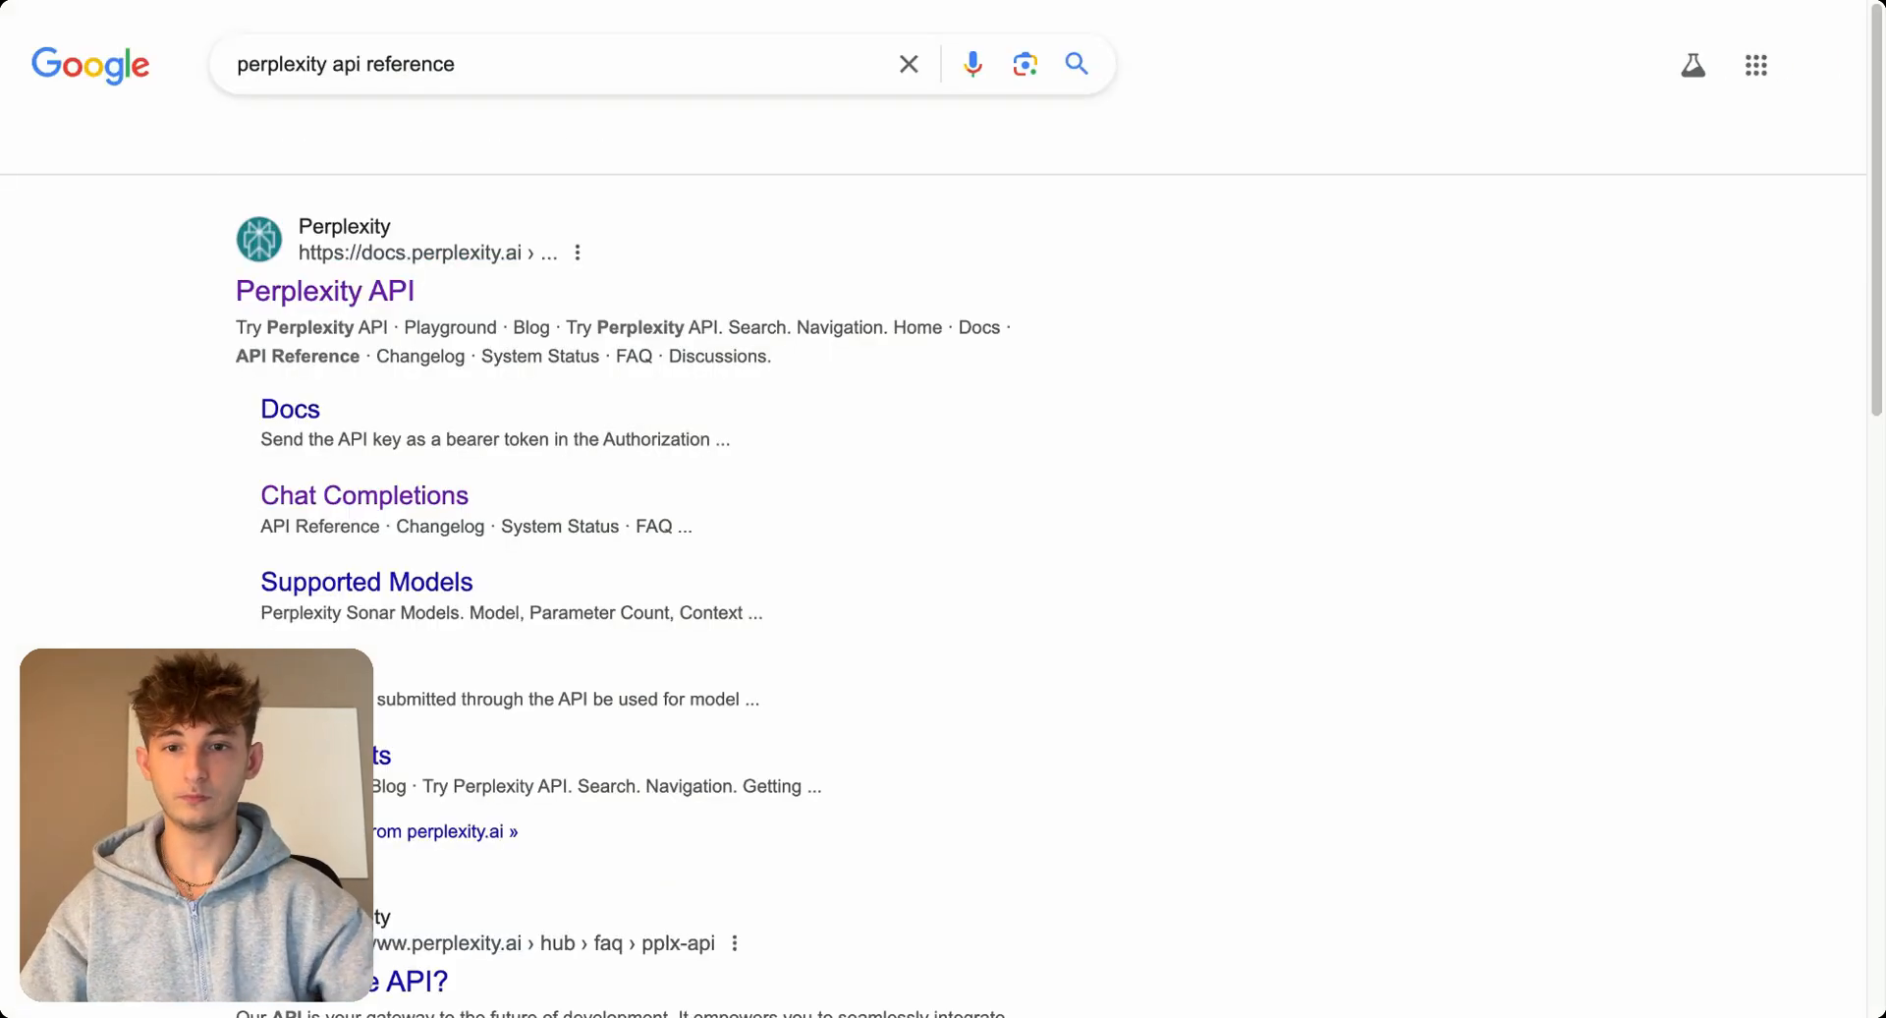
{"action": "scroll", "scroll_direction": "down", "scroll_amount": 3}
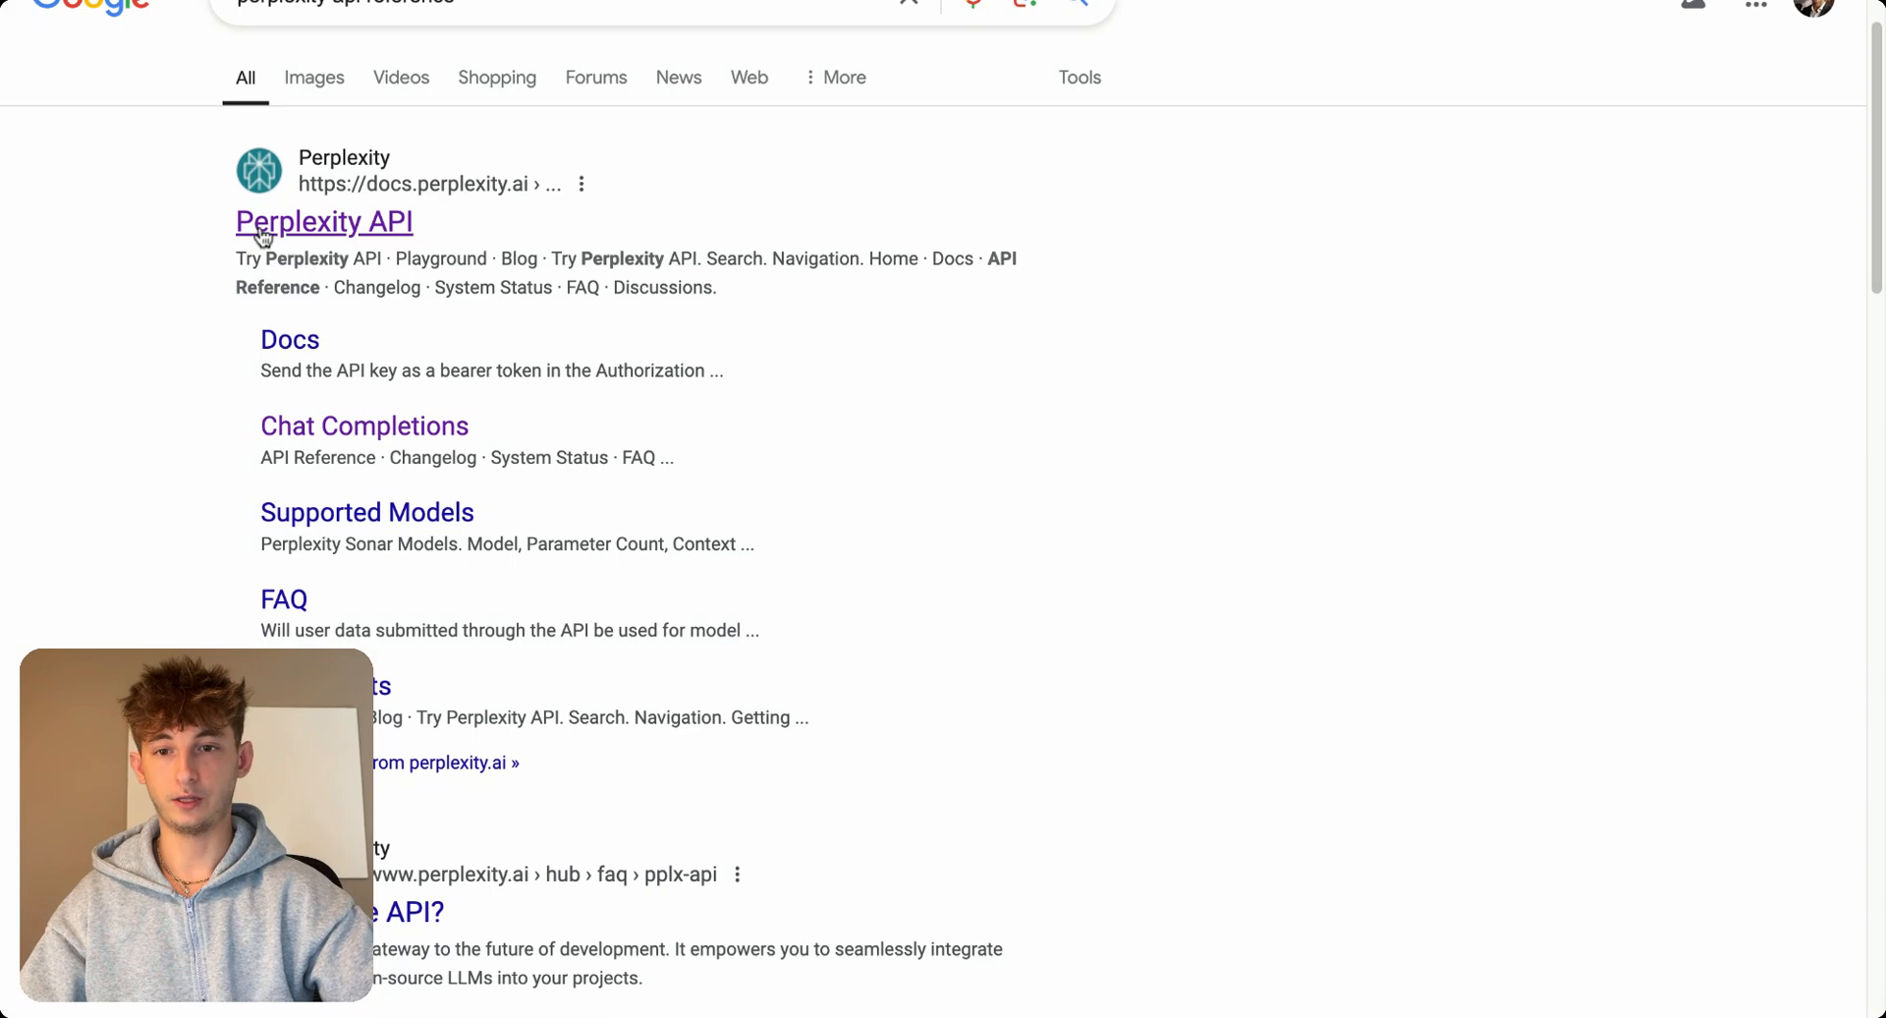
{"action": "left_click", "coordinate": [325, 222]}
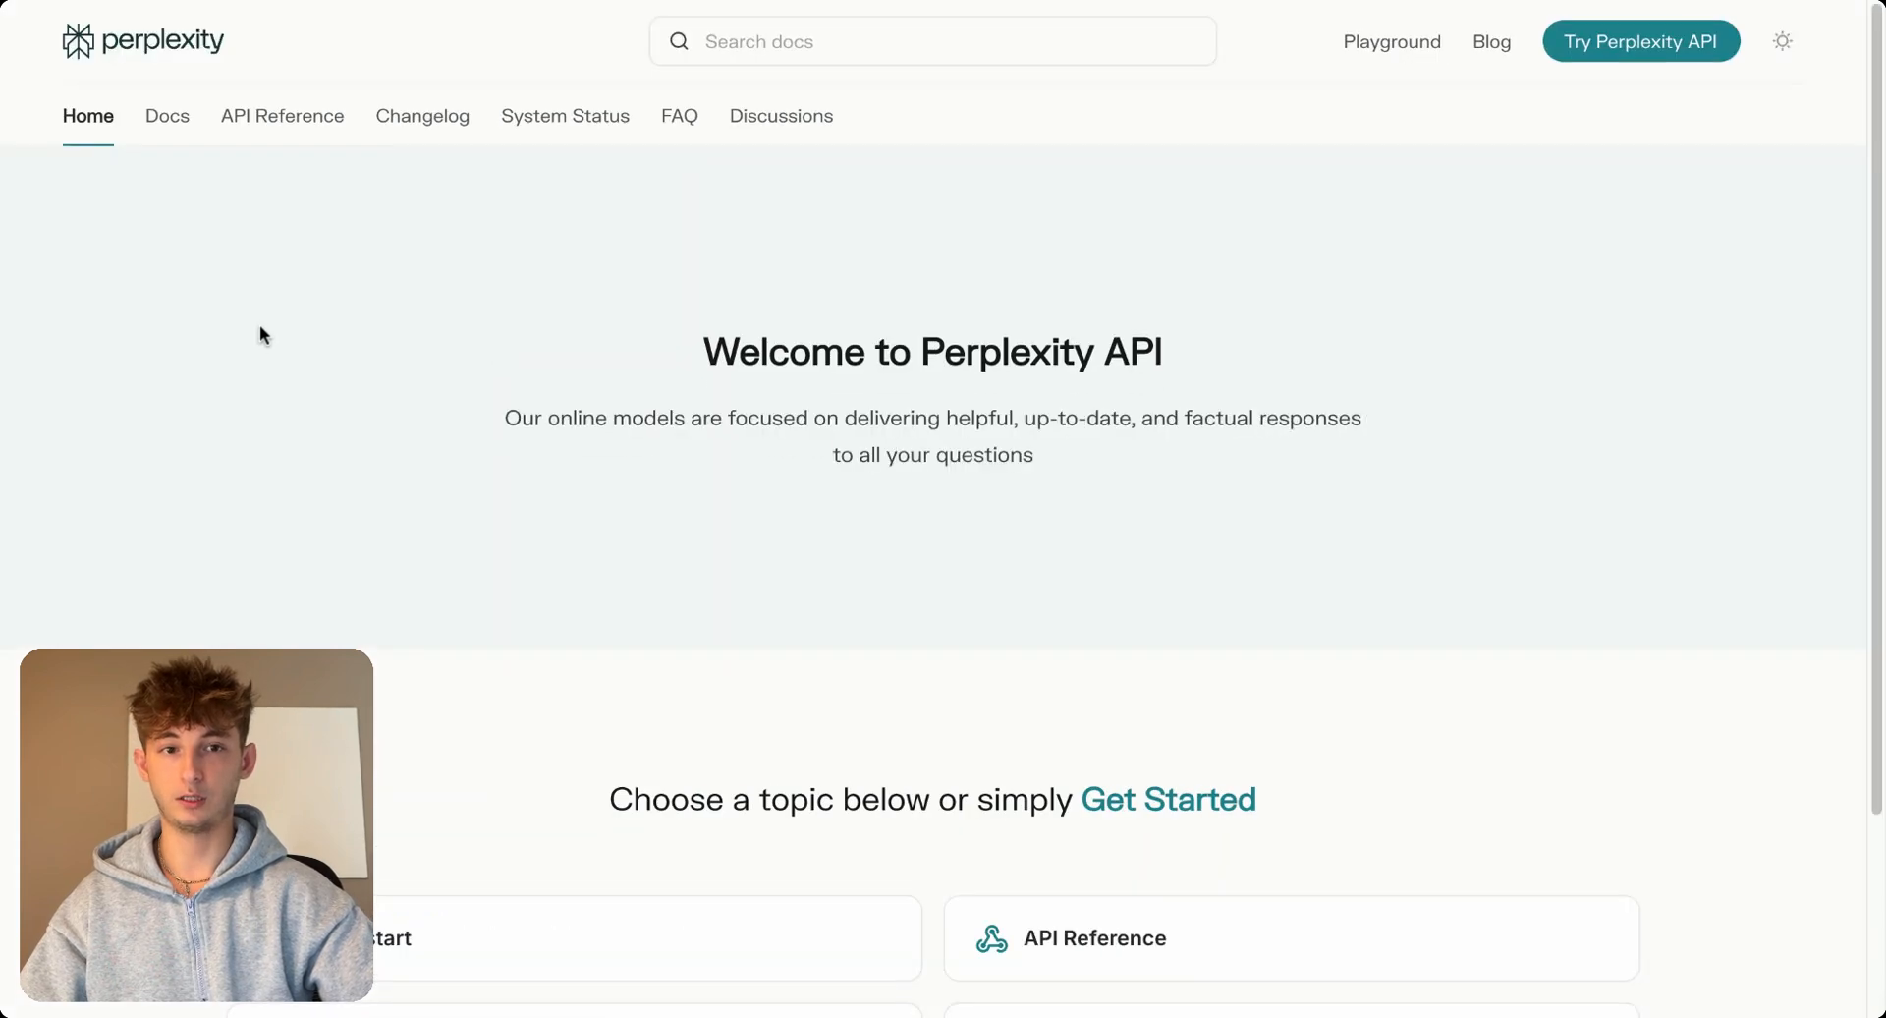
{"action": "left_click", "coordinate": [281, 116]}
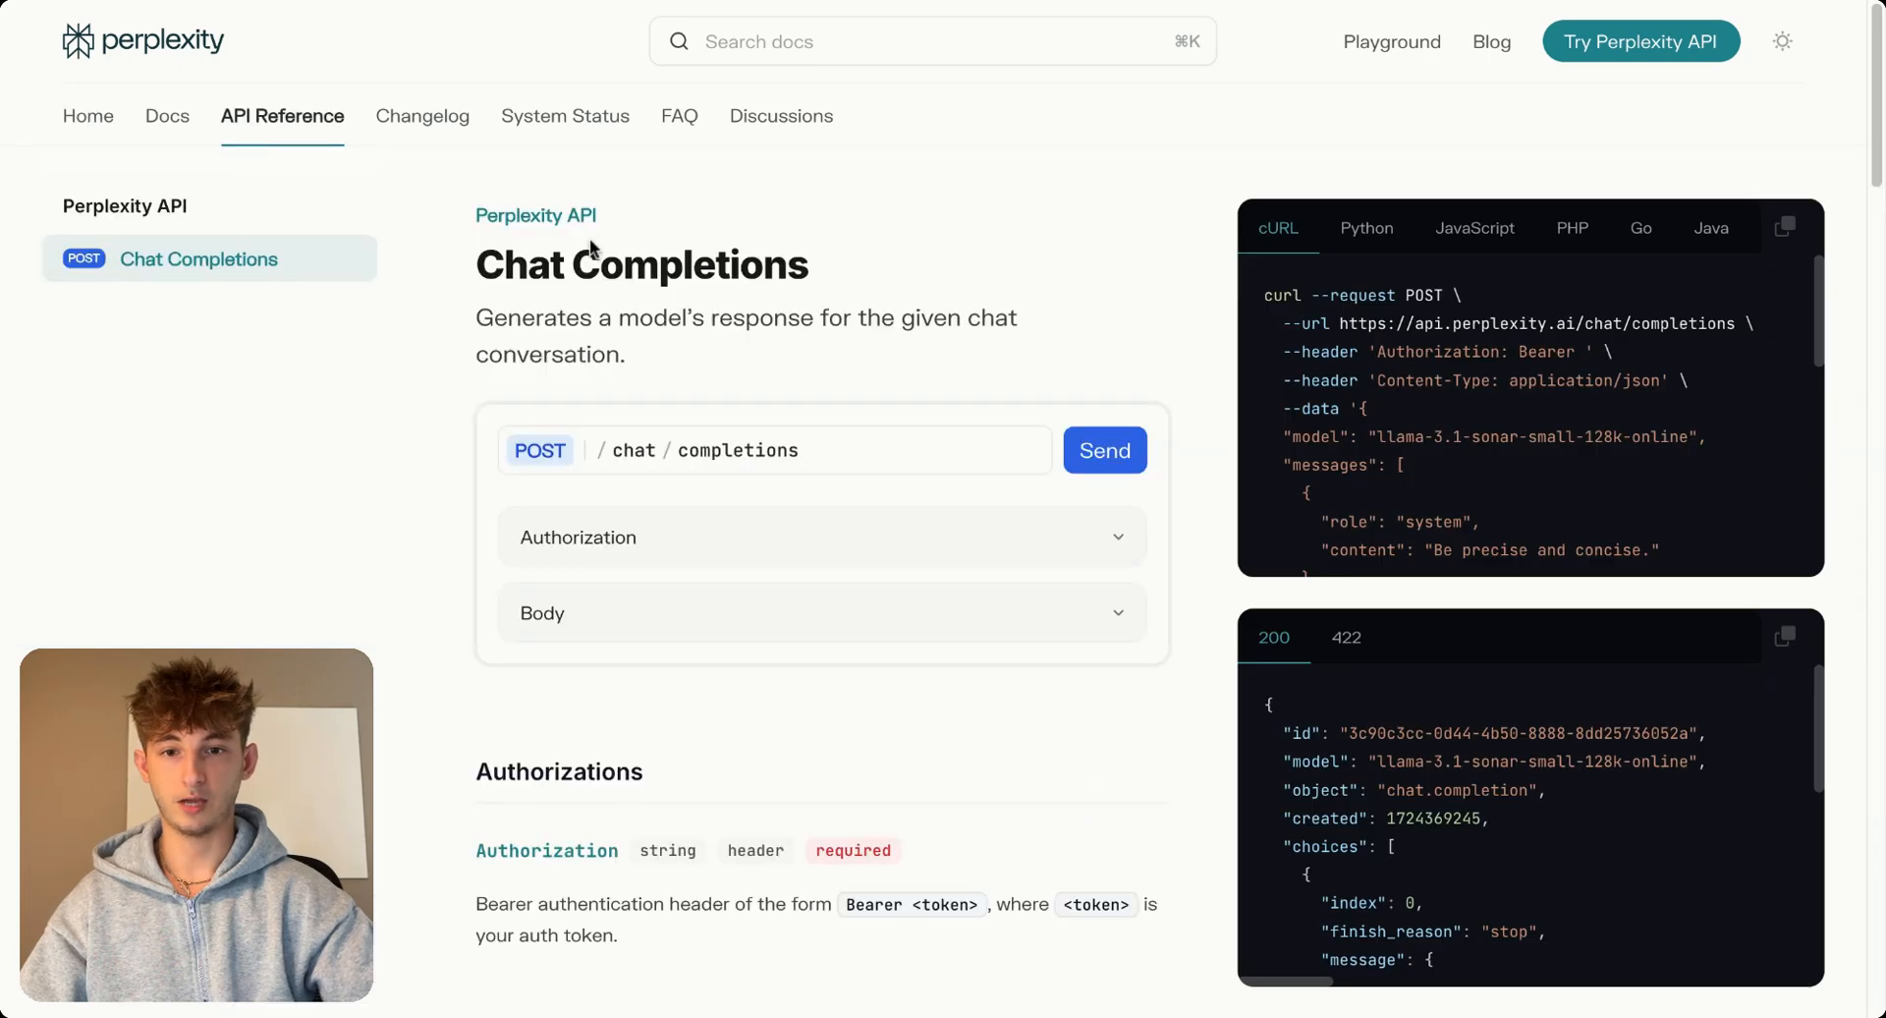
{"action": "scroll", "scroll_direction": "down", "scroll_amount": 3}
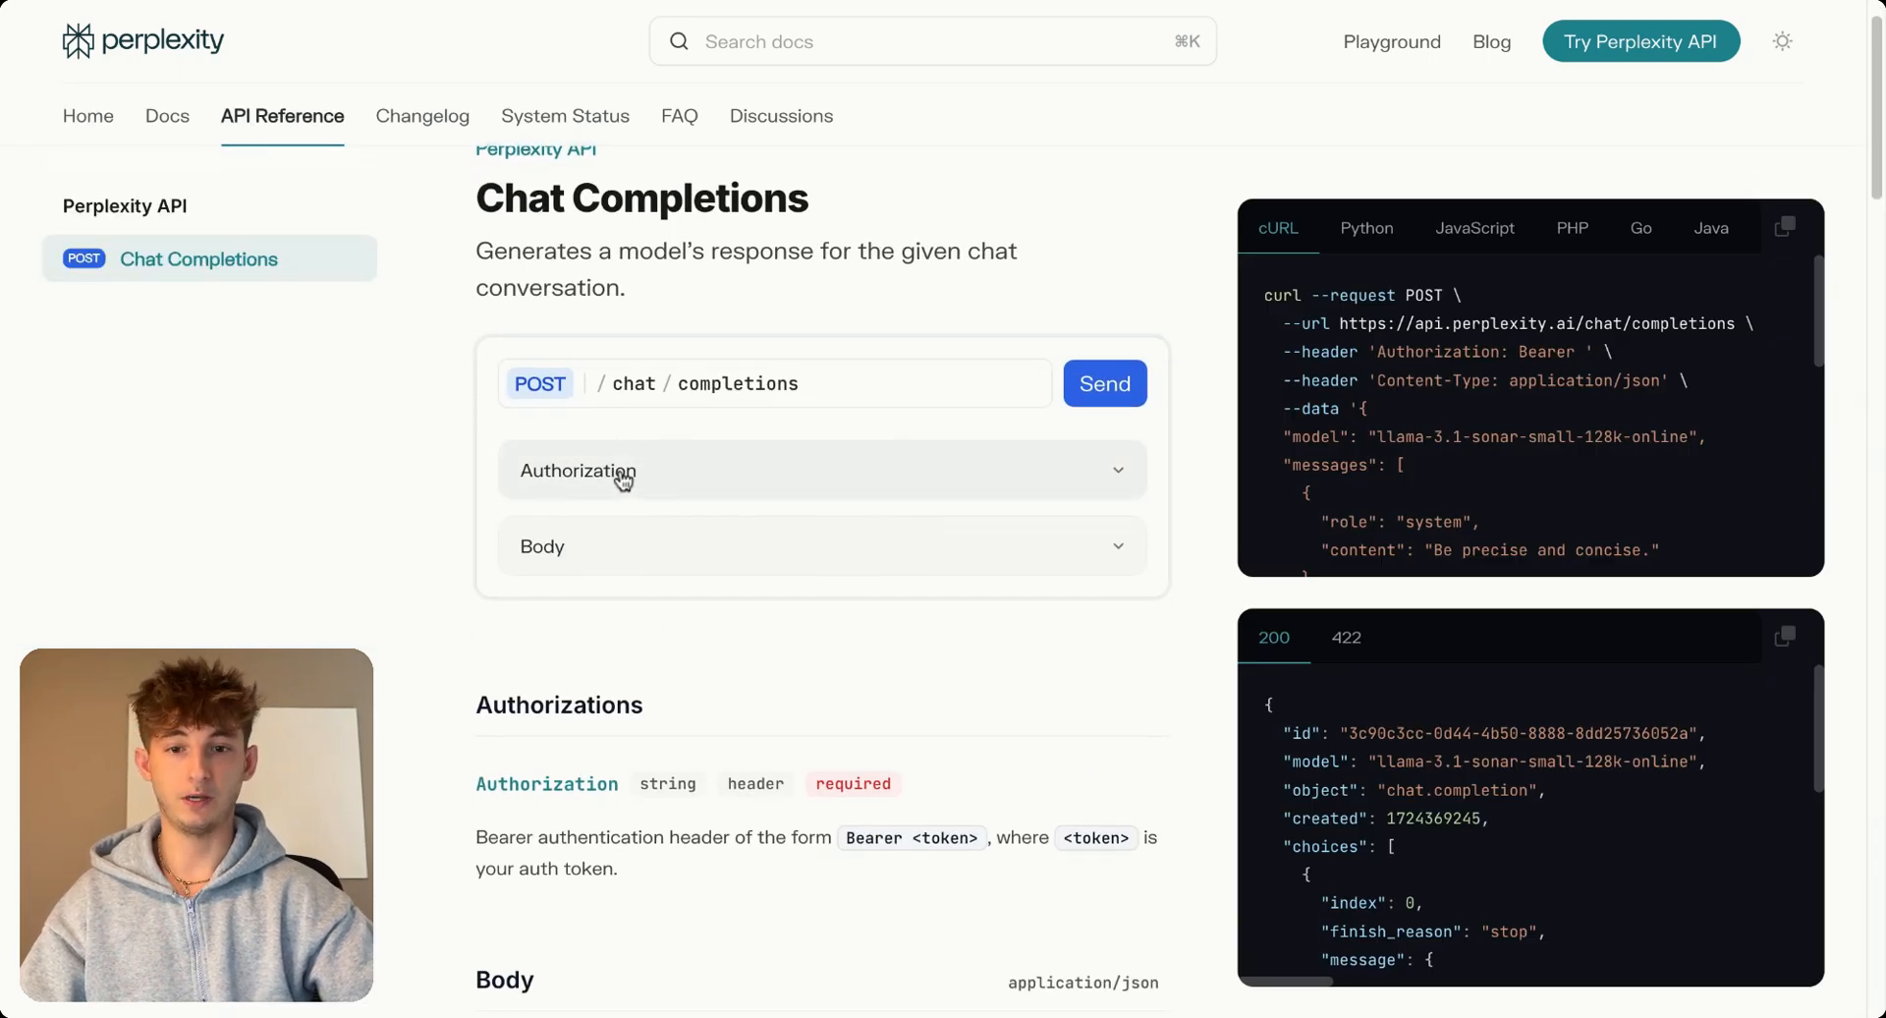
{"action": "left_click", "coordinate": [577, 469]}
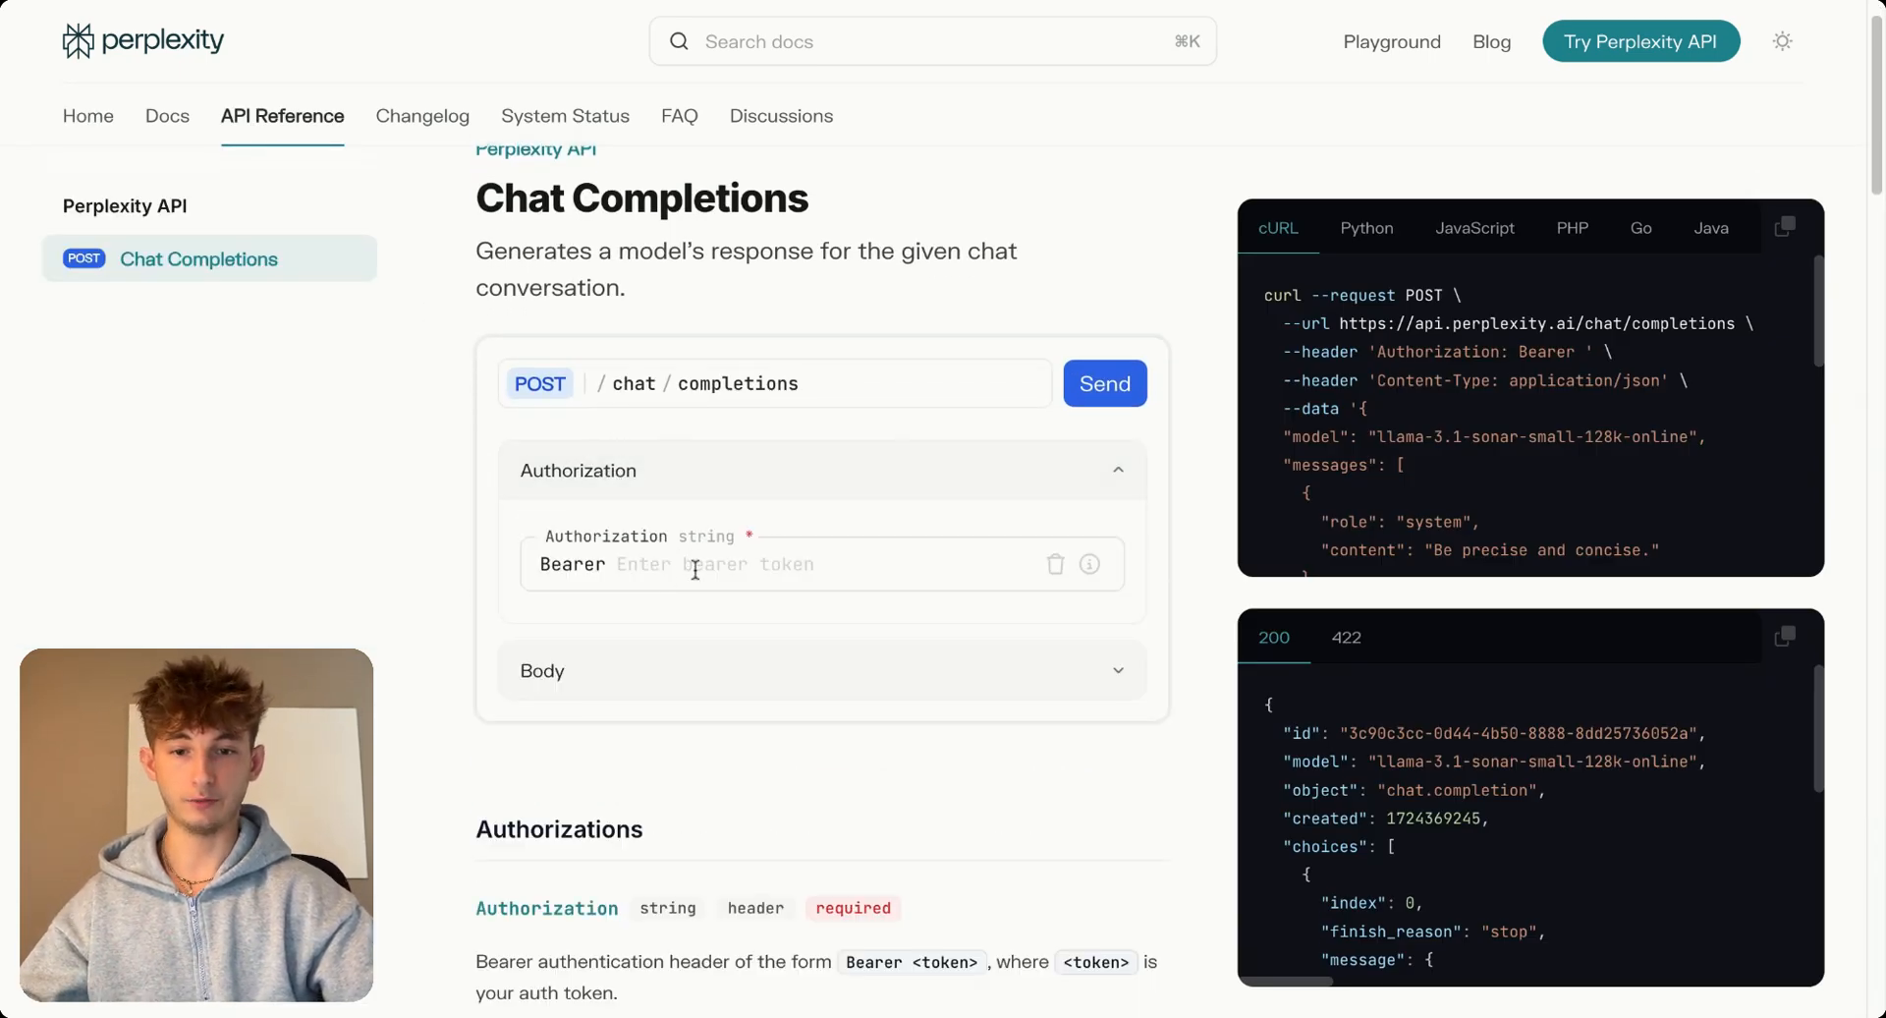
{"action": "left_click", "coordinate": [782, 564]}
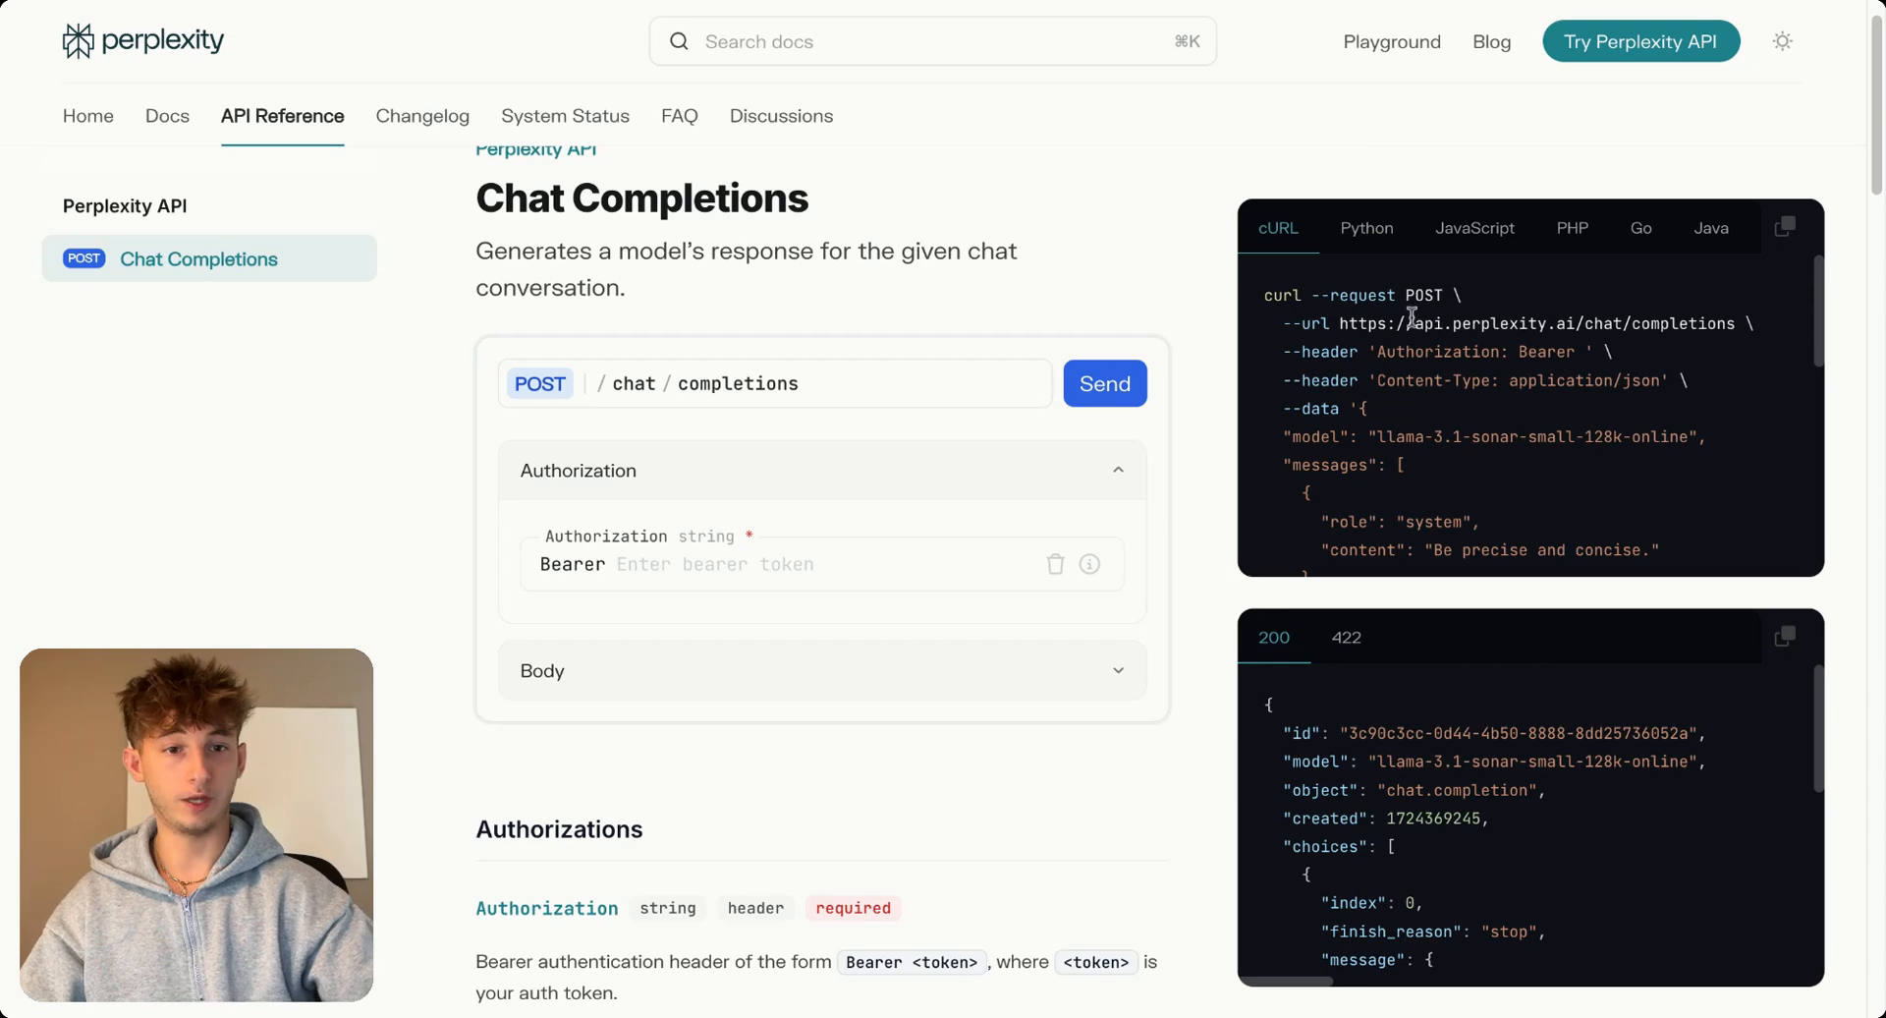
{"action": "left_click_drag", "start_coordinate": [1413, 295], "coordinate": [1576, 436]}
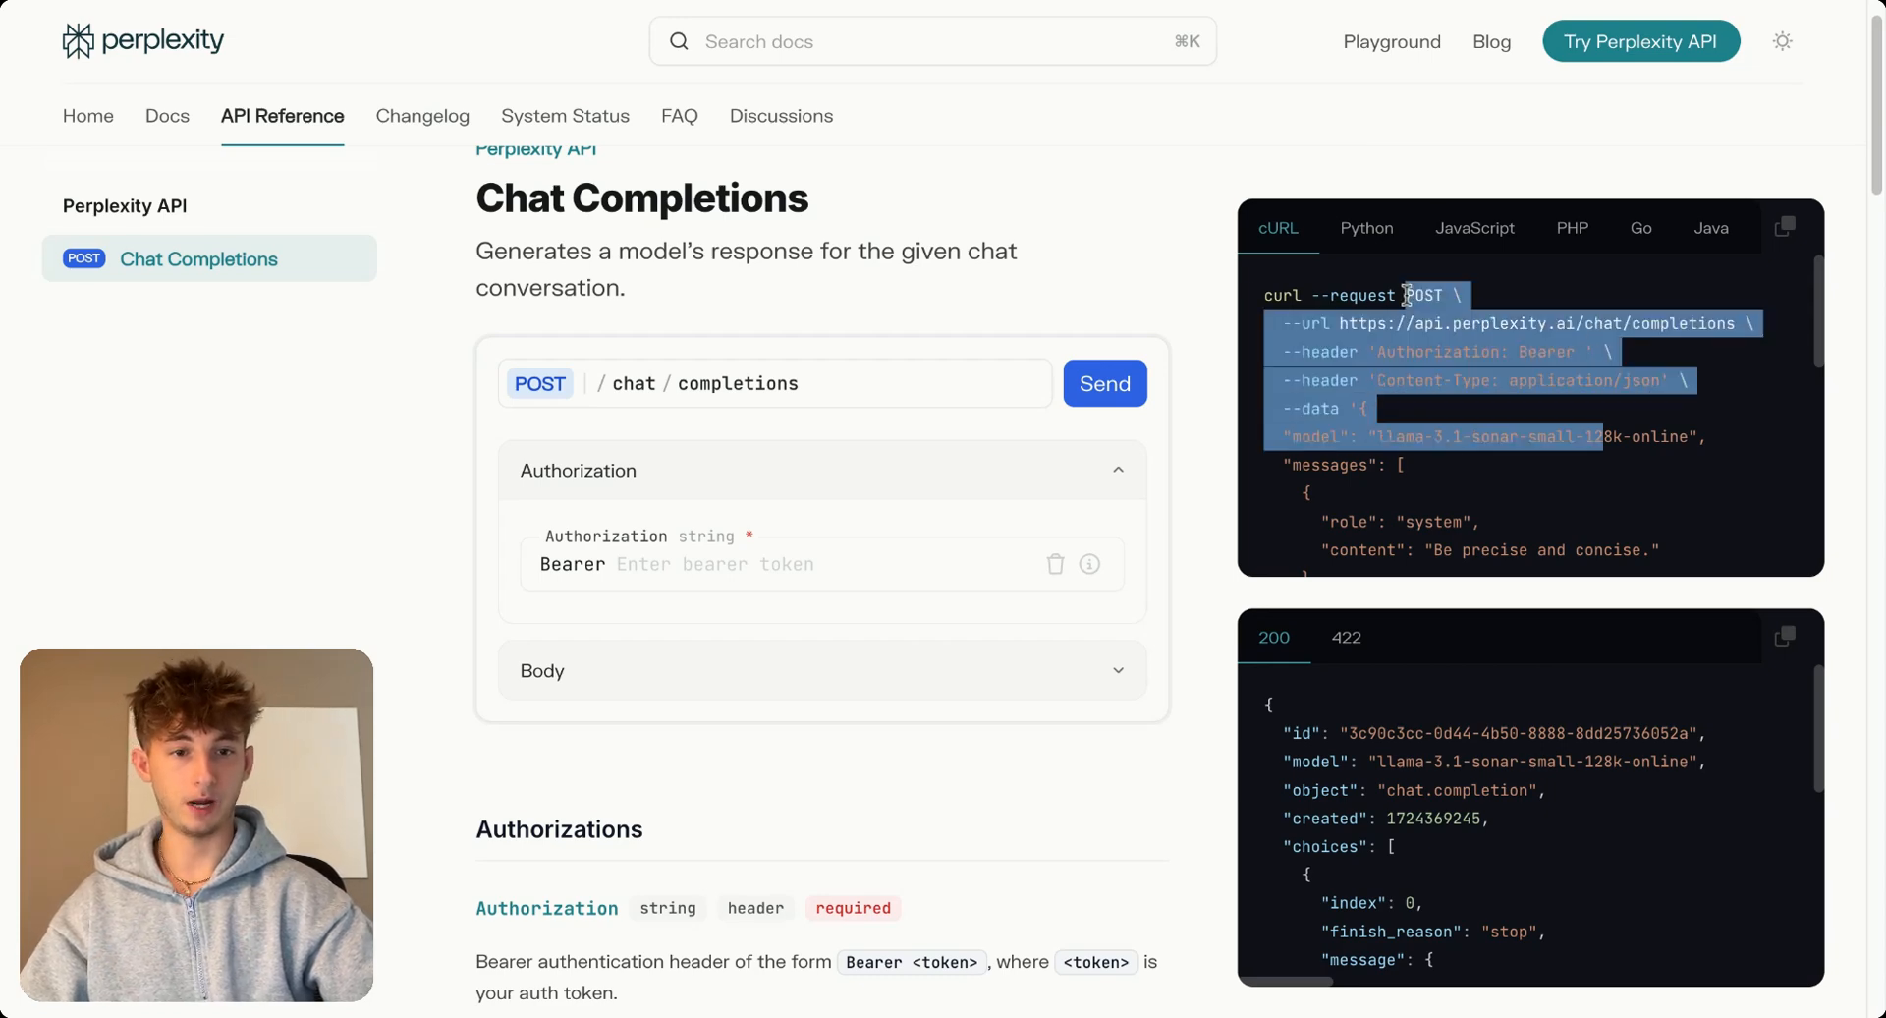
{"action": "left_click", "coordinate": [1277, 228]}
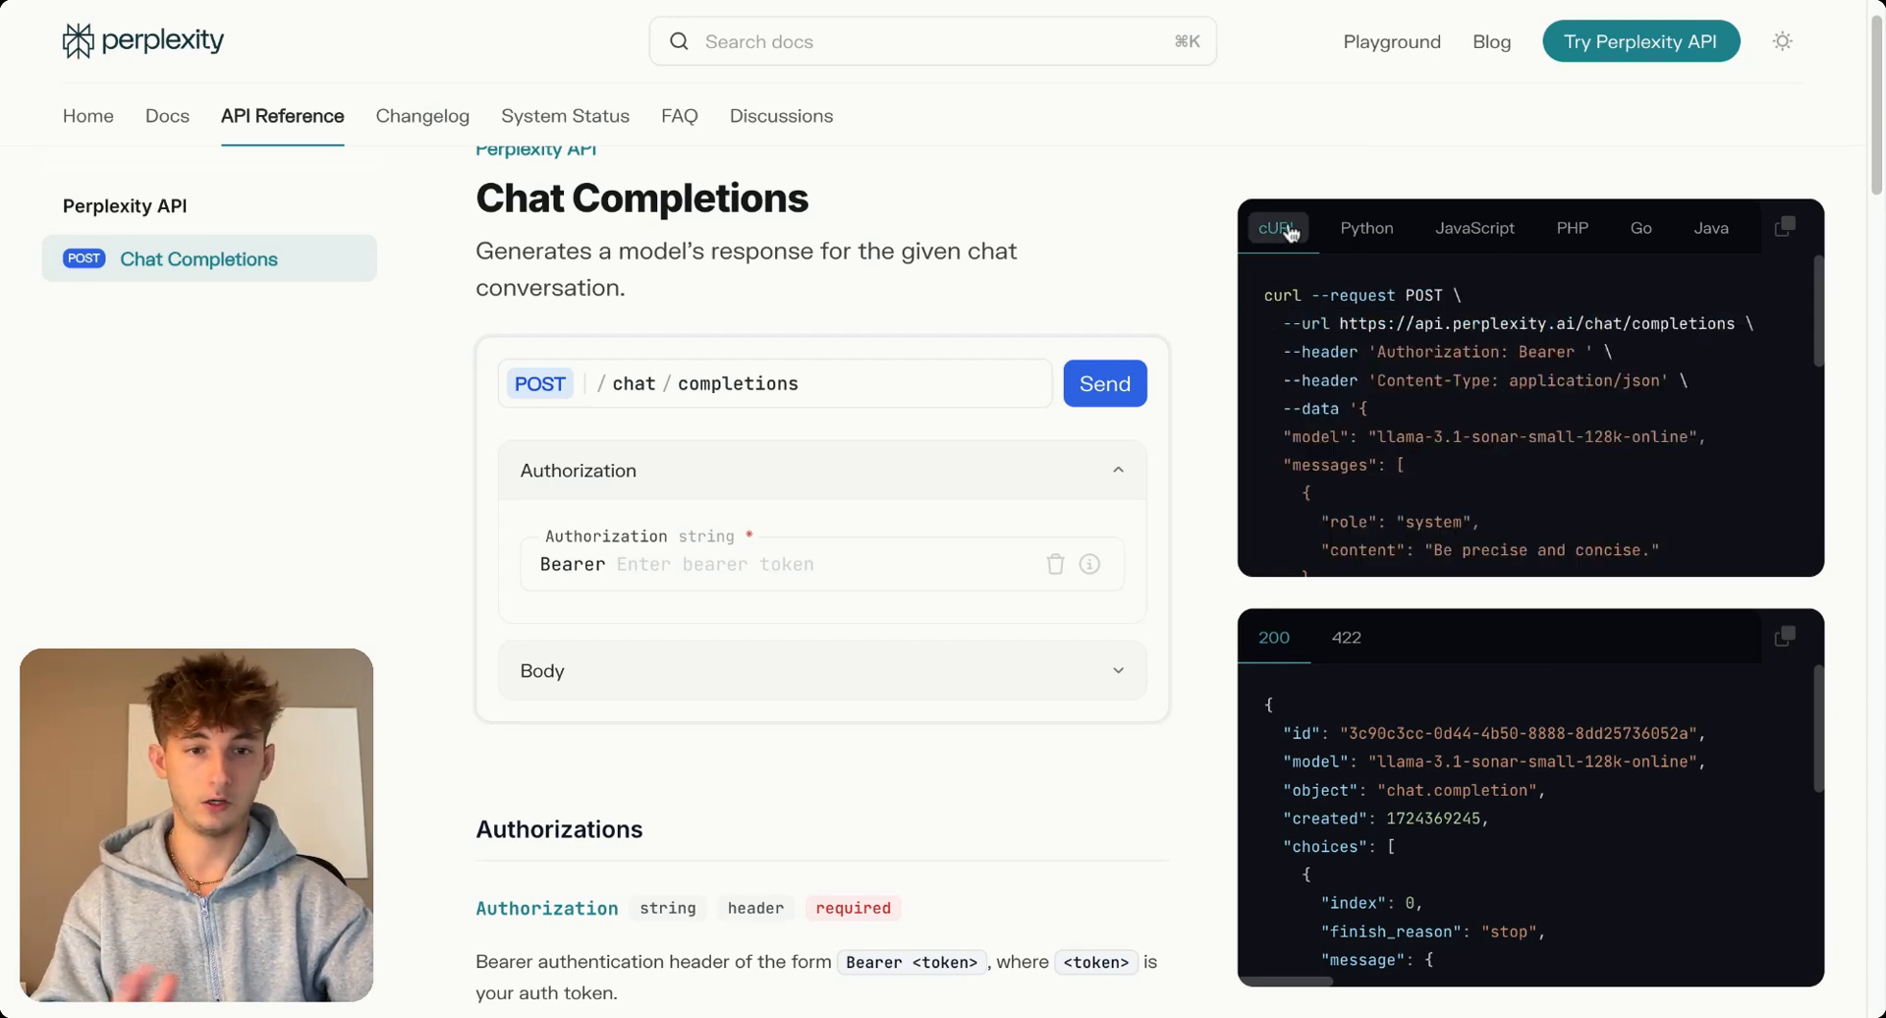
{"action": "mouse_move", "coordinate": [1311, 248]}
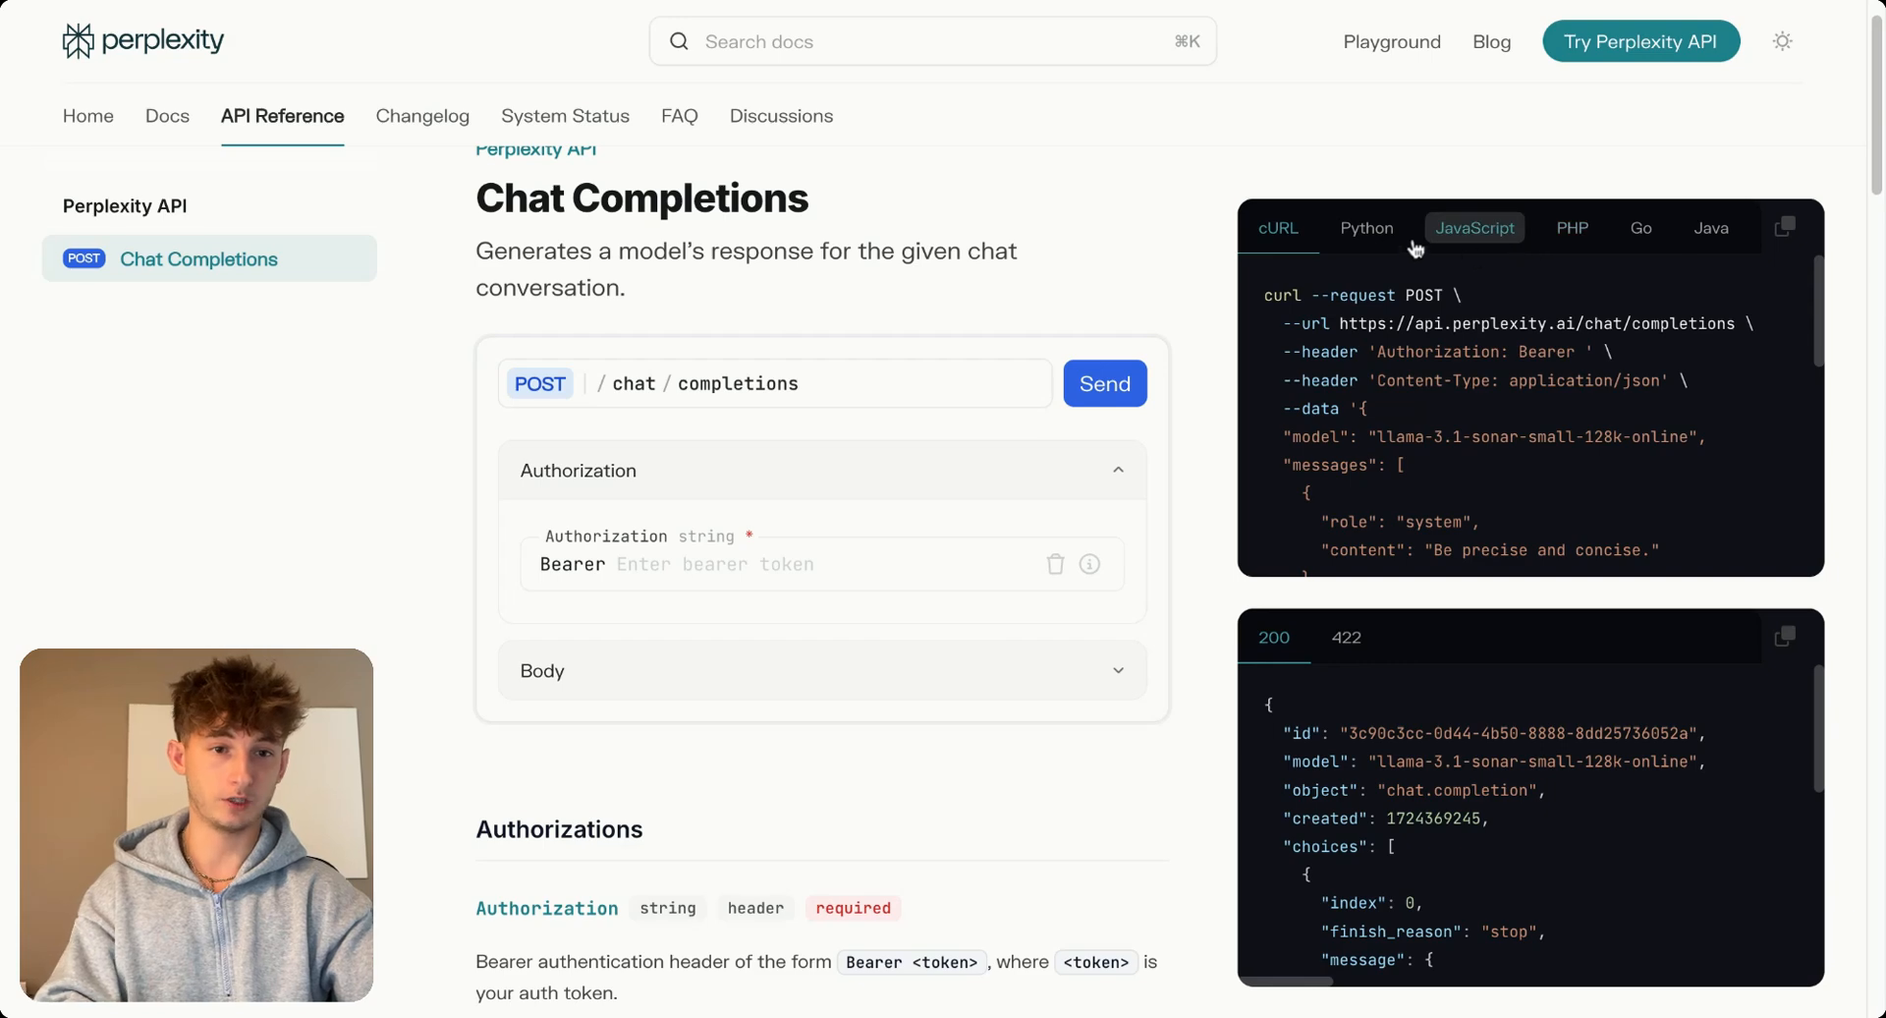
{"action": "mouse_move", "coordinate": [240, 377]}
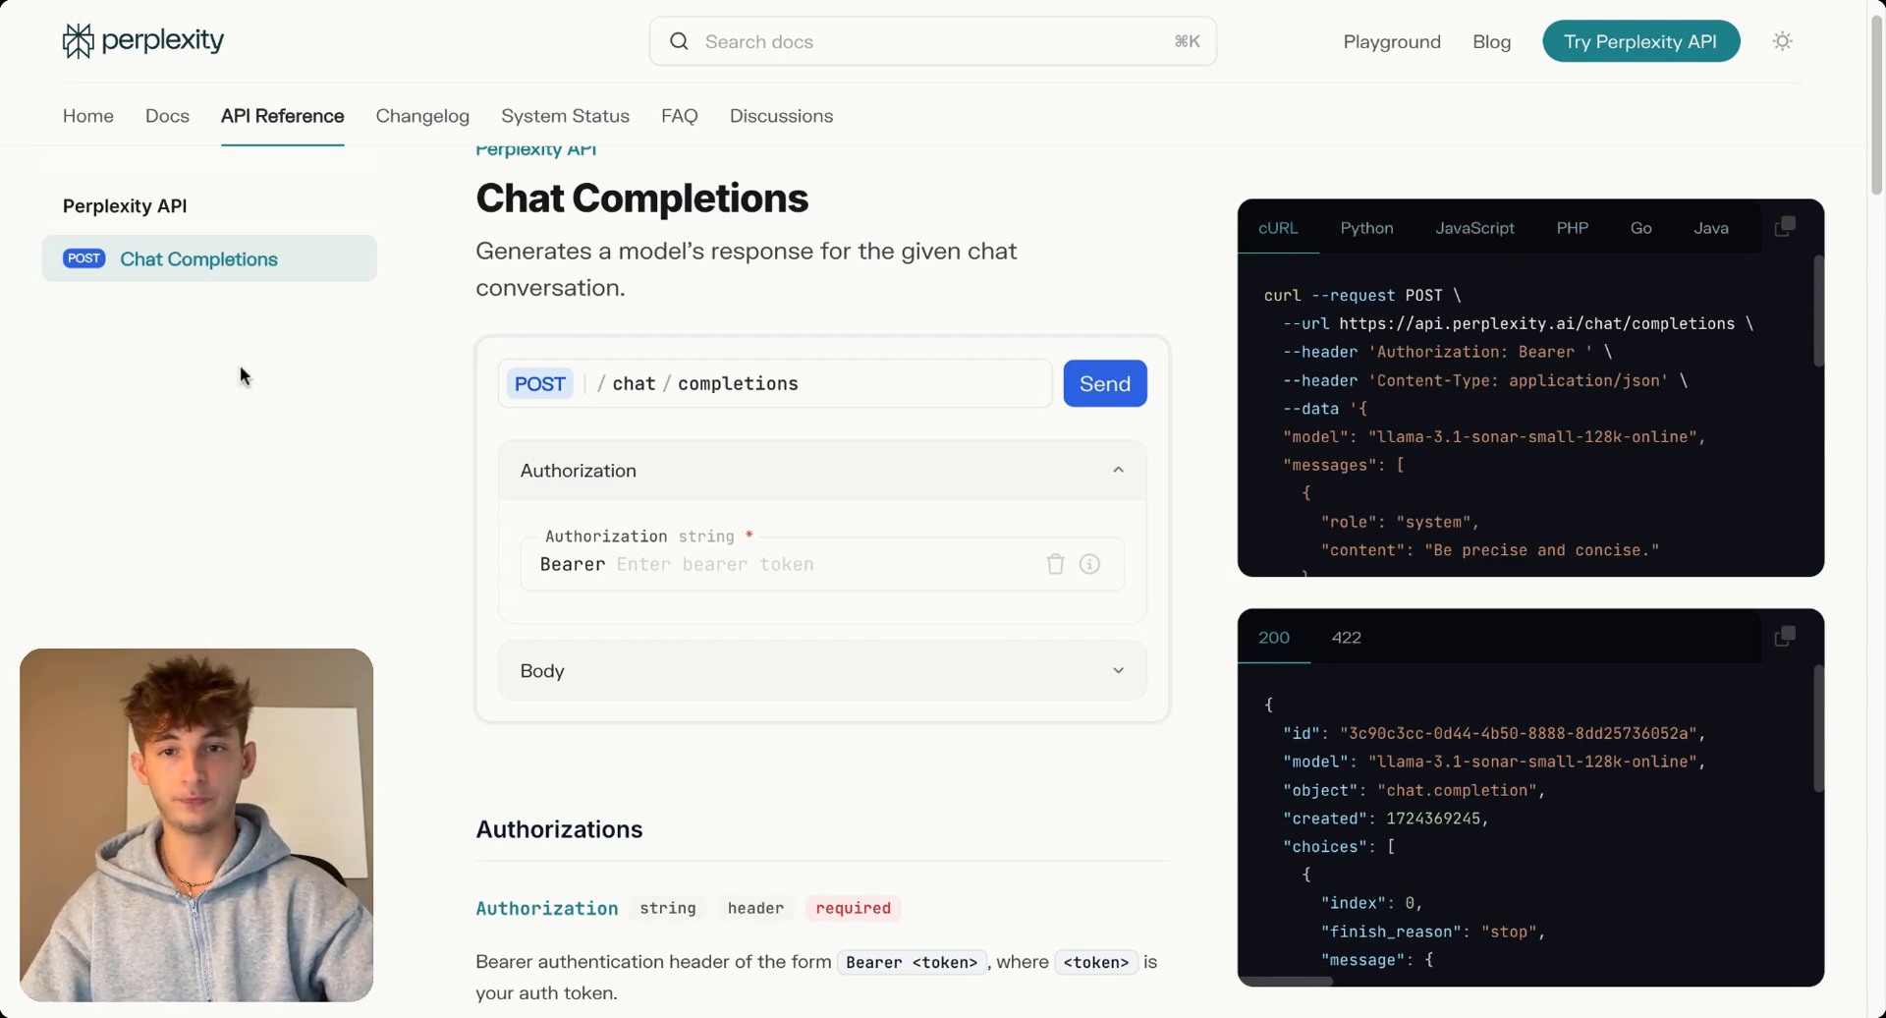
{"action": "mouse_move", "coordinate": [73, 9]}
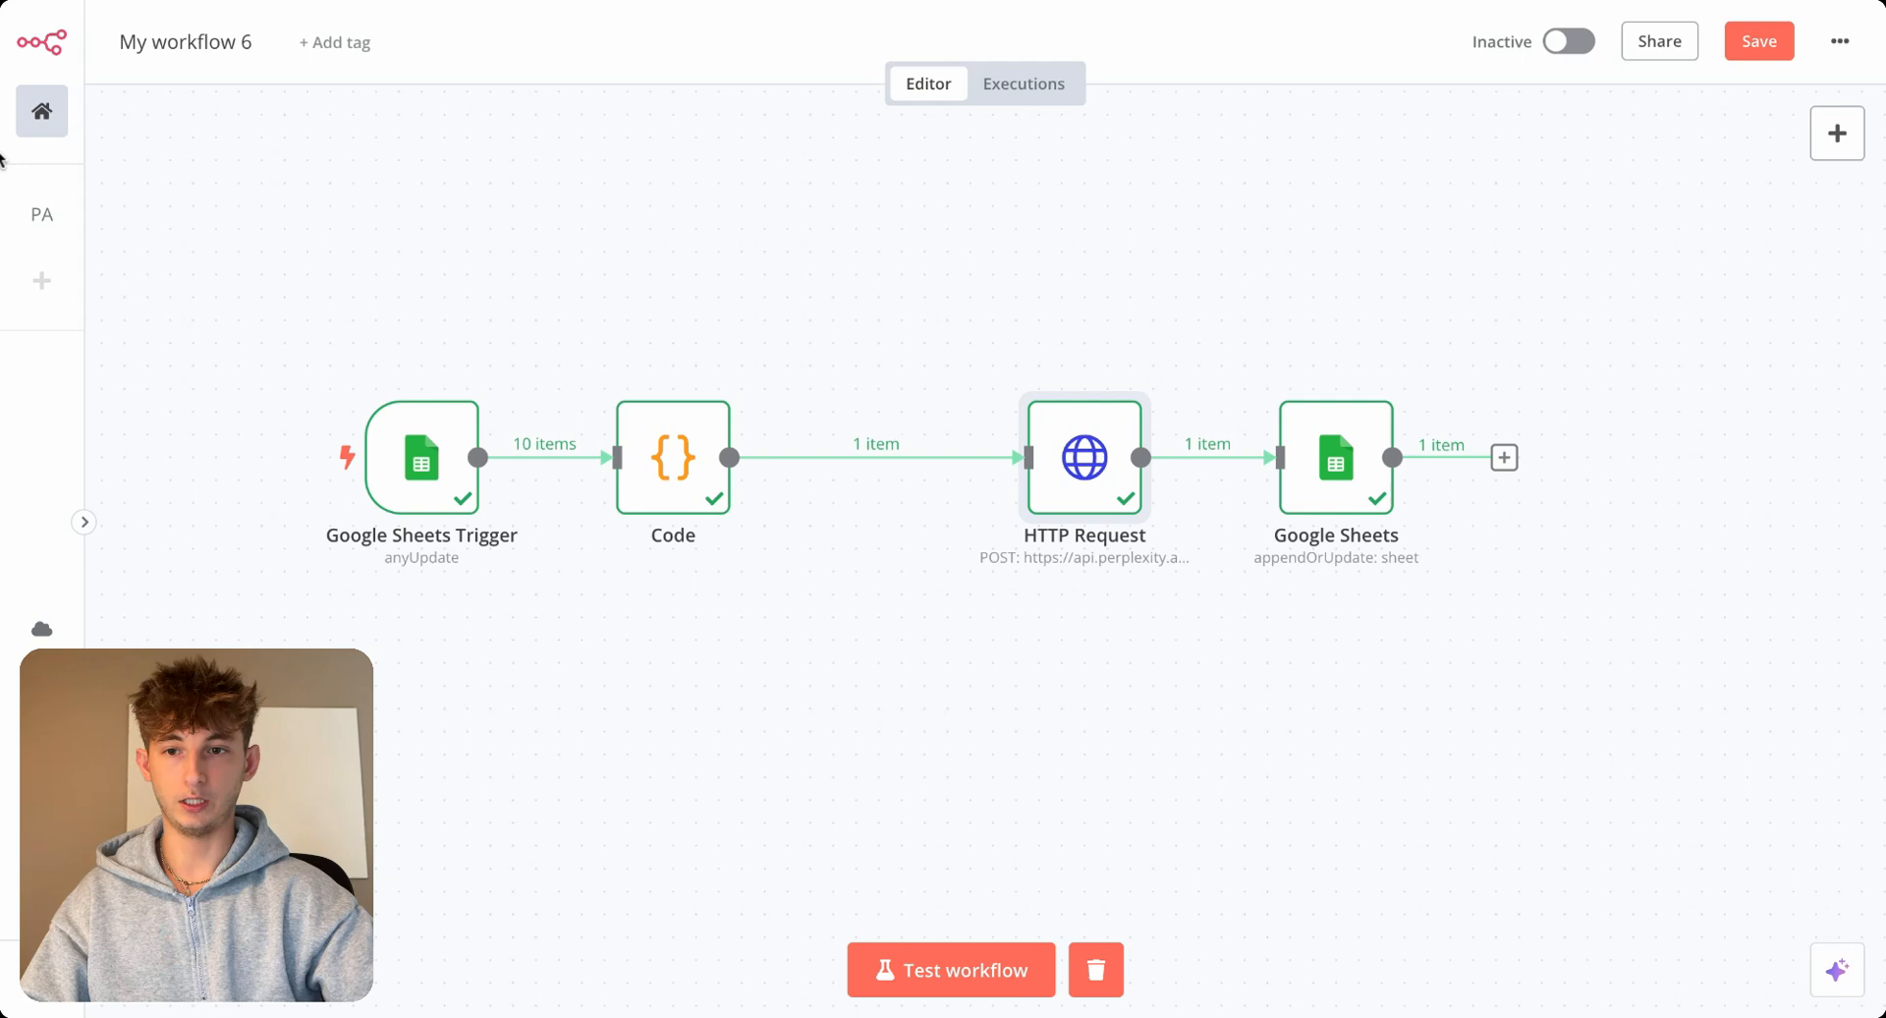
{"action": "mouse_move", "coordinate": [41, 110]}
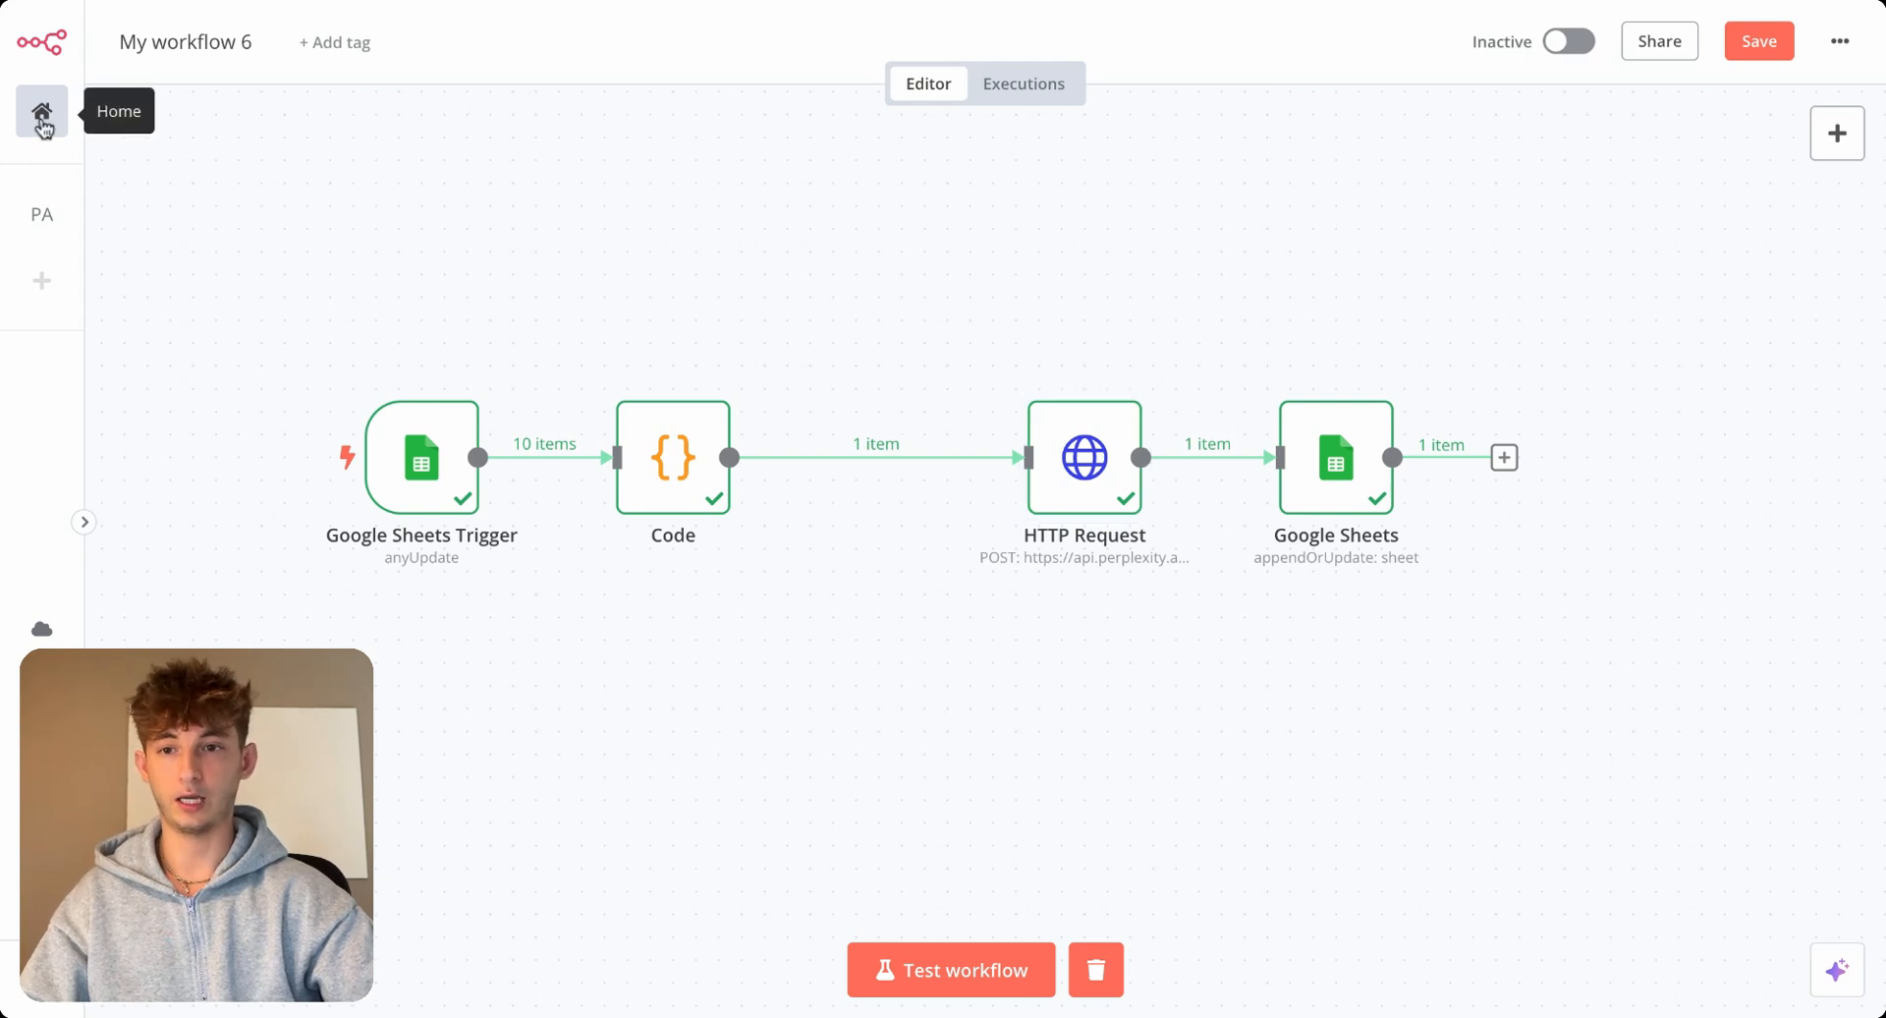
{"action": "mouse_move", "coordinate": [264, 90]}
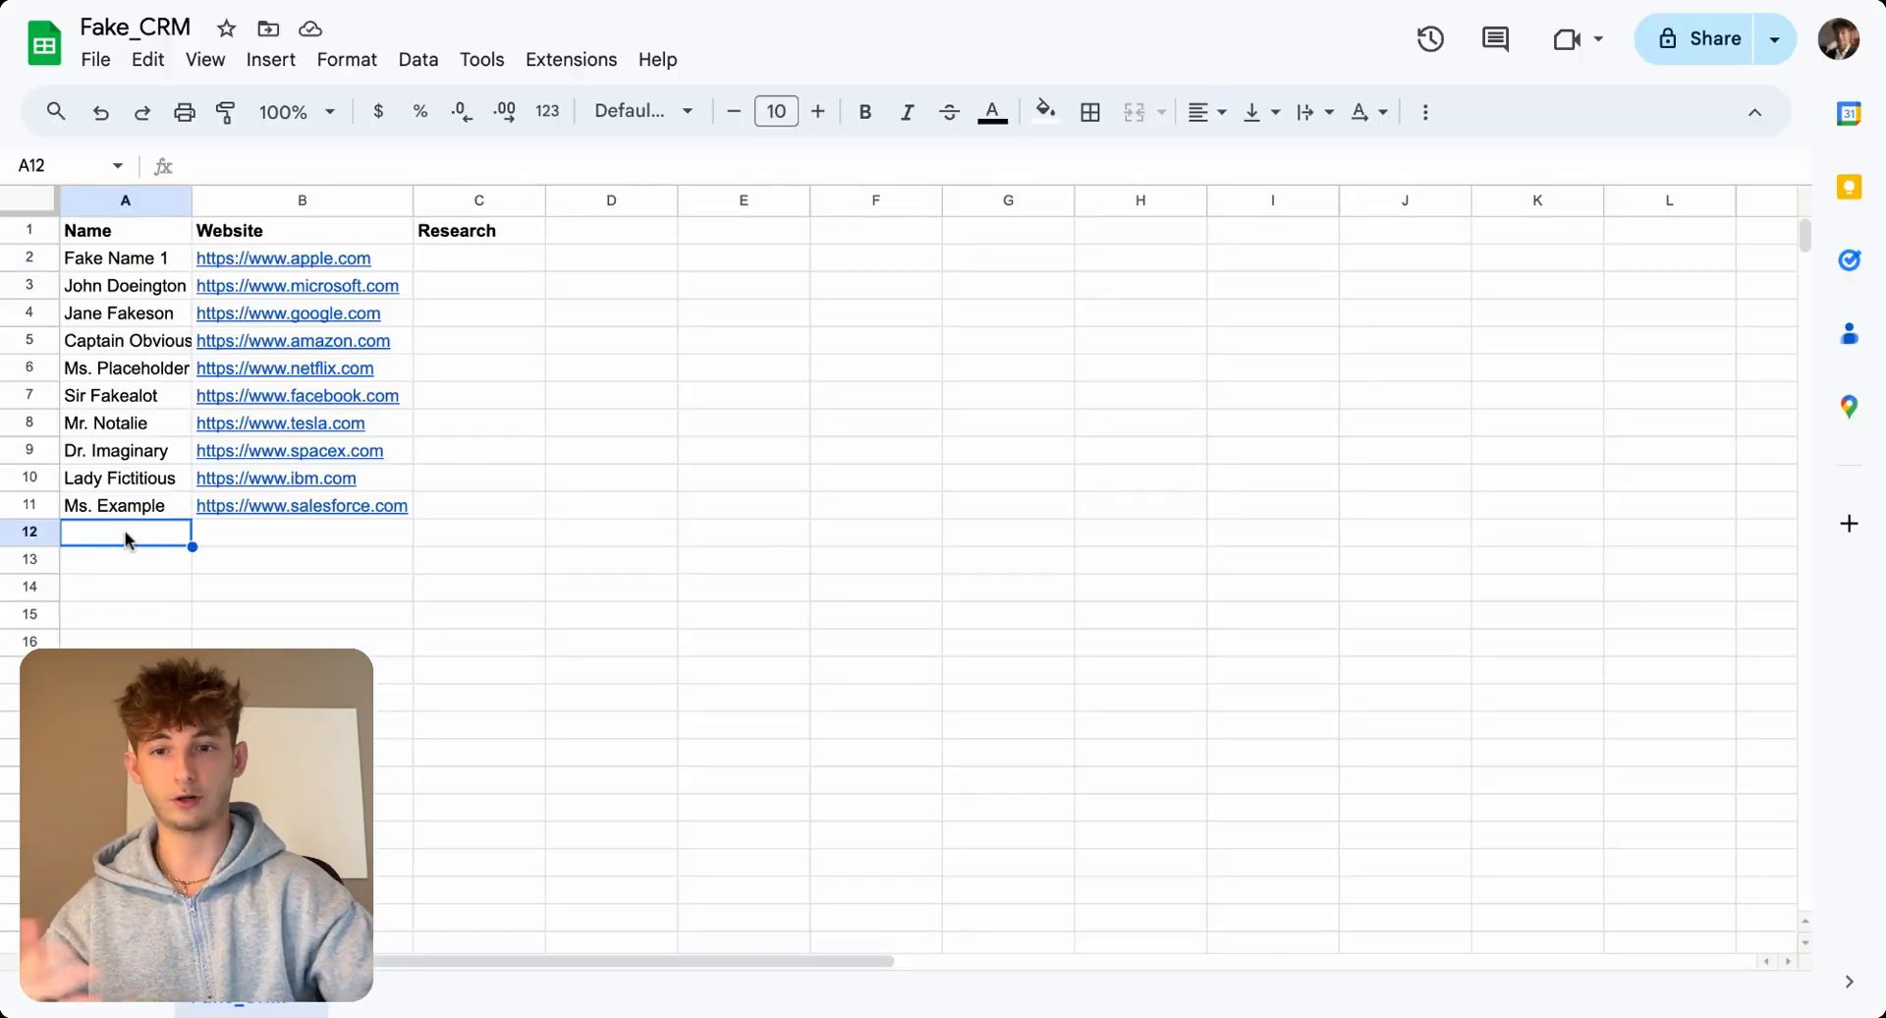
{"action": "left_click", "coordinate": [303, 533]}
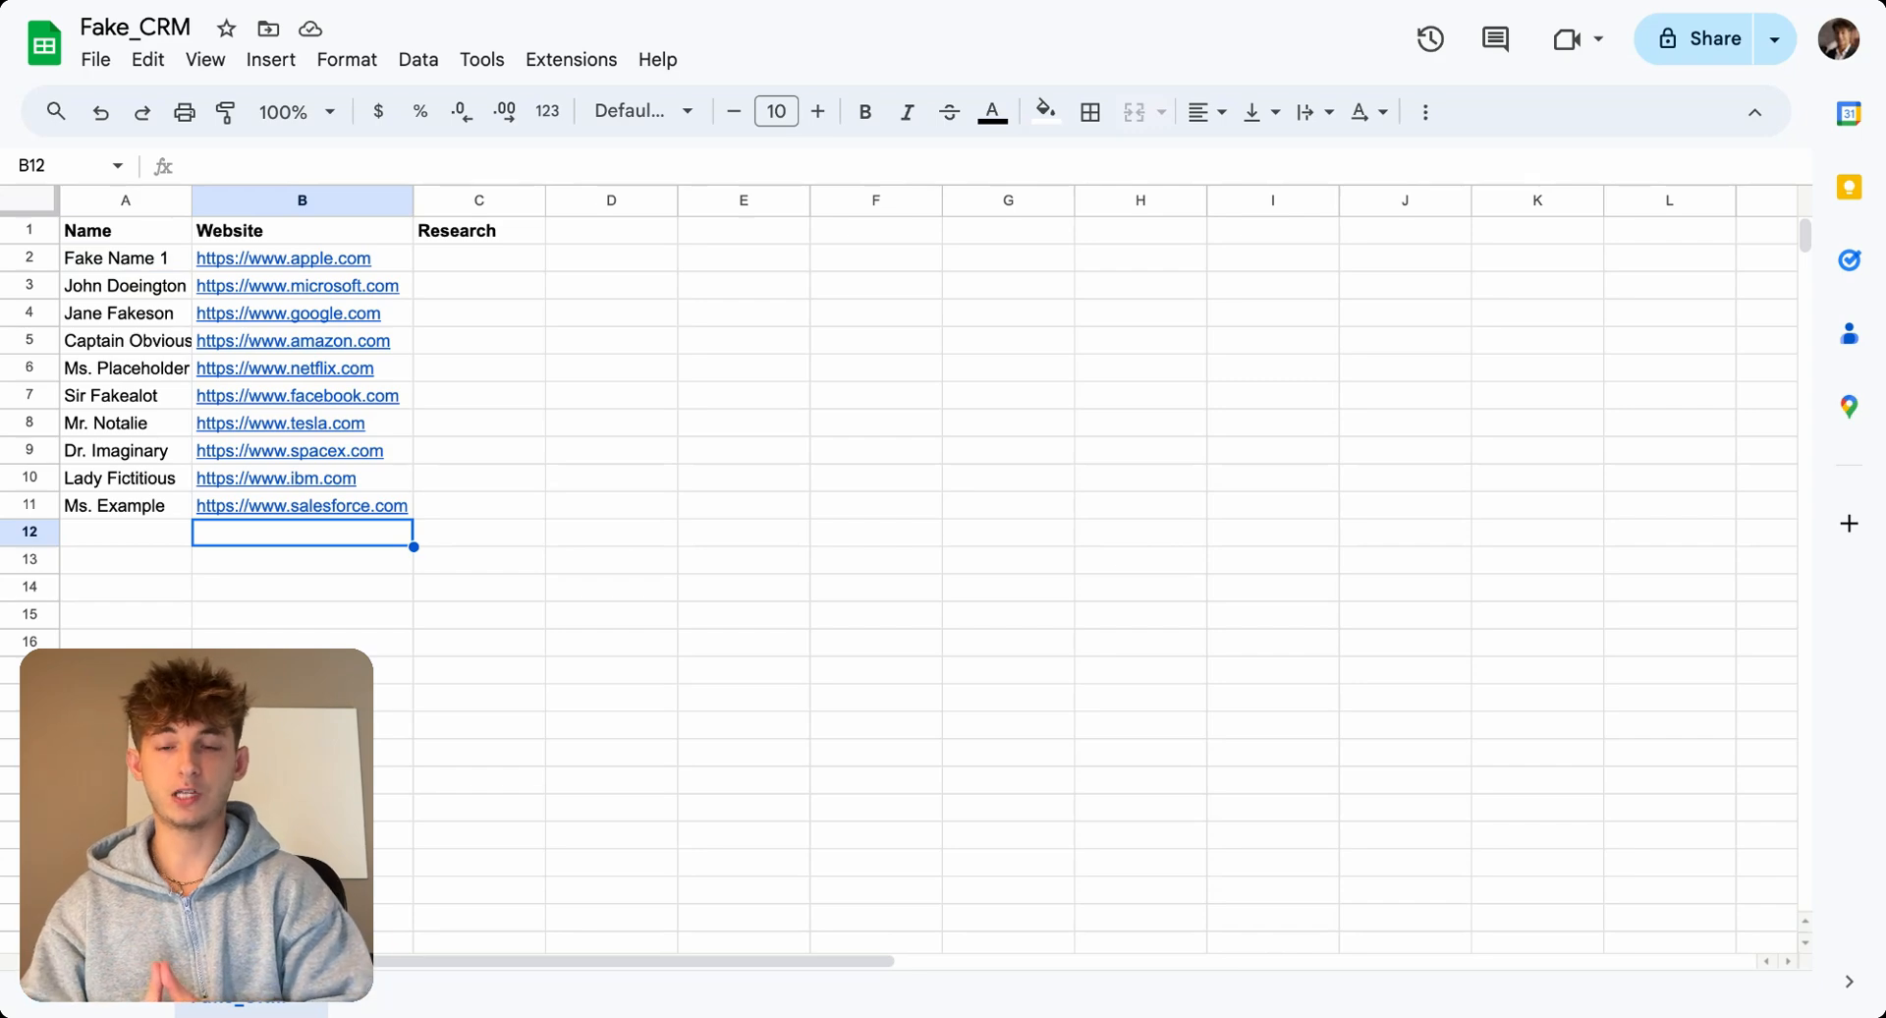
{"action": "left_click", "coordinate": [126, 532]}
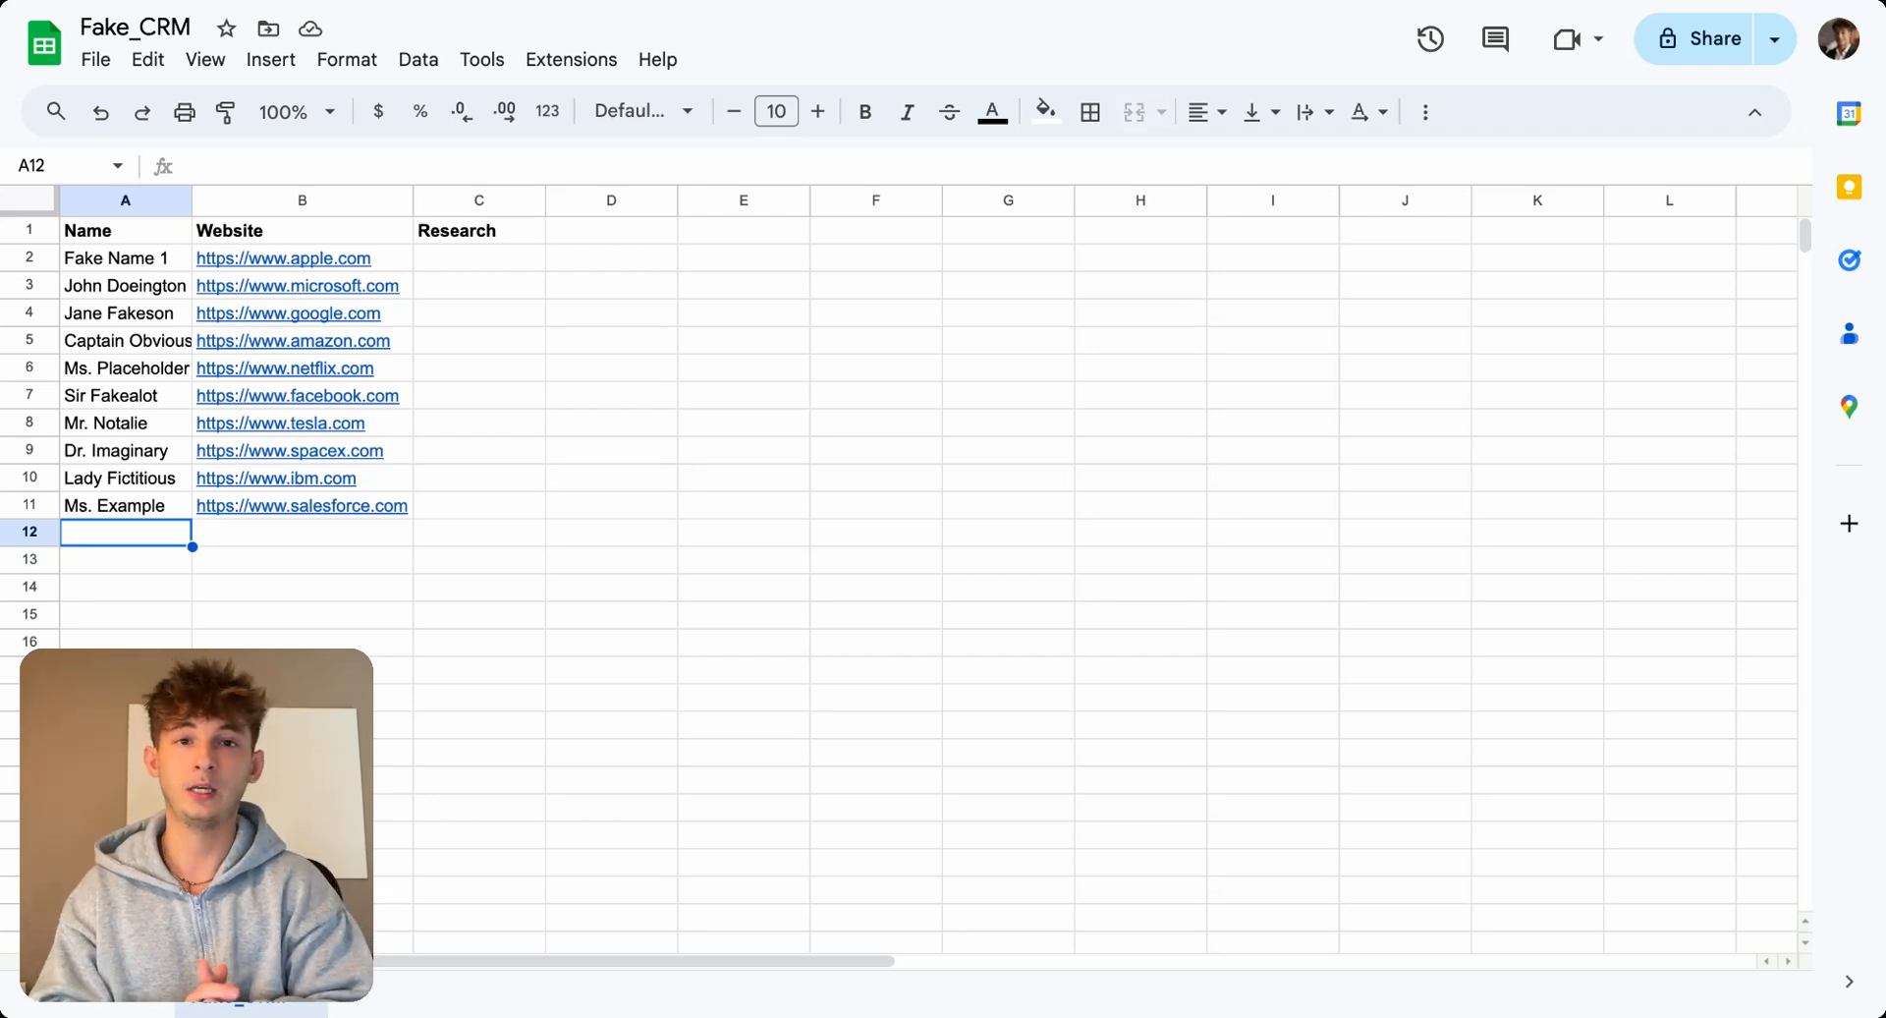
{"action": "left_click", "coordinate": [301, 533]}
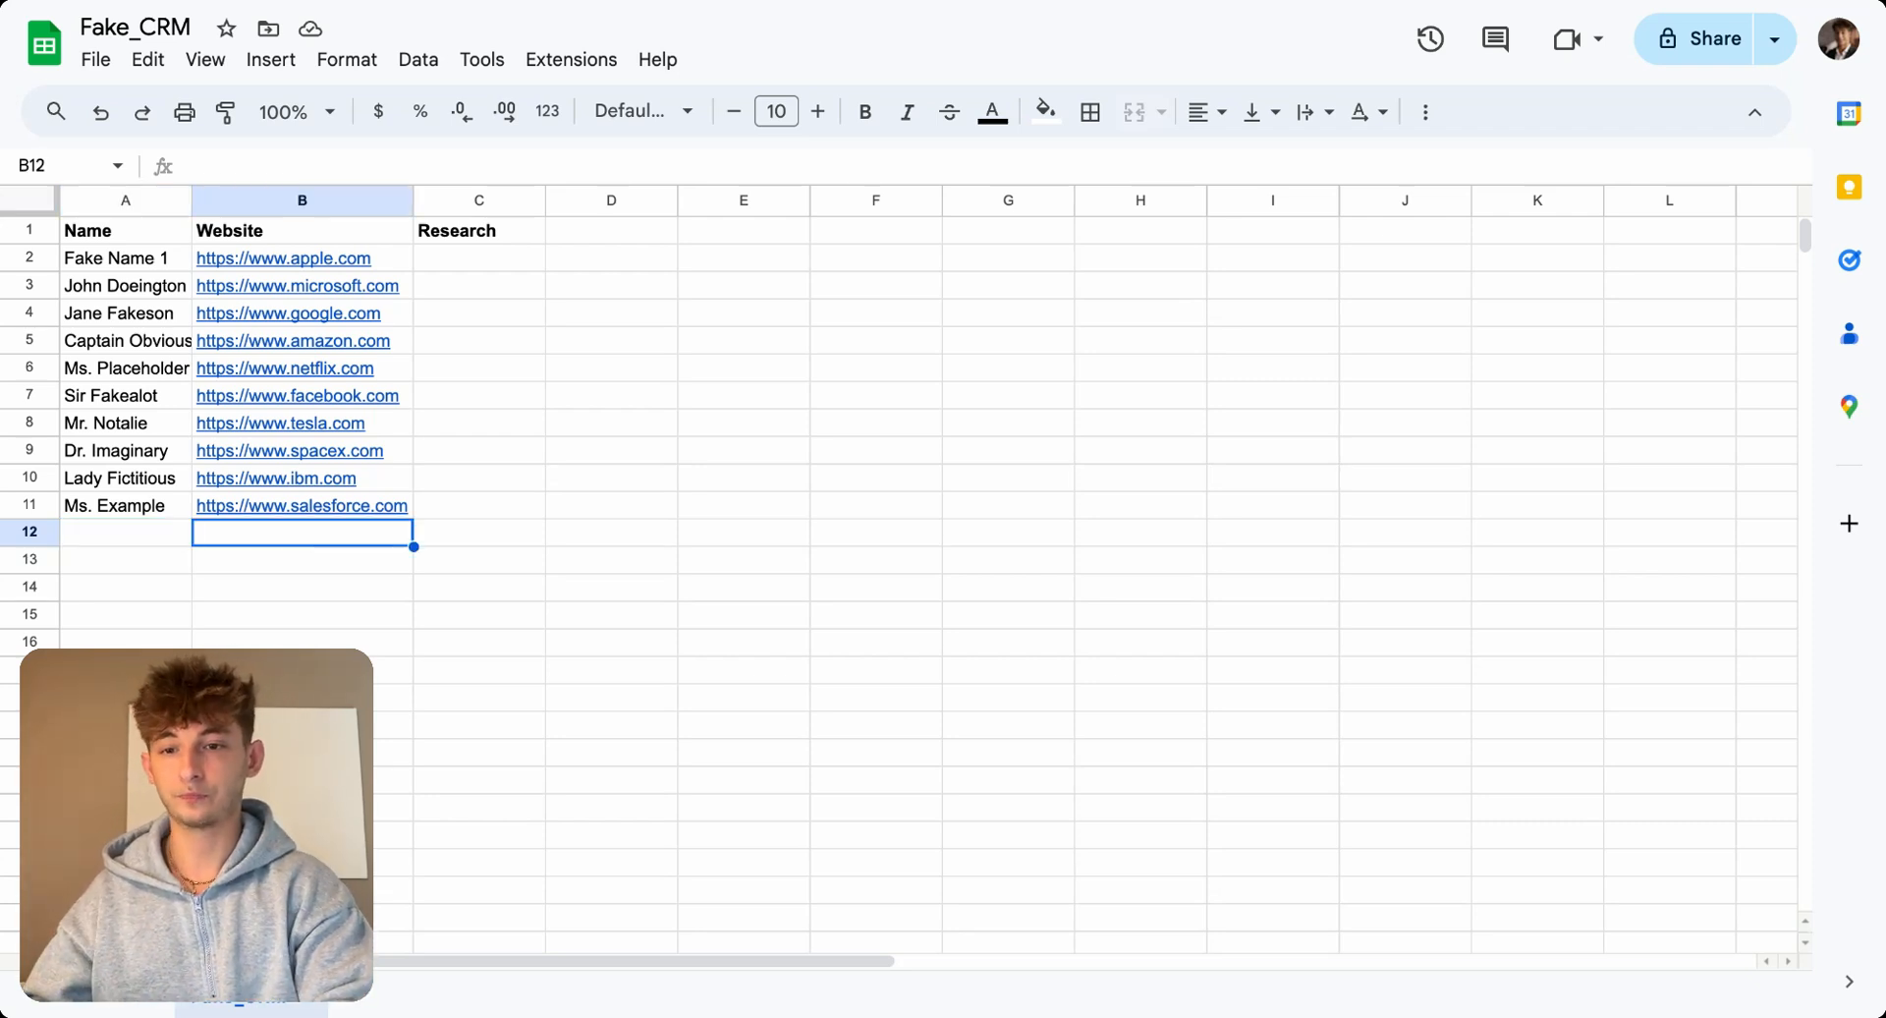
{"action": "left_click", "coordinate": [126, 533]}
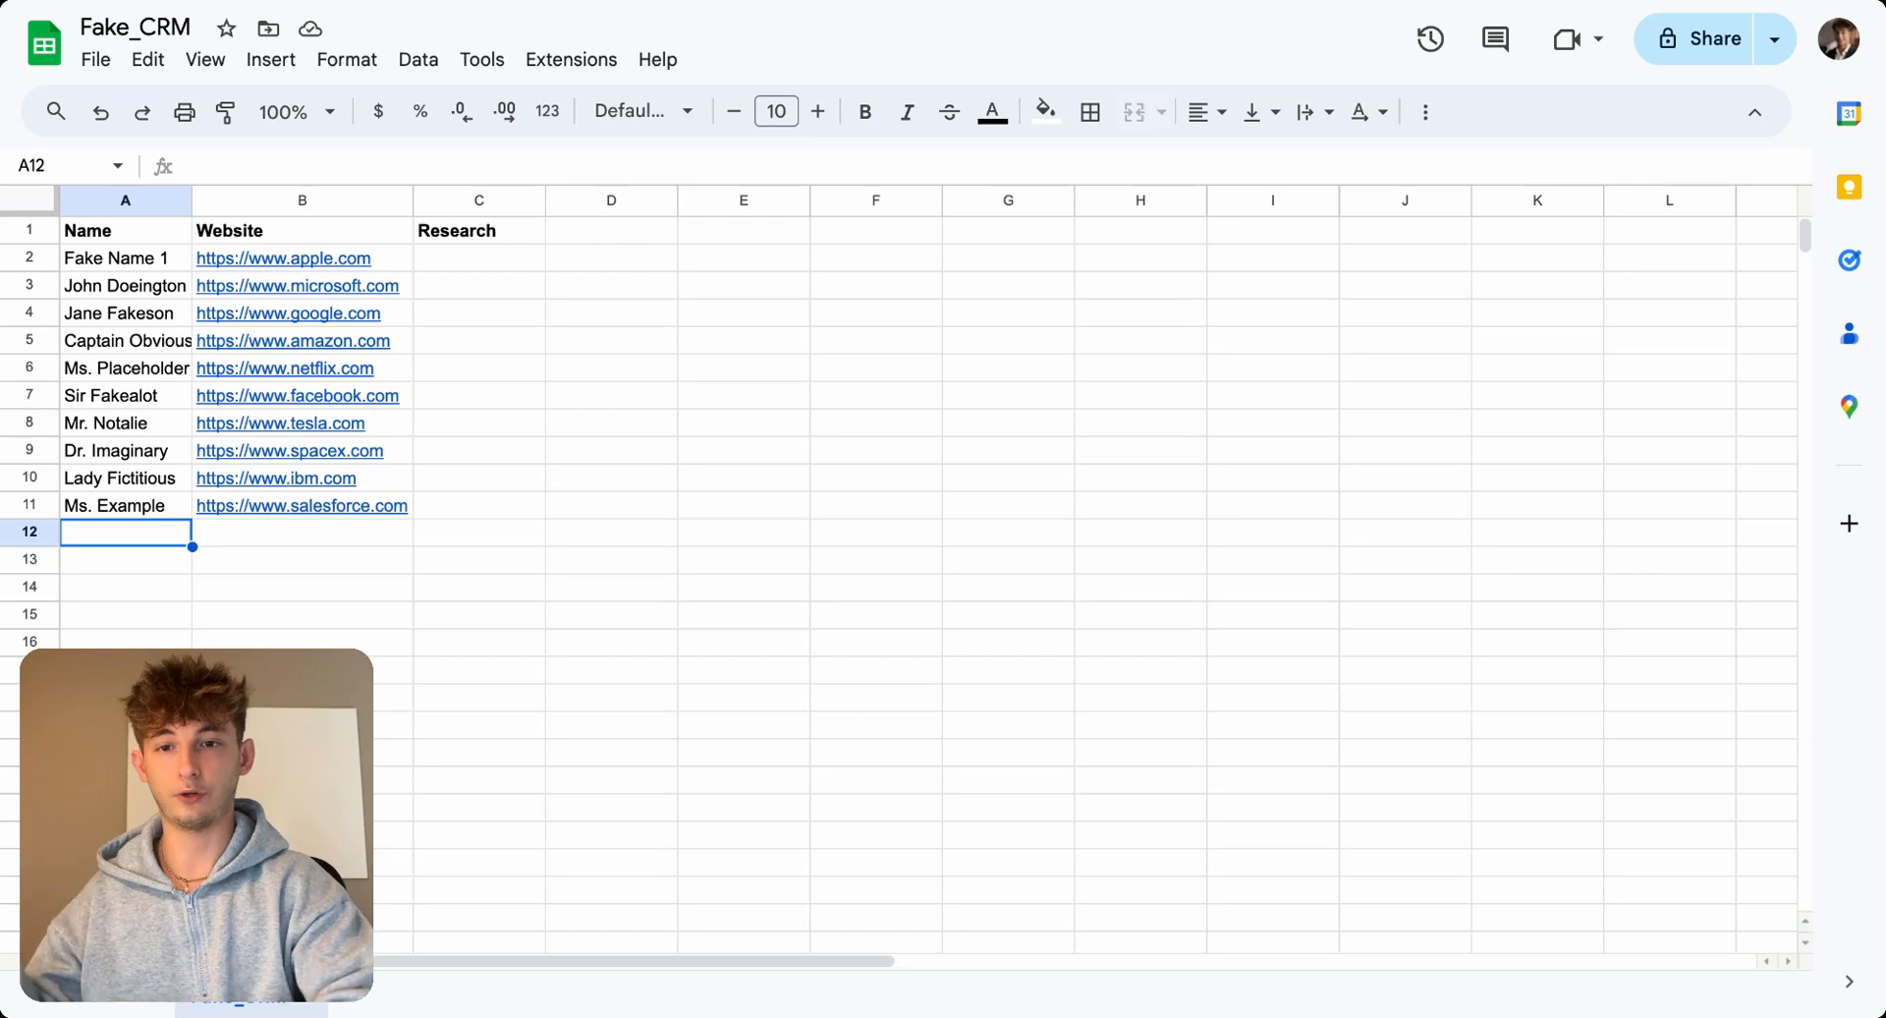
{"action": "left_click", "coordinate": [479, 532]}
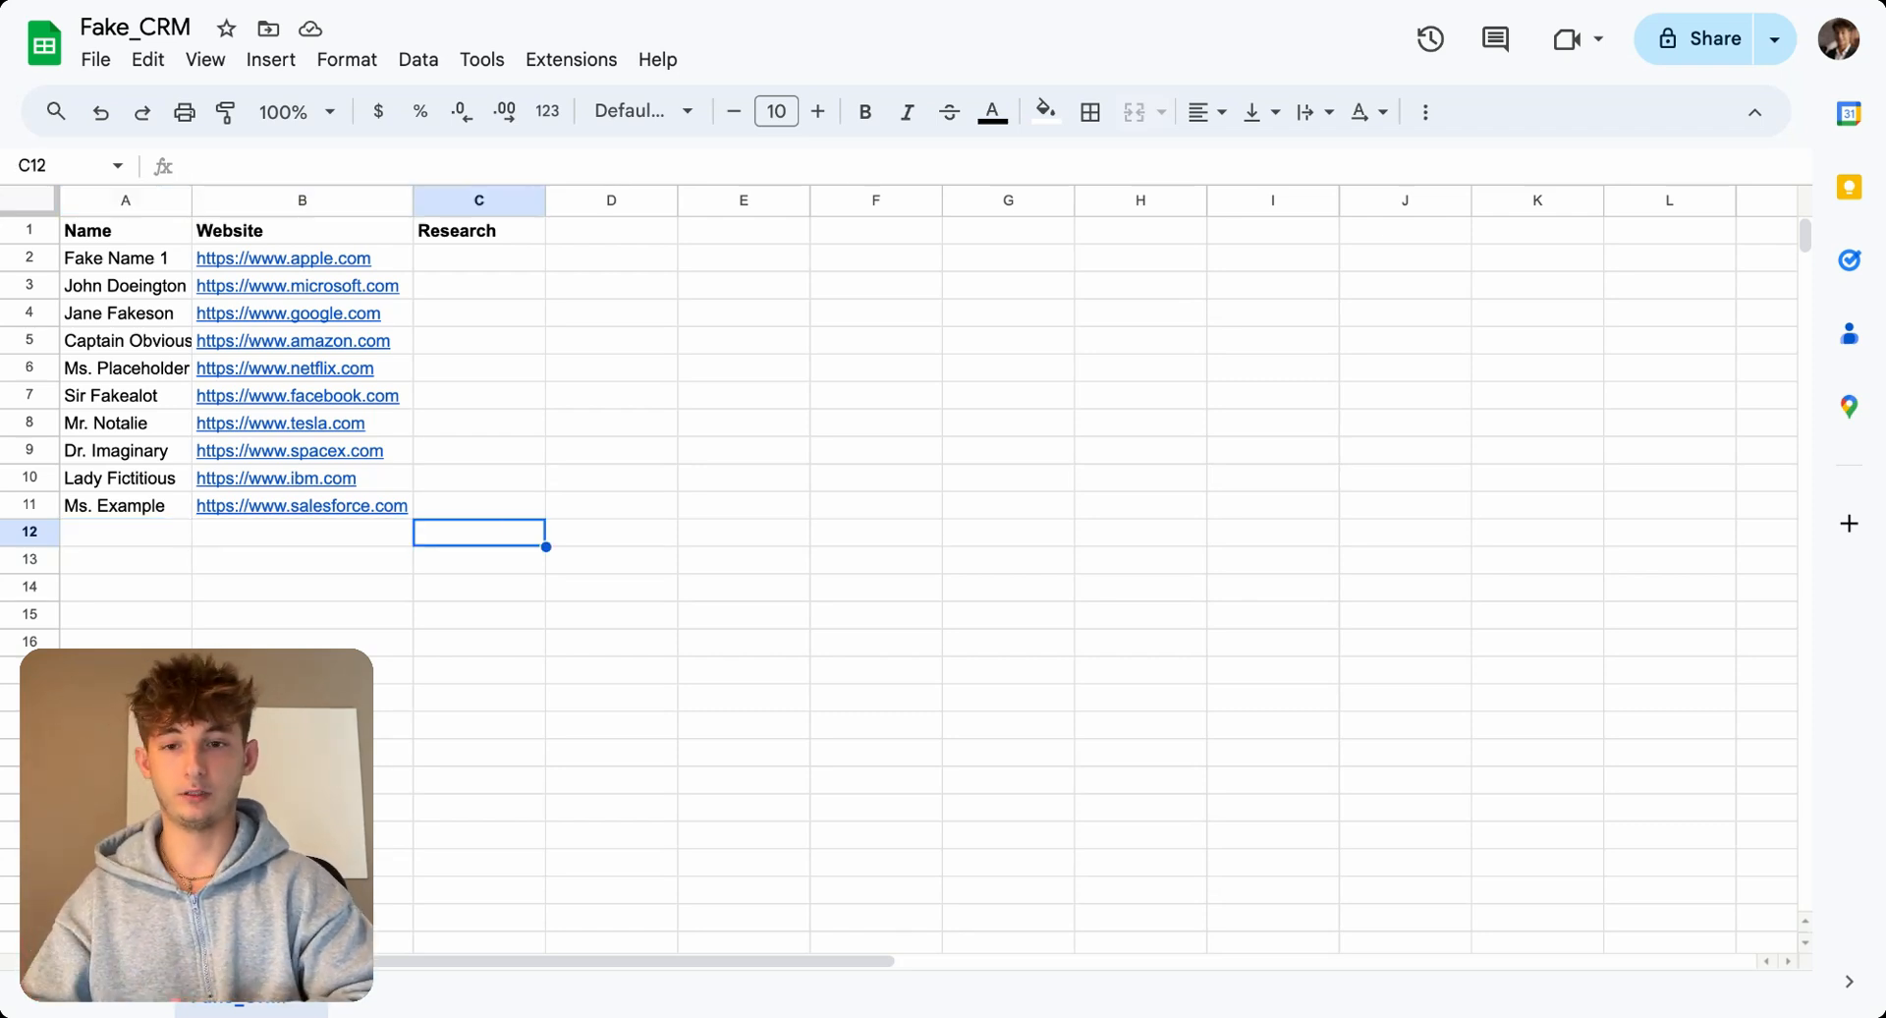
{"action": "left_click", "coordinate": [302, 532]}
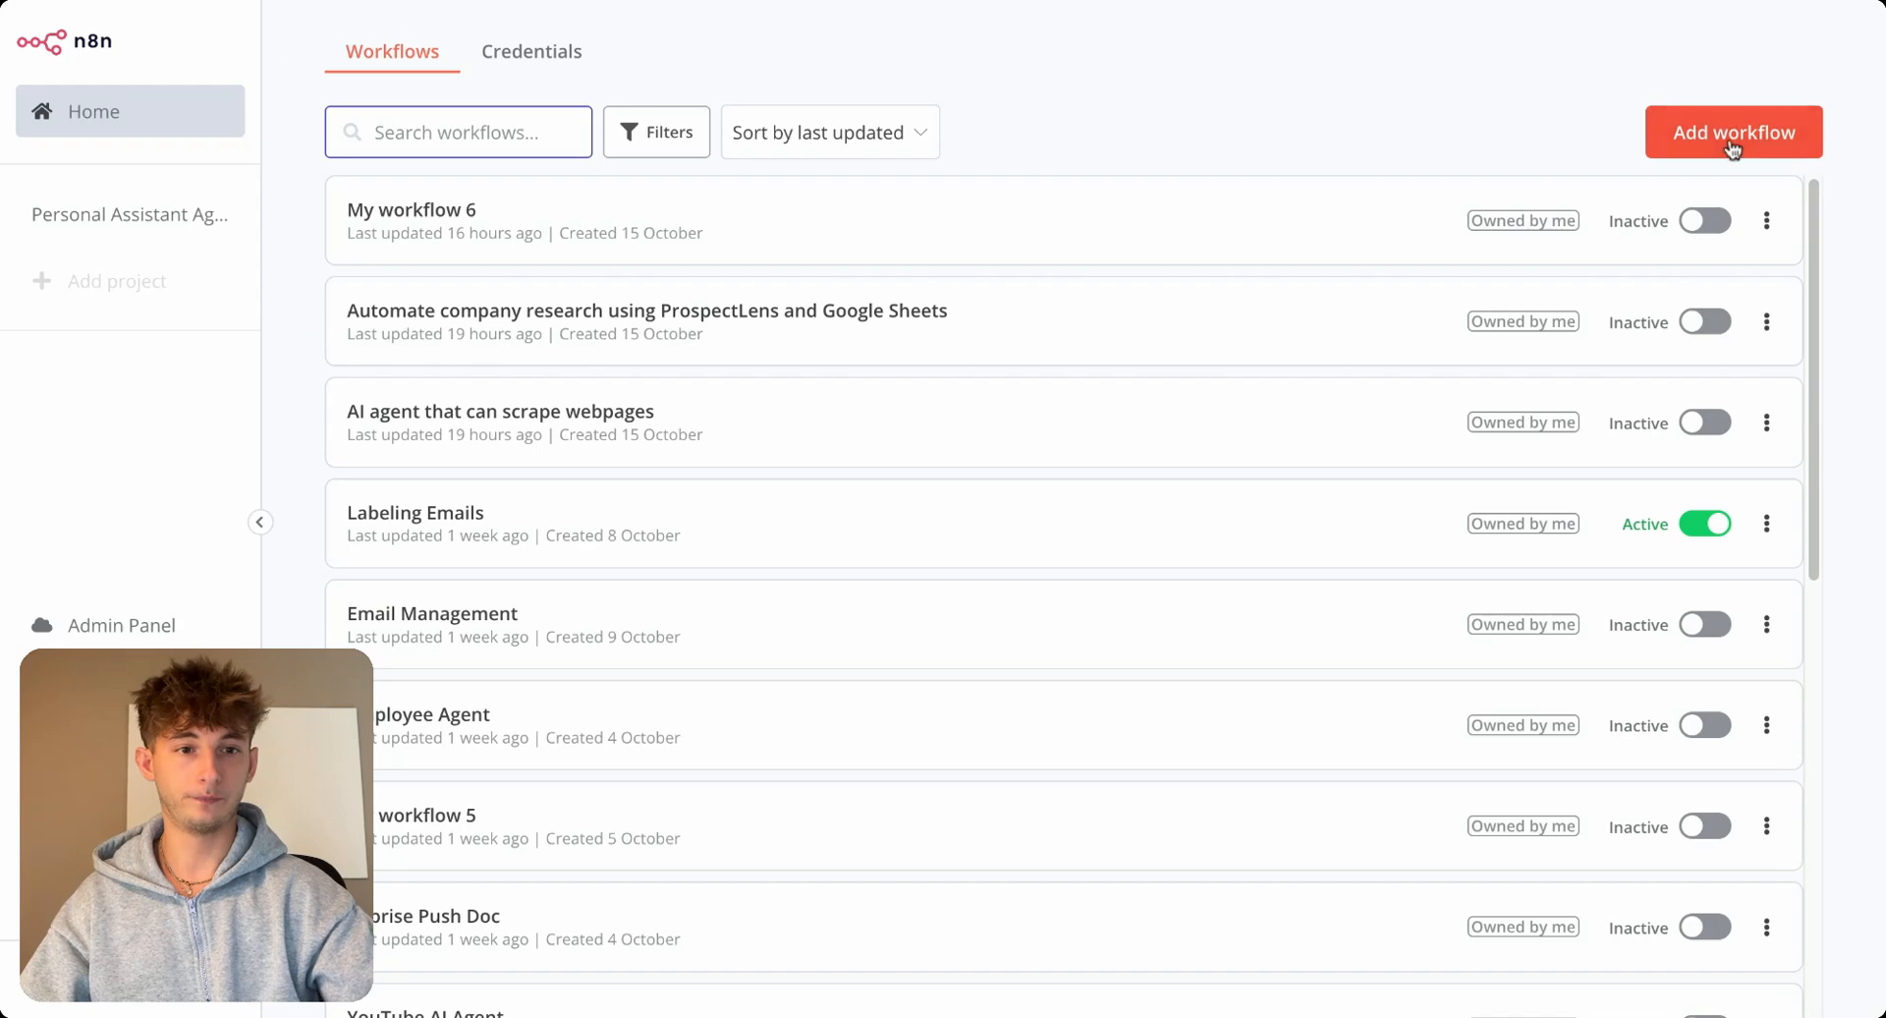
Create a new workflow with a Google Sheets 'On Row Added Or Updated' trigger replacing the manual one.
{"action": "left_click", "coordinate": [1734, 132]}
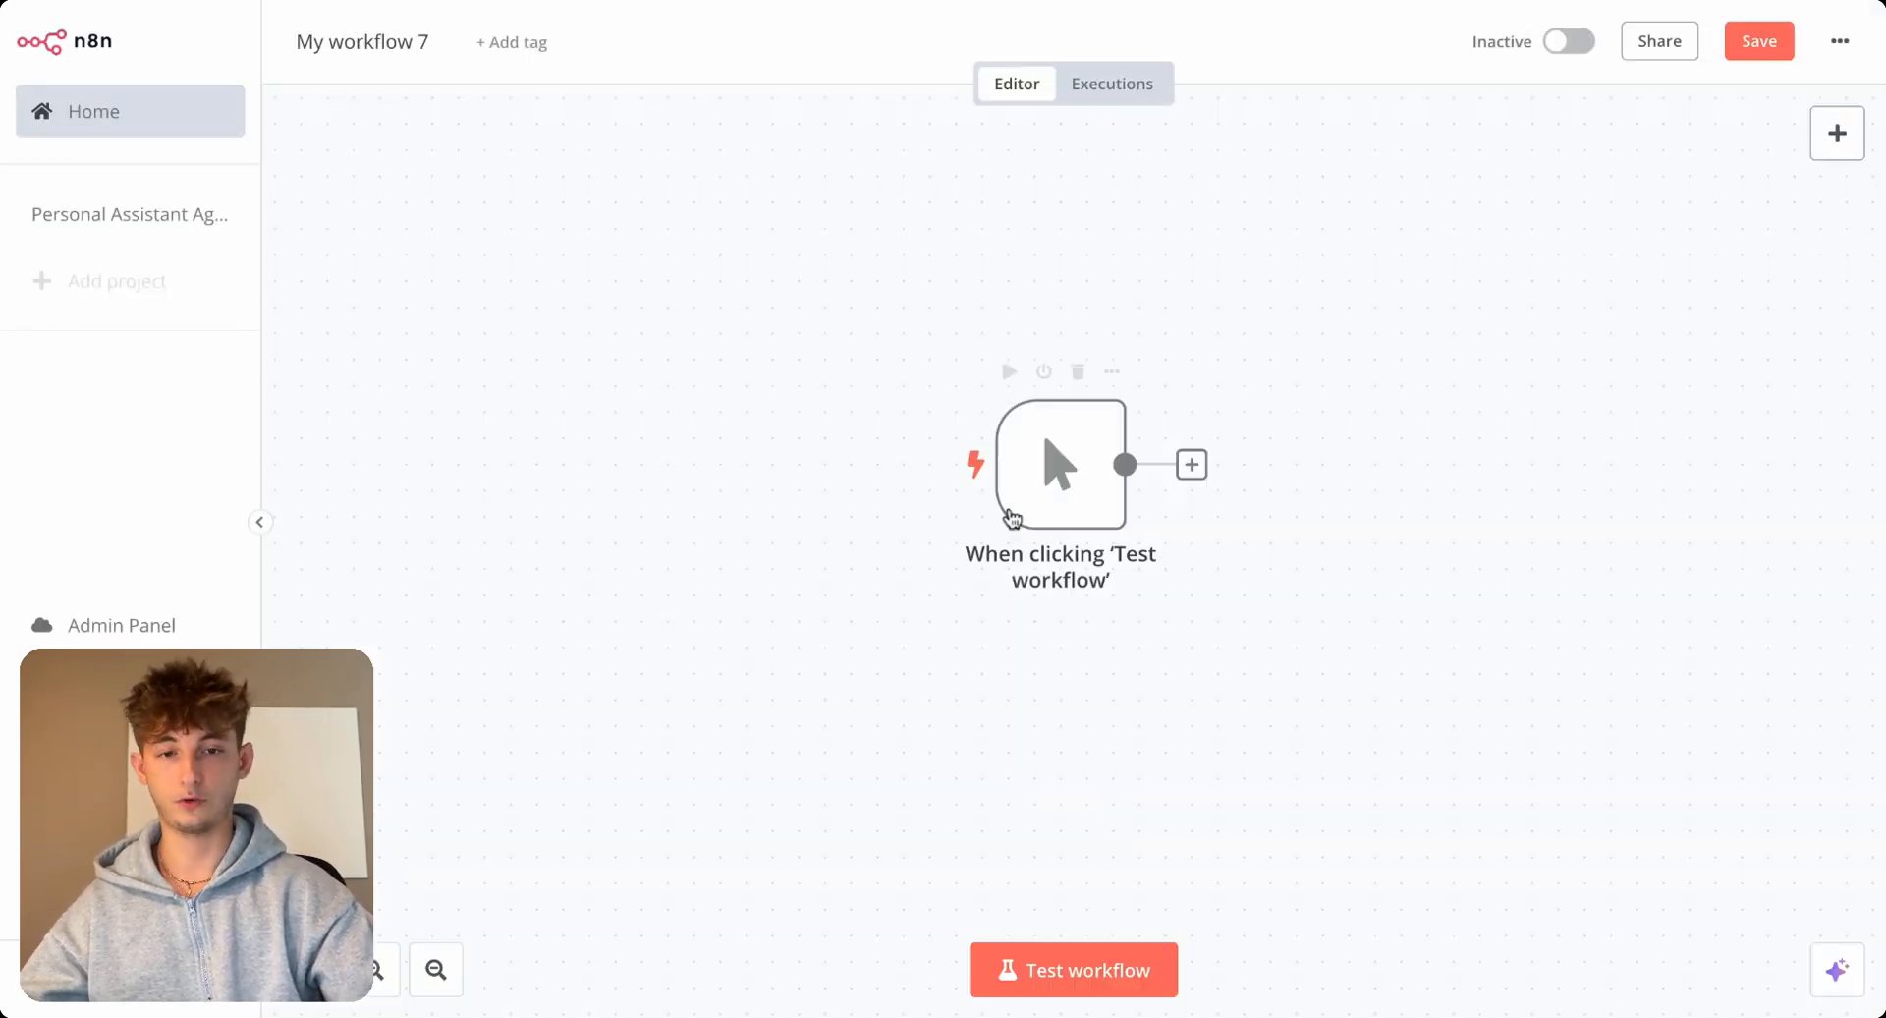
{"action": "right_click", "coordinate": [1059, 463]}
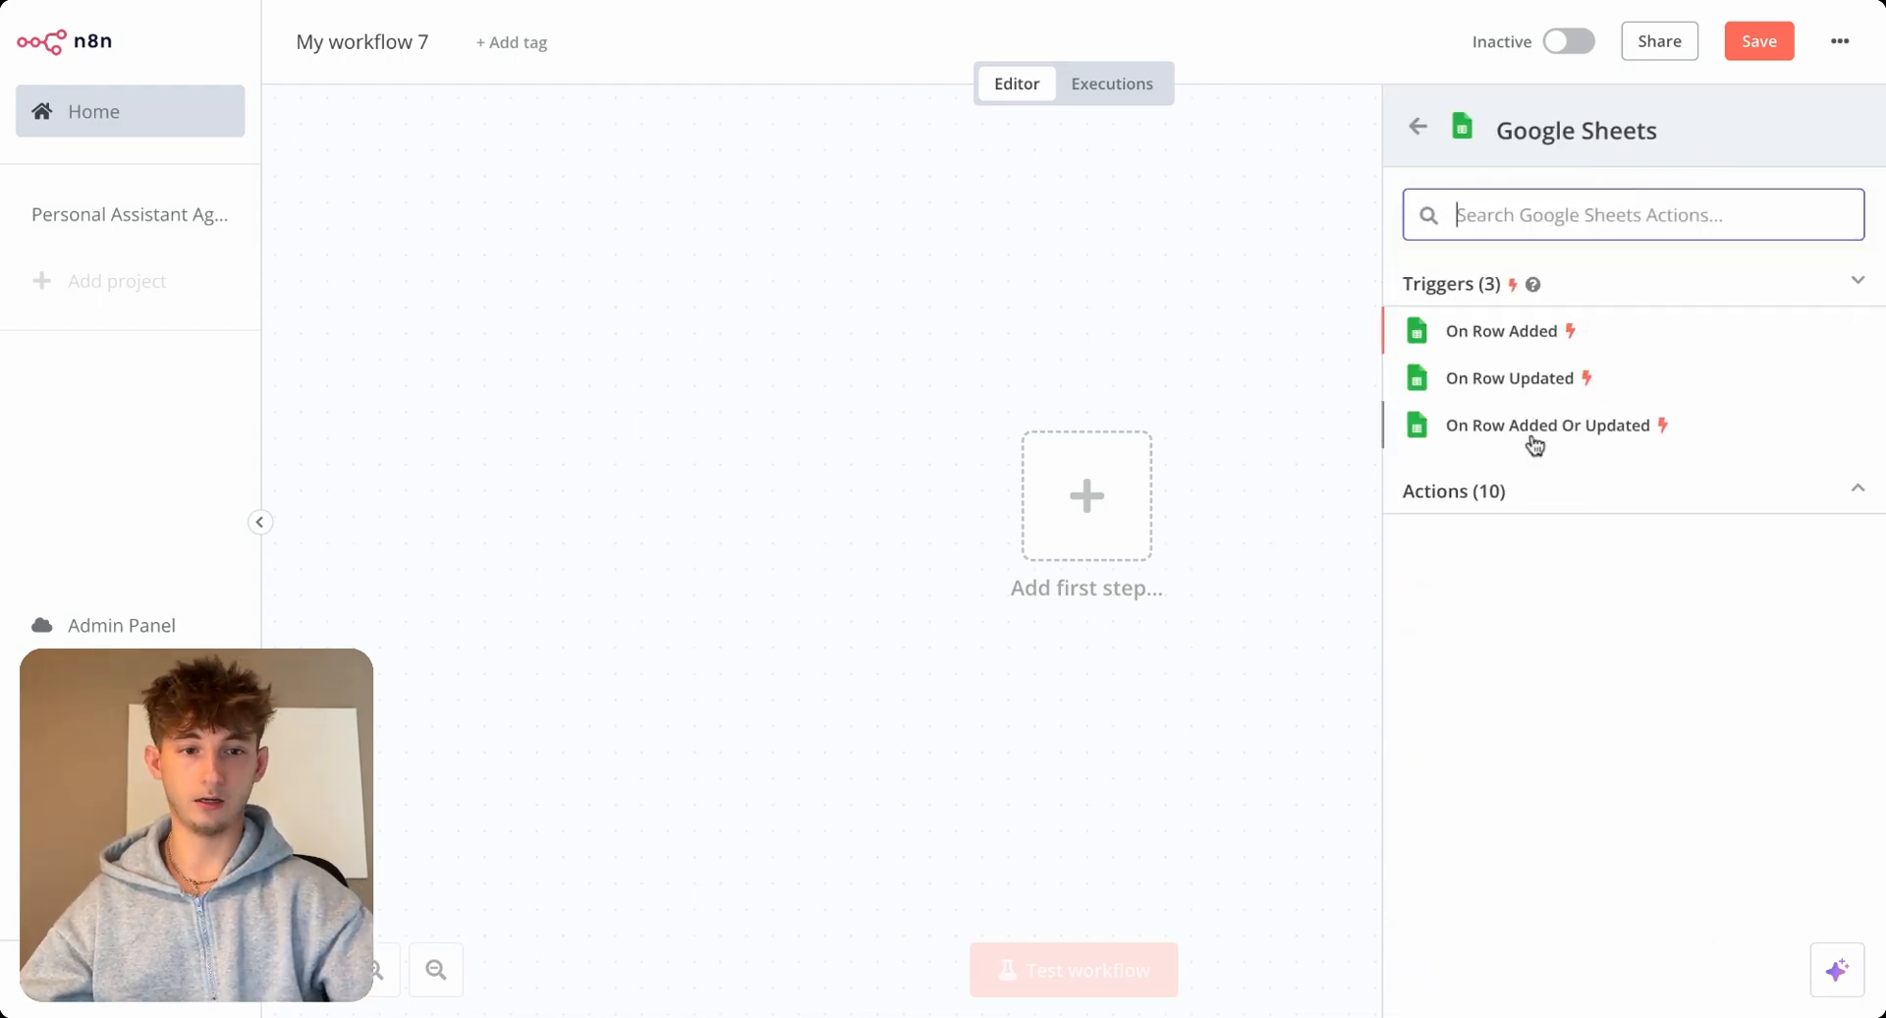
{"action": "left_click", "coordinate": [1549, 425]}
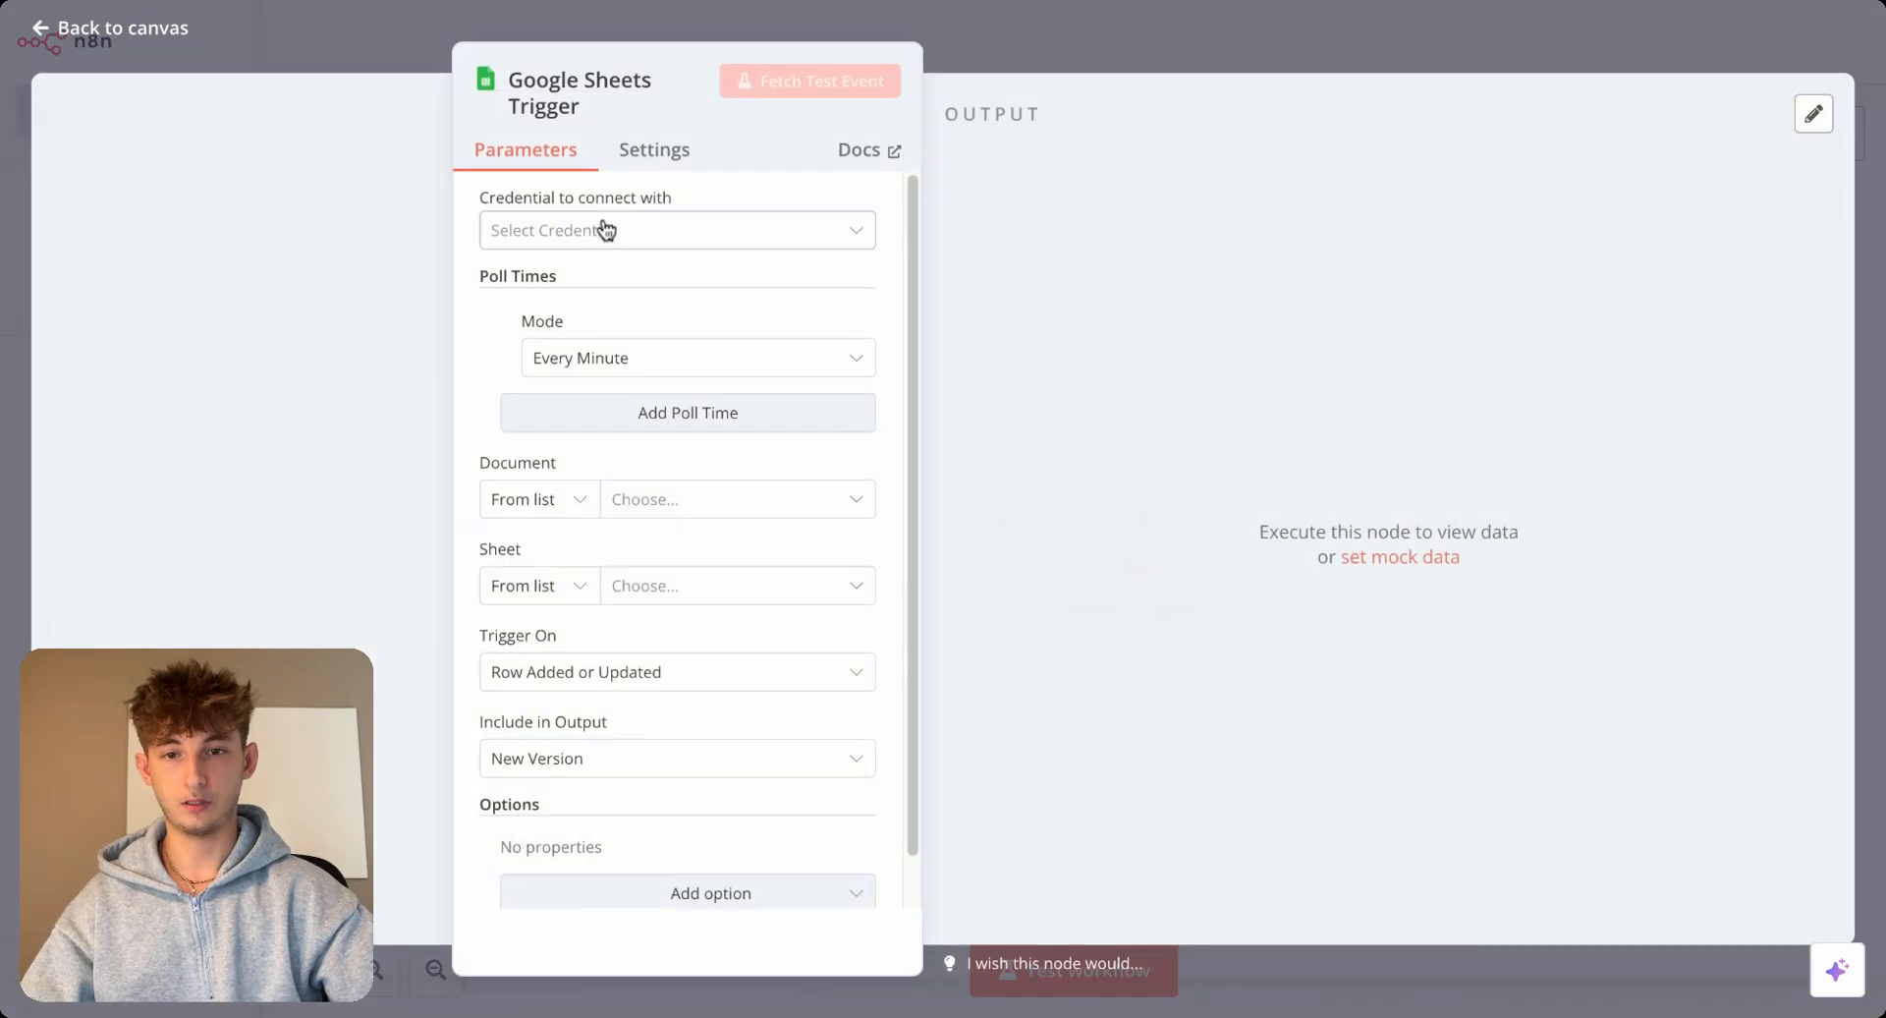
From the trigger's Credential dropdown choose Create New Credential.
{"action": "left_click", "coordinate": [676, 230]}
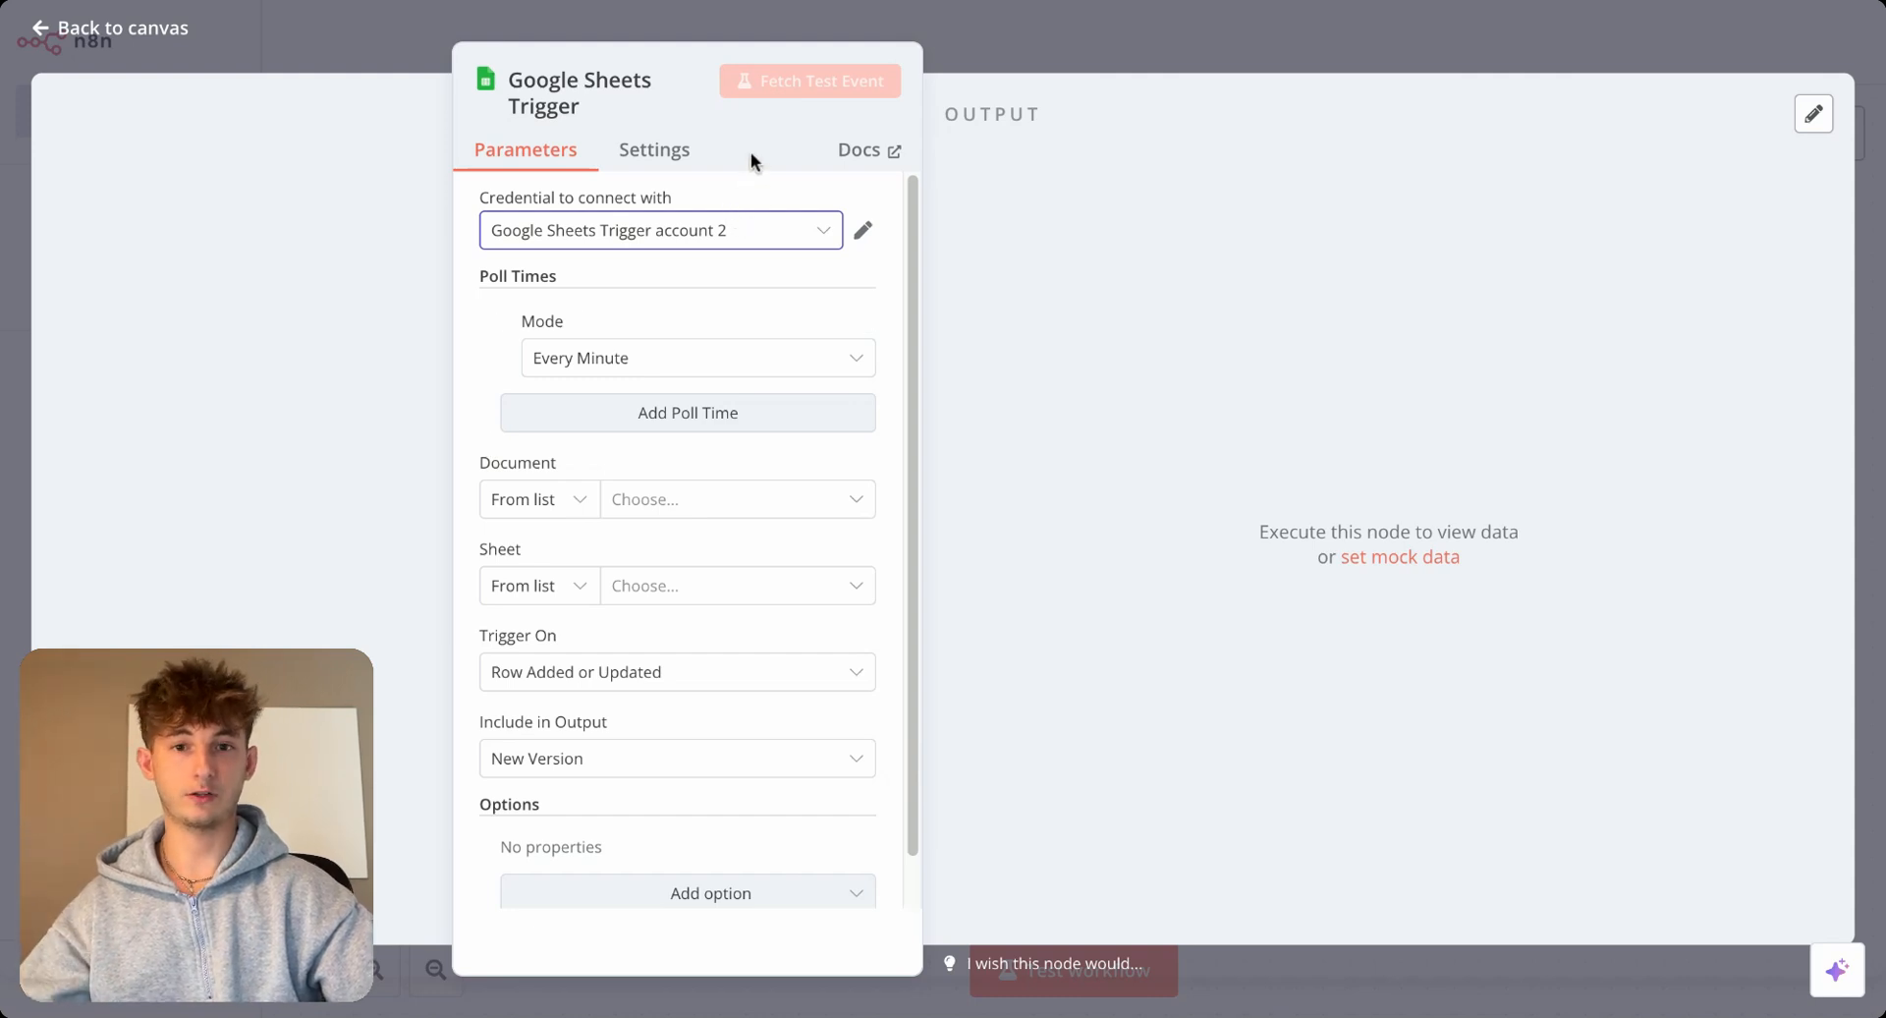
{"action": "mouse_move", "coordinate": [982, 71]}
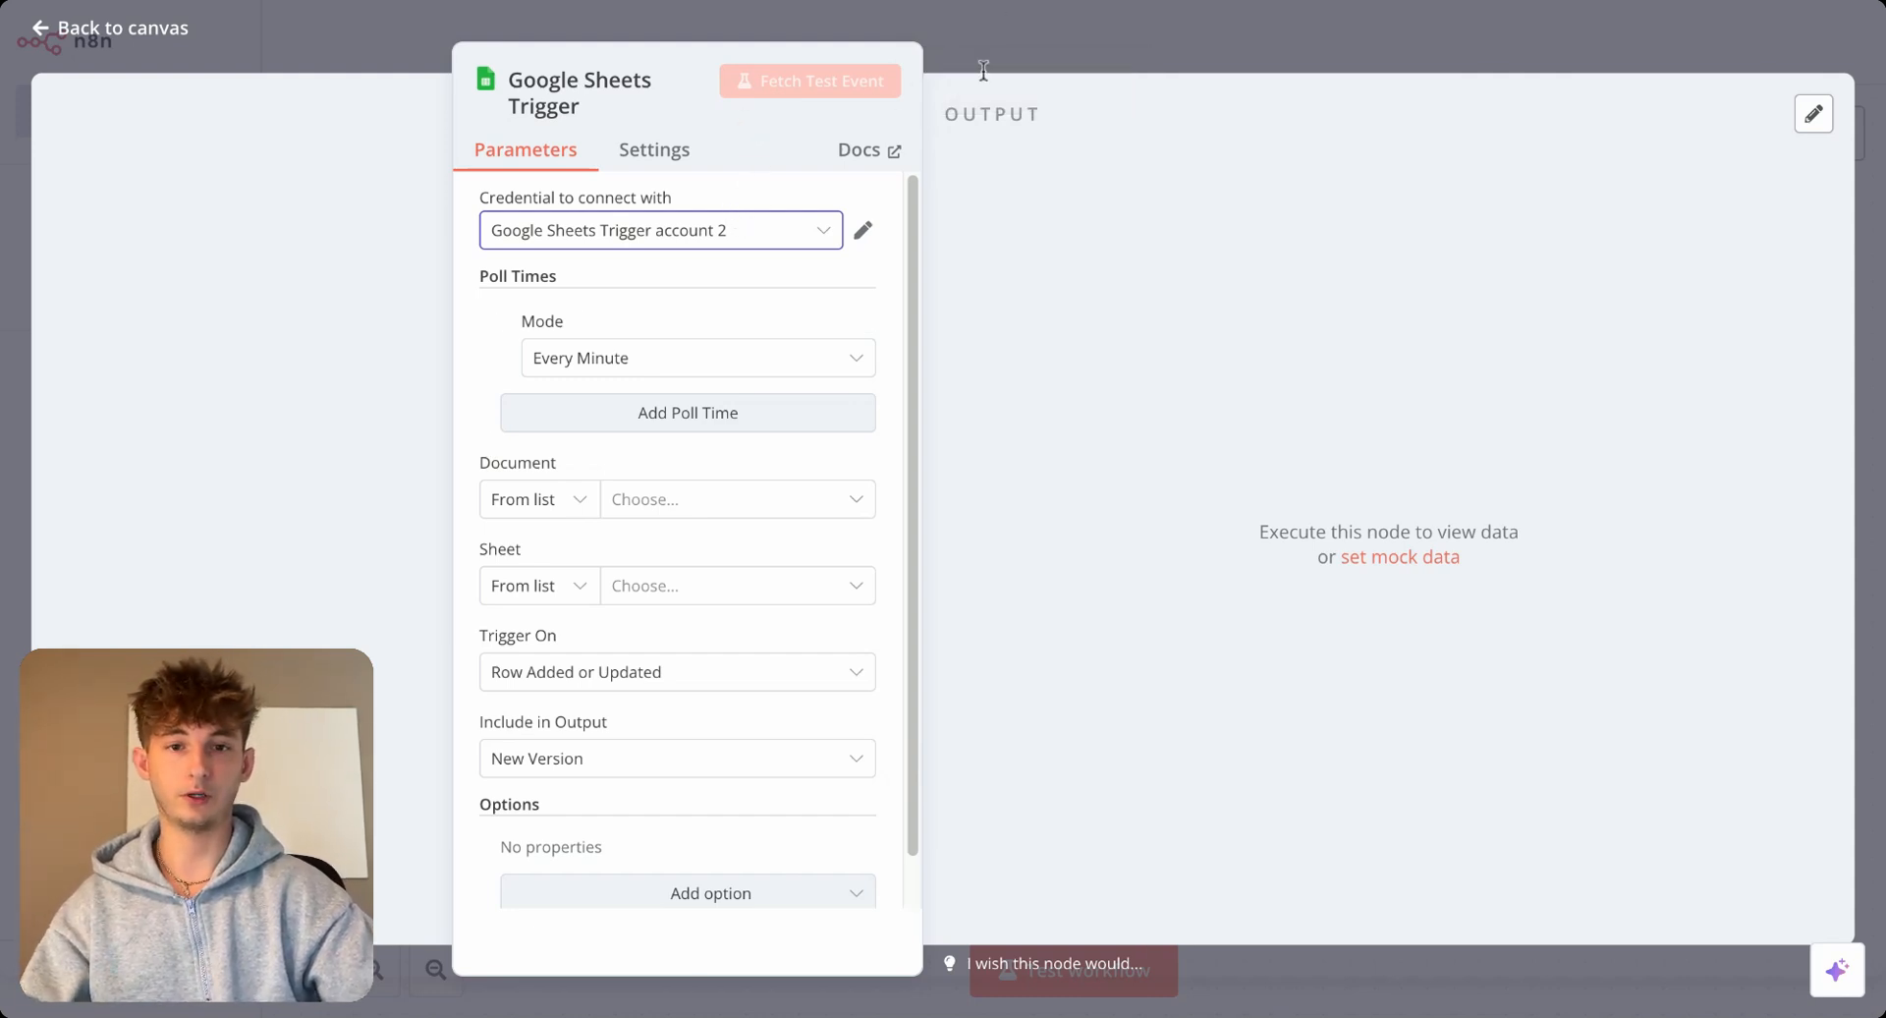
{"action": "mouse_move", "coordinate": [711, 159]}
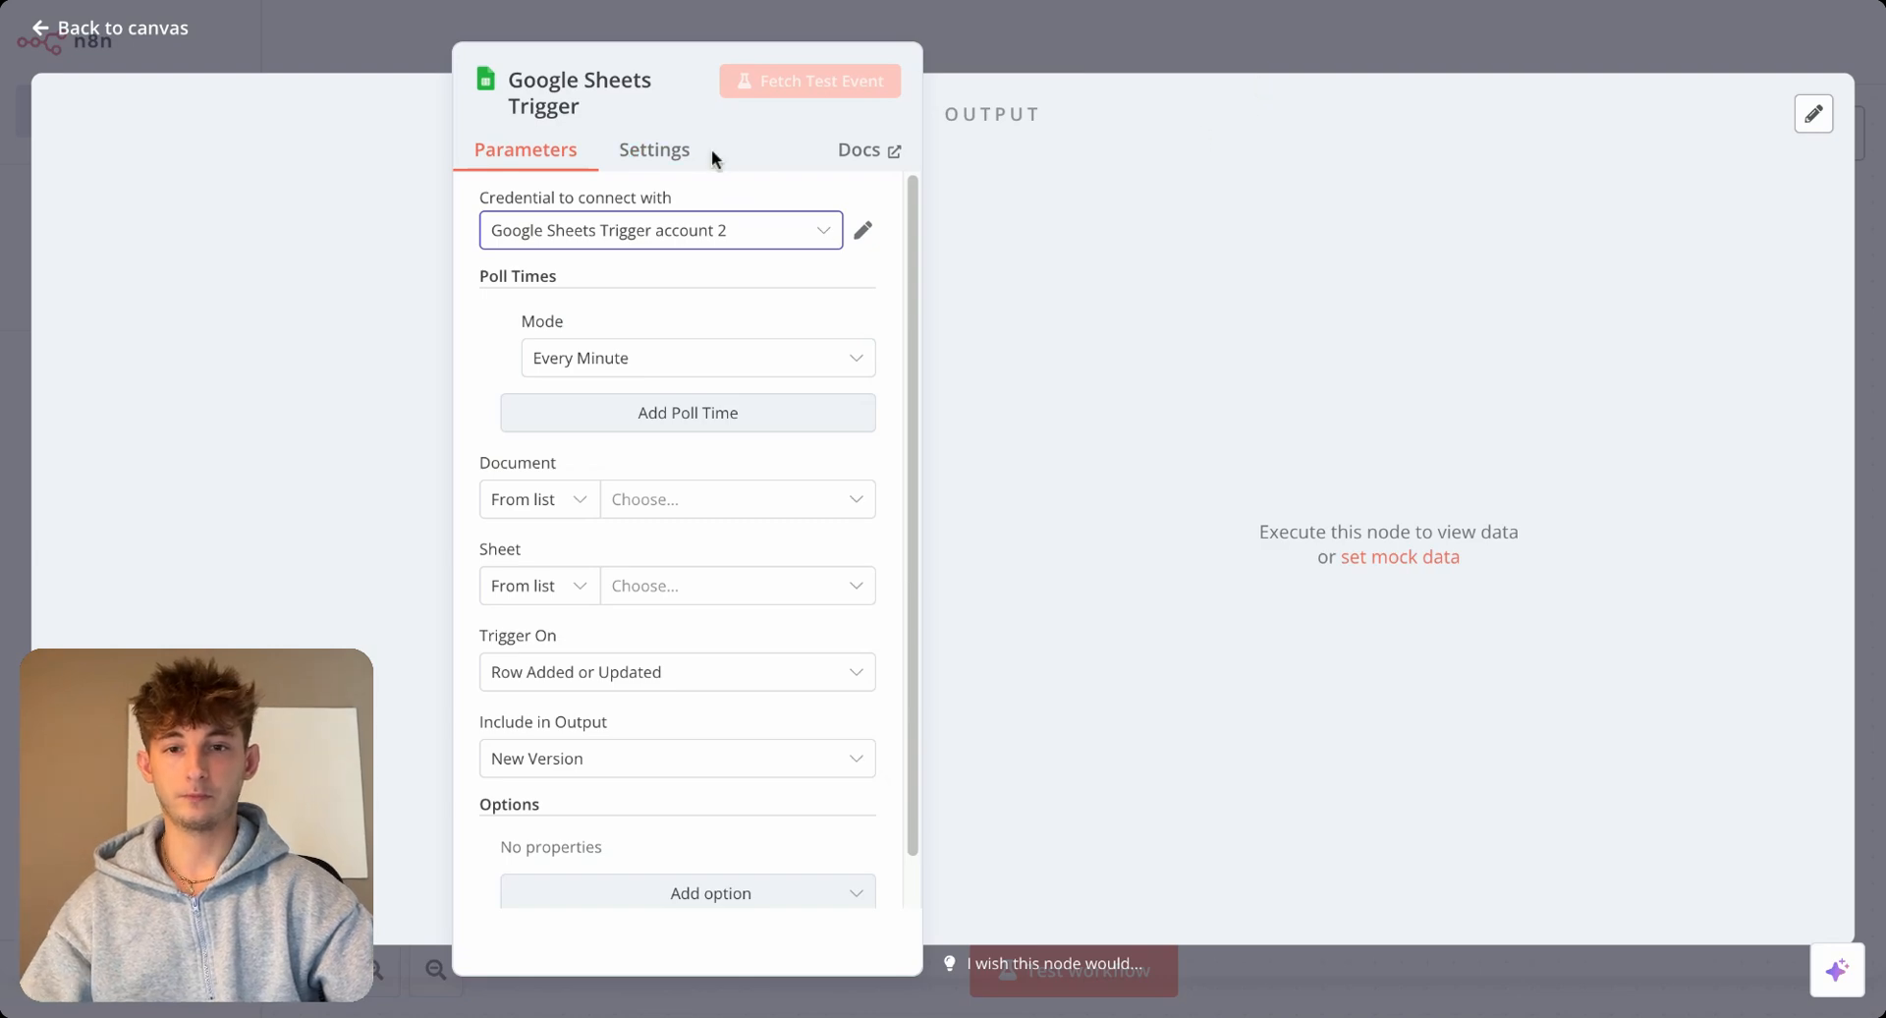
{"action": "left_click", "coordinate": [660, 230]}
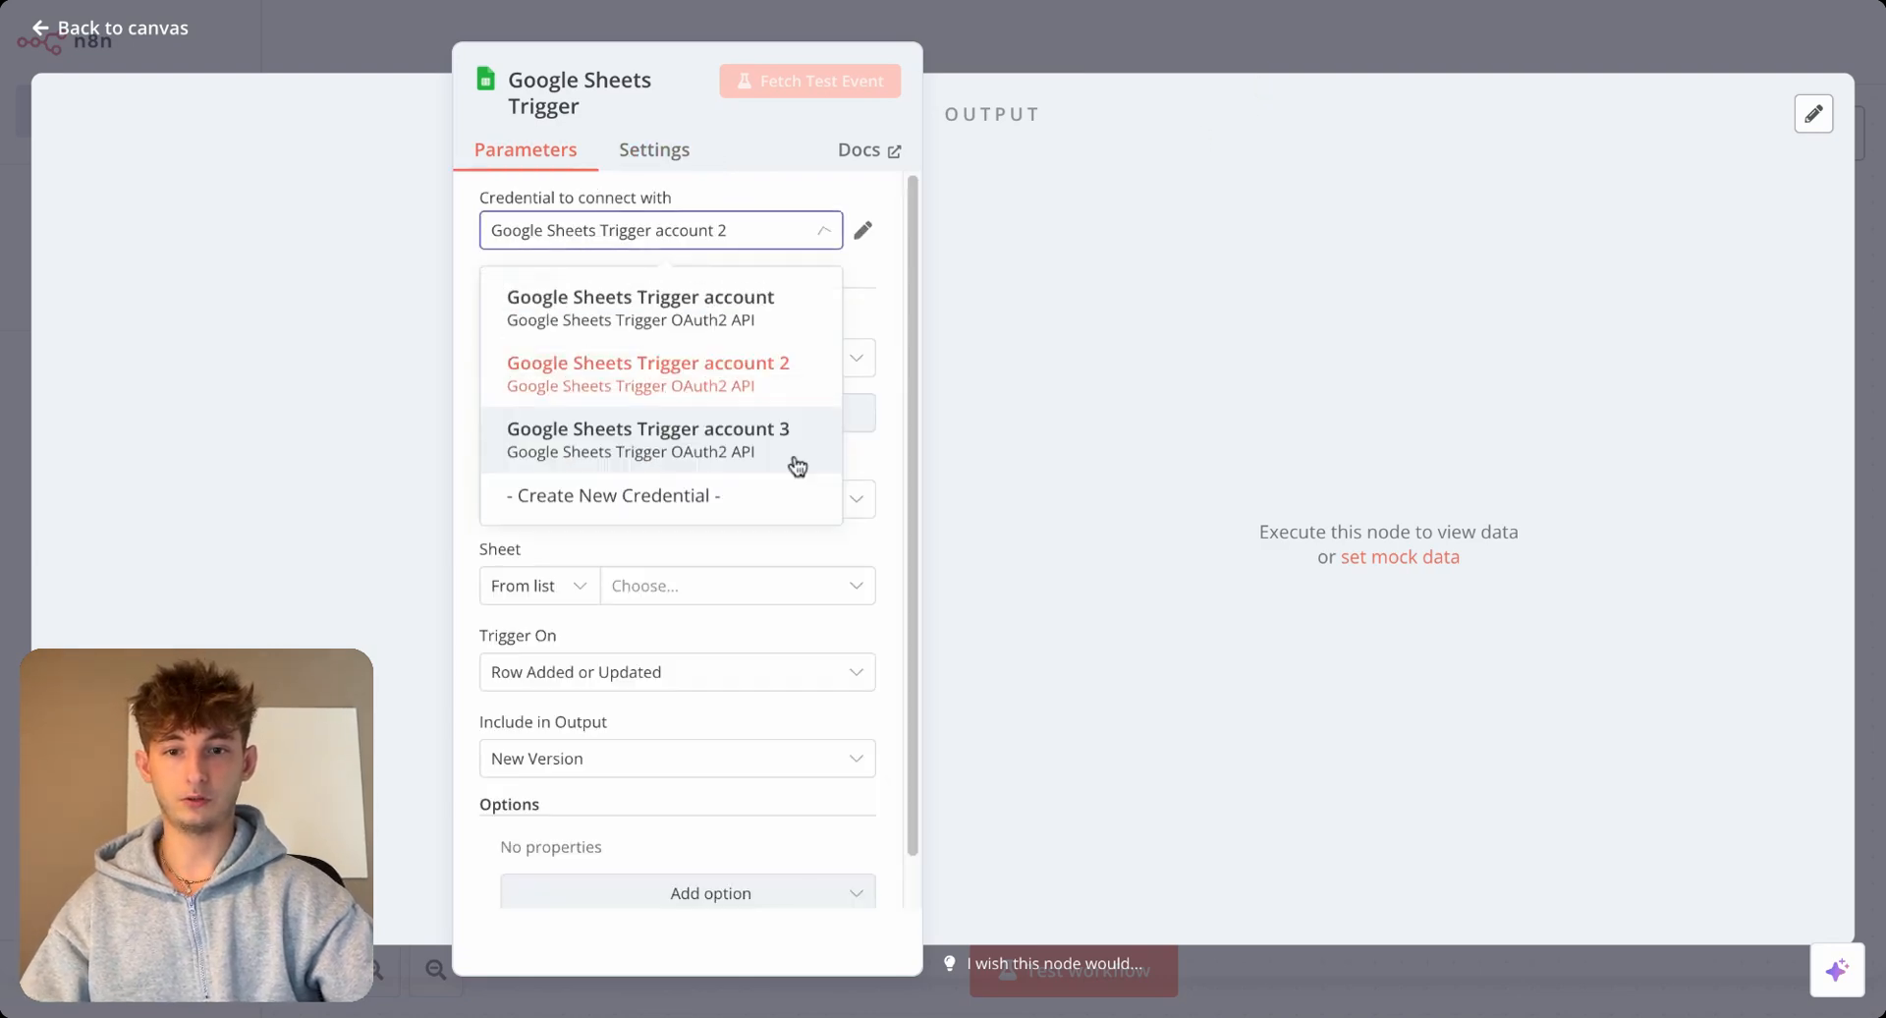
{"action": "left_click", "coordinate": [611, 495]}
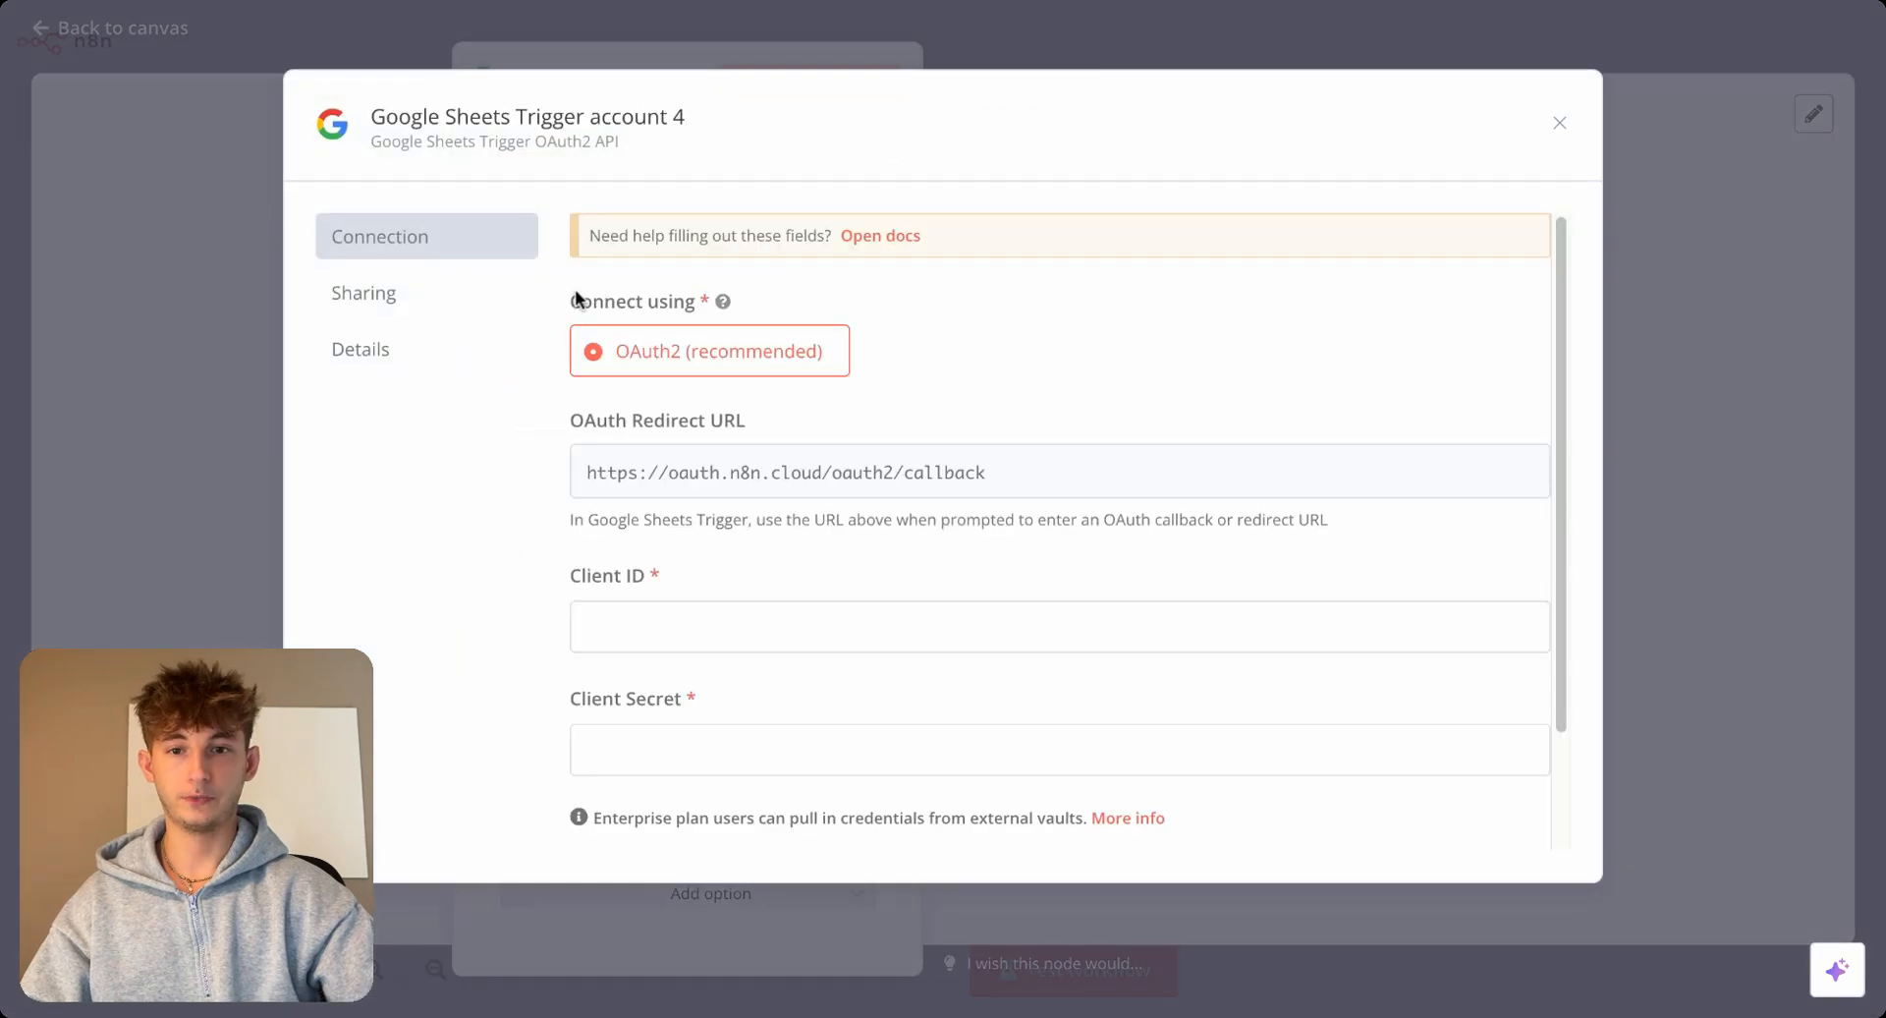
Read the Google OAuth2 single-service guide and follow its Google Cloud Console link.
{"action": "scroll", "scroll_direction": "down", "scroll_amount": 3}
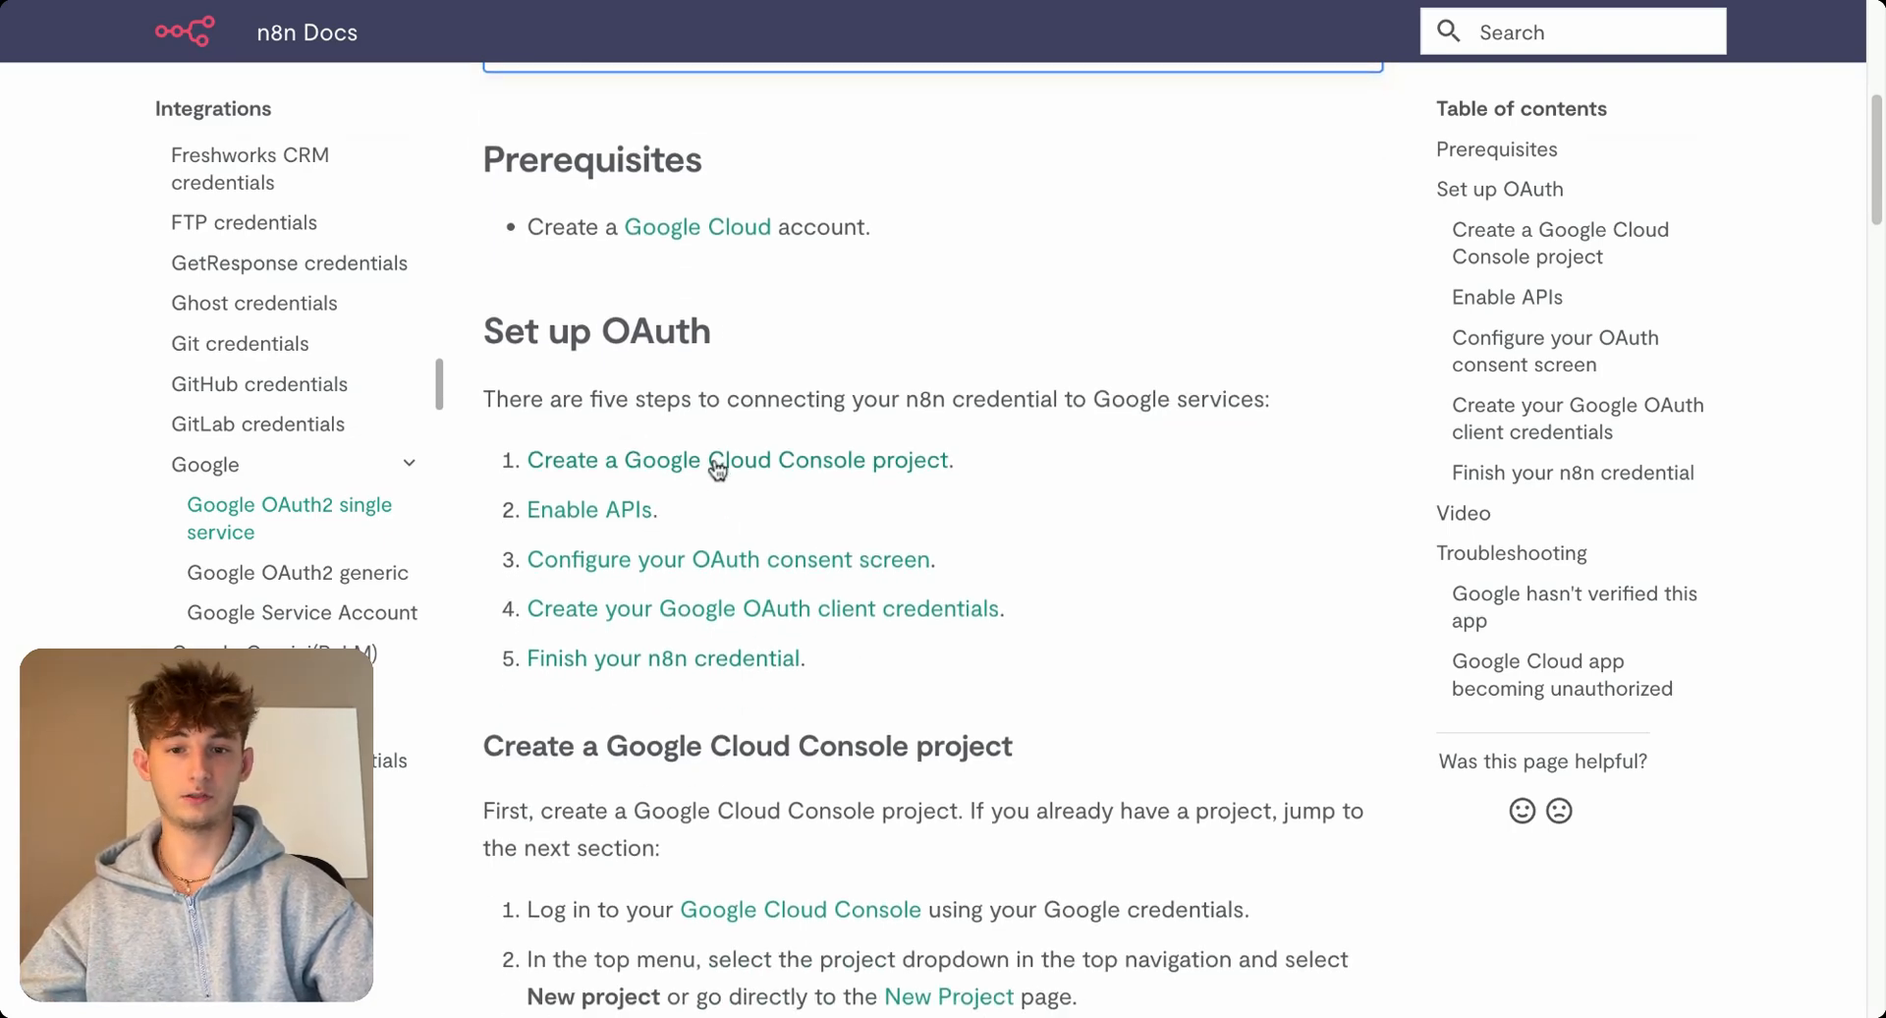
{"action": "scroll", "scroll_direction": "down", "scroll_amount": 3}
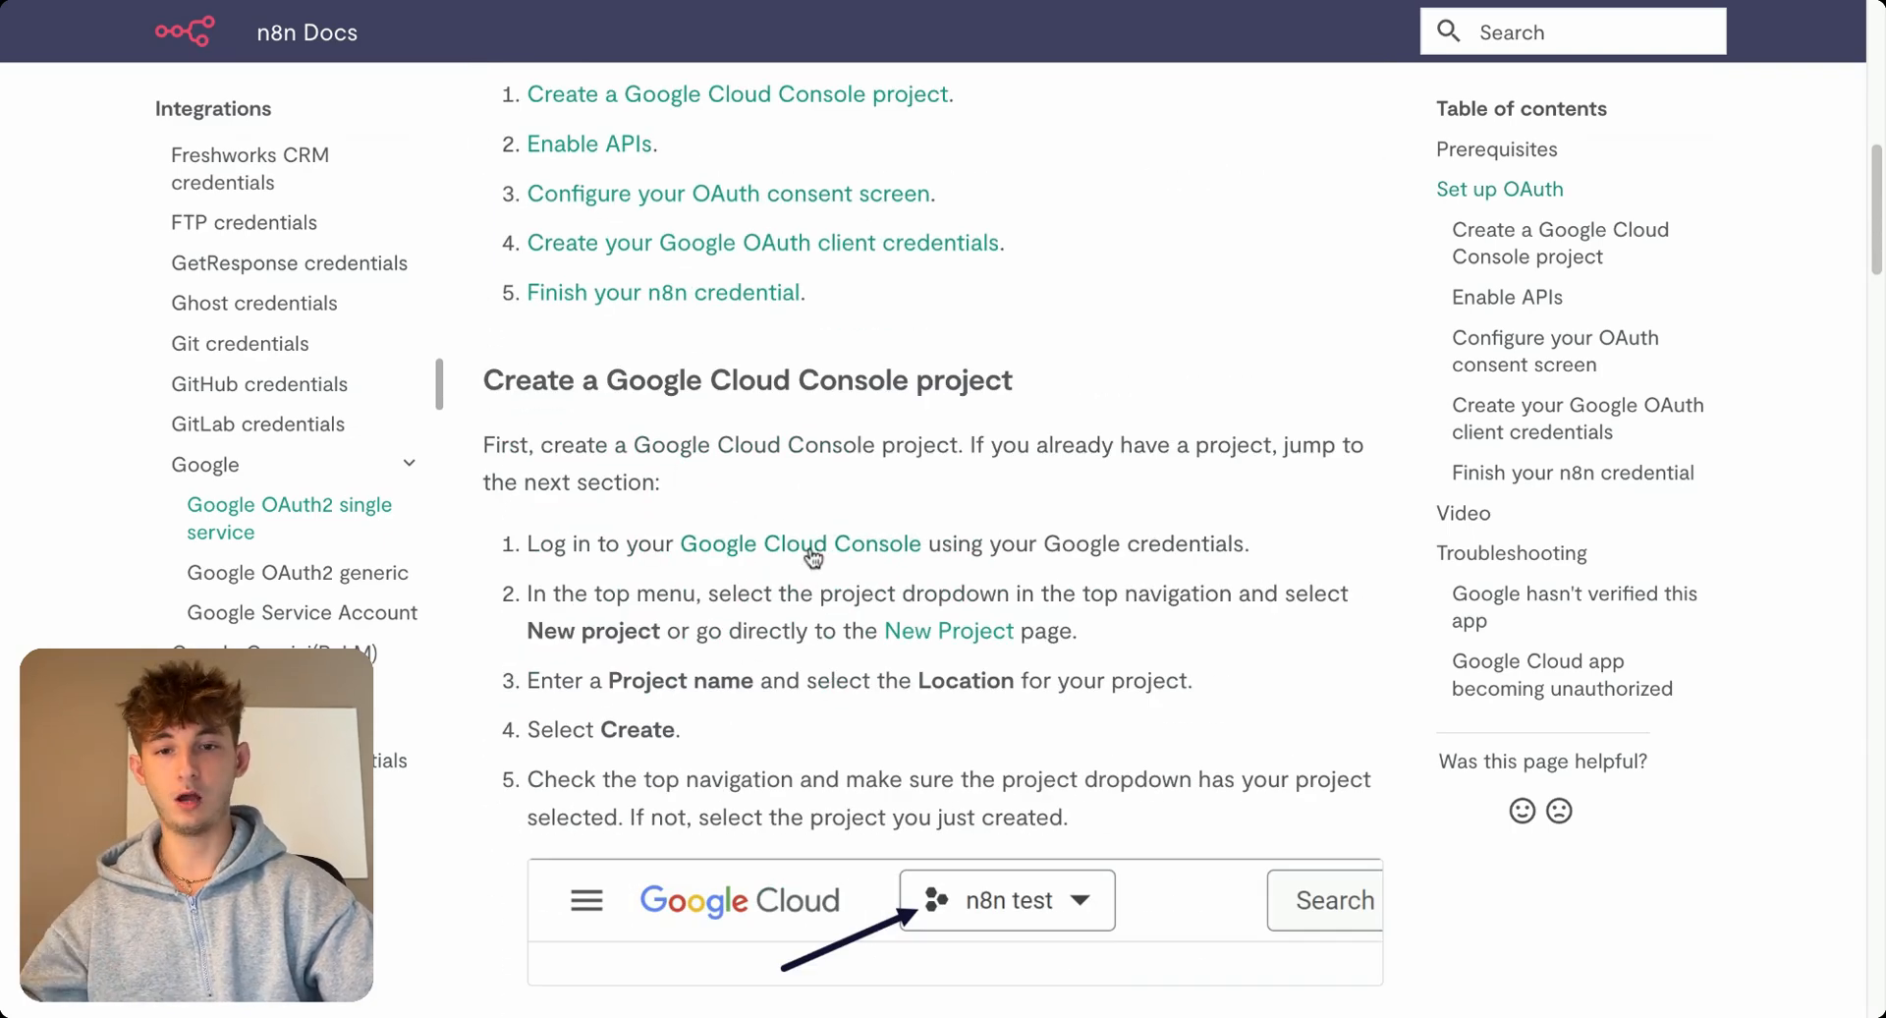
{"action": "left_click", "coordinate": [800, 542]}
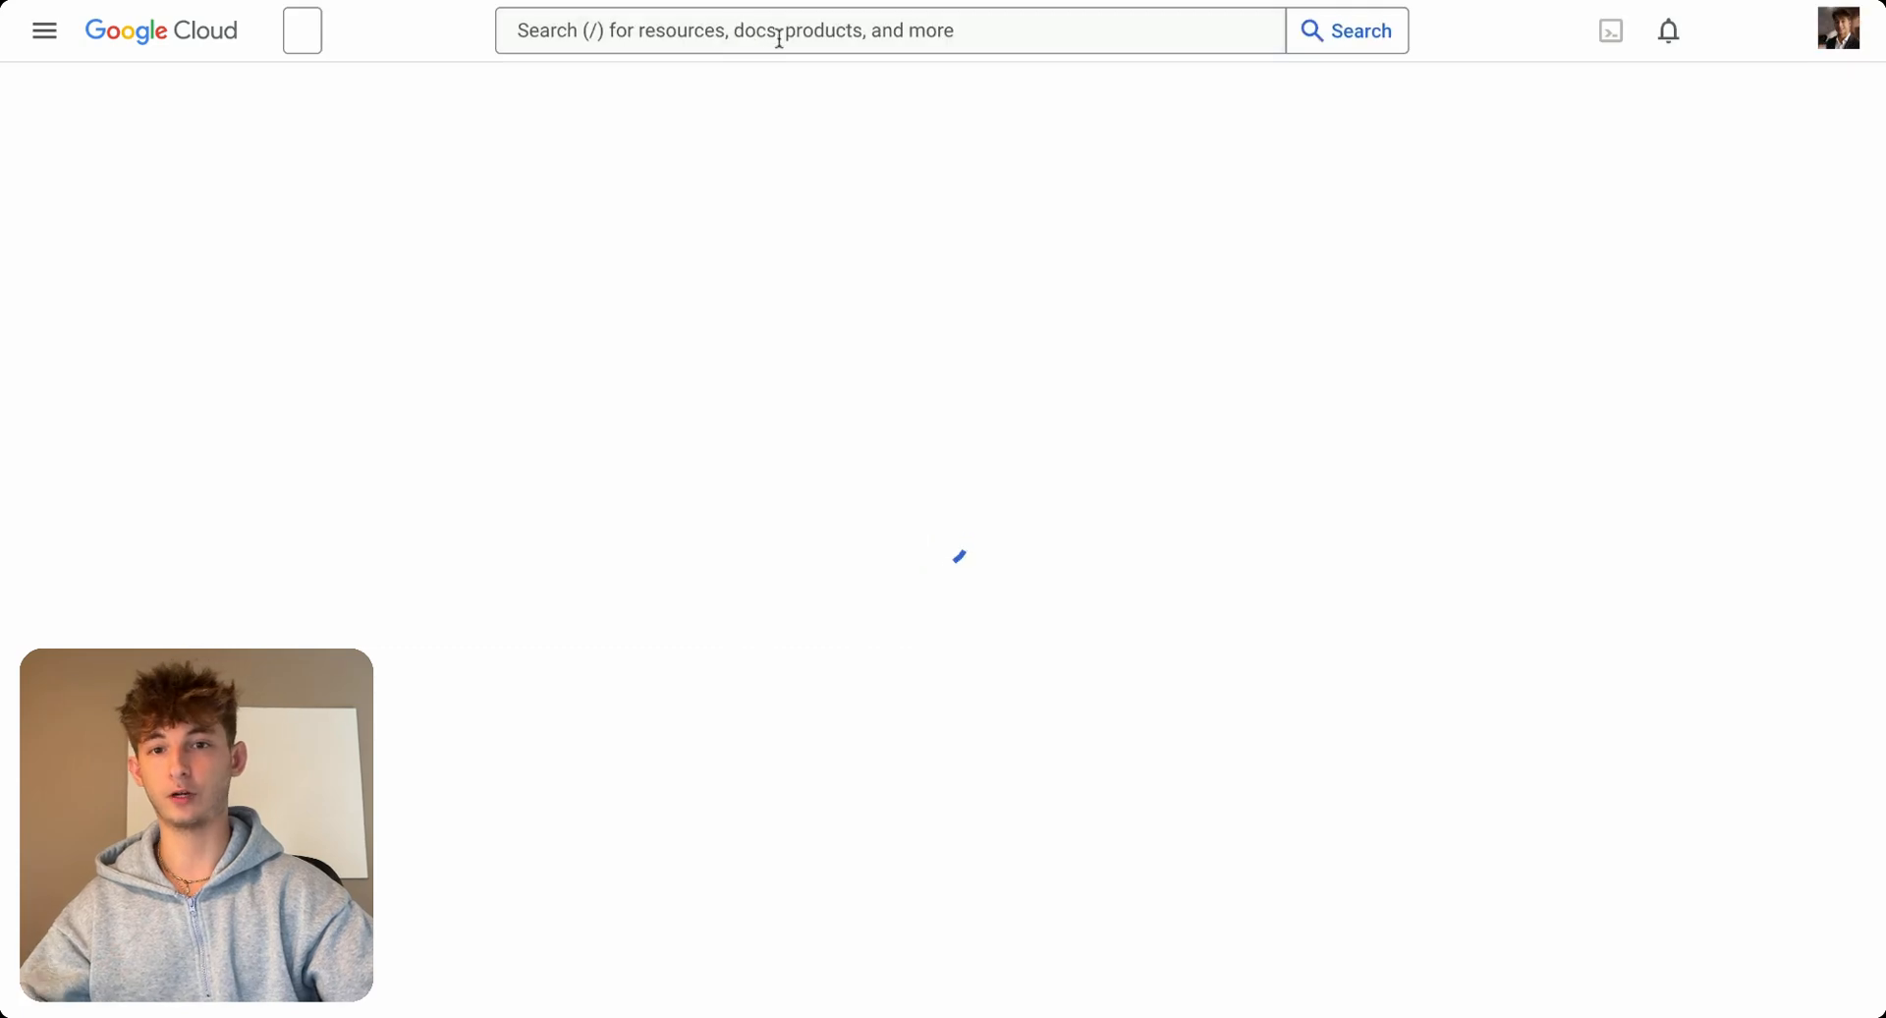
Find the Google Sheets API in Cloud Console and manage it, confirming it is enabled.
{"action": "type", "text": "go"}
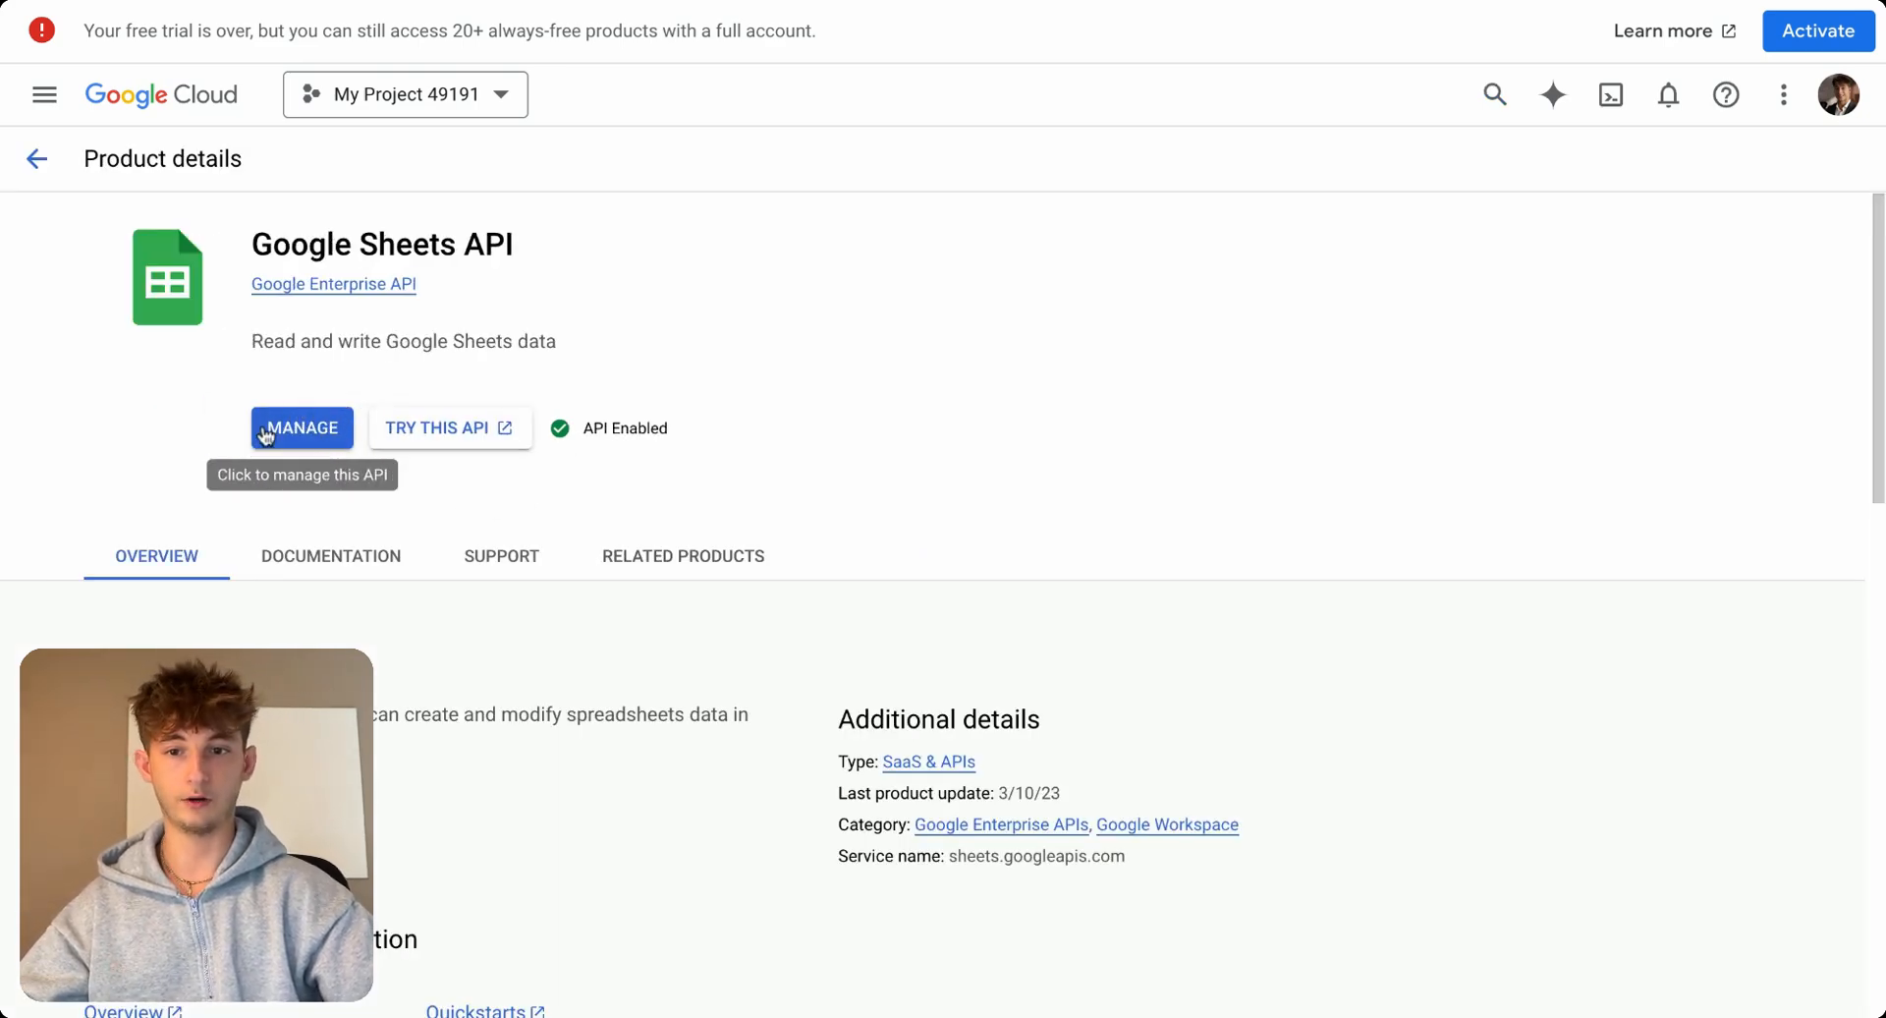
{"action": "left_click", "coordinate": [301, 426]}
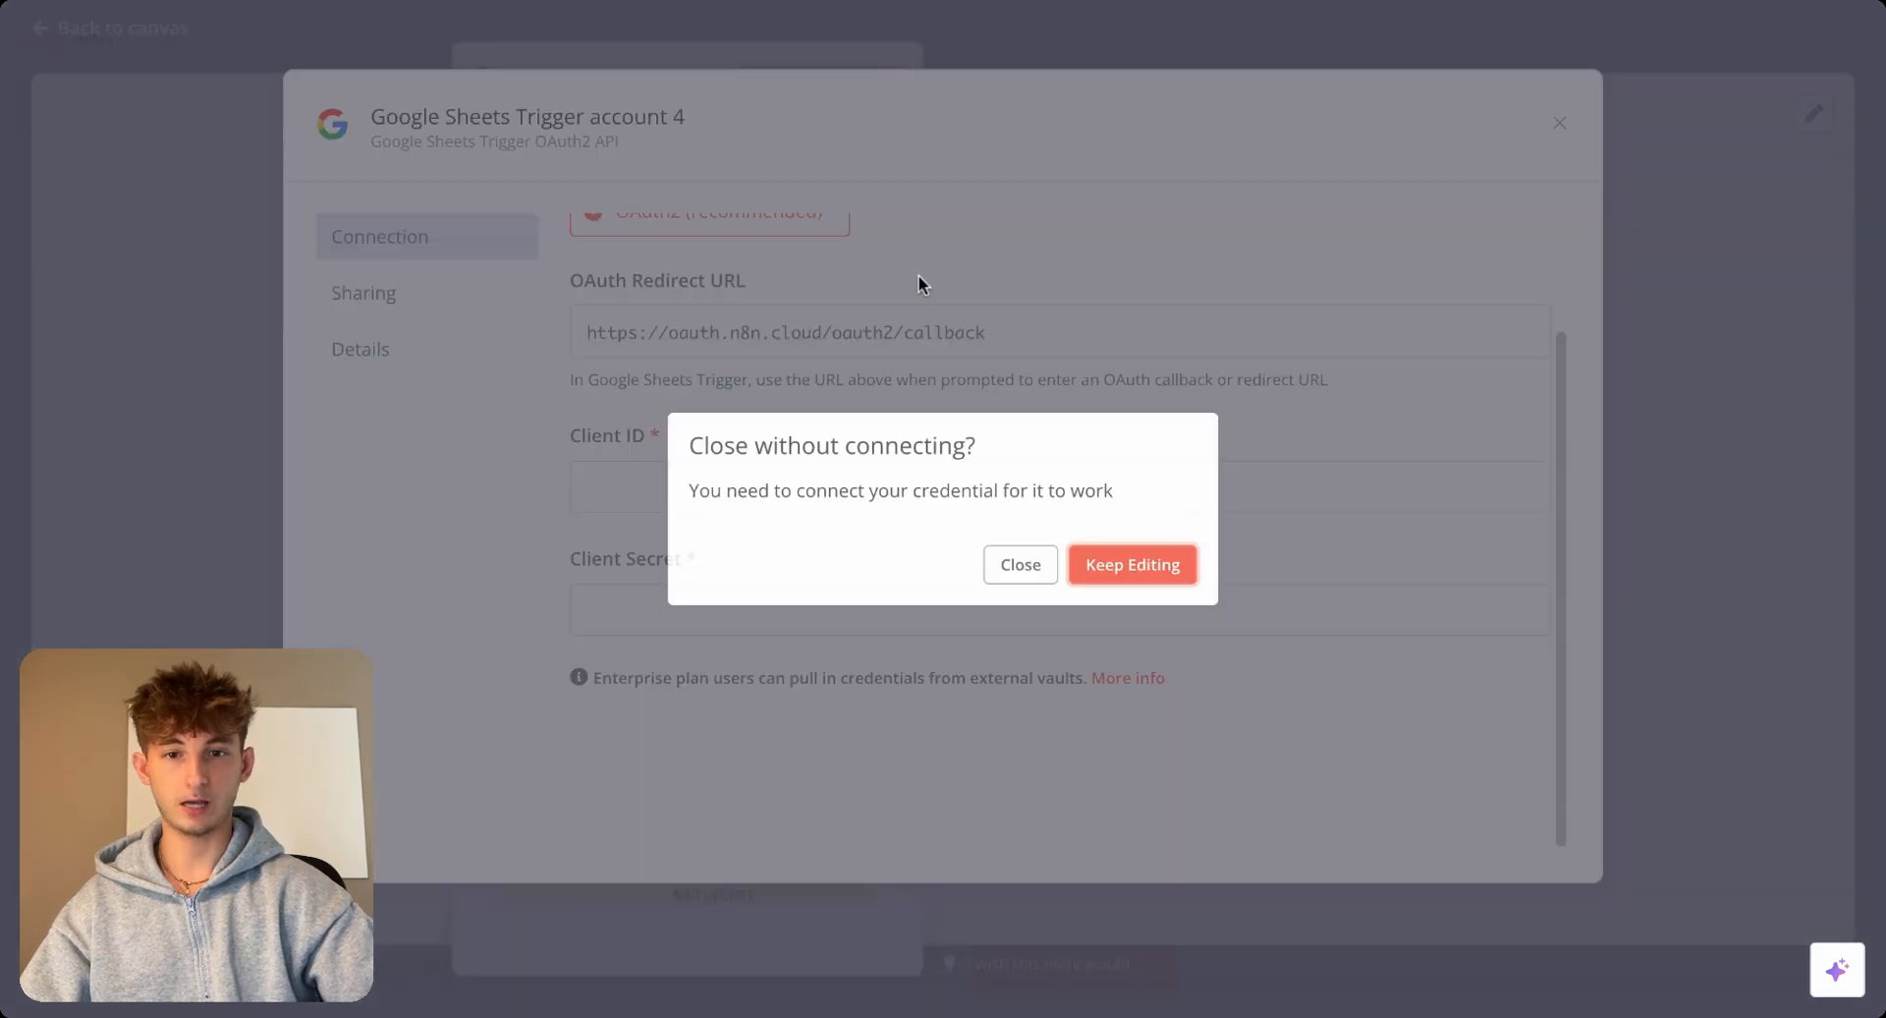
Discard the unfinished credential and use the saved Google Sheets Trigger account 3.
{"action": "left_click", "coordinate": [1018, 564]}
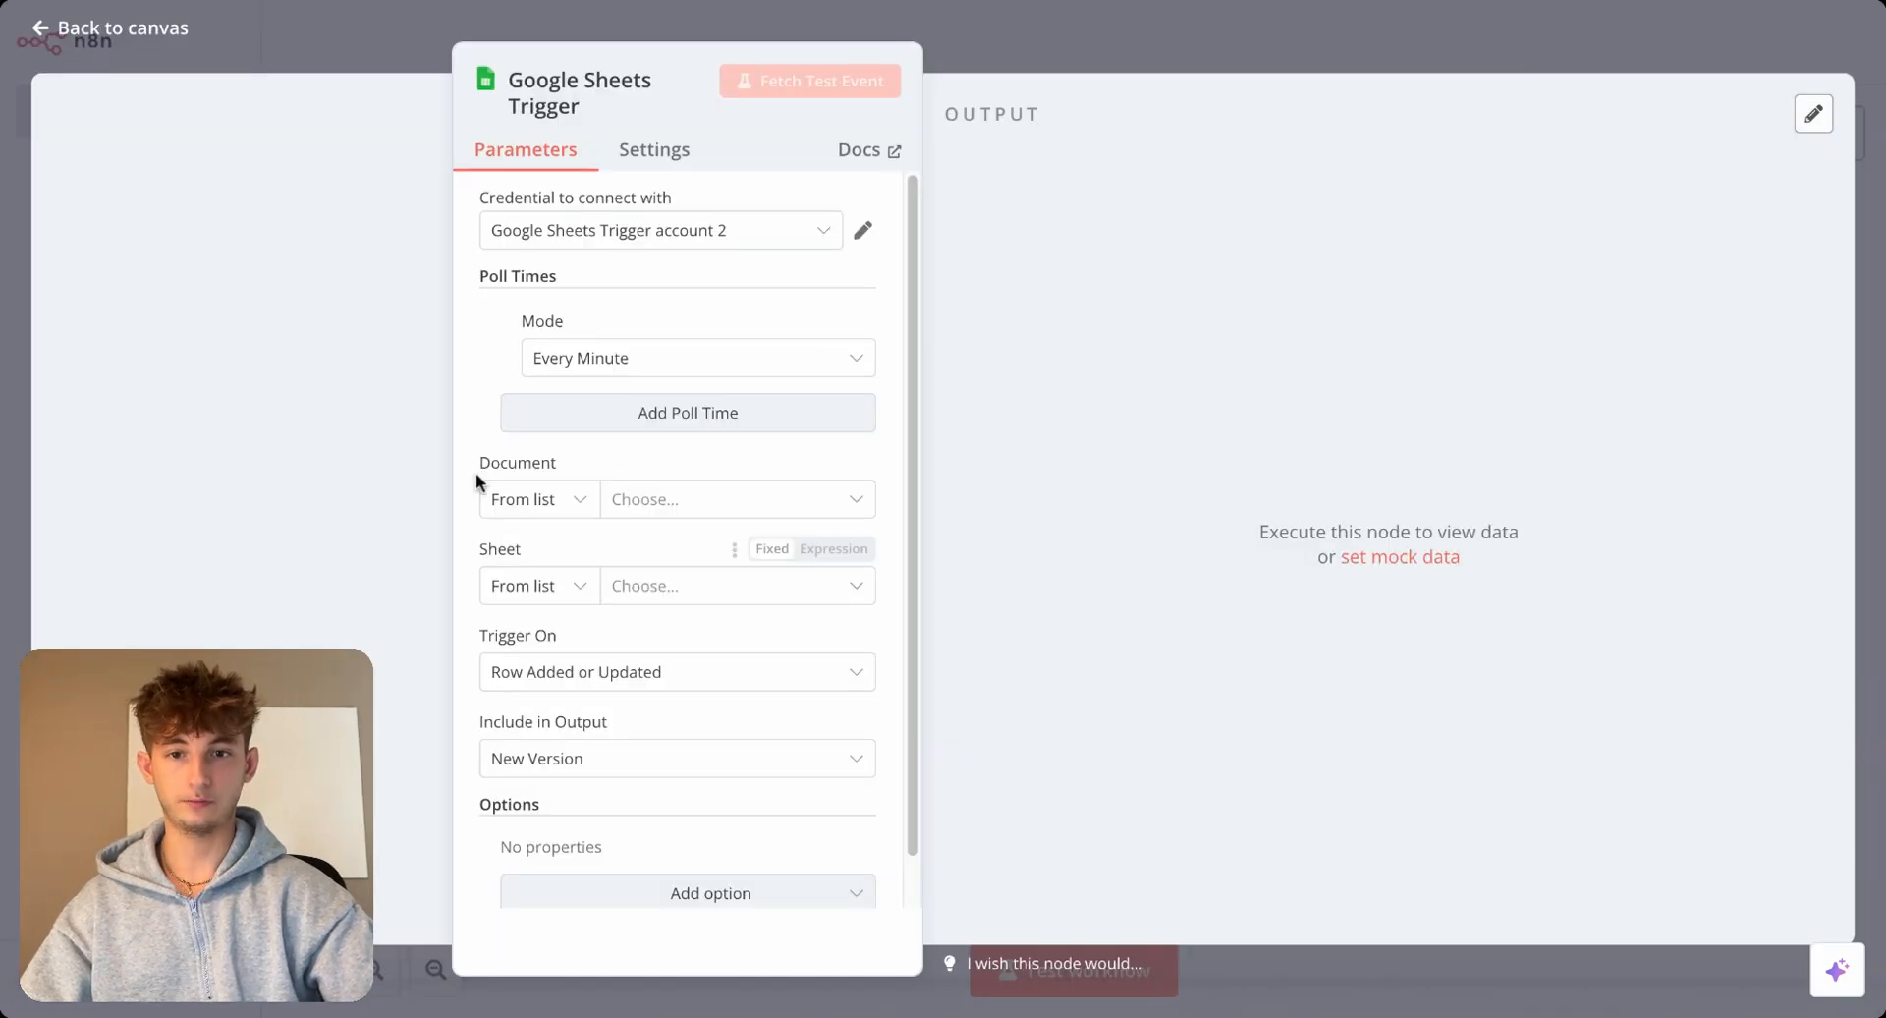
{"action": "left_click", "coordinate": [661, 230]}
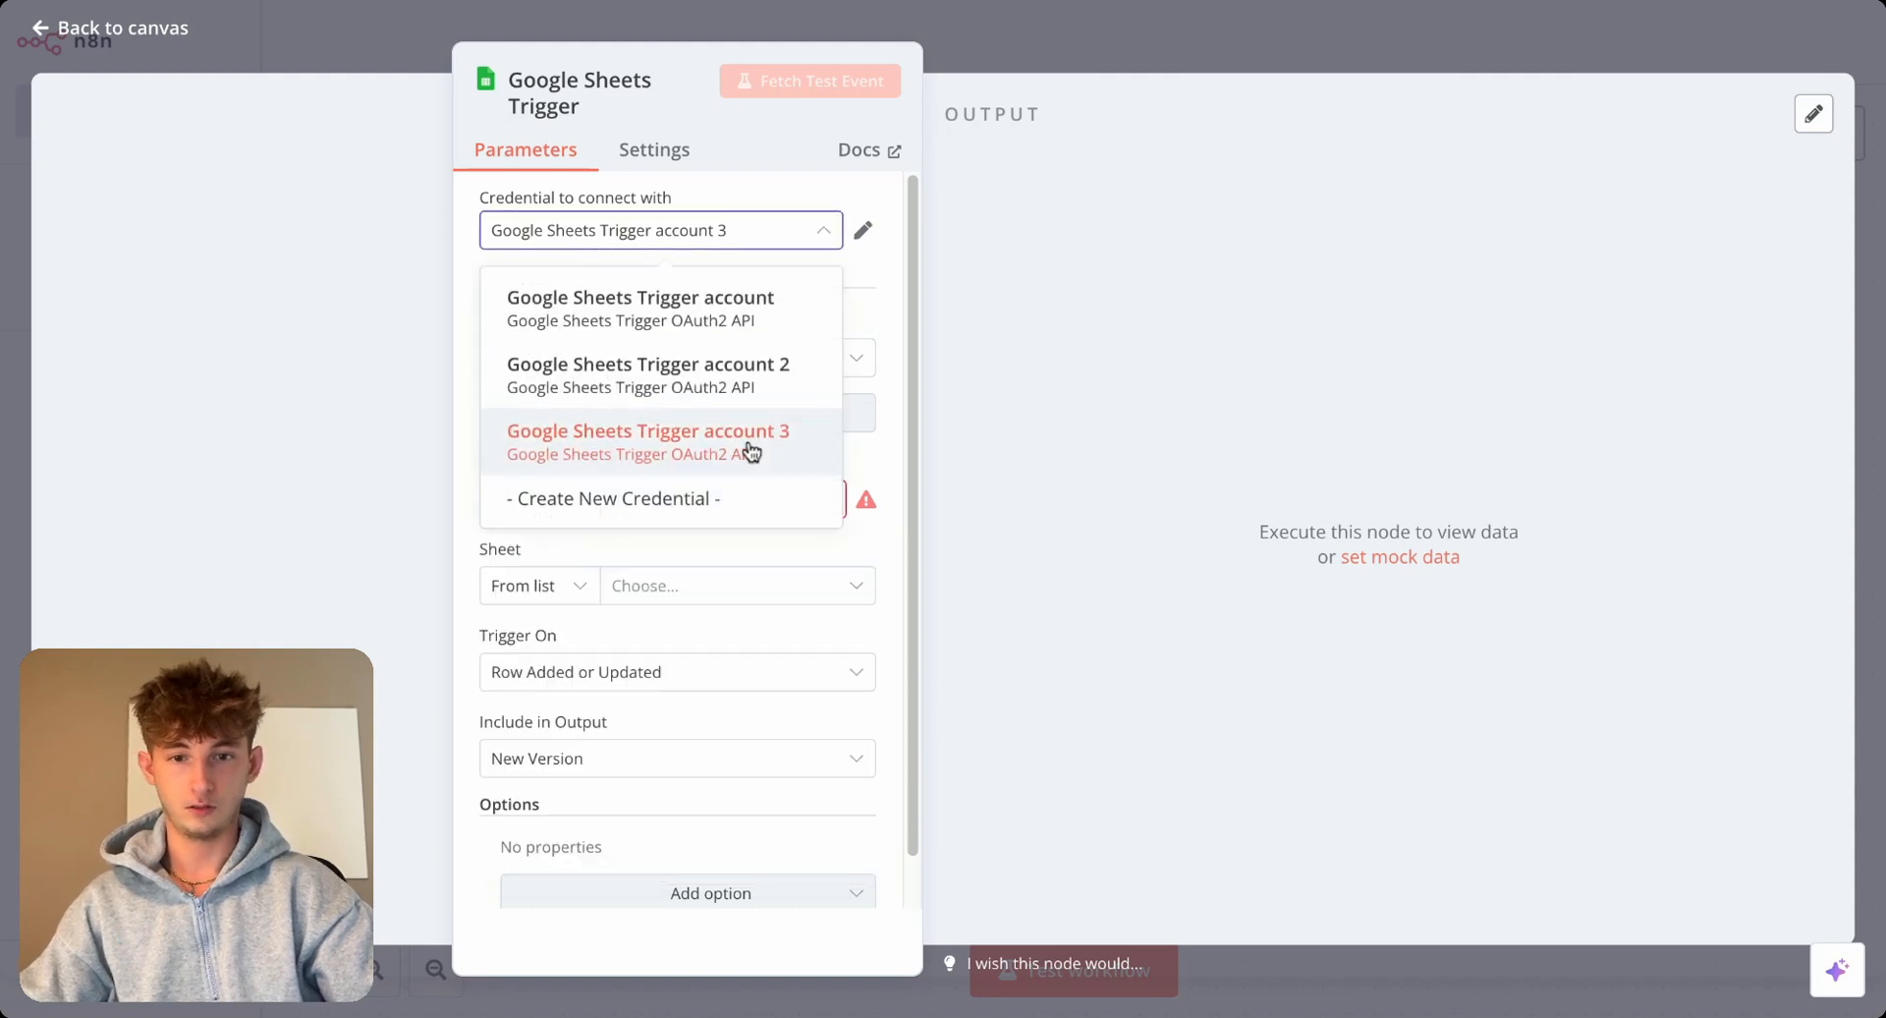
{"action": "left_click", "coordinate": [646, 430]}
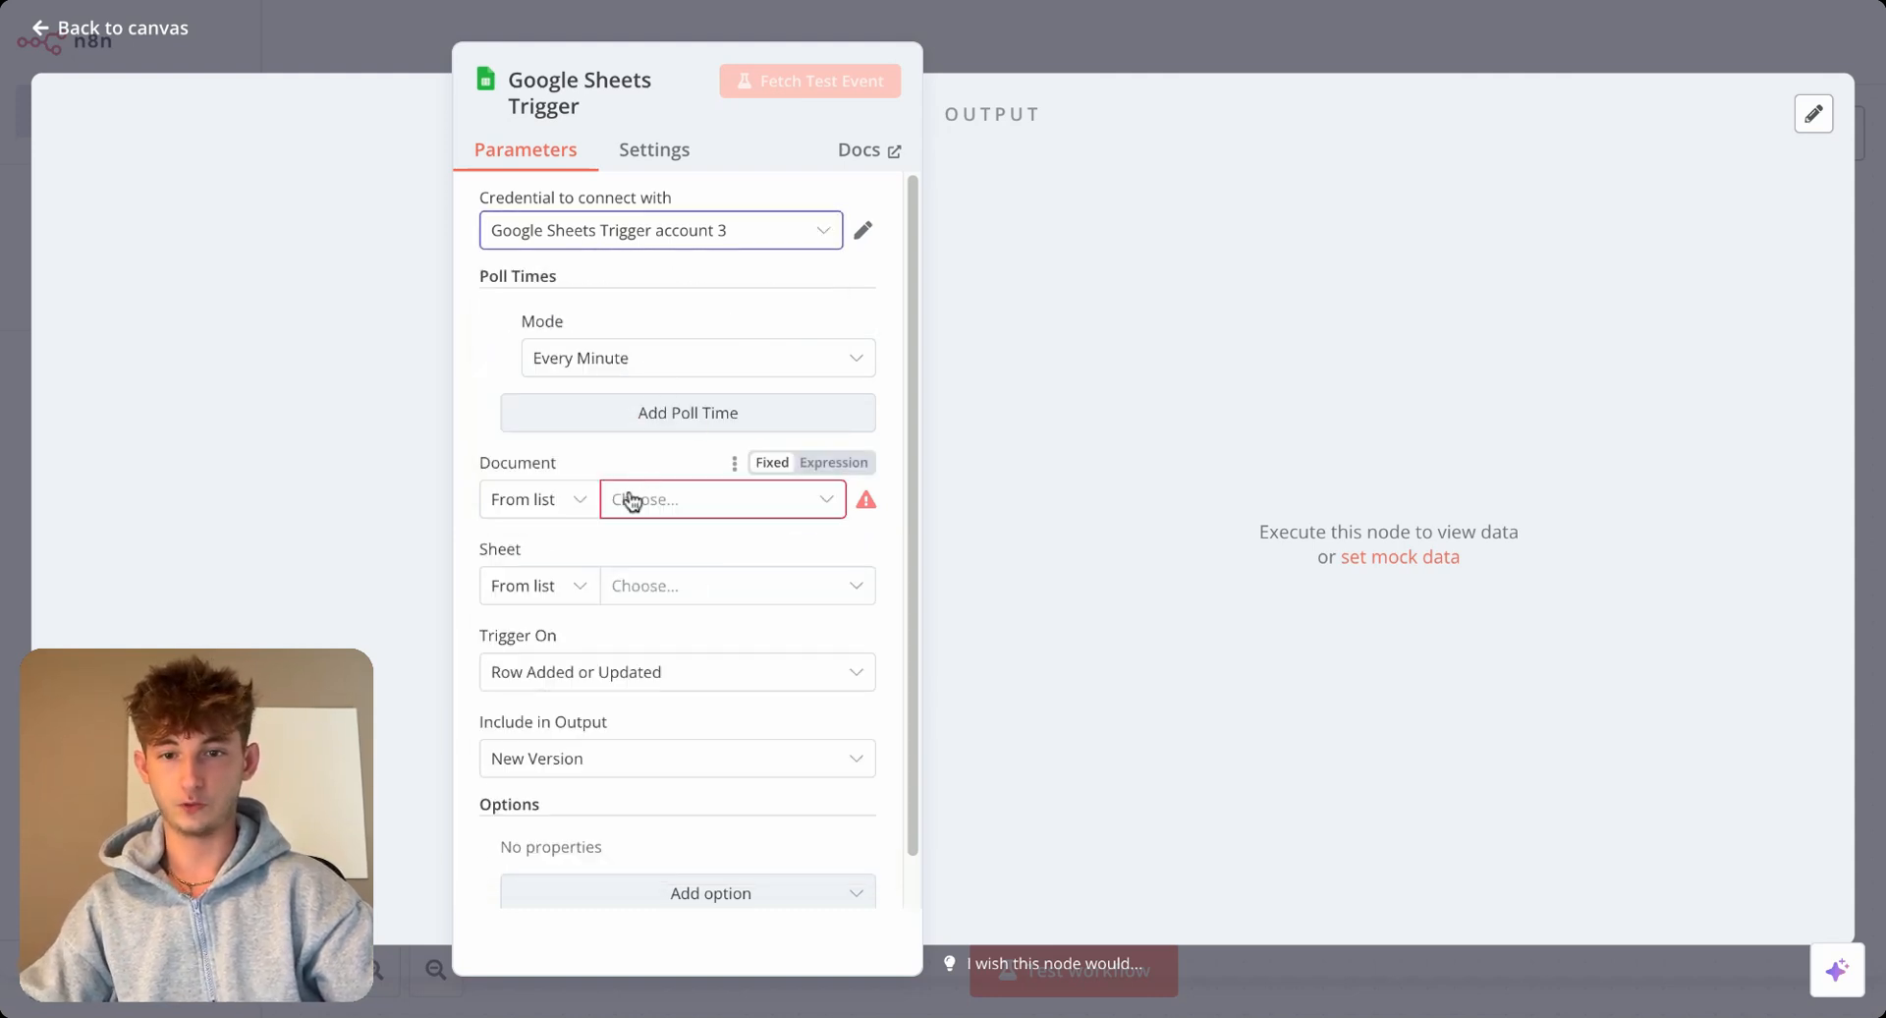
Watch document Fake_CRM, sheet Fake_CRM, and fetch a test event with its ten rows.
{"action": "left_click", "coordinate": [719, 499]}
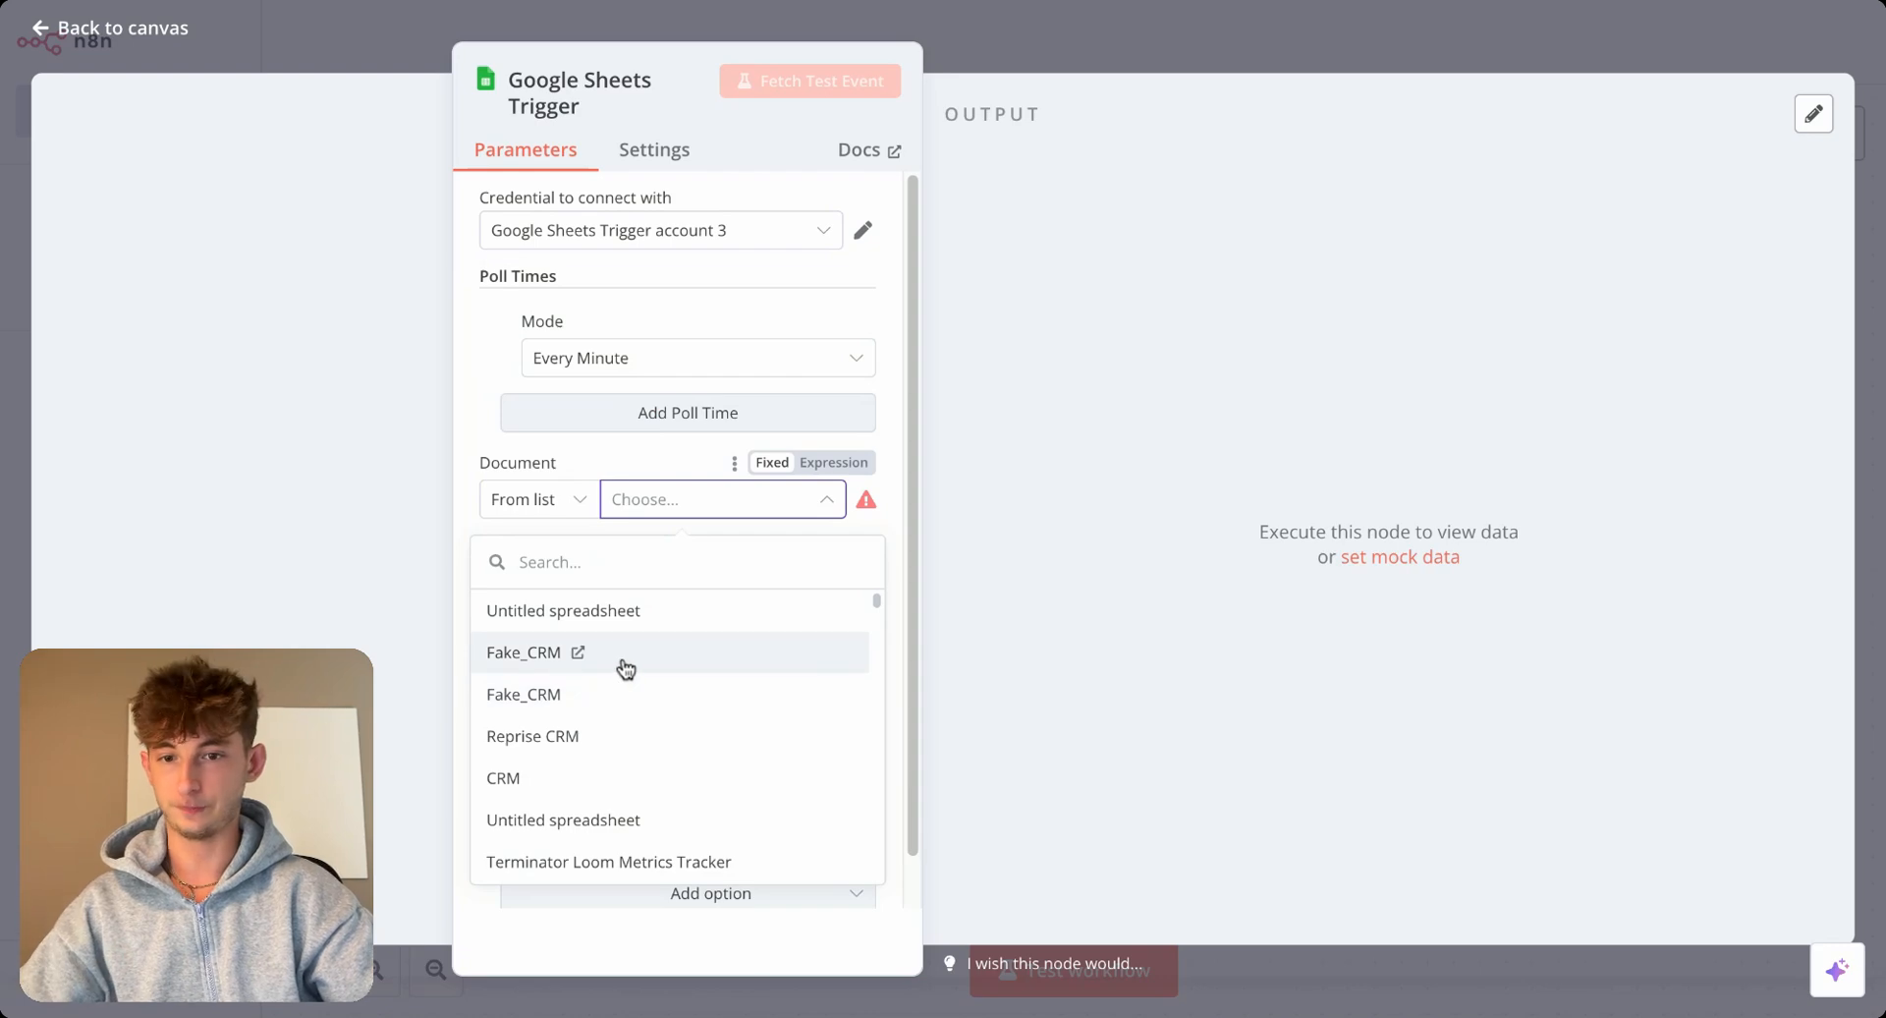
{"action": "left_click", "coordinate": [523, 653]}
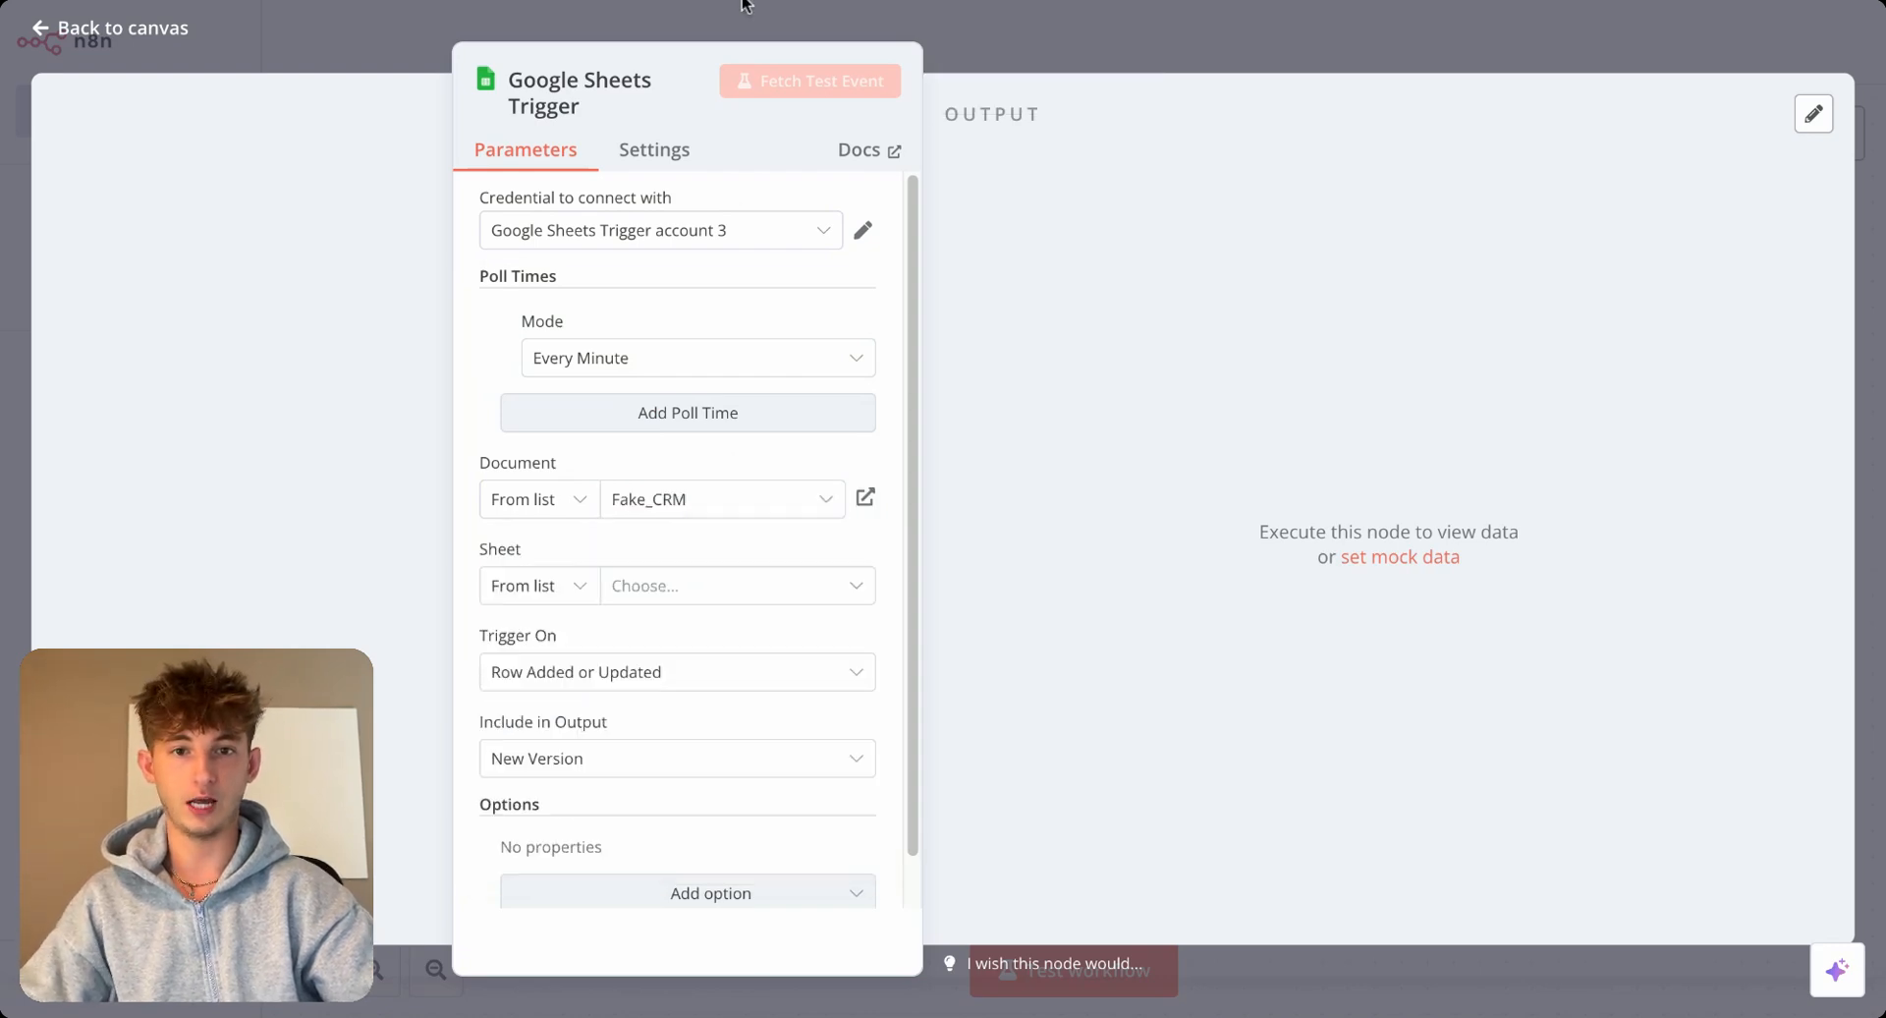
{"action": "mouse_move", "coordinate": [705, 640]}
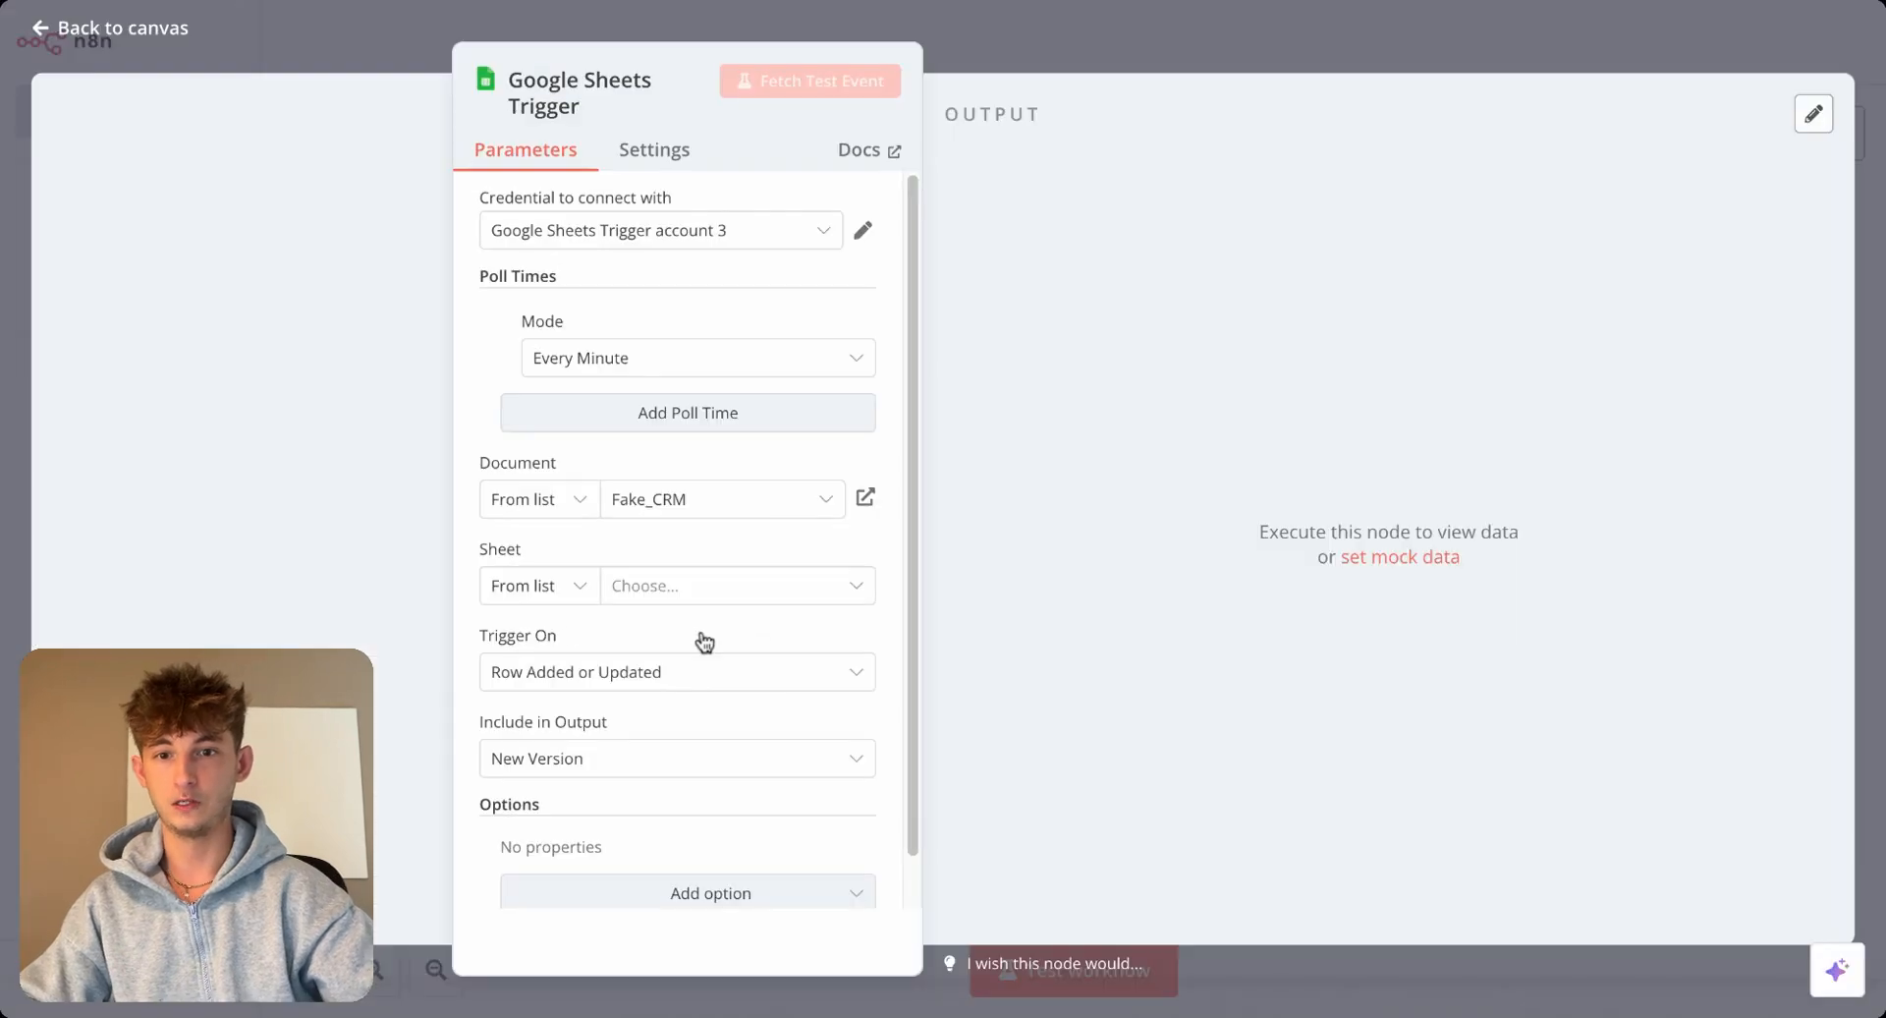
{"action": "left_click", "coordinate": [733, 585]}
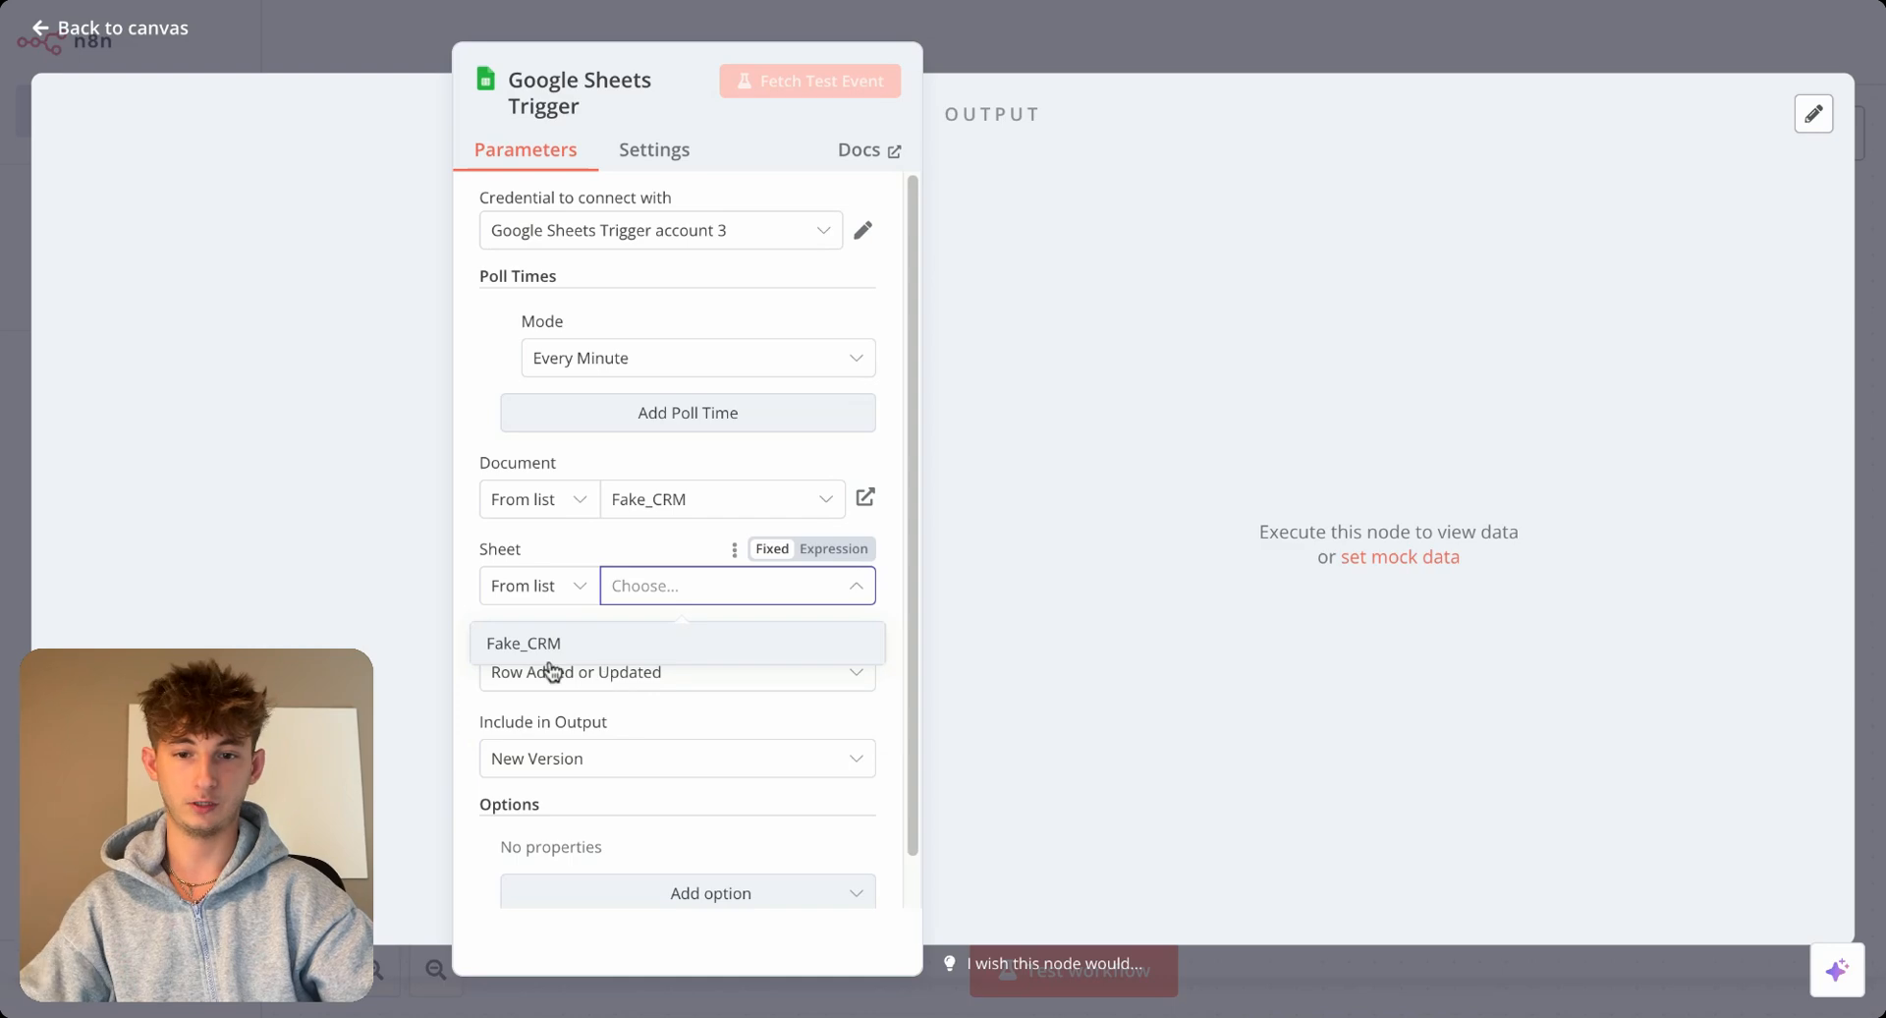
{"action": "left_click", "coordinate": [523, 643]}
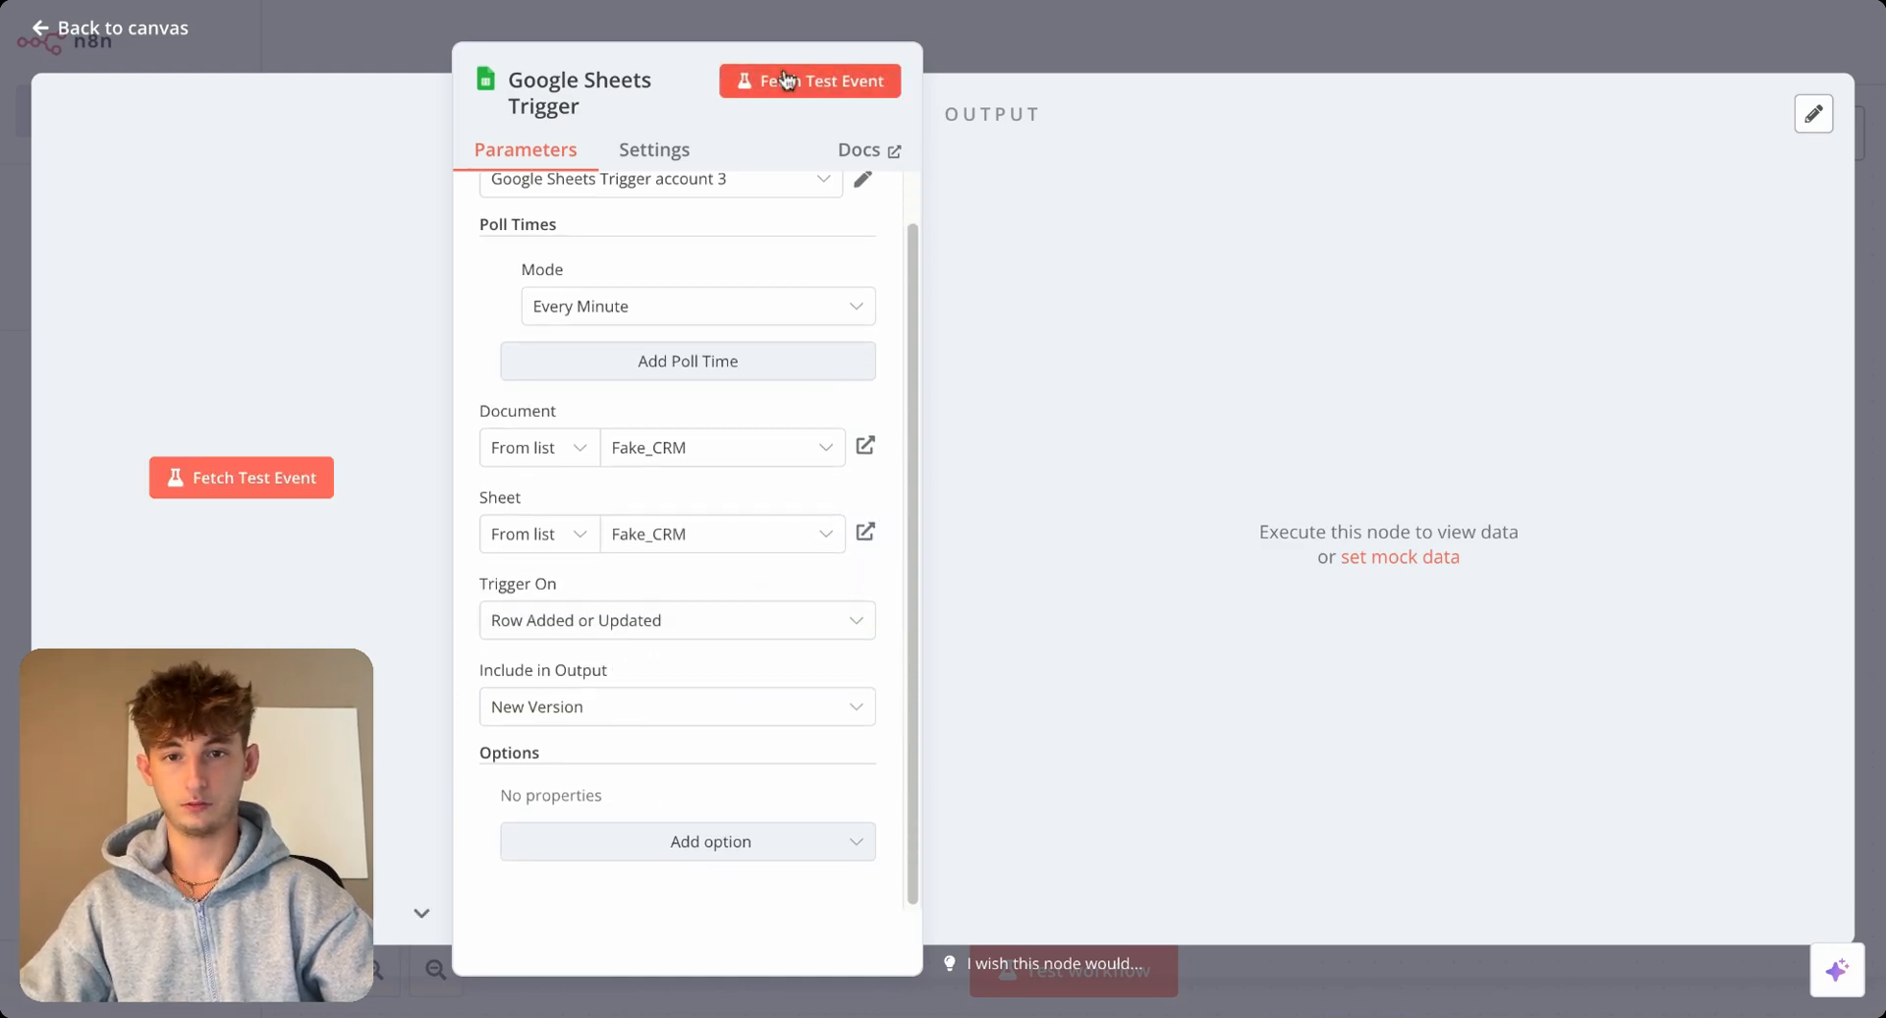
{"action": "left_click", "coordinate": [811, 81]}
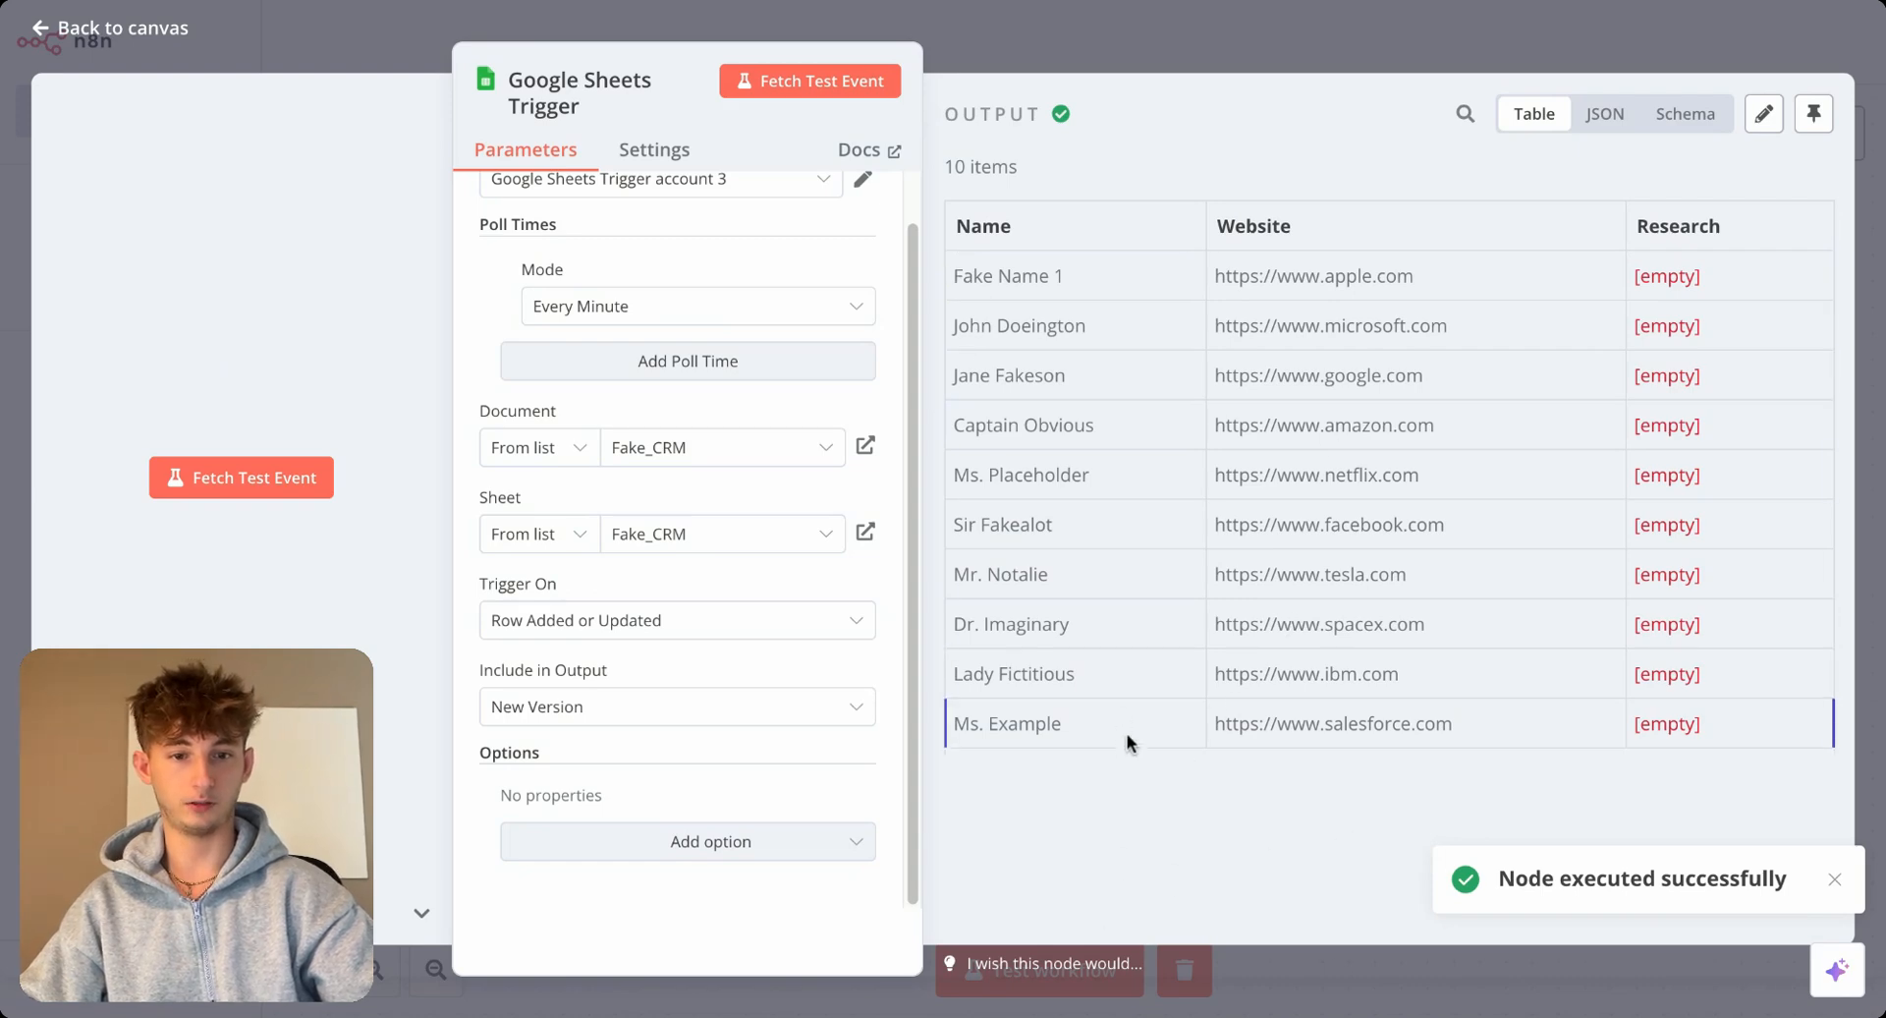
{"action": "mouse_move", "coordinate": [955, 731]}
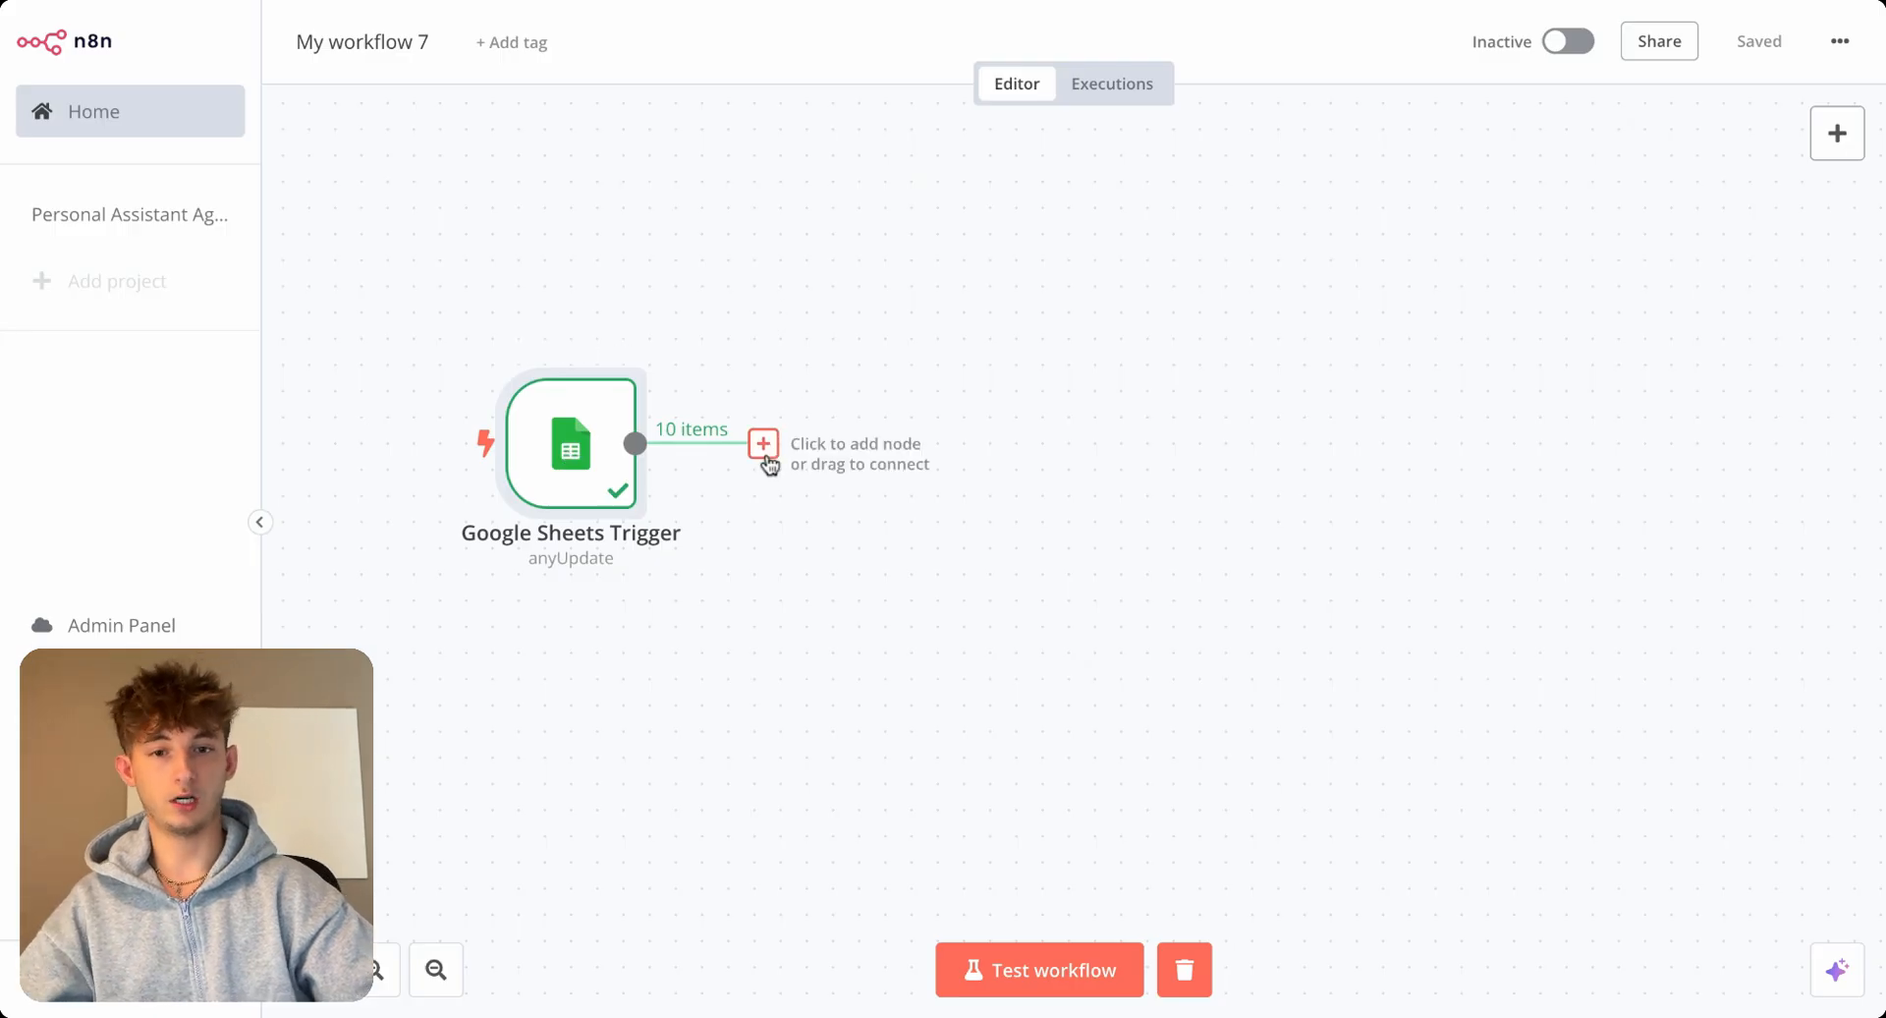
Search the node list for 'http' to add the next step.
{"action": "type", "text": "http"}
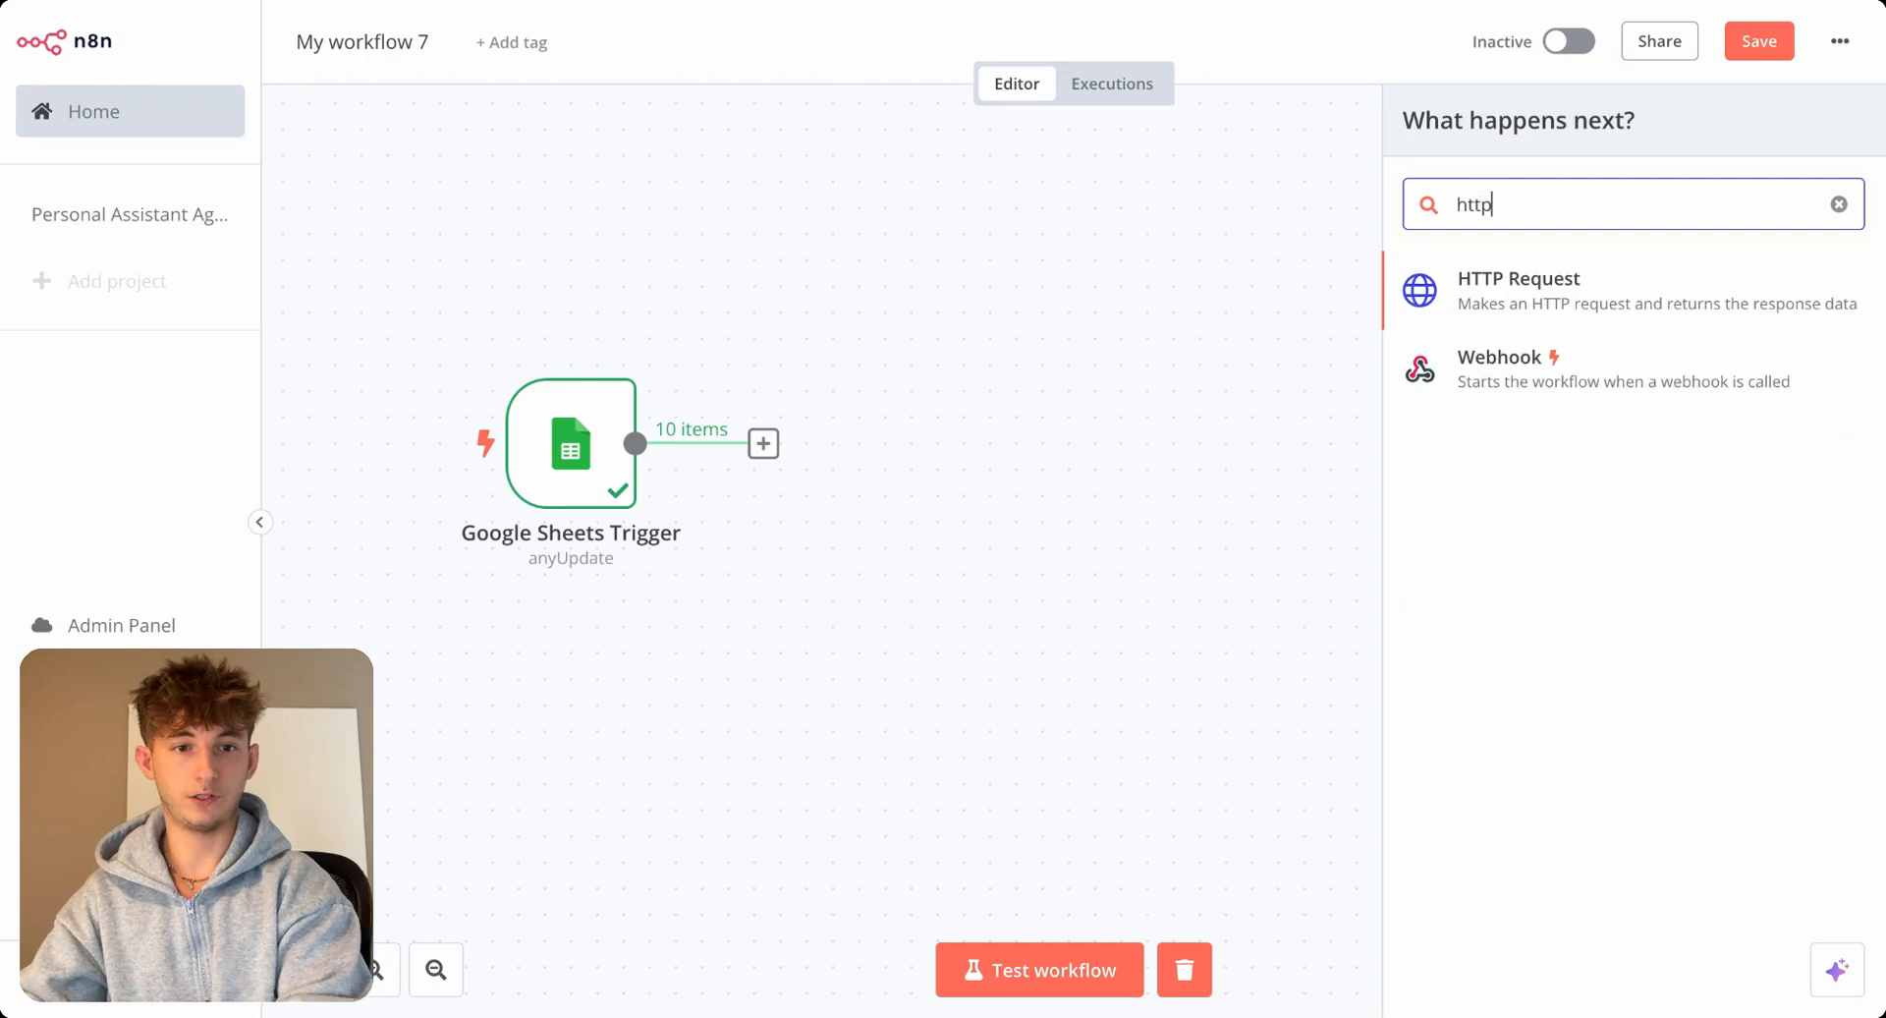
Add an HTTP Request node and import the Perplexity cURL example, filling POST URL, headers and JSON body.
{"action": "left_click", "coordinate": [1519, 291]}
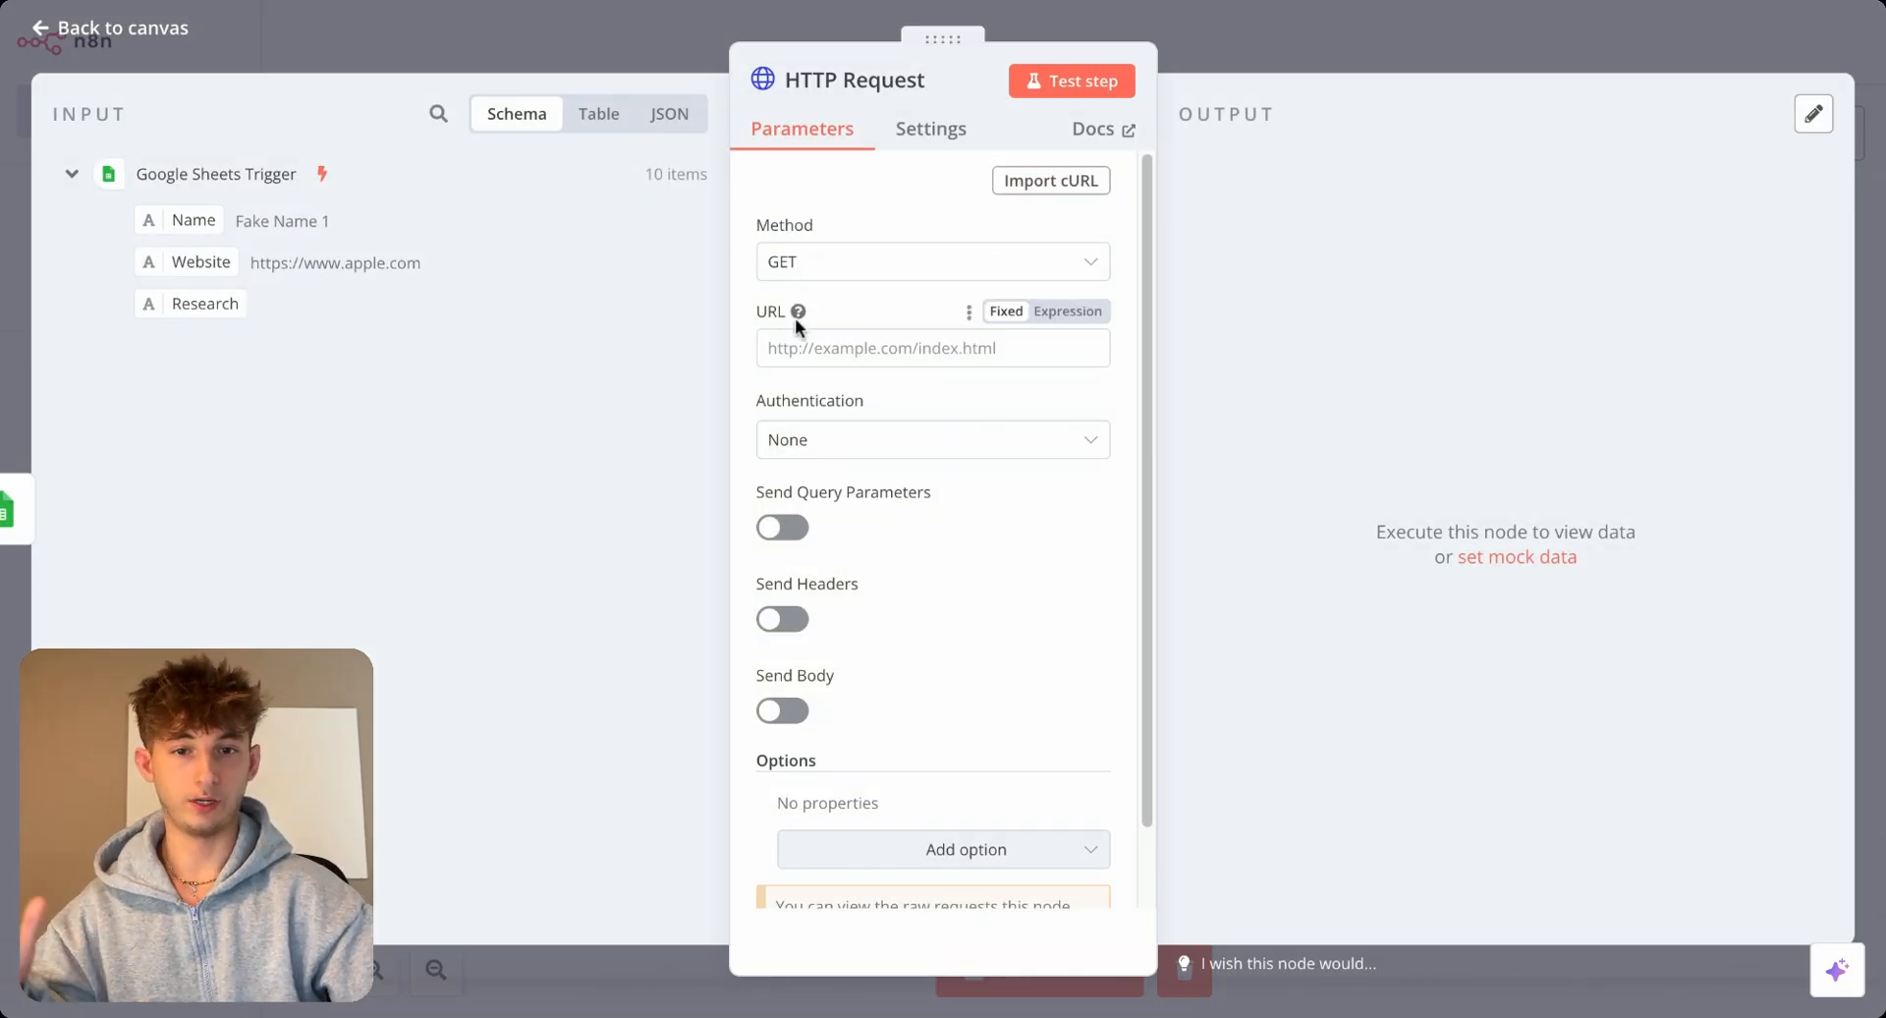
{"action": "left_click", "coordinate": [932, 348]}
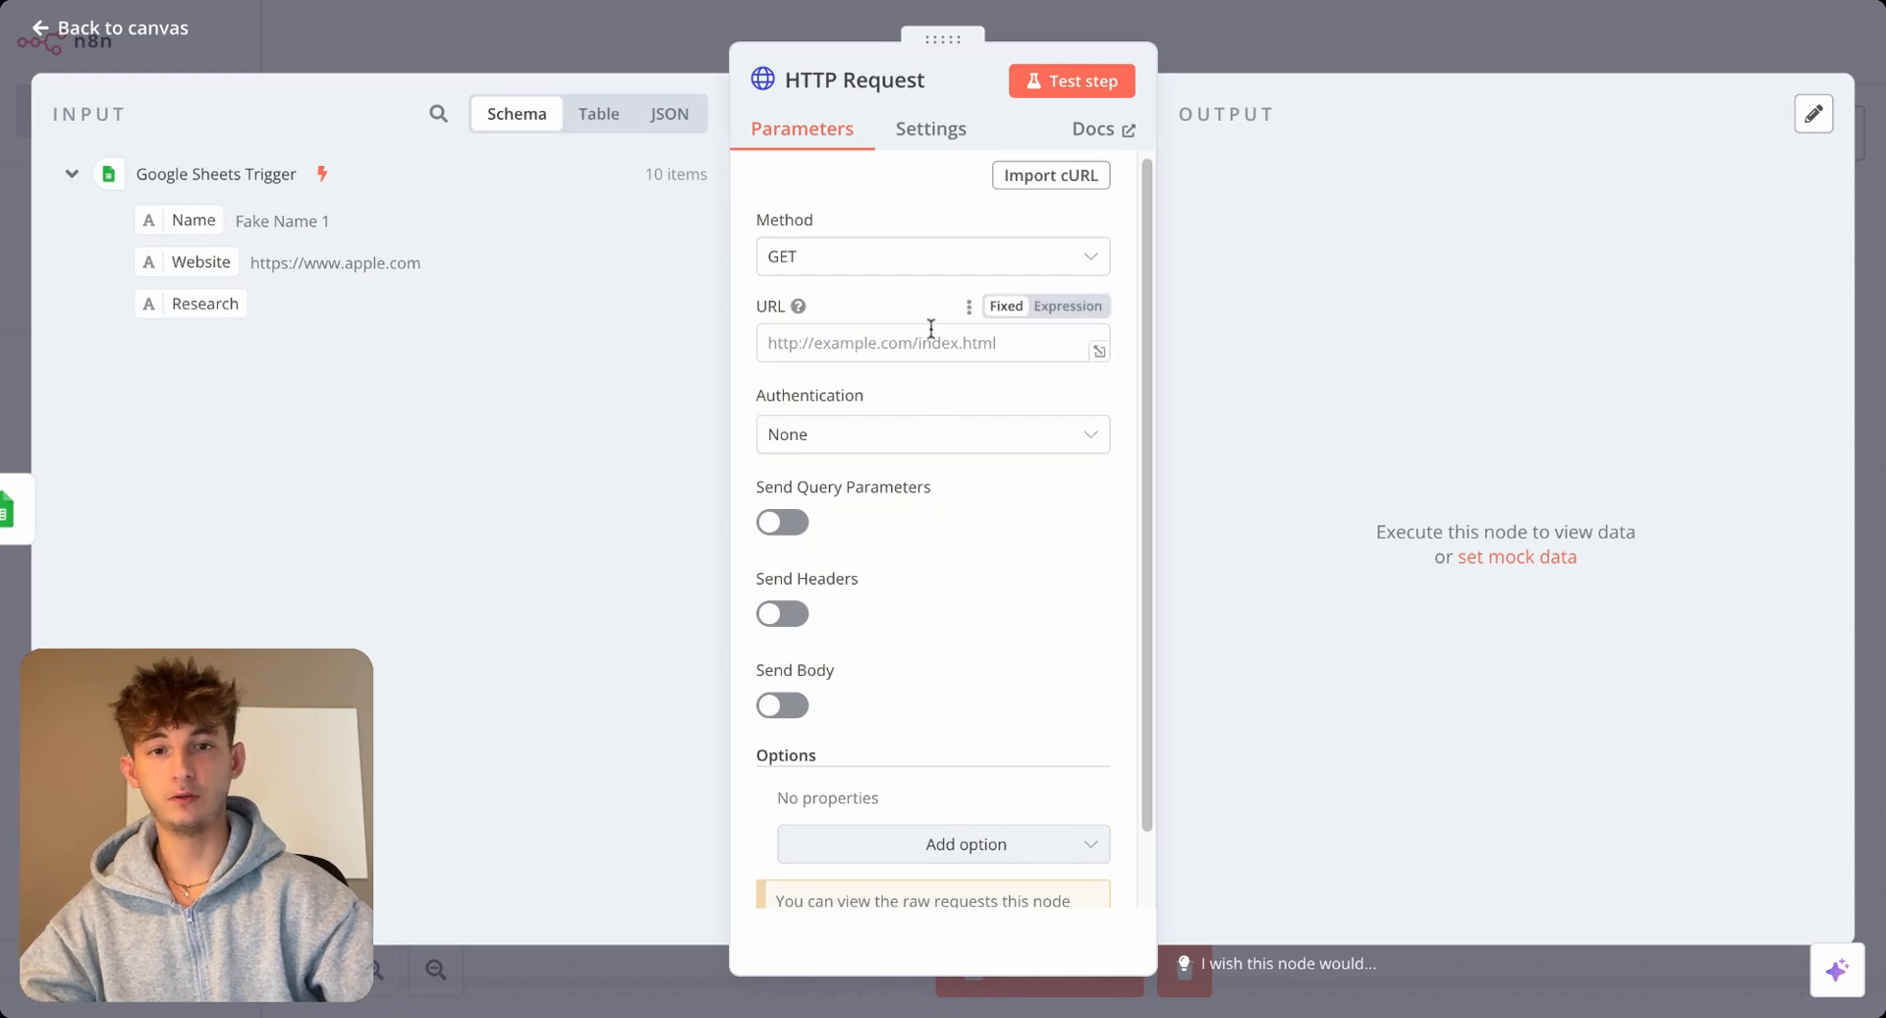
{"action": "left_click", "coordinate": [1049, 180]}
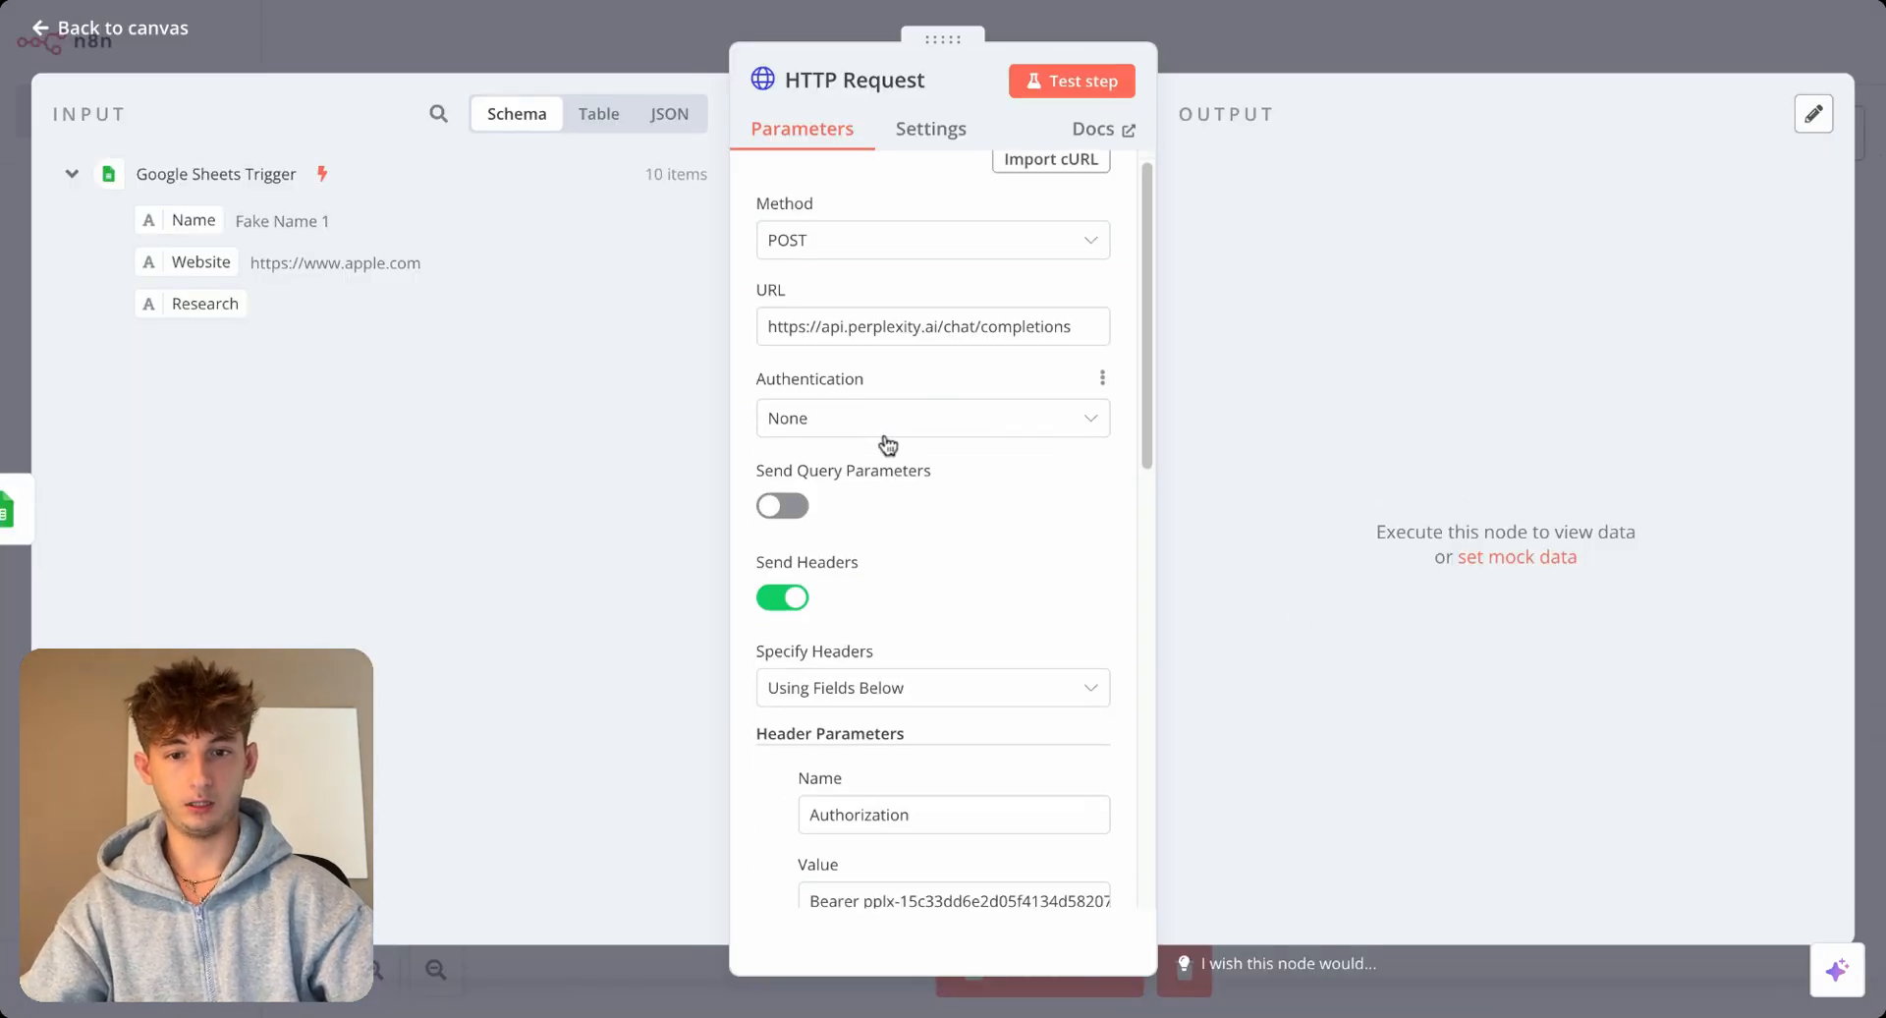
{"action": "scroll", "scroll_direction": "down", "scroll_amount": 3}
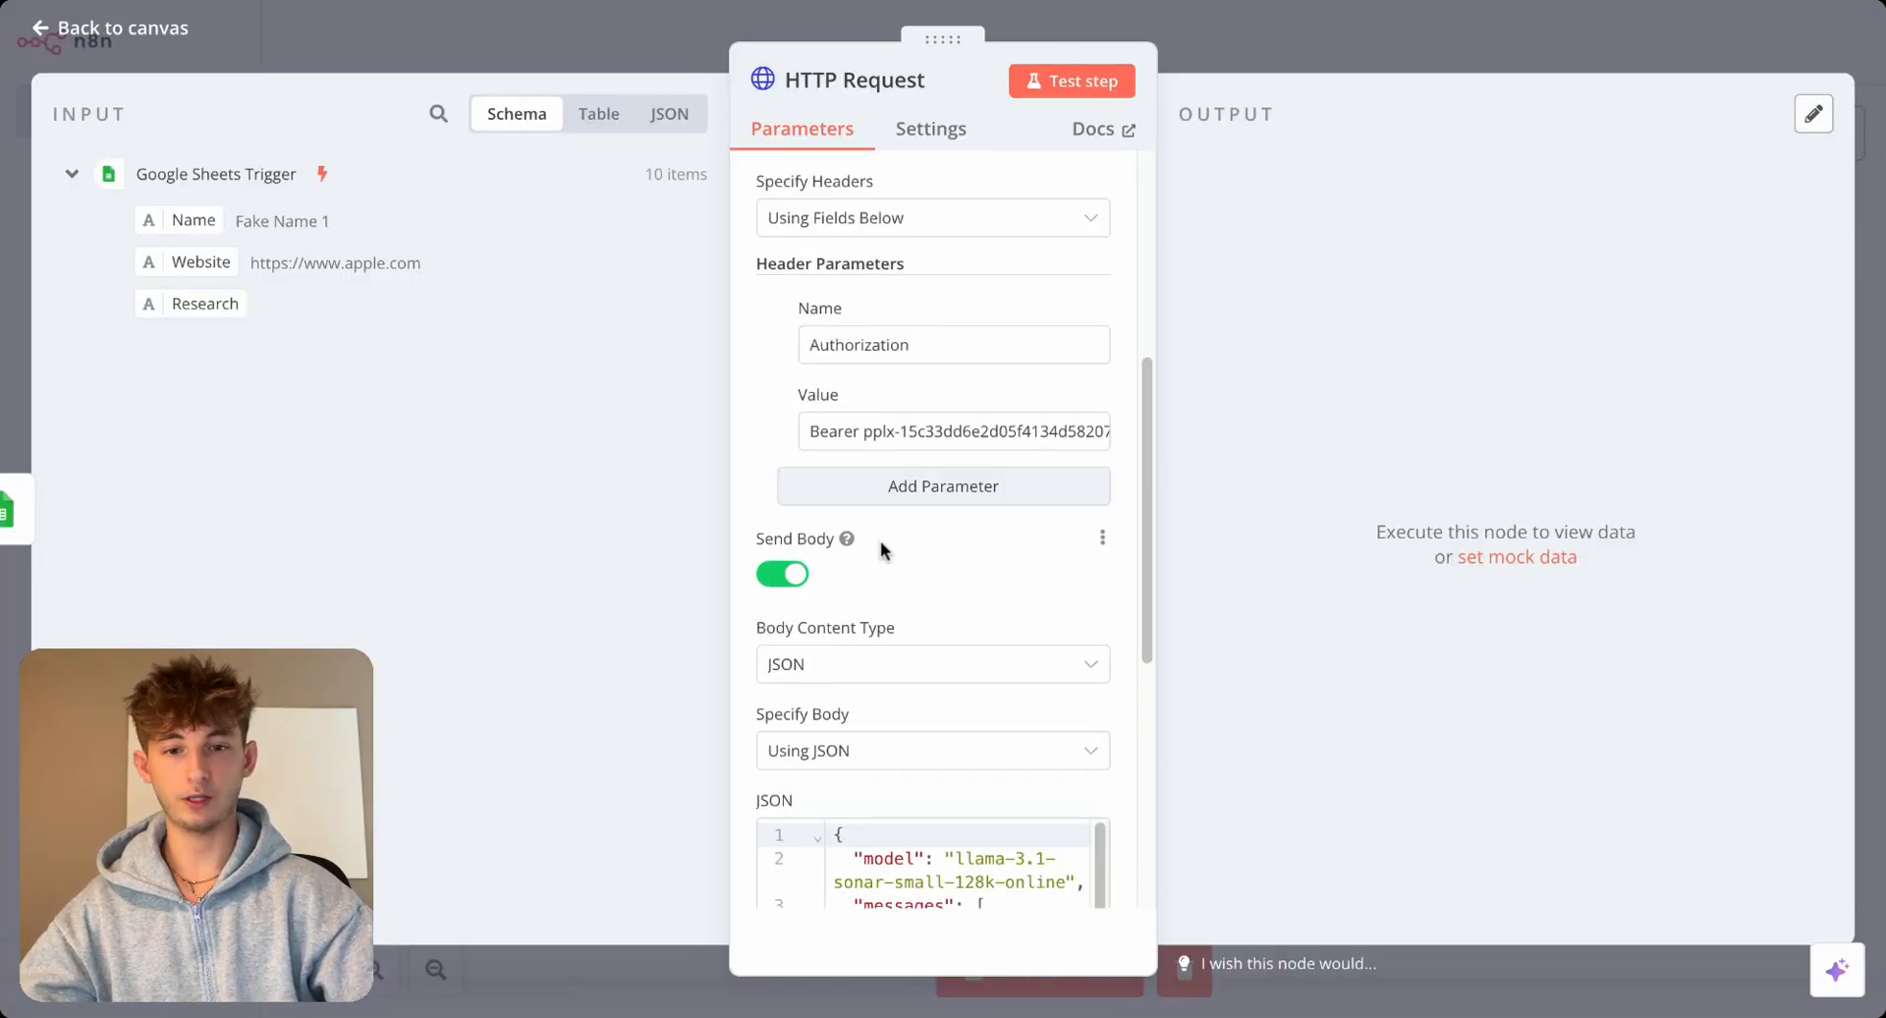
{"action": "scroll", "scroll_direction": "down", "scroll_amount": 3}
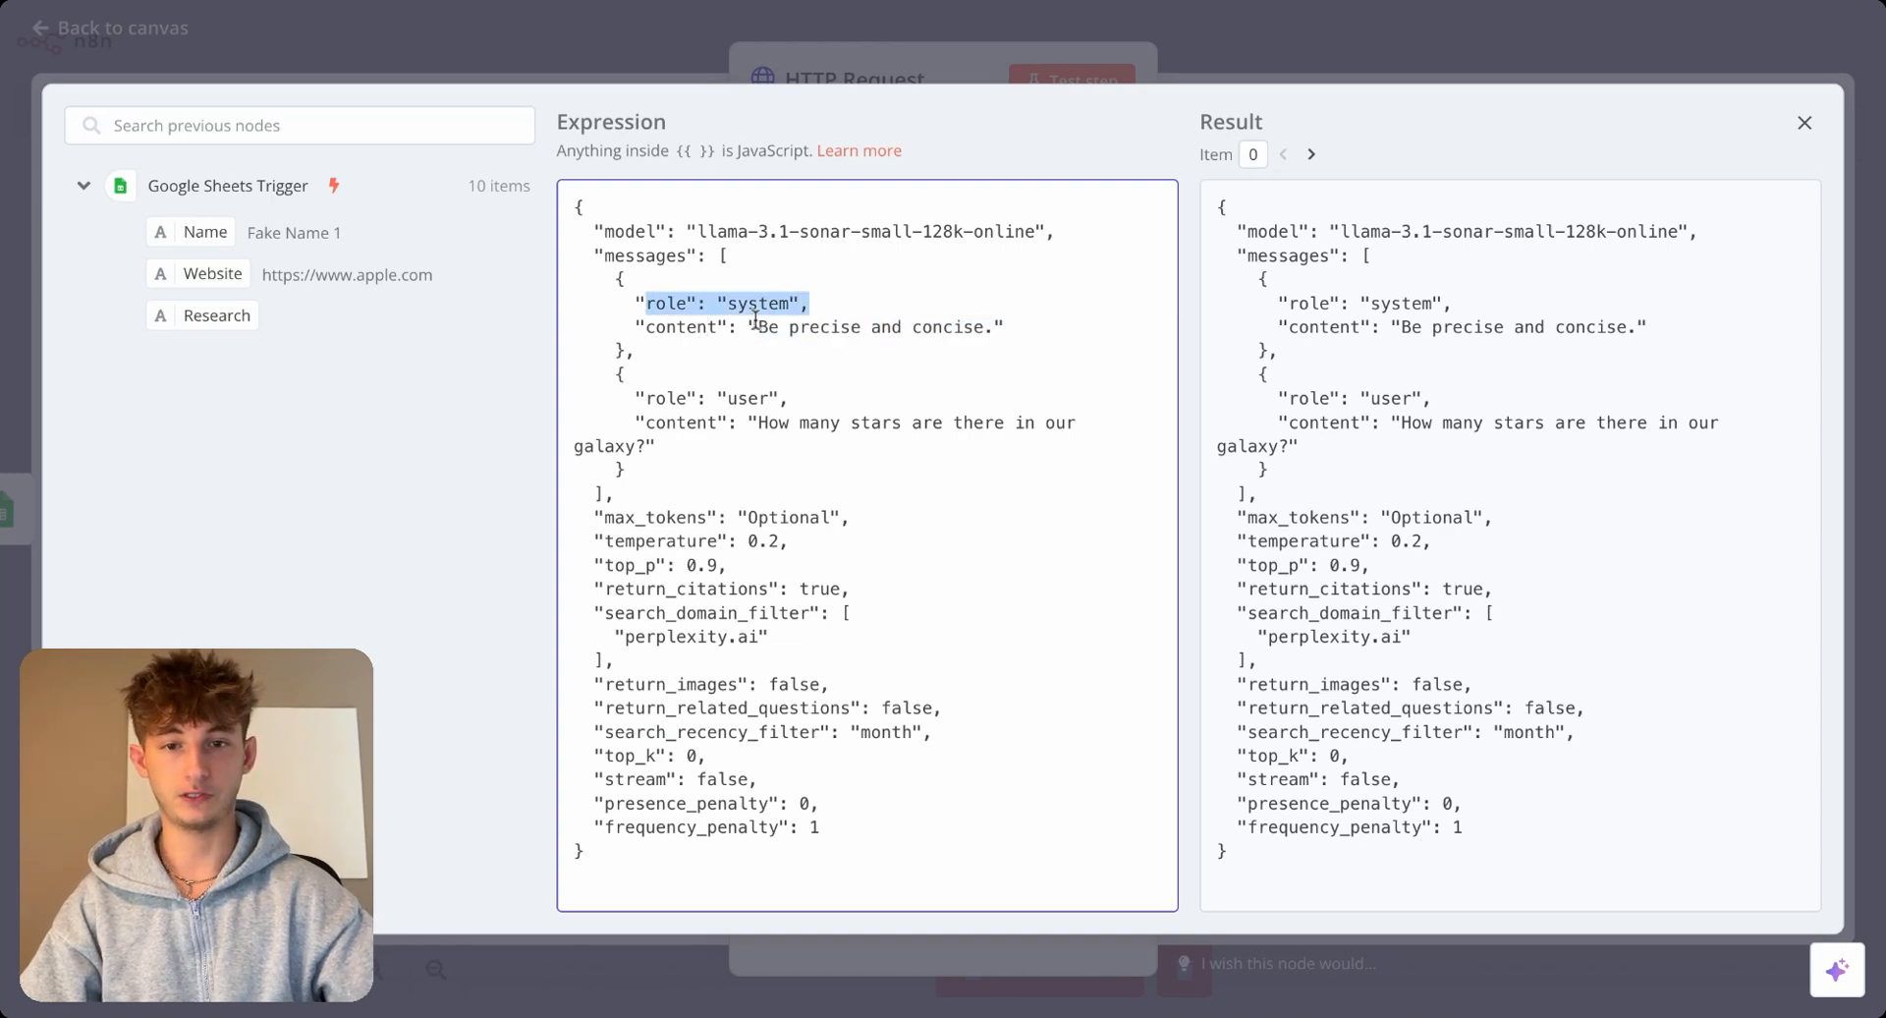
Replace the sample galaxy question in the user message with the dragged Website field.
{"action": "left_click_drag", "start_coordinate": [755, 326], "coordinate": [986, 326]}
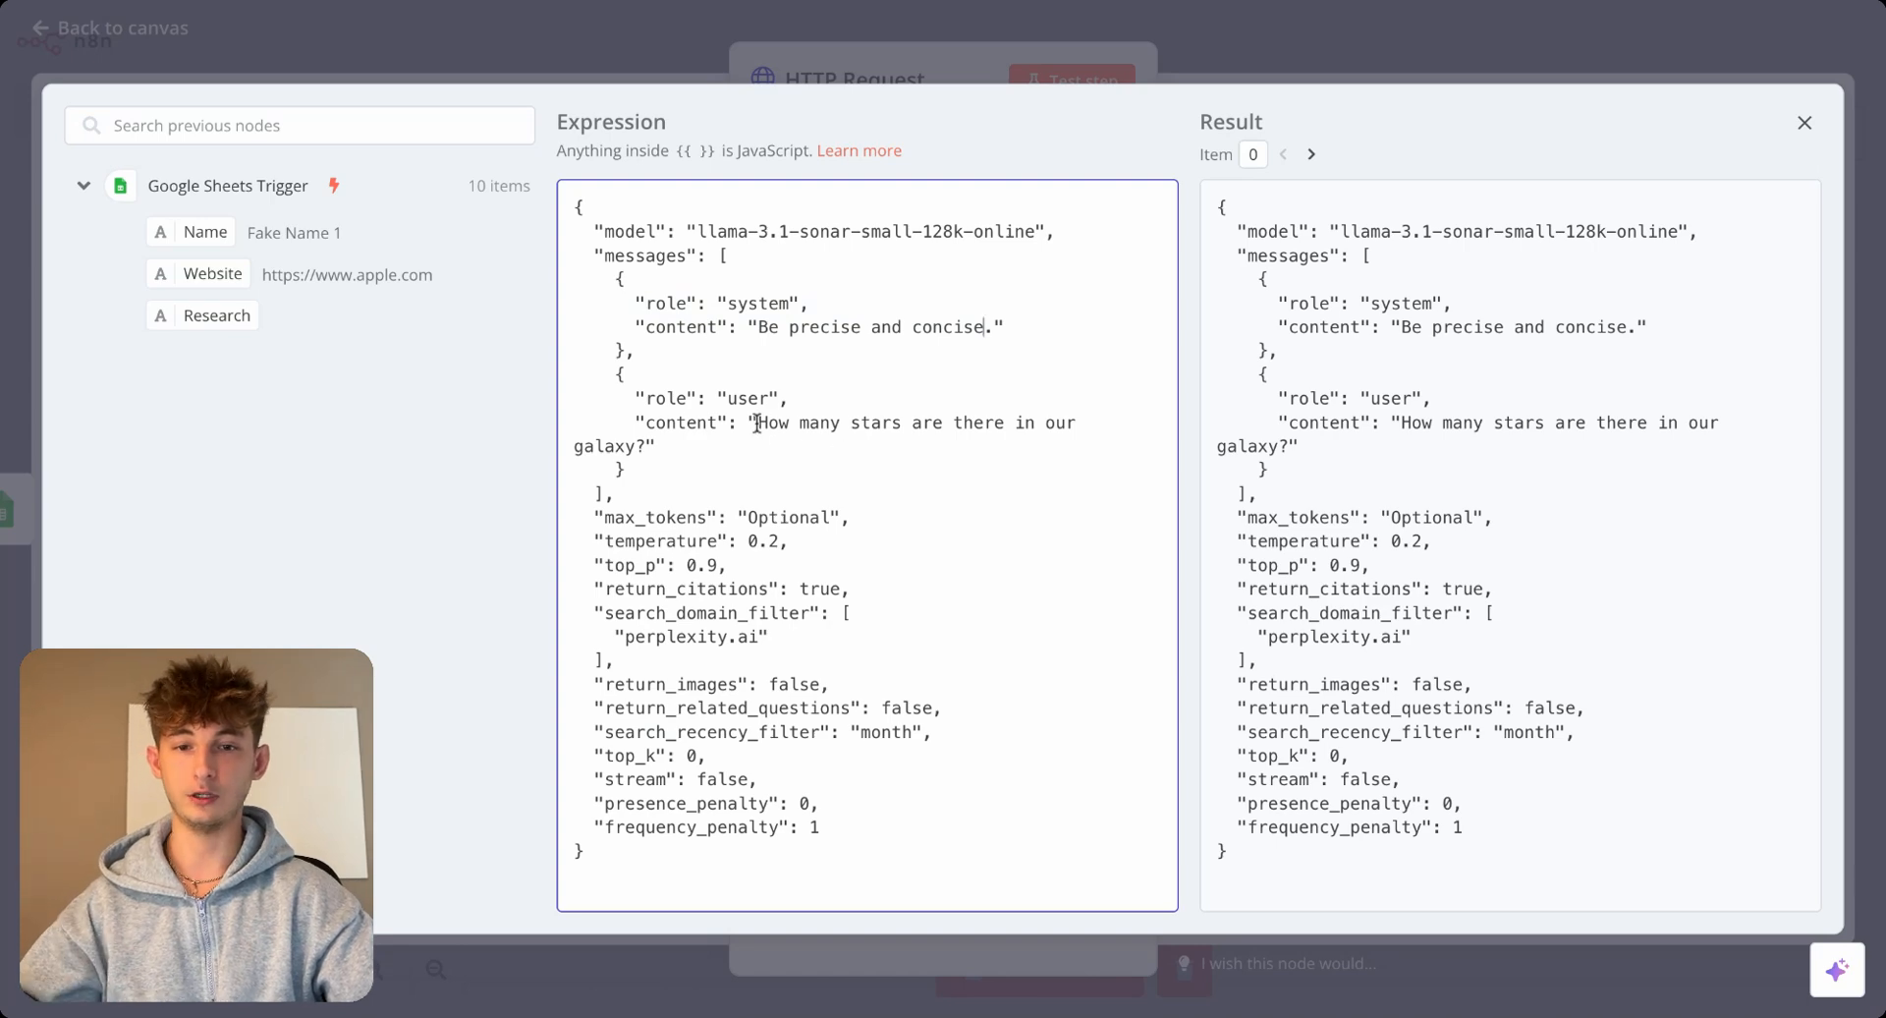
{"action": "double_click", "coordinate": [684, 423]}
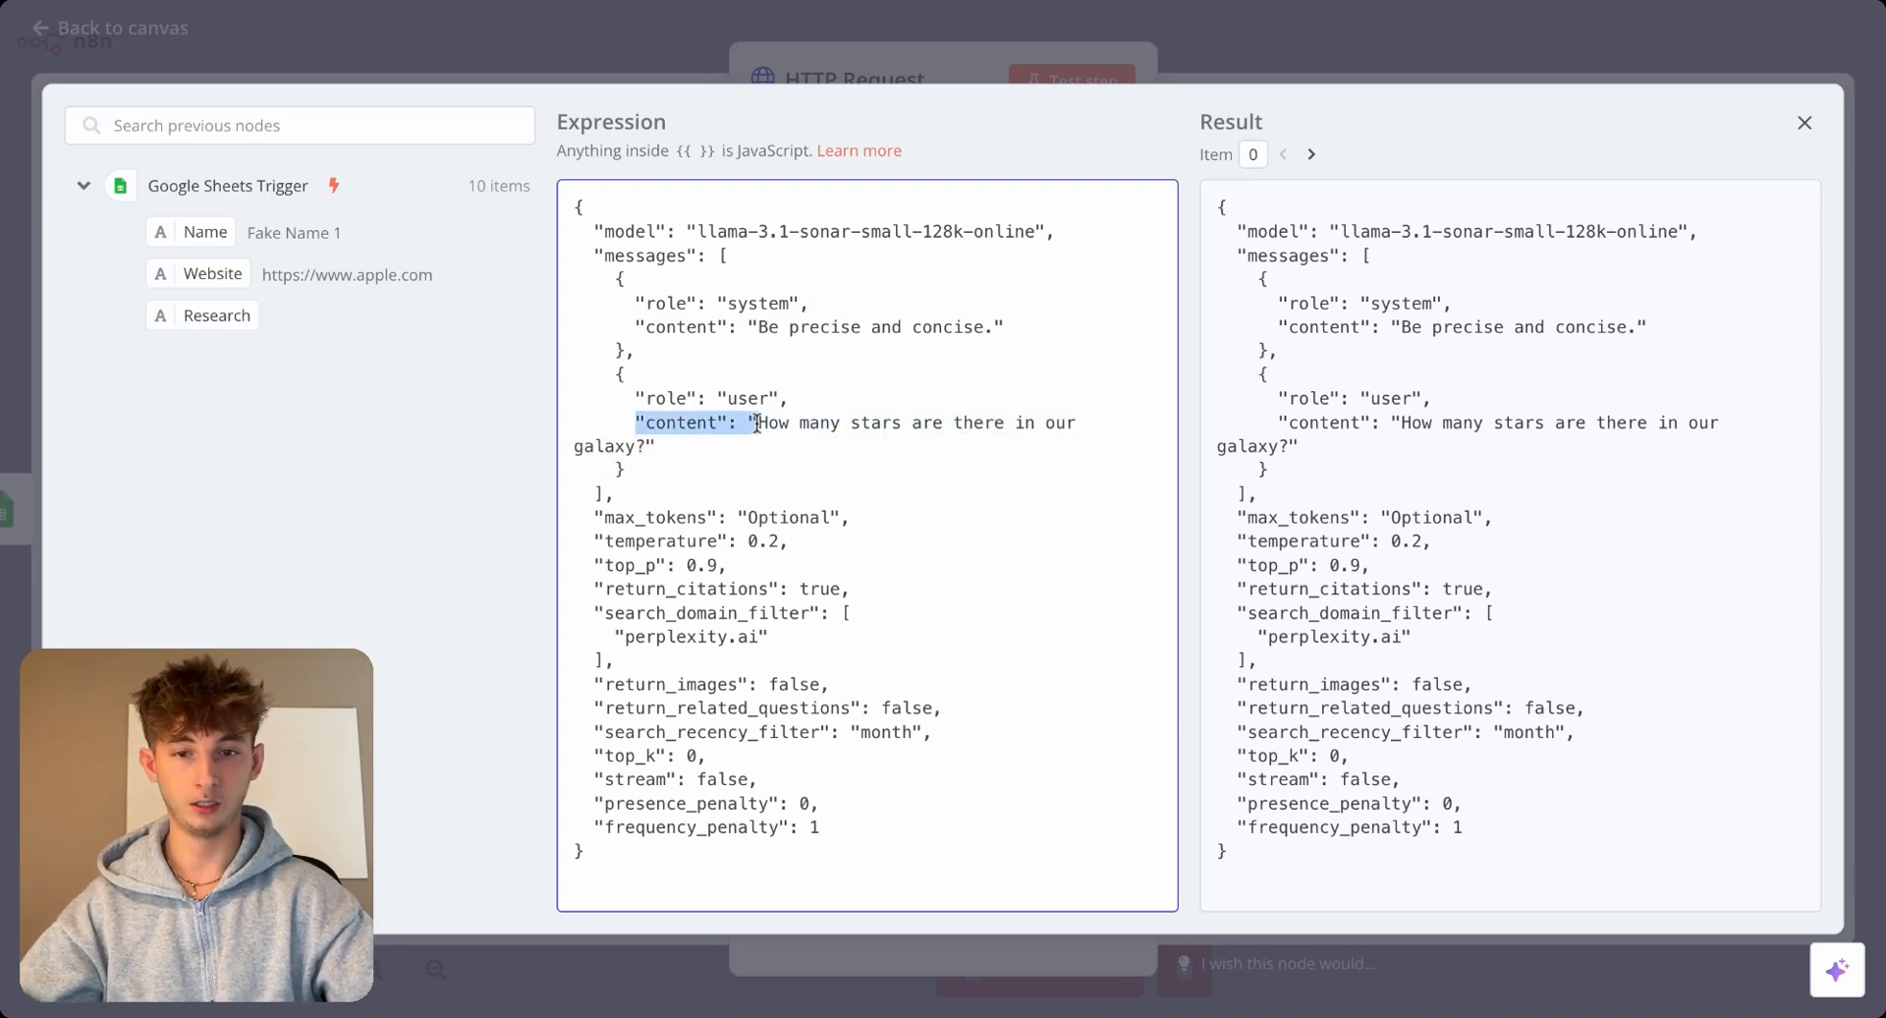
{"action": "key", "text": "Delete"}
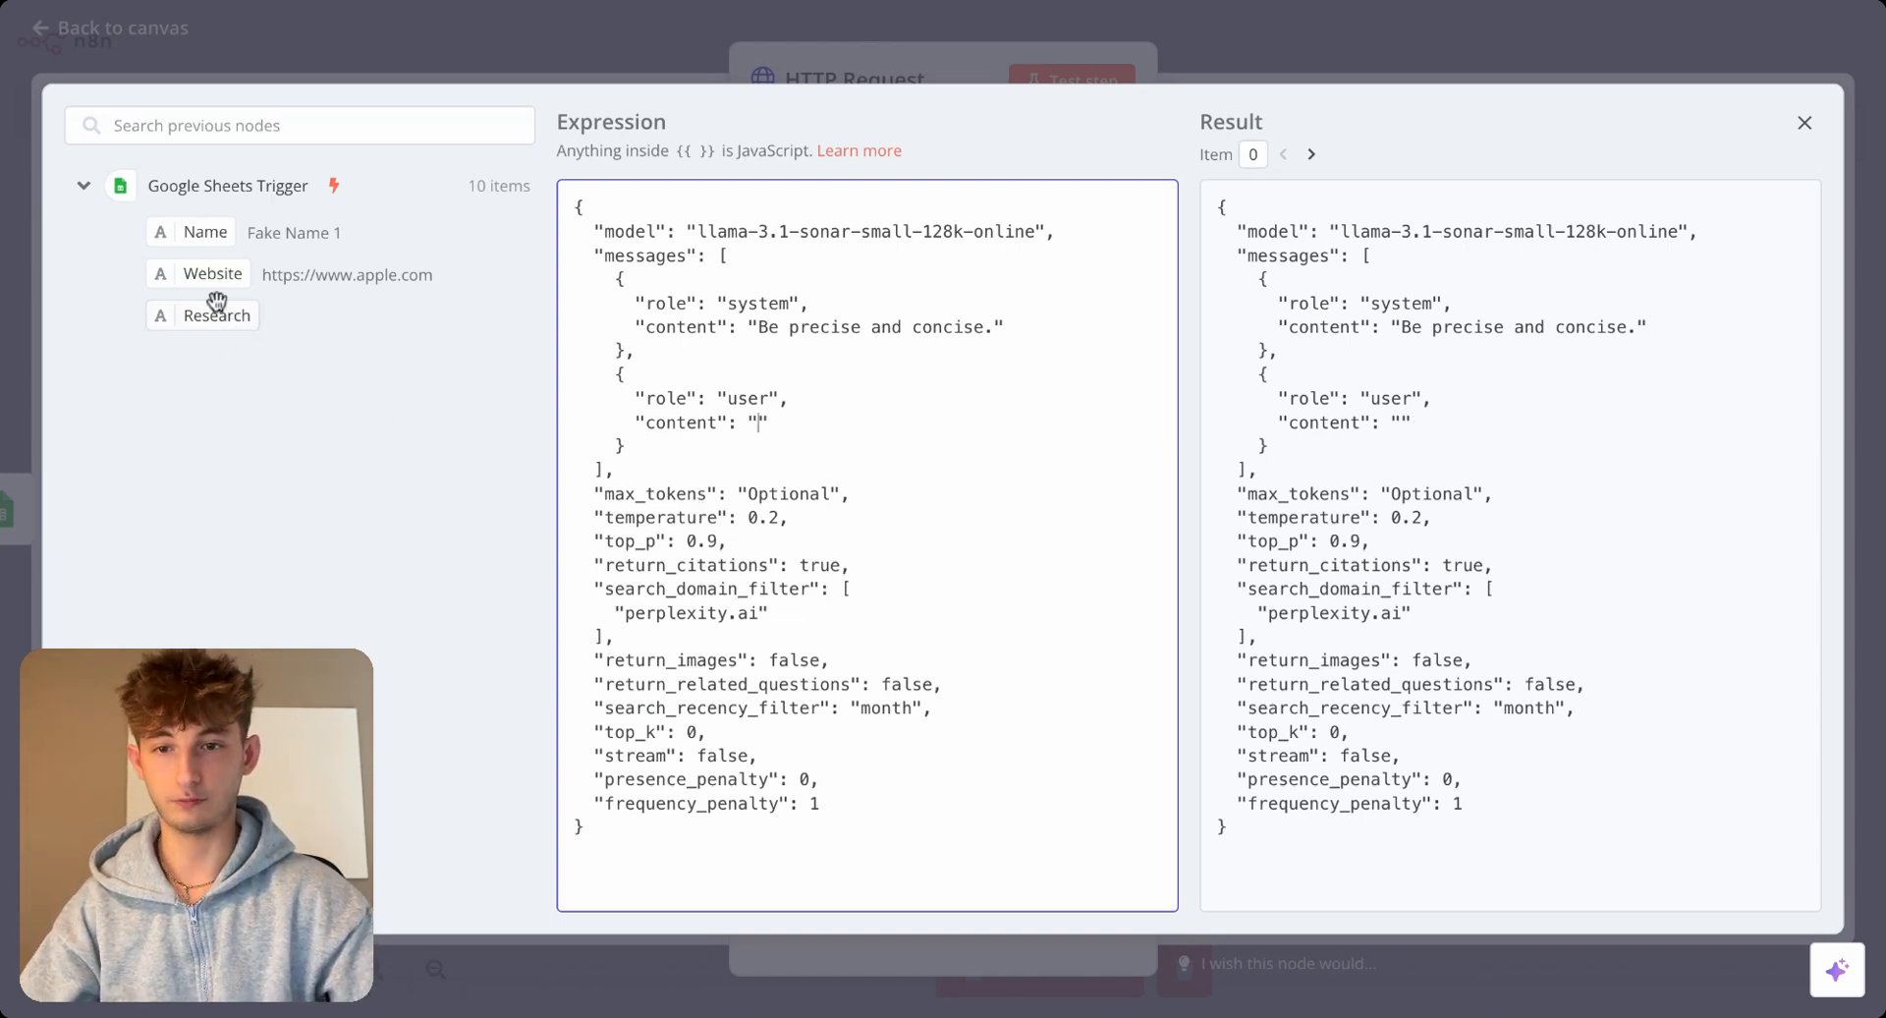
{"action": "left_click", "coordinate": [212, 275]}
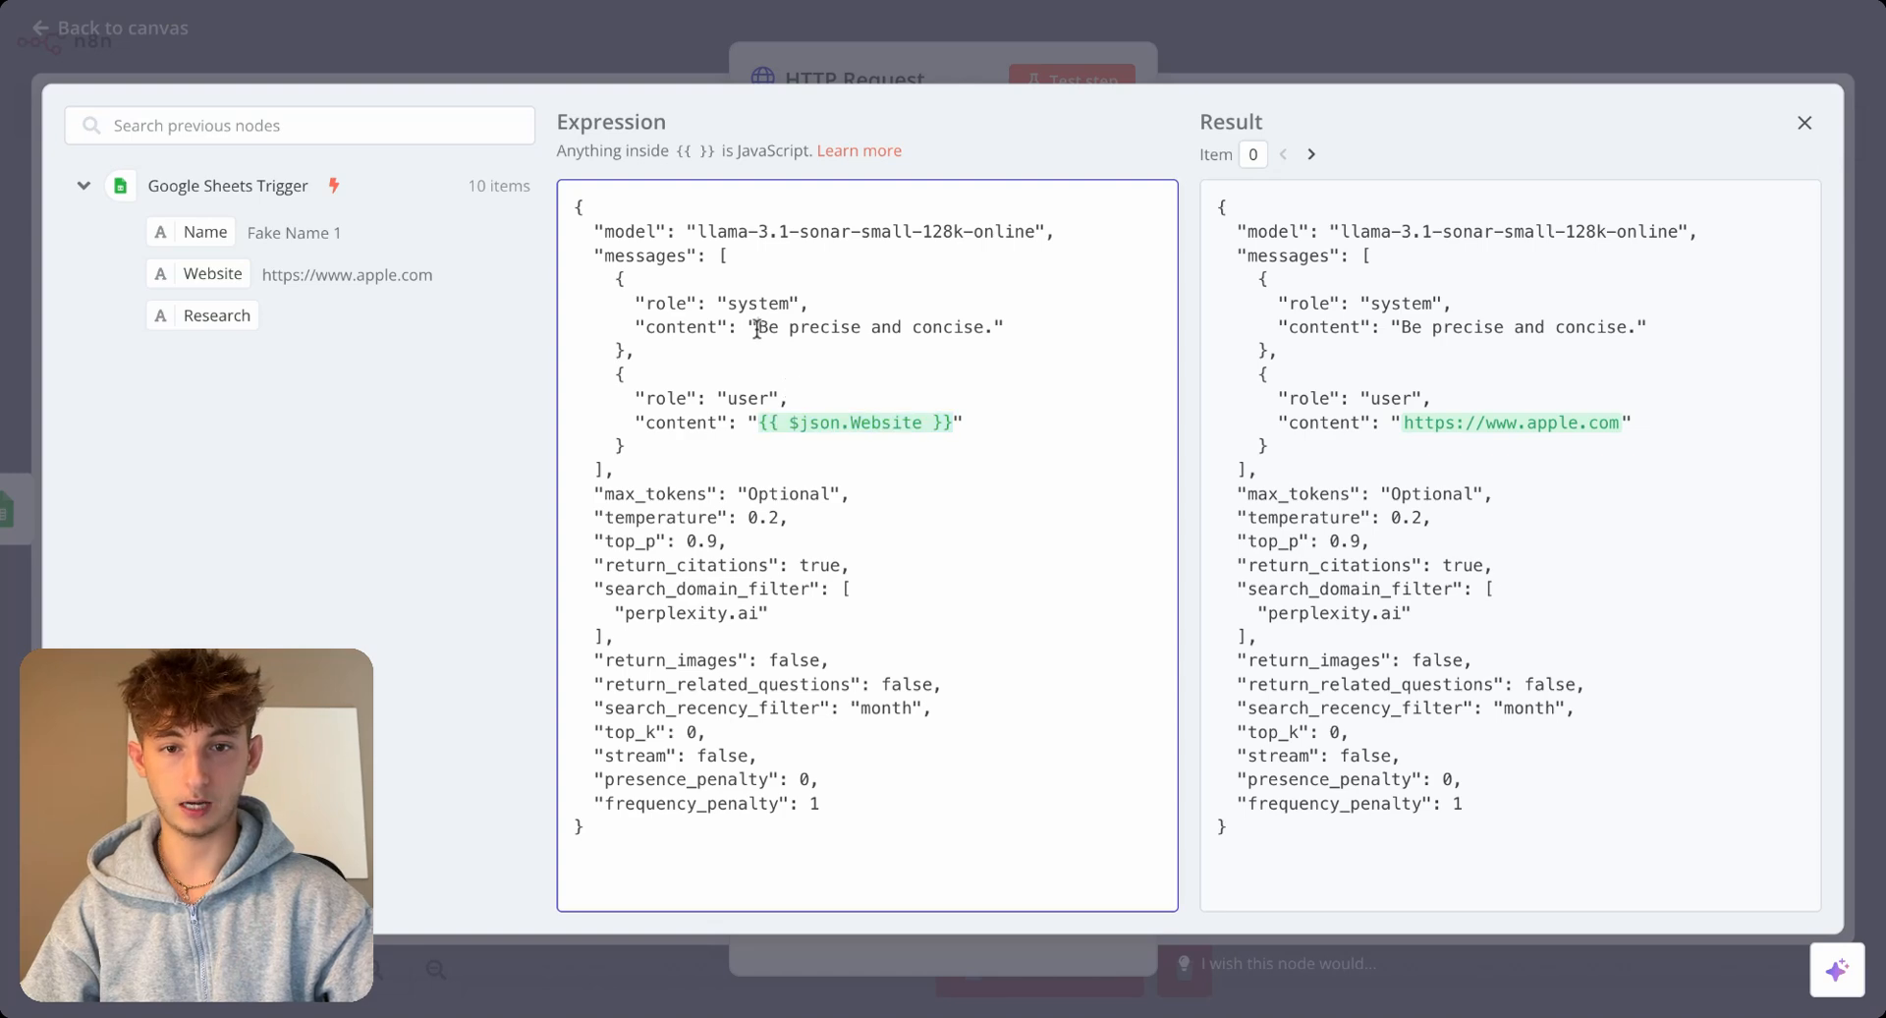
{"action": "double_click", "coordinate": [870, 326]}
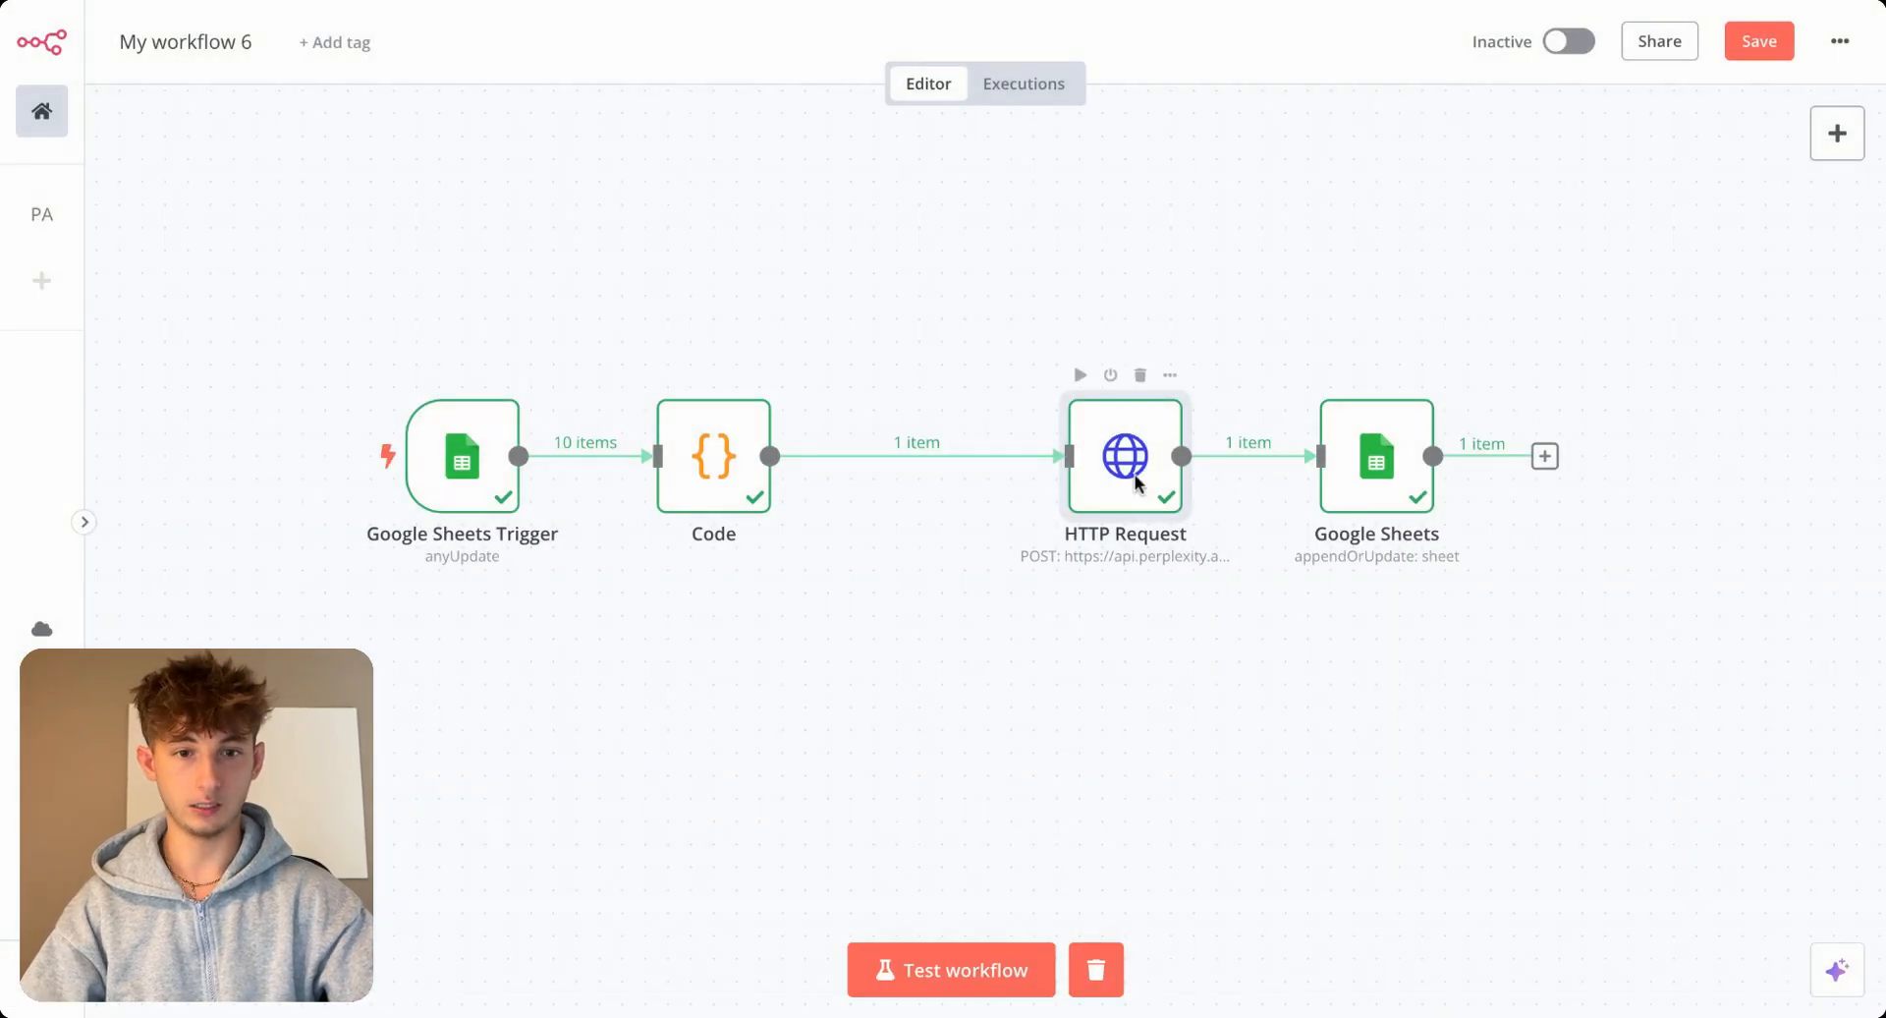
Replace the system content with the company-research prompt about compliments and hiring.
{"action": "double_click", "coordinate": [1124, 456]}
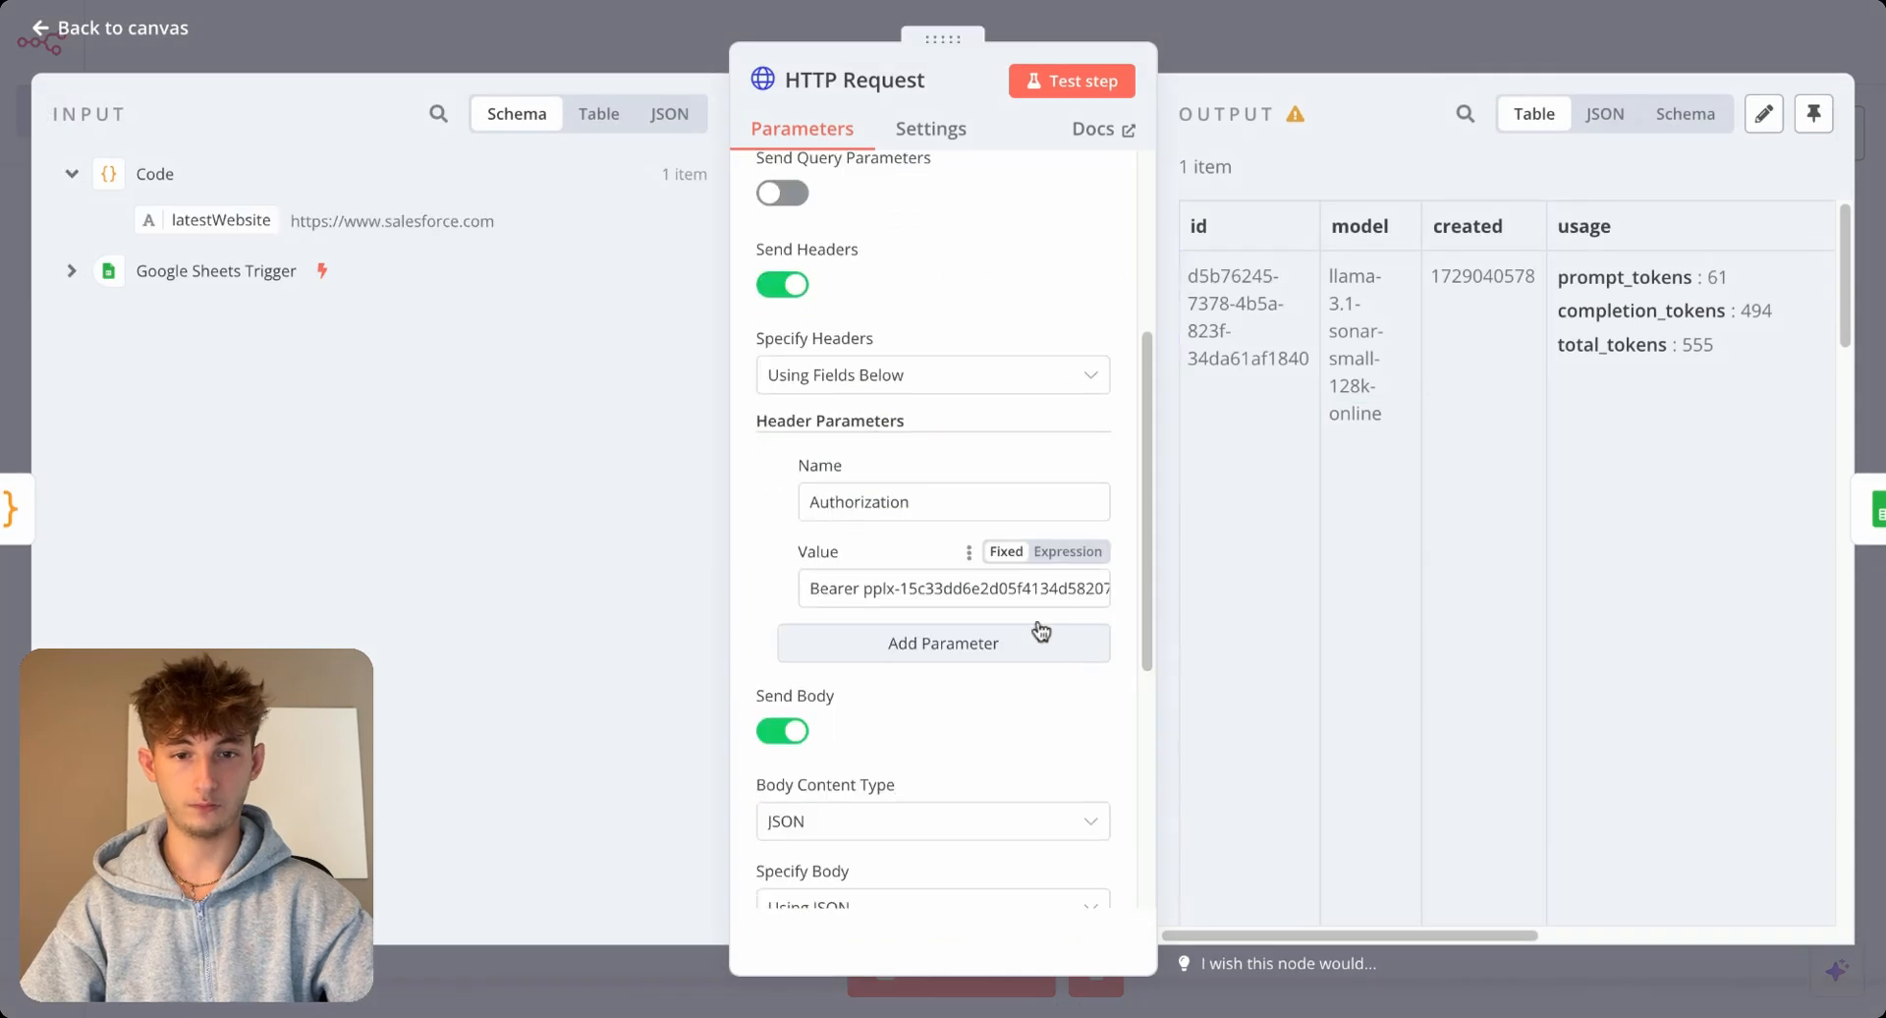
{"action": "scroll", "scroll_direction": "down", "scroll_amount": 3}
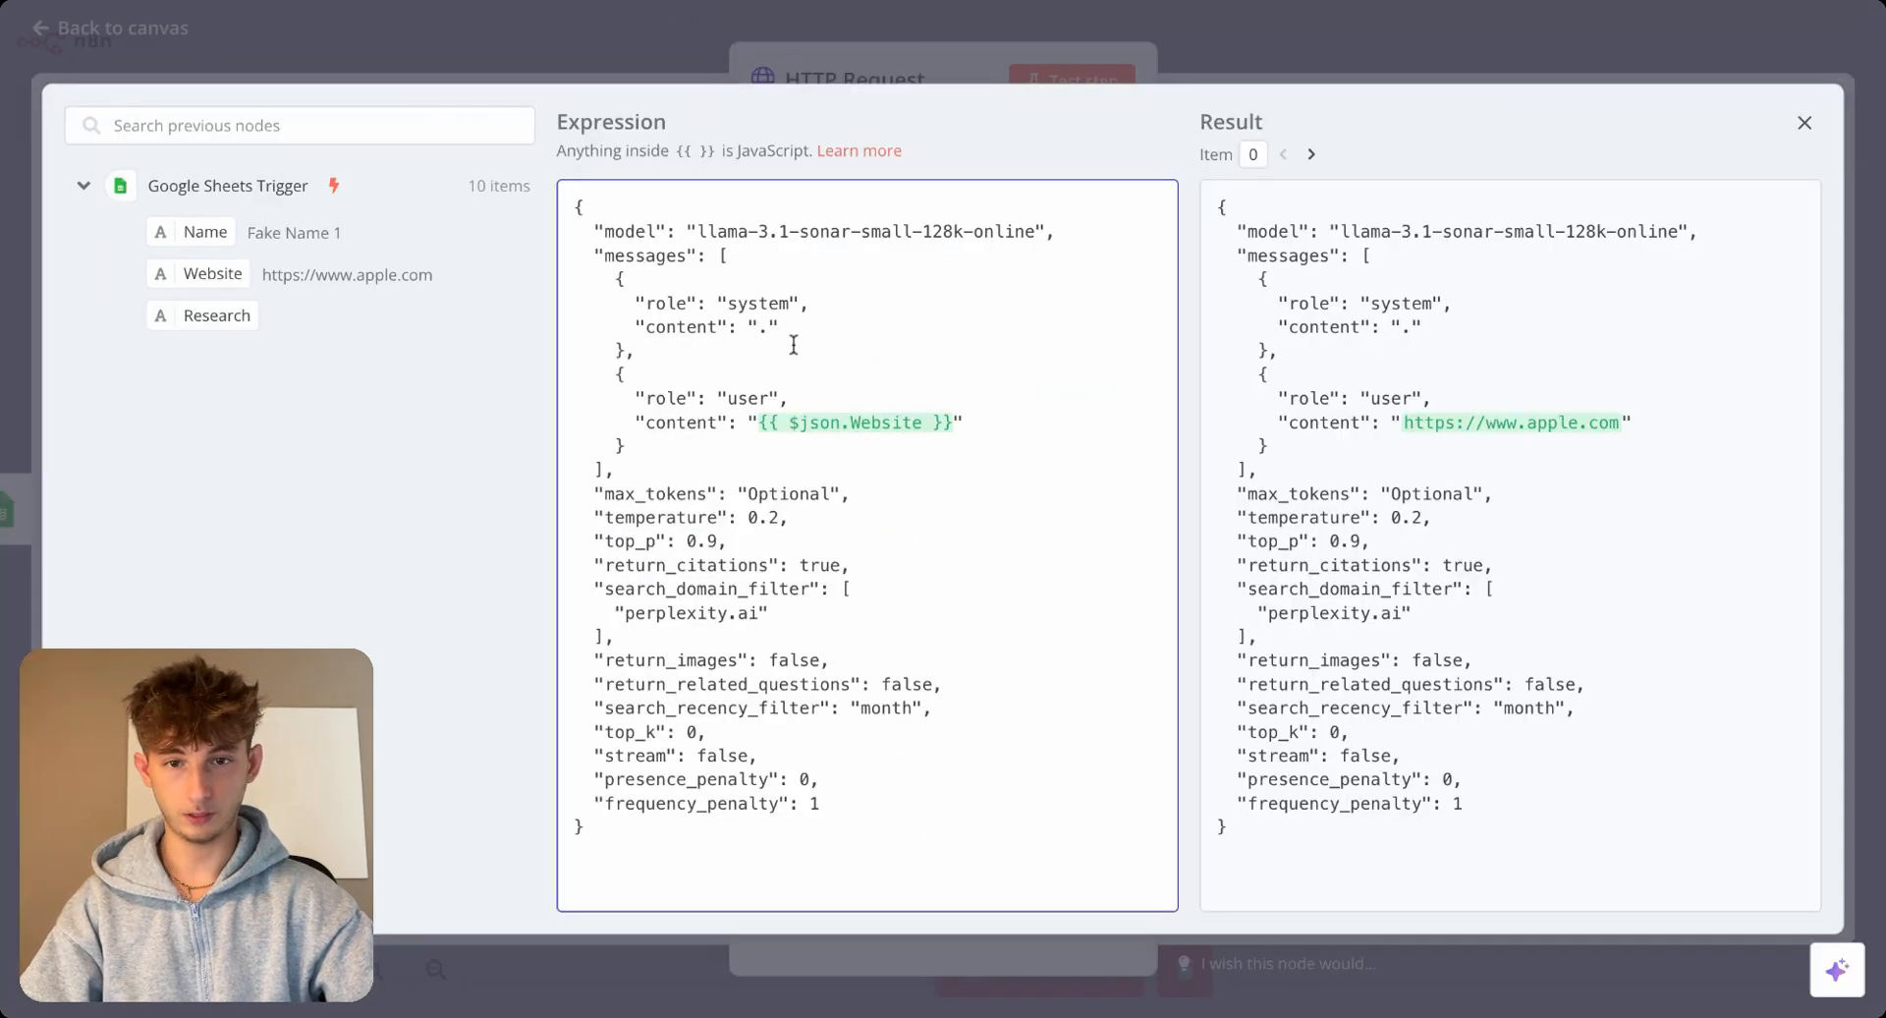
{"action": "type", "text": "You are to research companies and their websites. You must find things to compliment them on or things you found of importance that may be worth mentioning. For example, if they have awards on their website then compliment that. Or if they are hiring then mention you saw them hiring."}
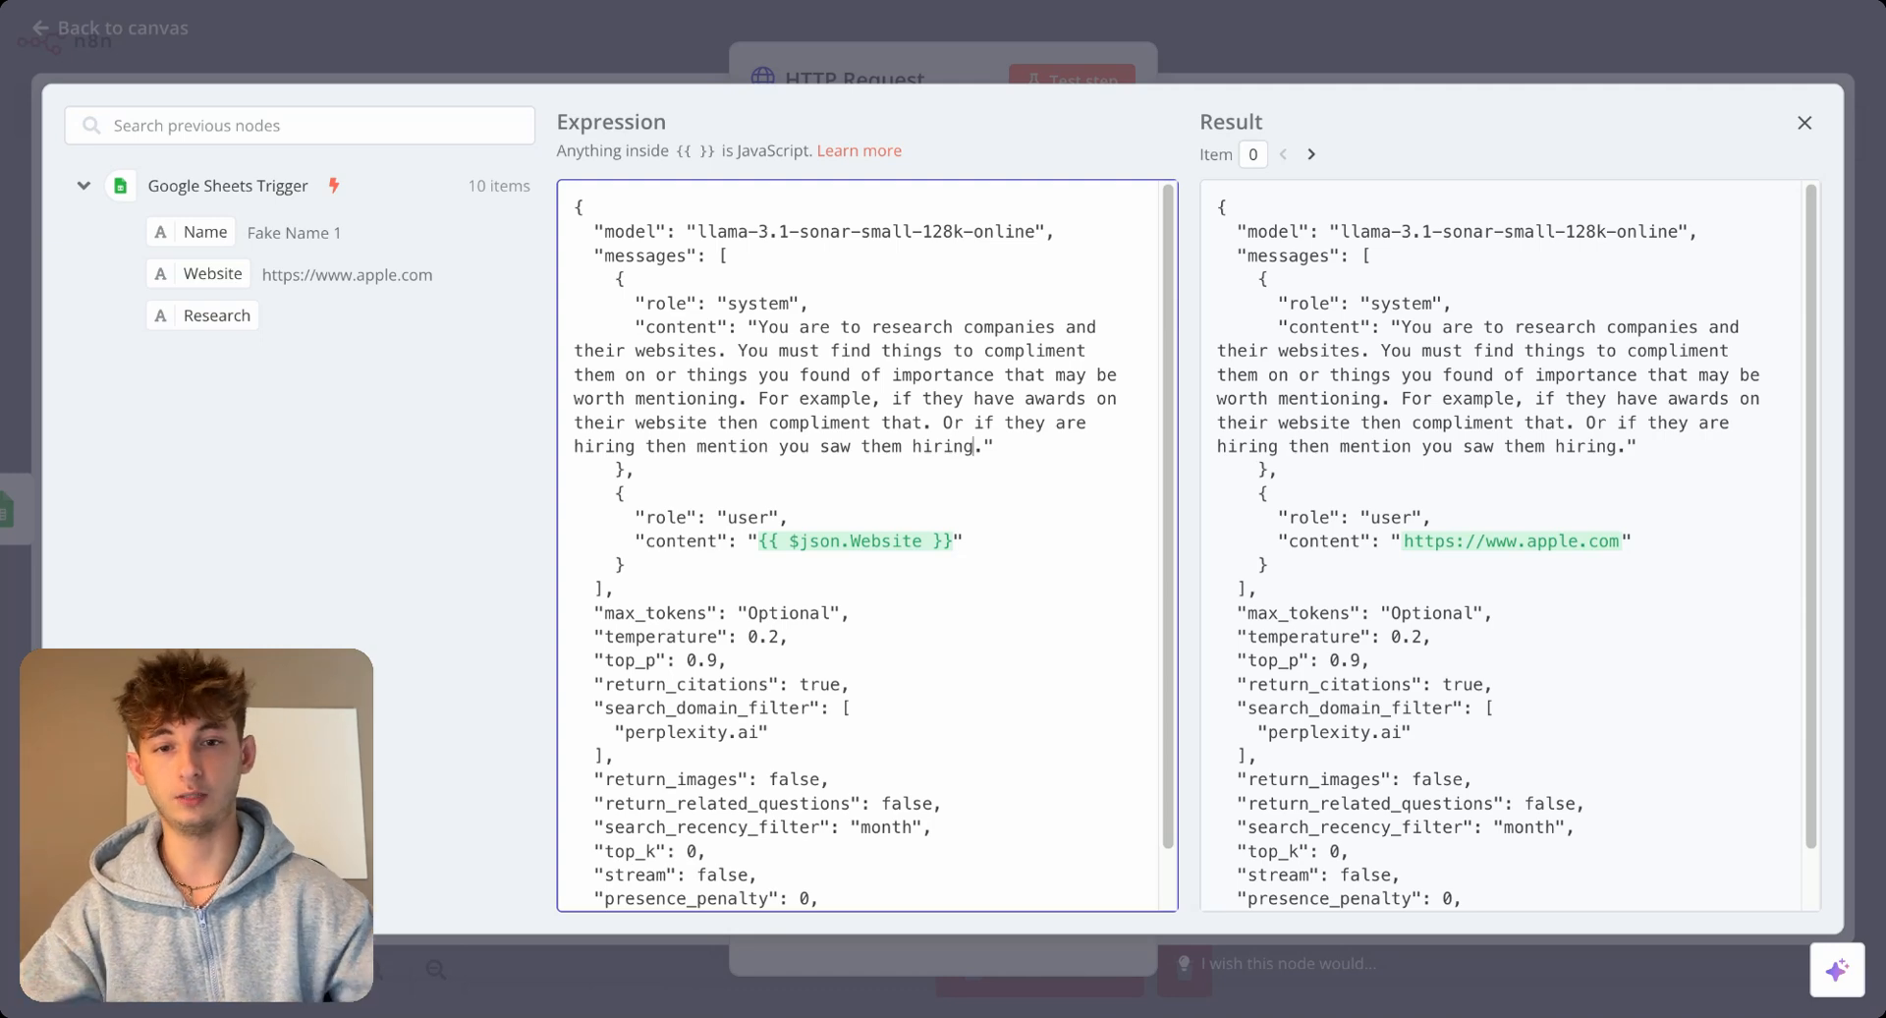
{"action": "mouse_move", "coordinate": [975, 71]}
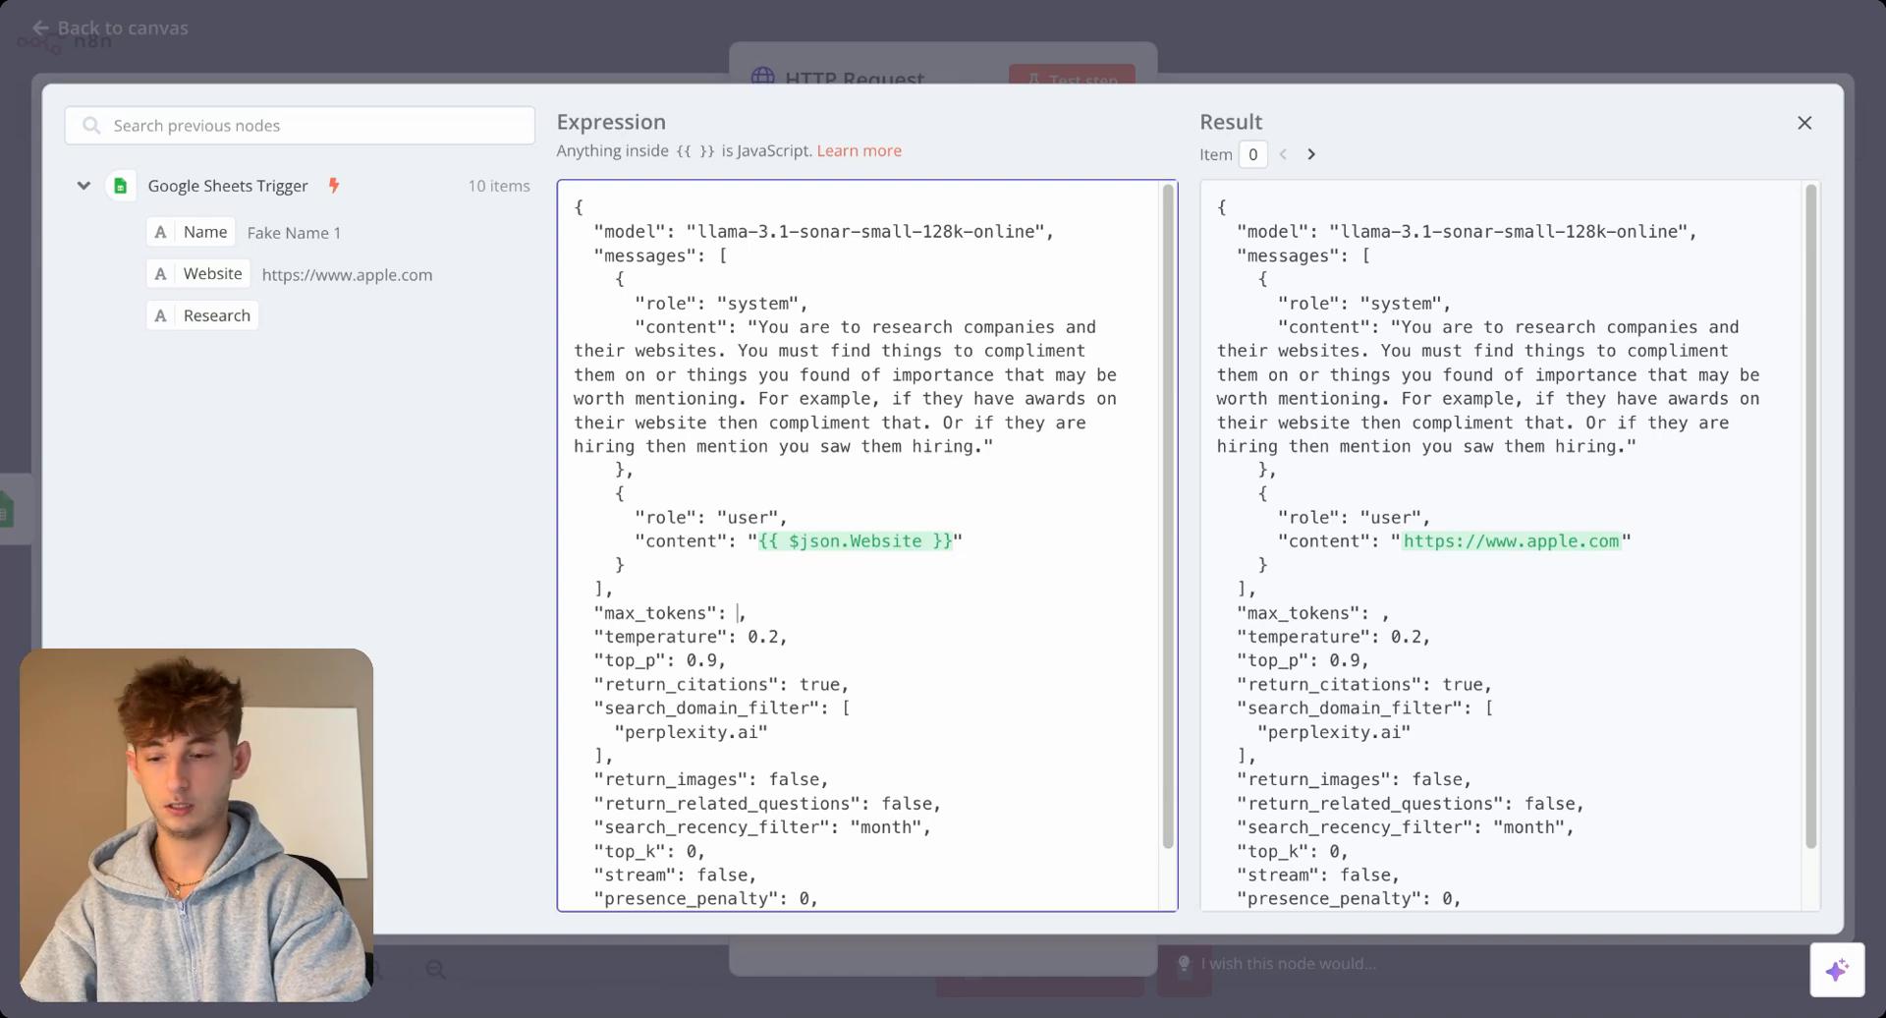
Set max_tokens to 200 in the JSON body and return to the node settings.
{"action": "type", "text": "200"}
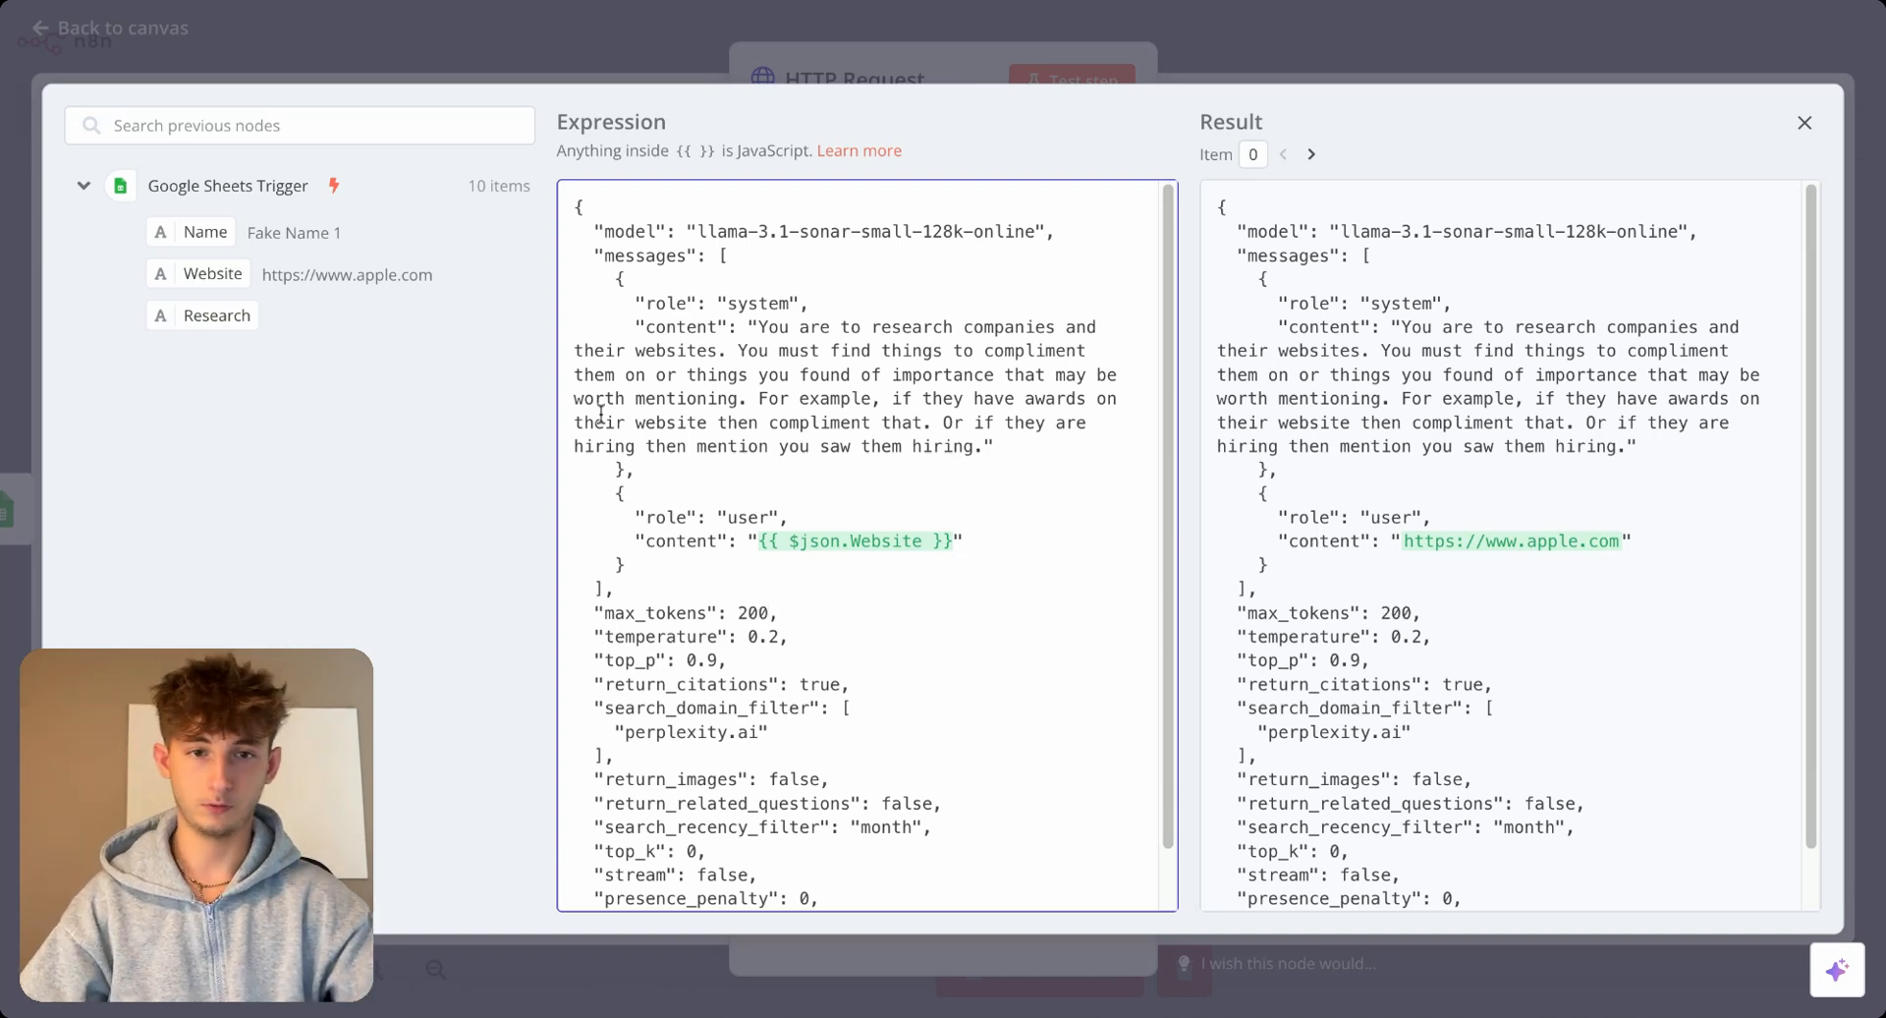
{"action": "left_click", "coordinate": [1804, 121]}
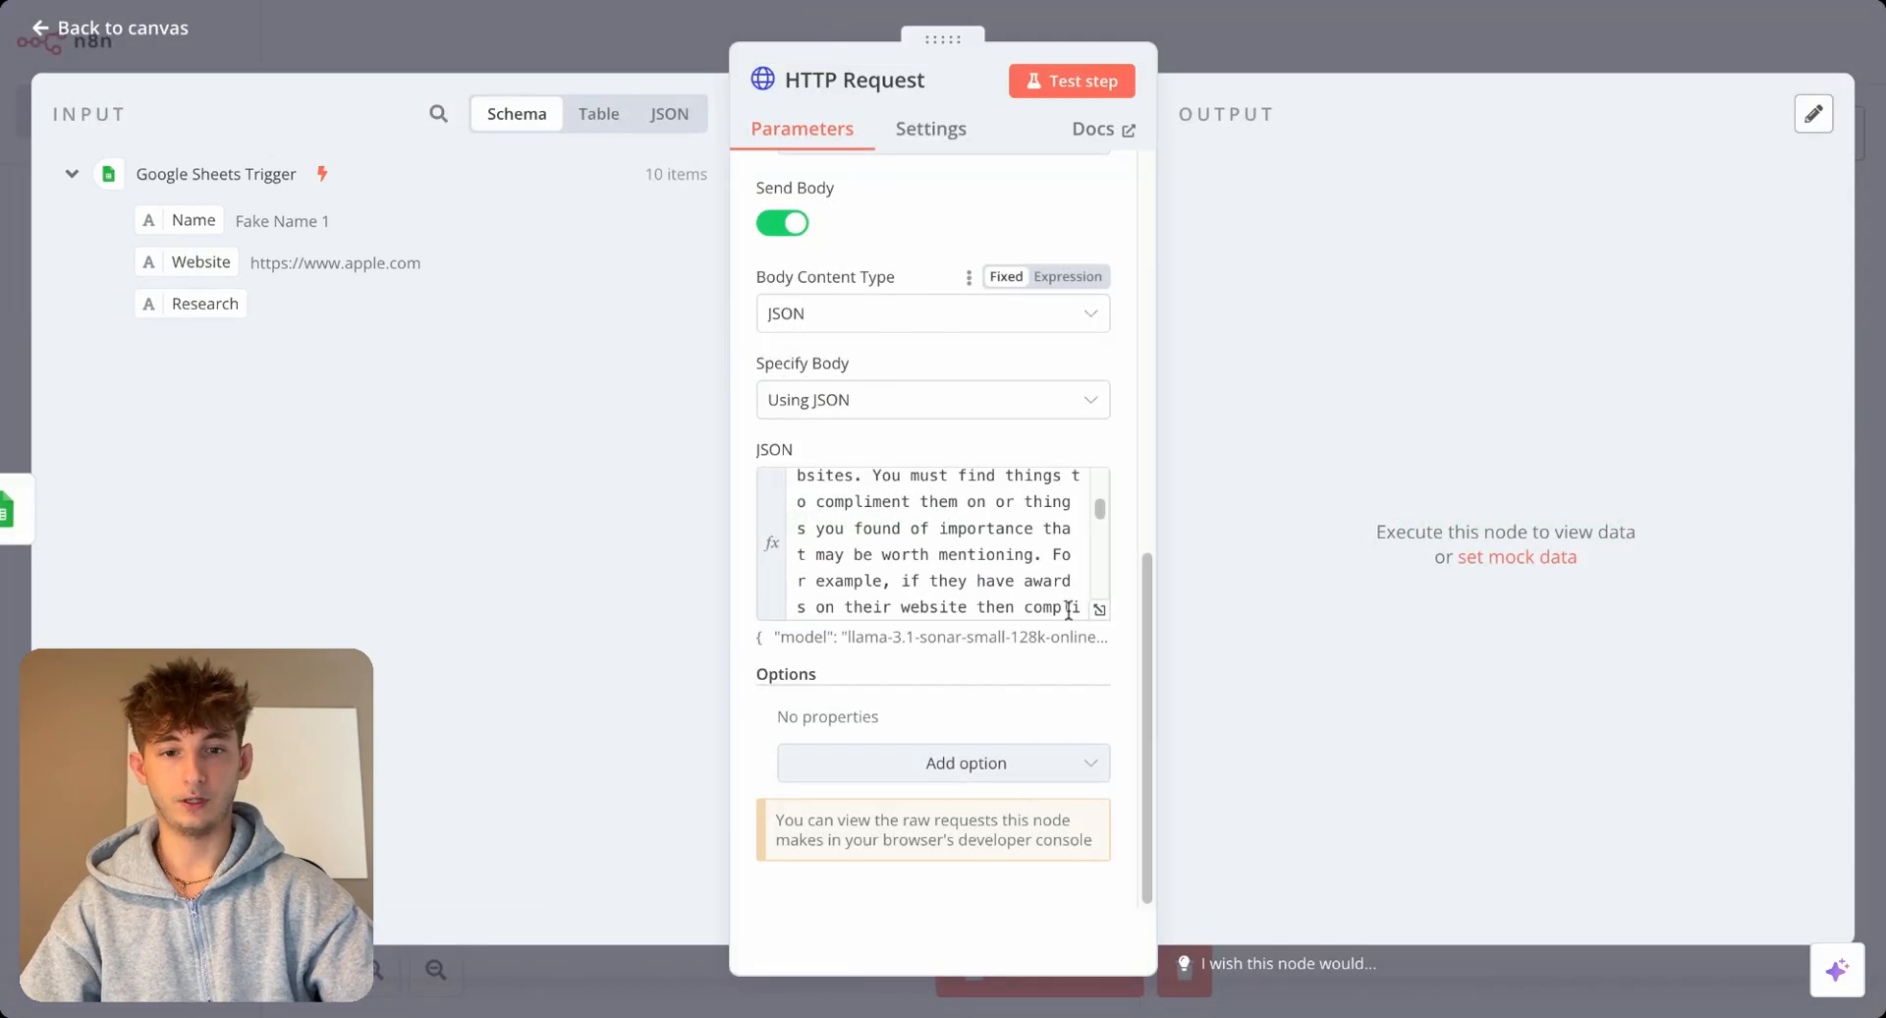
{"action": "left_click", "coordinate": [1097, 607]}
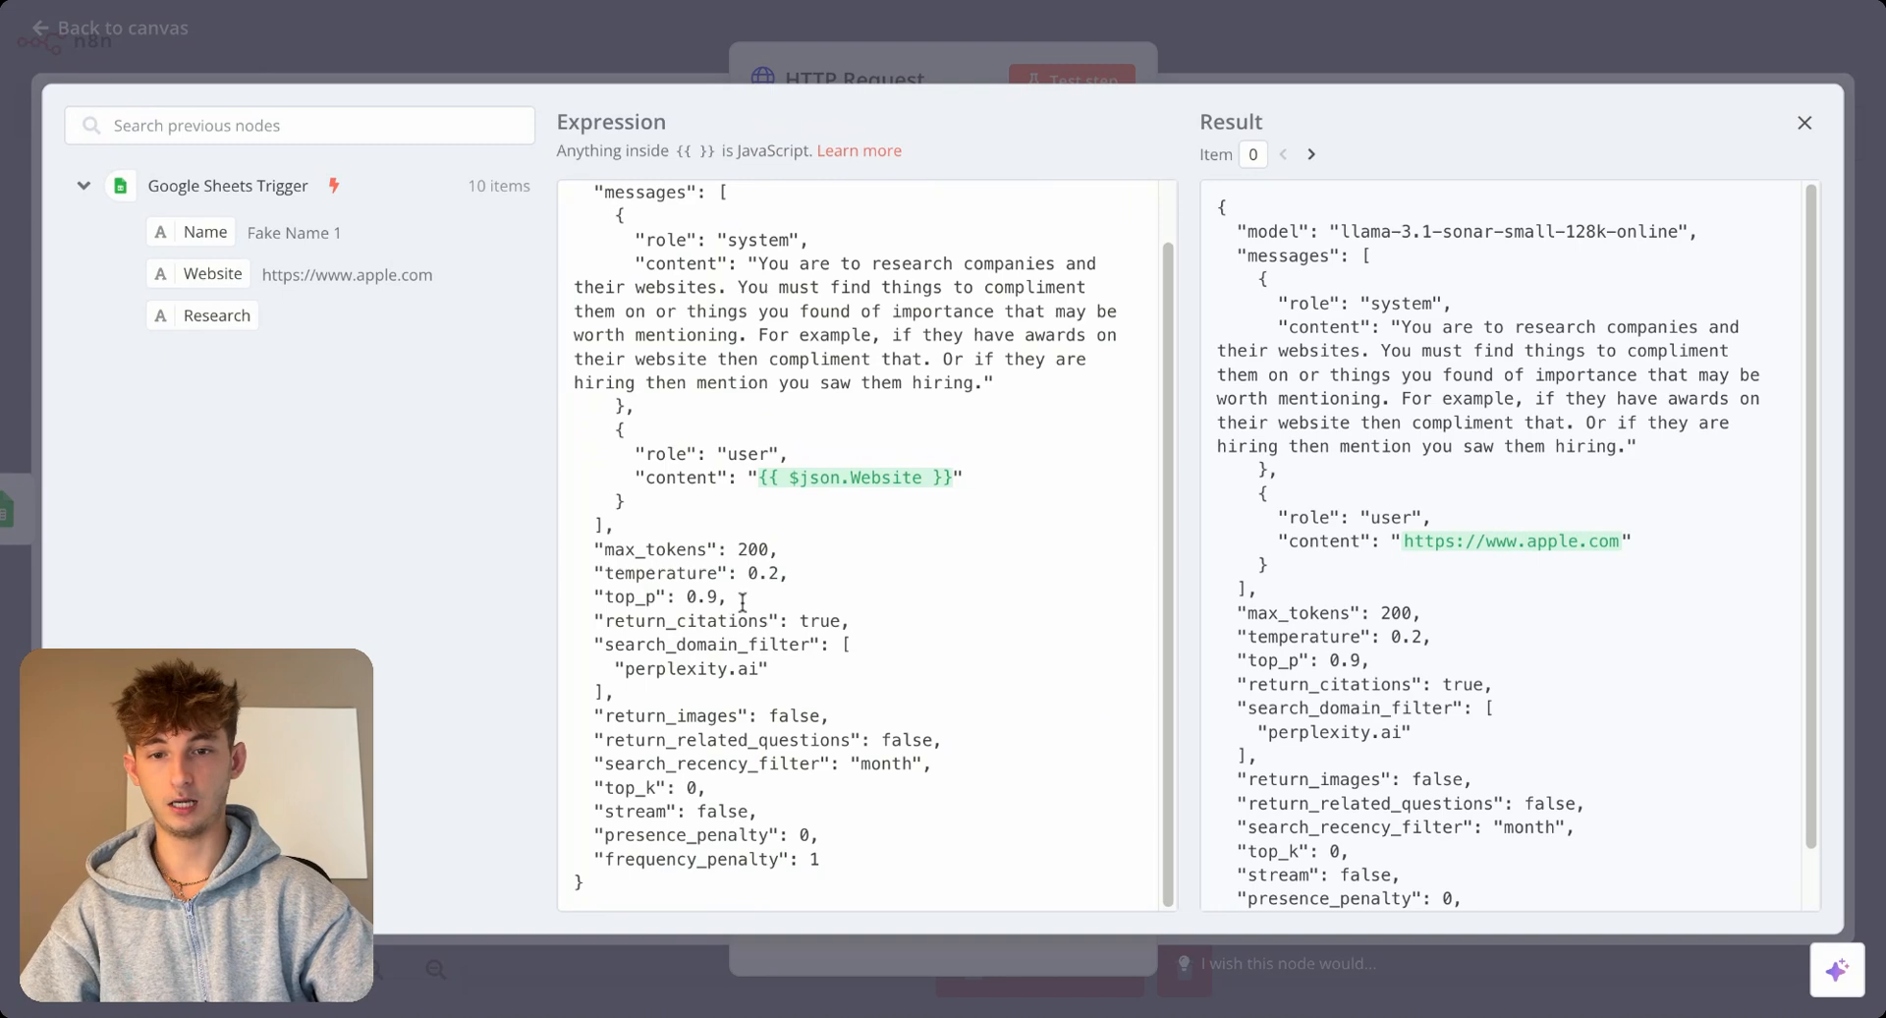
{"action": "left_click", "coordinate": [1043, 728]}
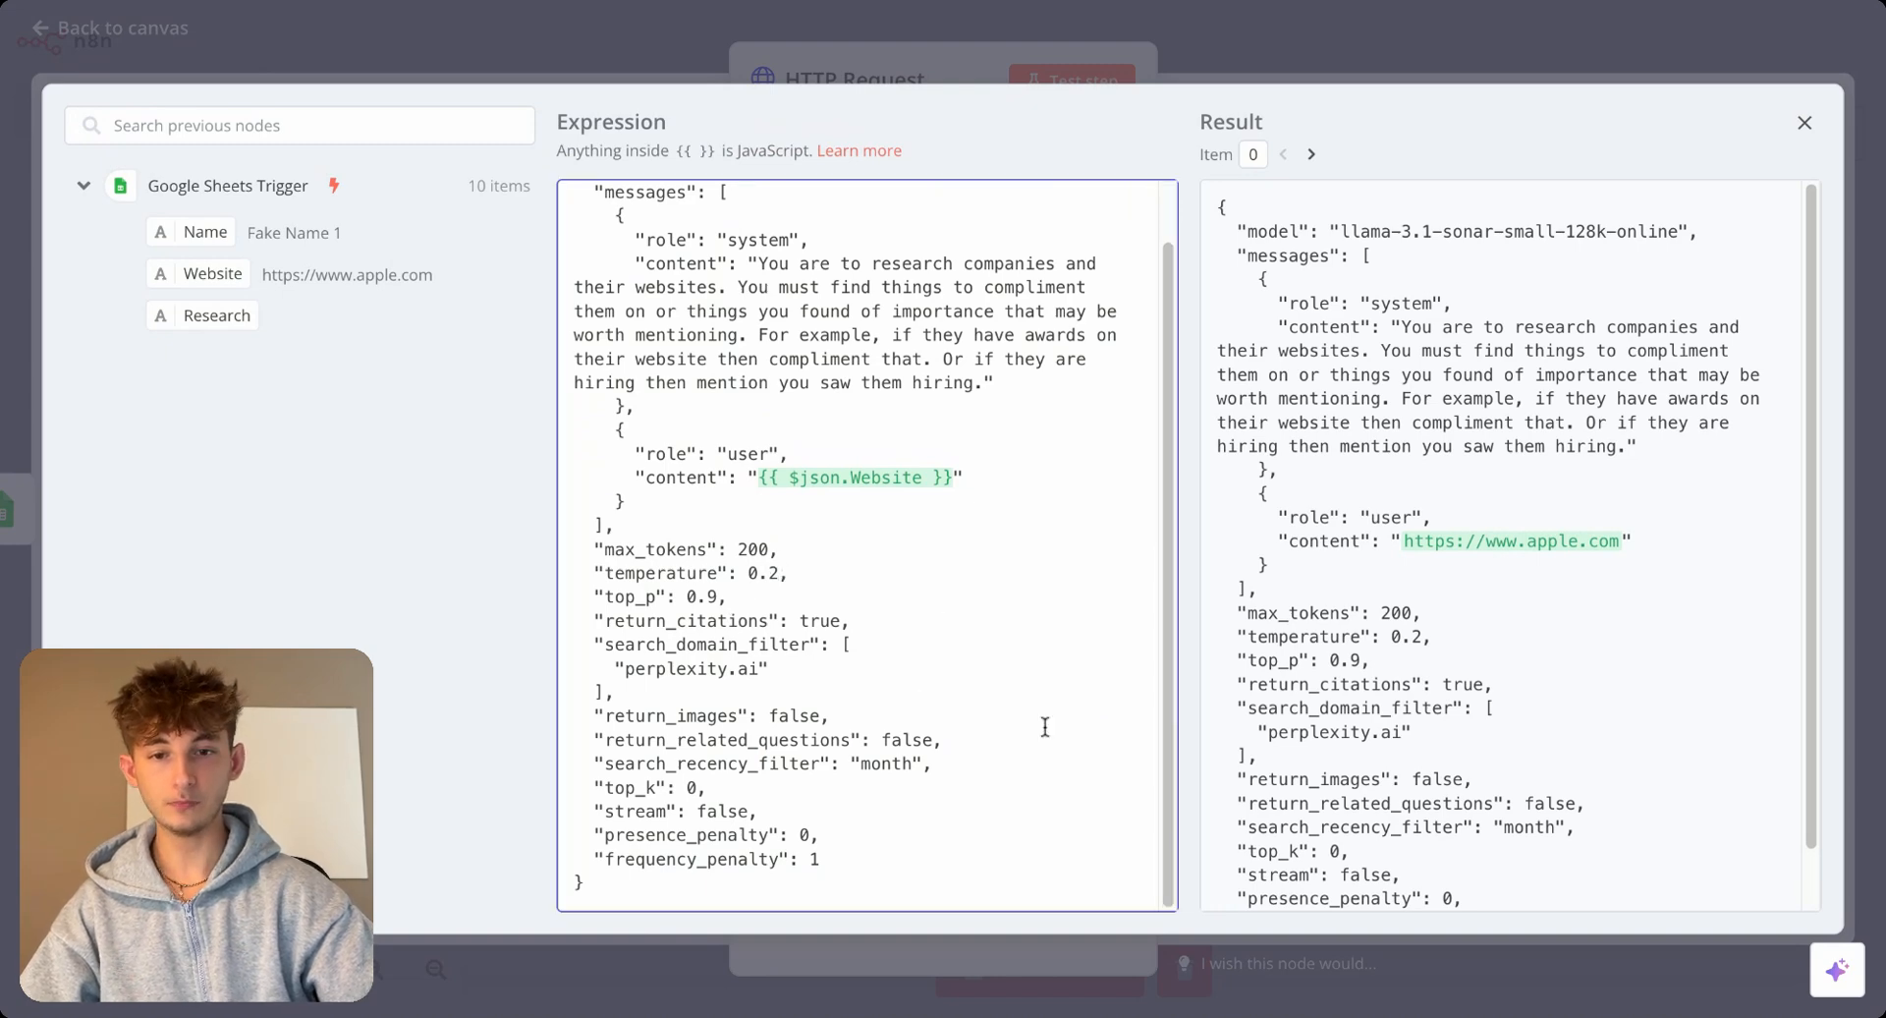
{"action": "left_click", "coordinate": [1804, 122]}
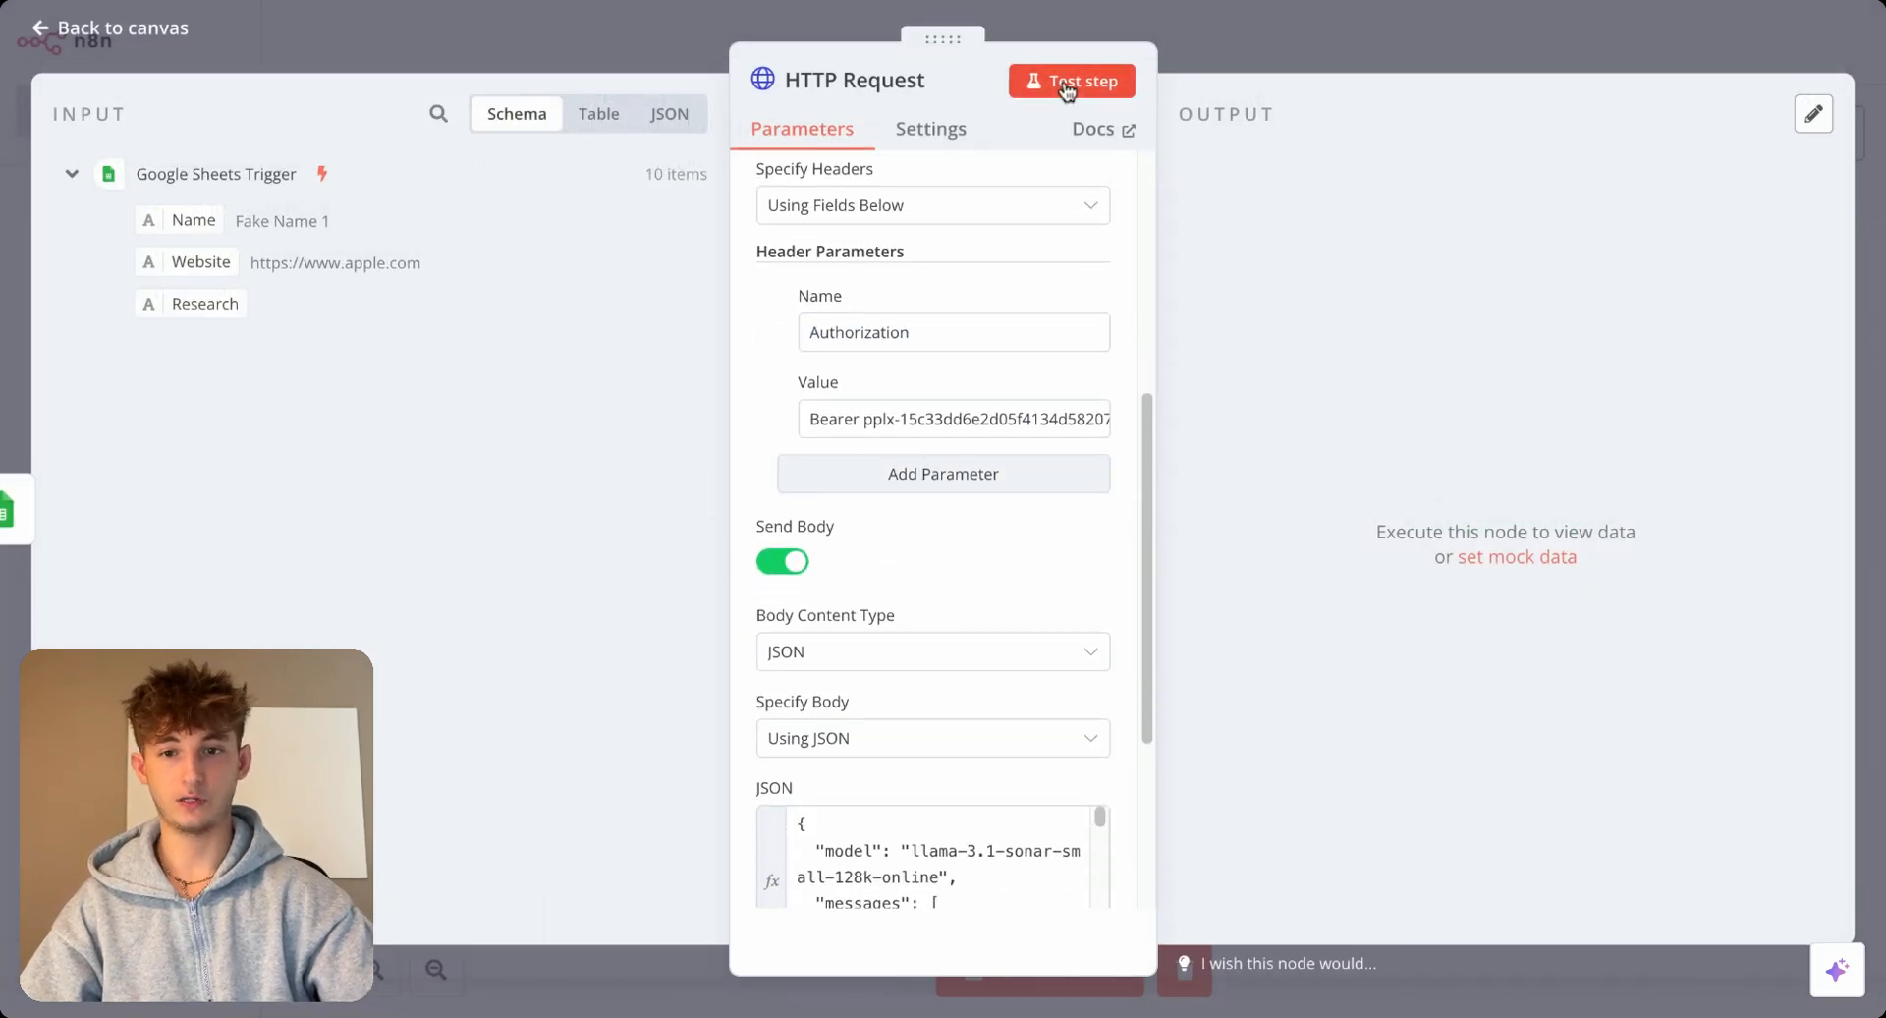
Test the HTTP Request node and review Perplexity's choices output for the ten rows.
{"action": "left_click", "coordinate": [1071, 81]}
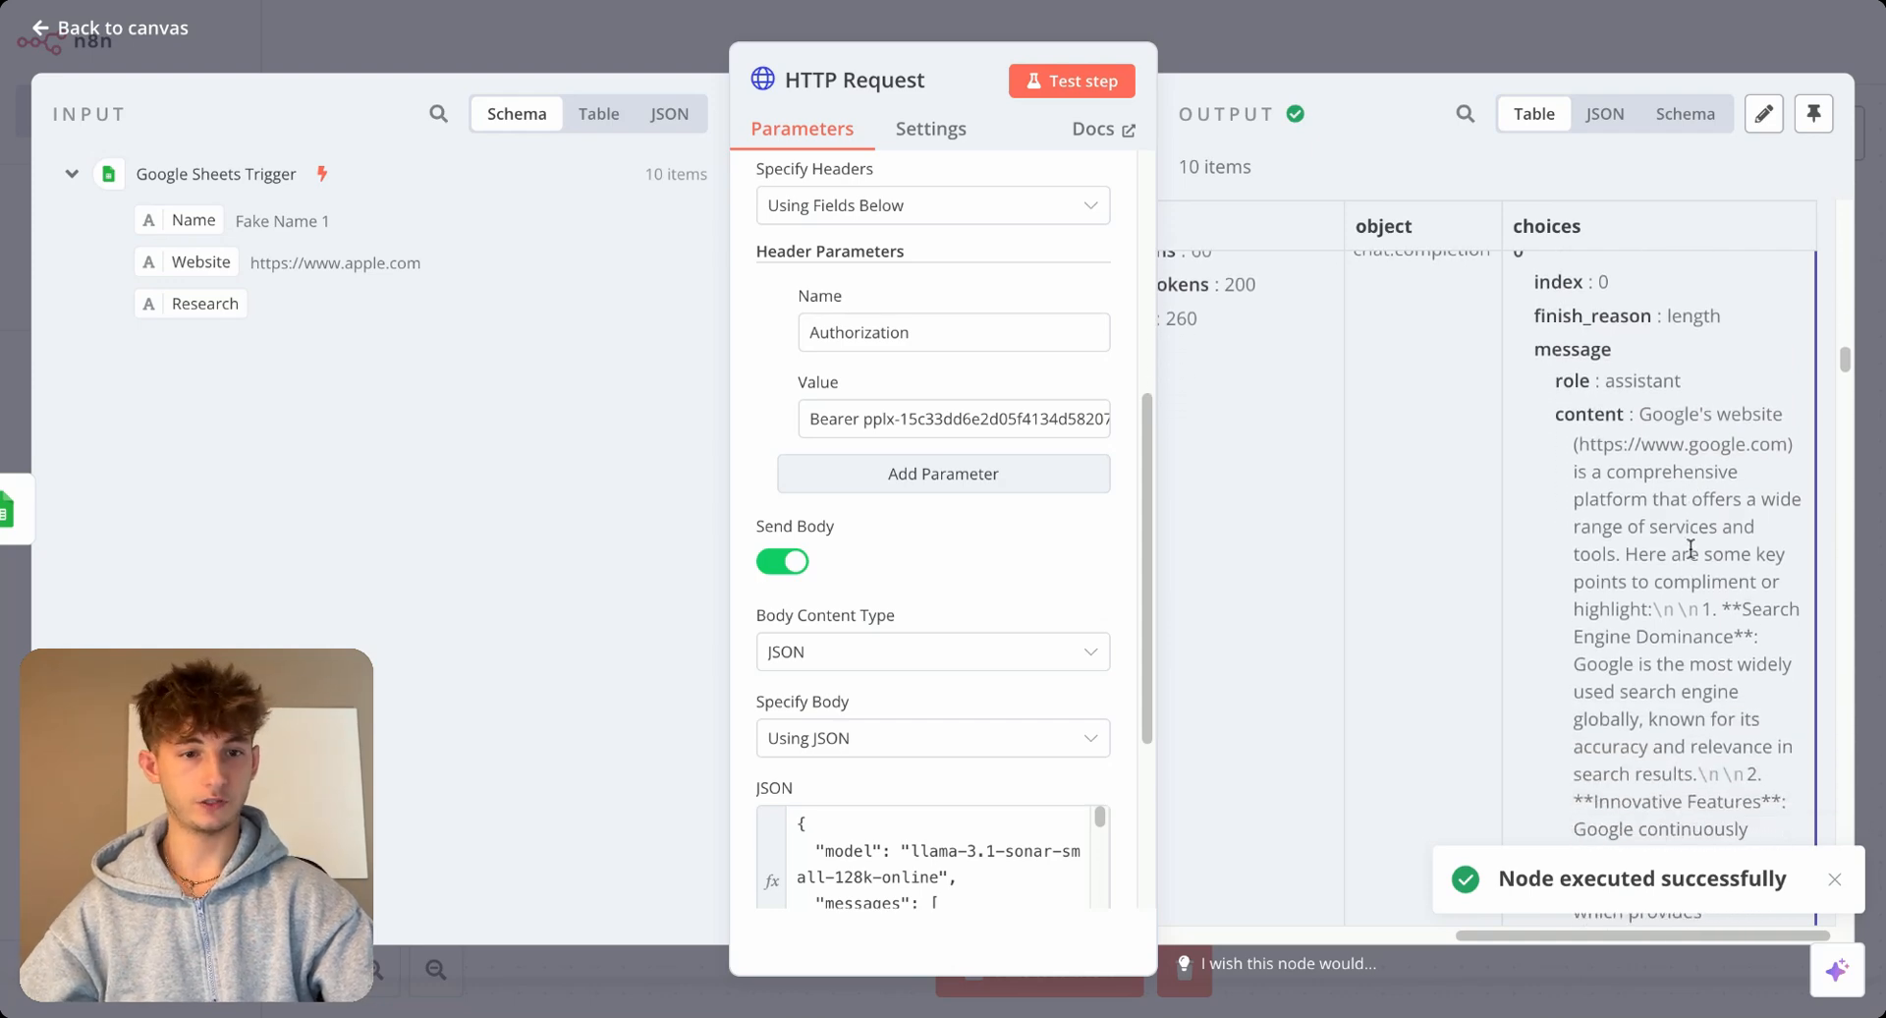
{"action": "scroll", "scroll_direction": "down", "scroll_amount": 3}
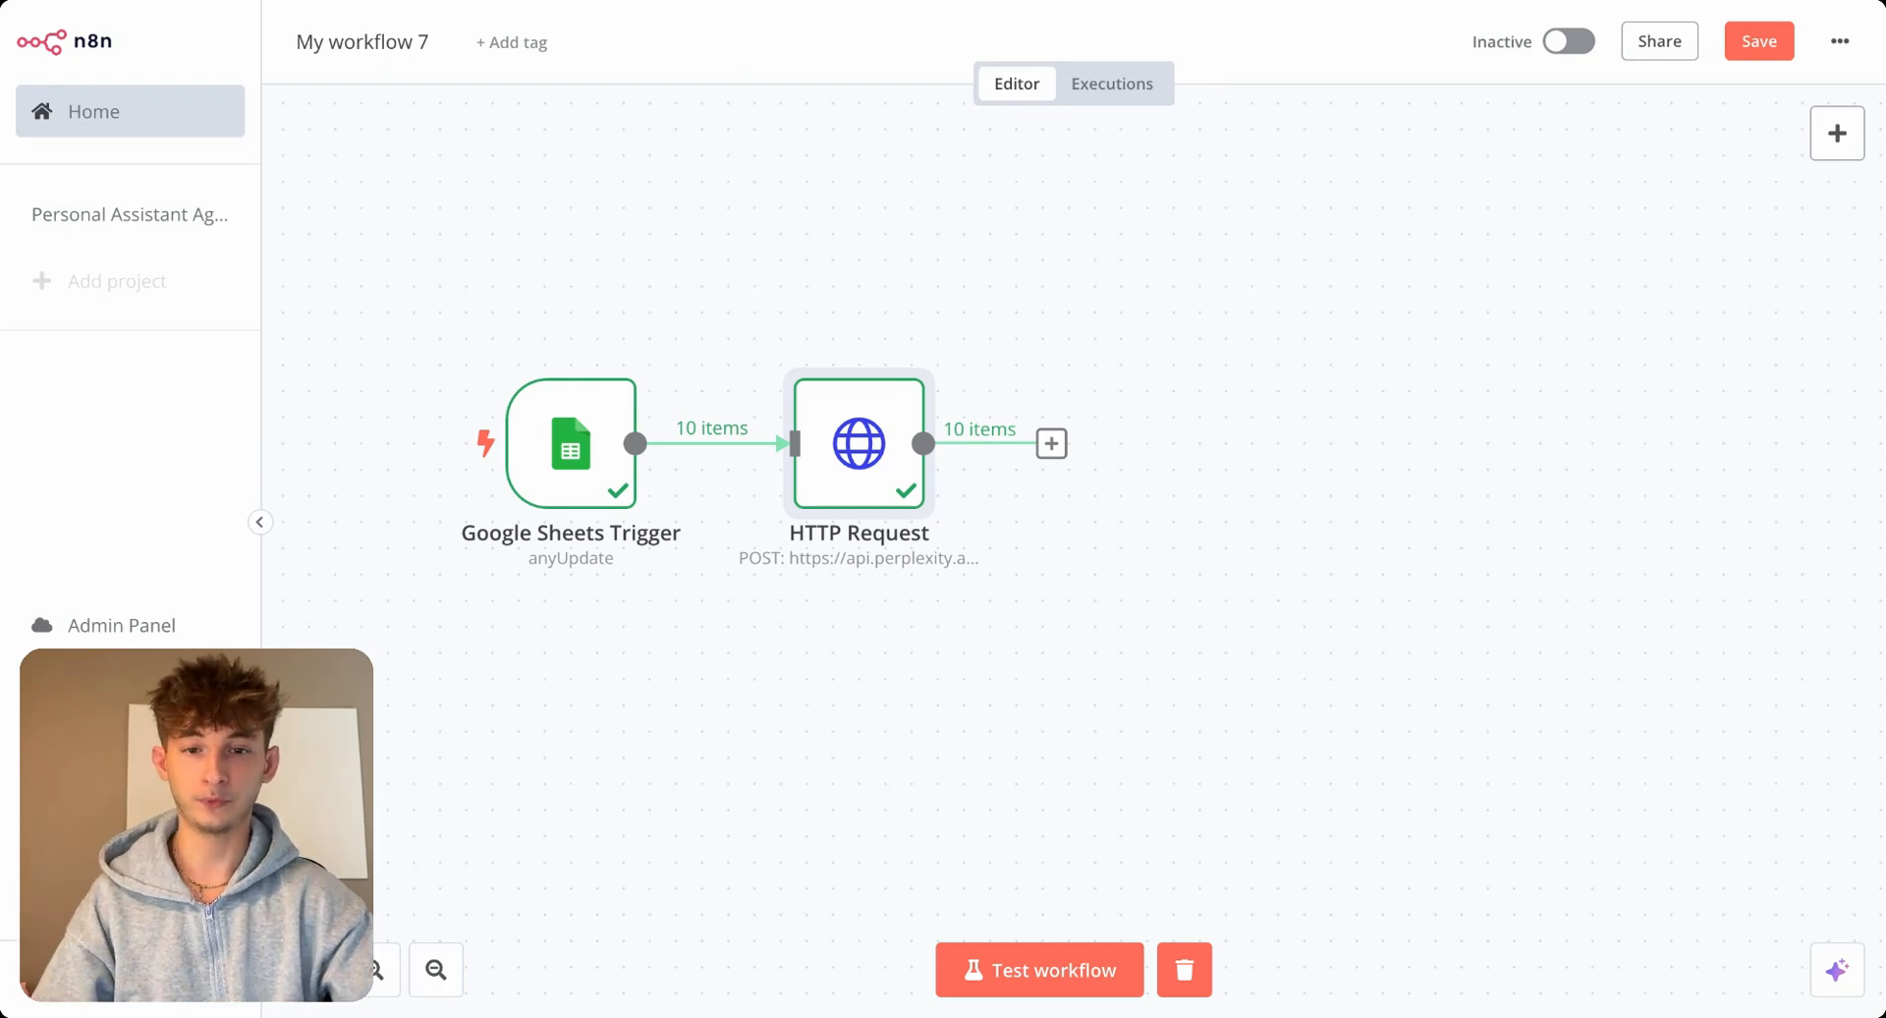
Recheck the Google Sheets Trigger output (ten rows, Research empty) and return to the canvas.
{"action": "double_click", "coordinate": [858, 442]}
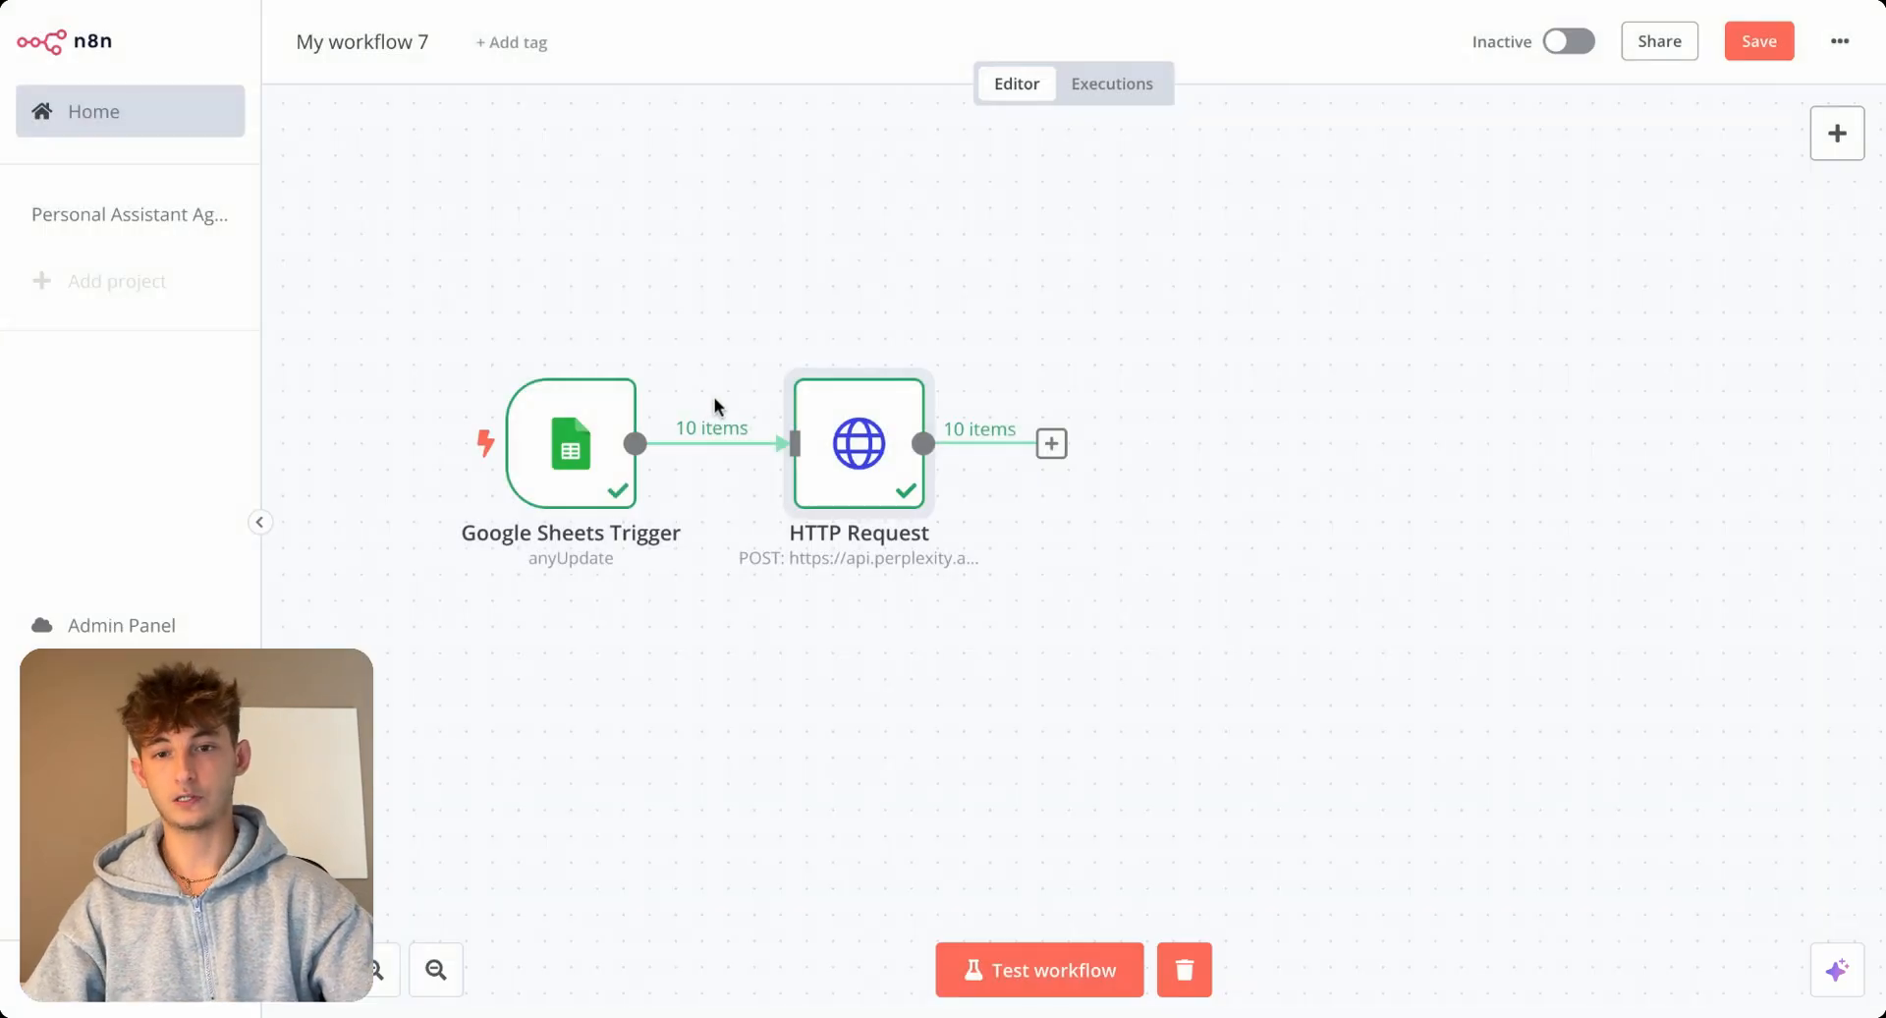
{"action": "double_click", "coordinate": [570, 442]}
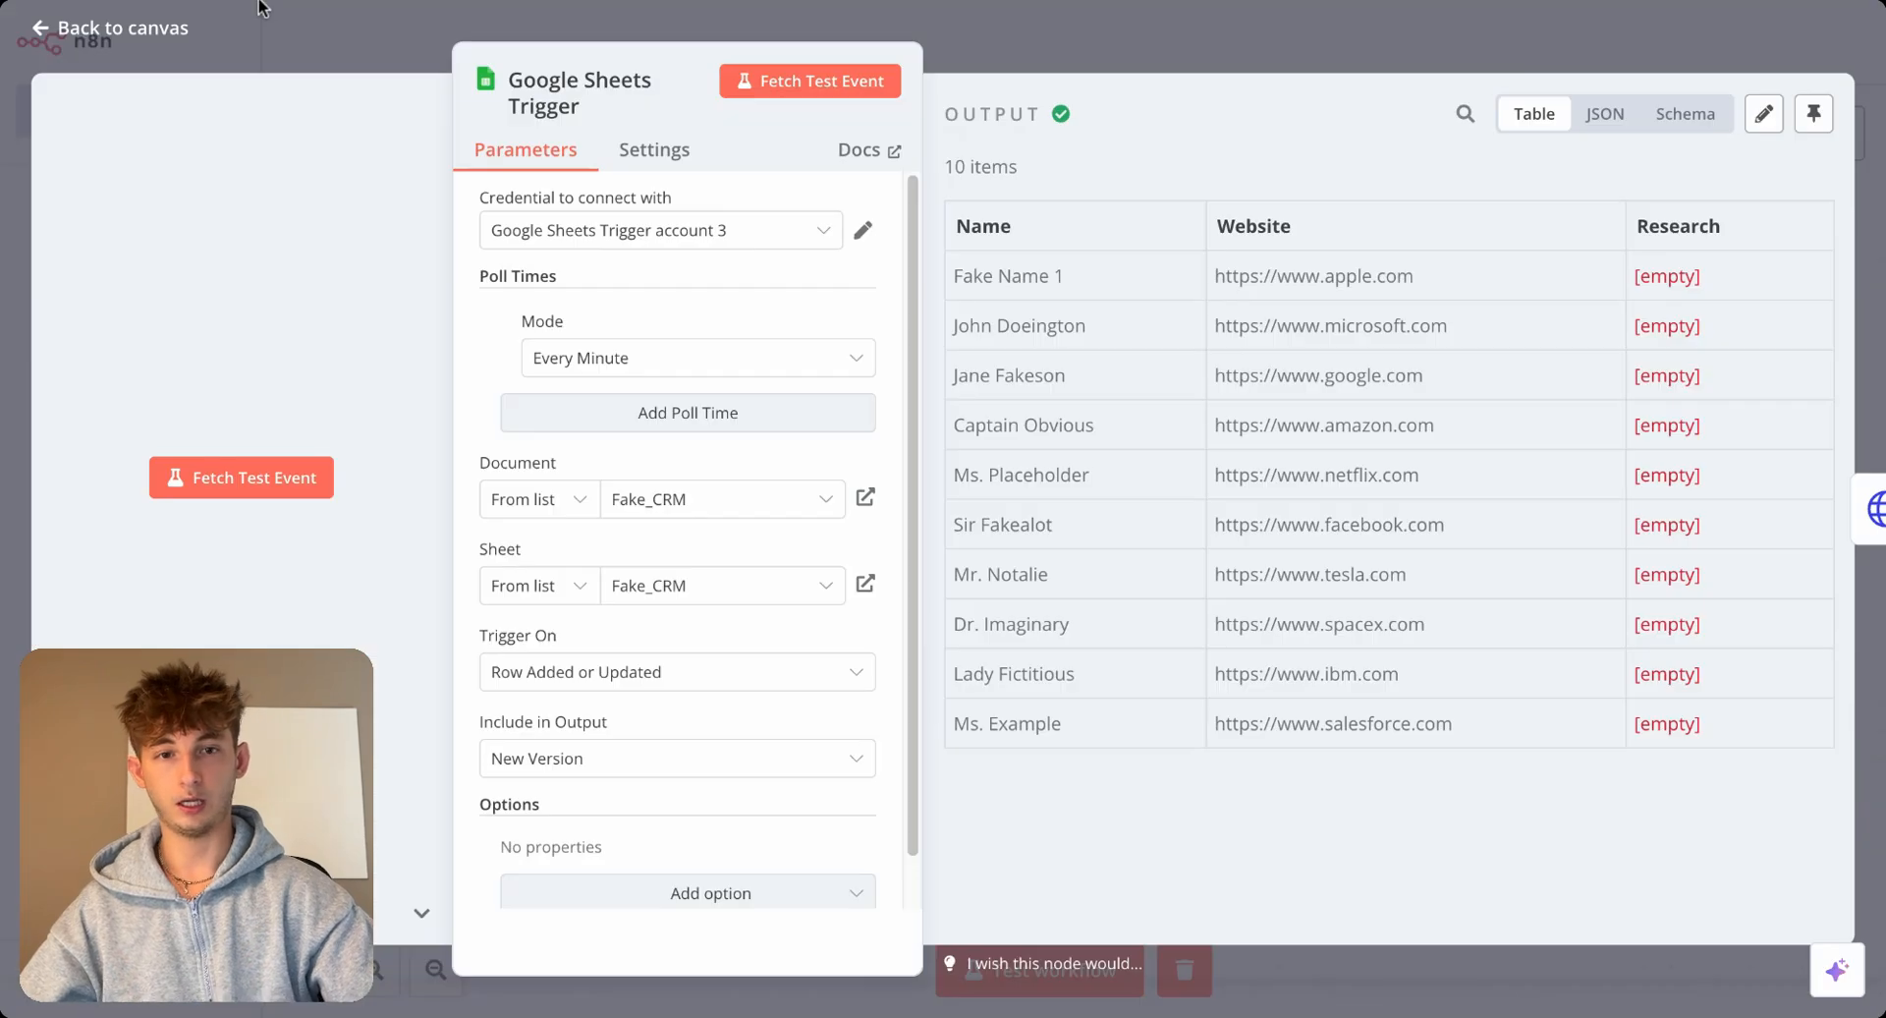
{"action": "left_click", "coordinate": [116, 26]}
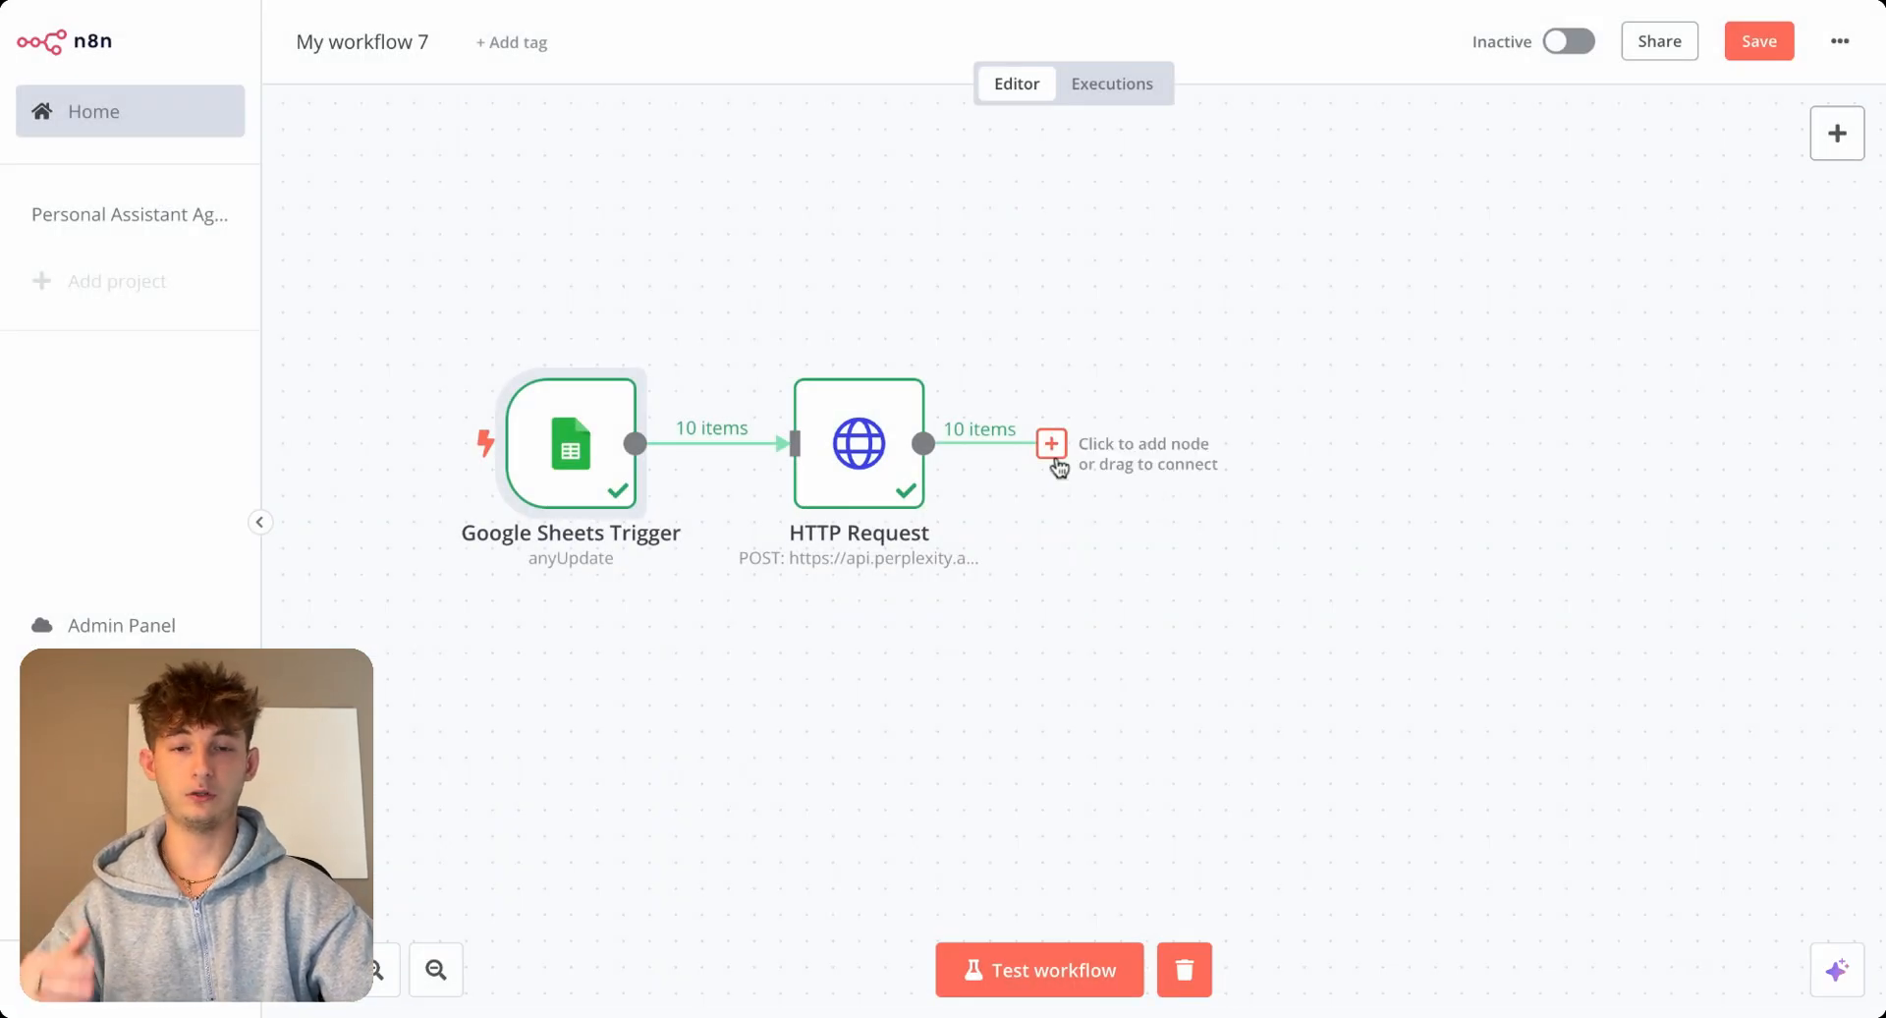
Add a Google Sheets node after the HTTP Request using the 'Append or update row in sheet' action.
{"action": "left_click", "coordinate": [1049, 444]}
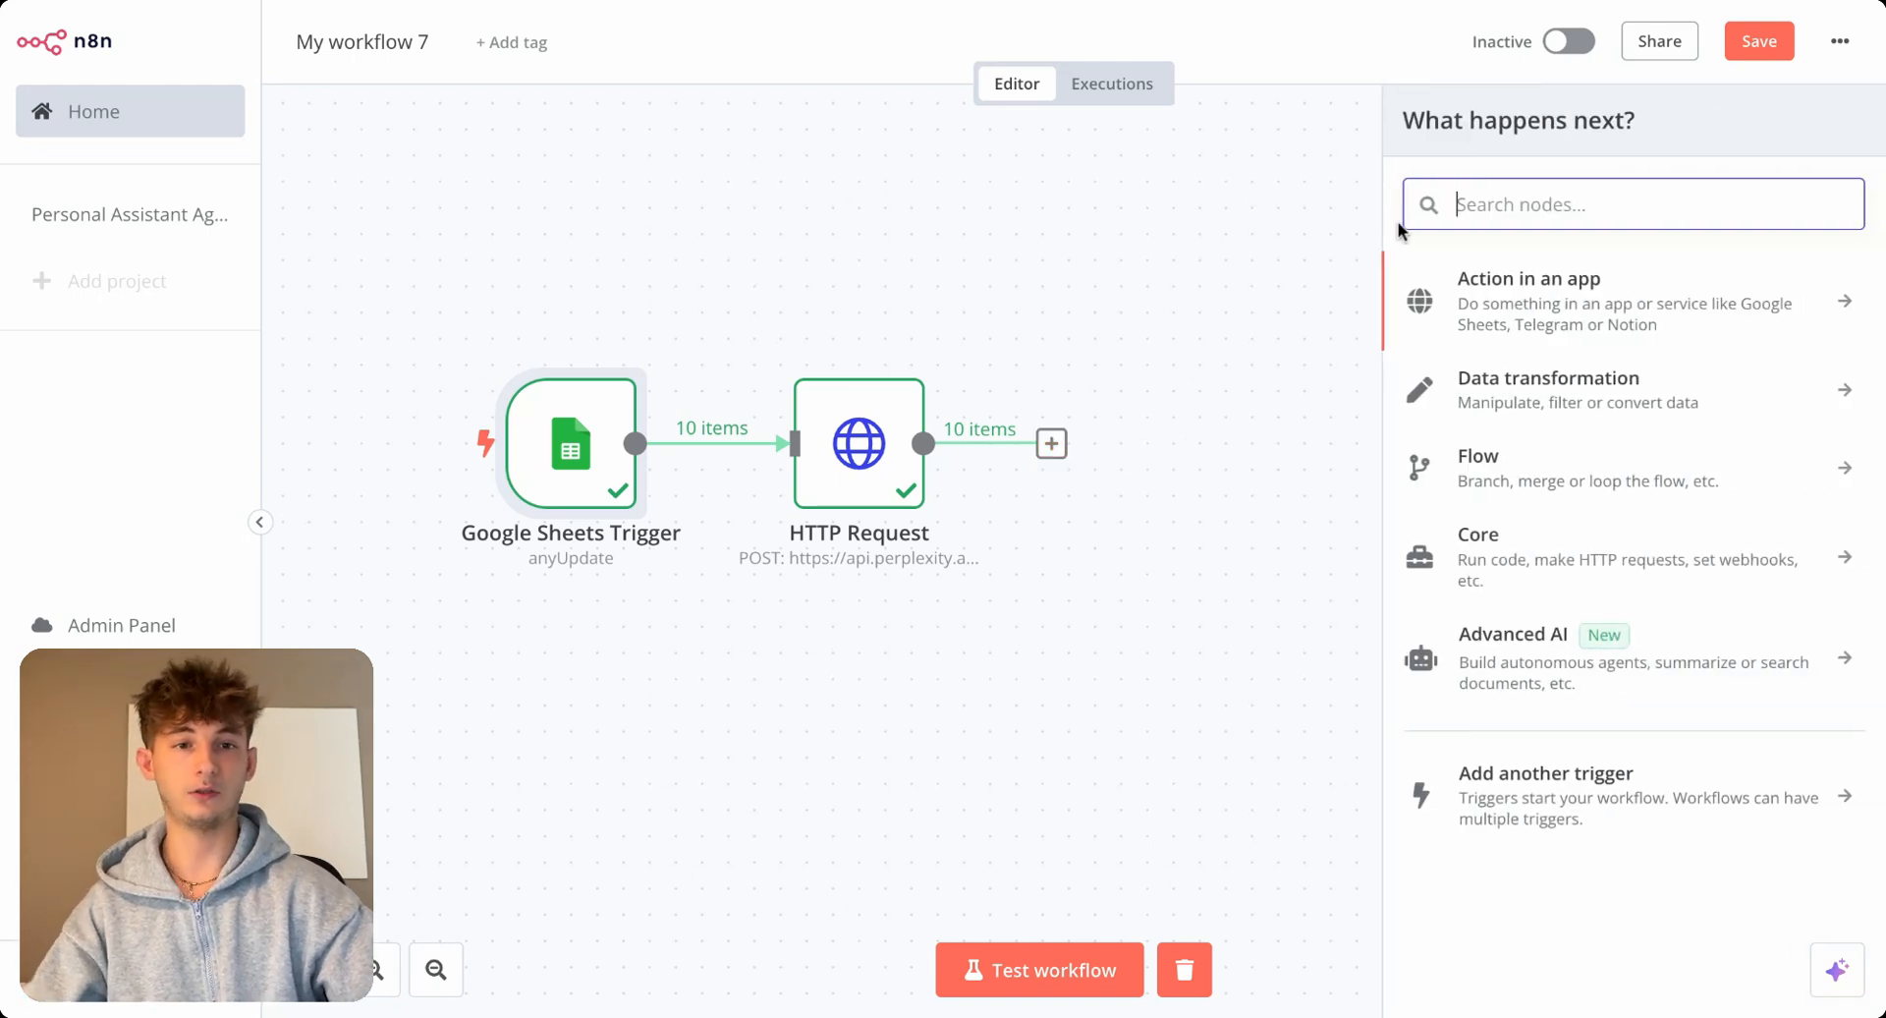
{"action": "type", "text": "goo"}
{"action": "type", "text": "a"}
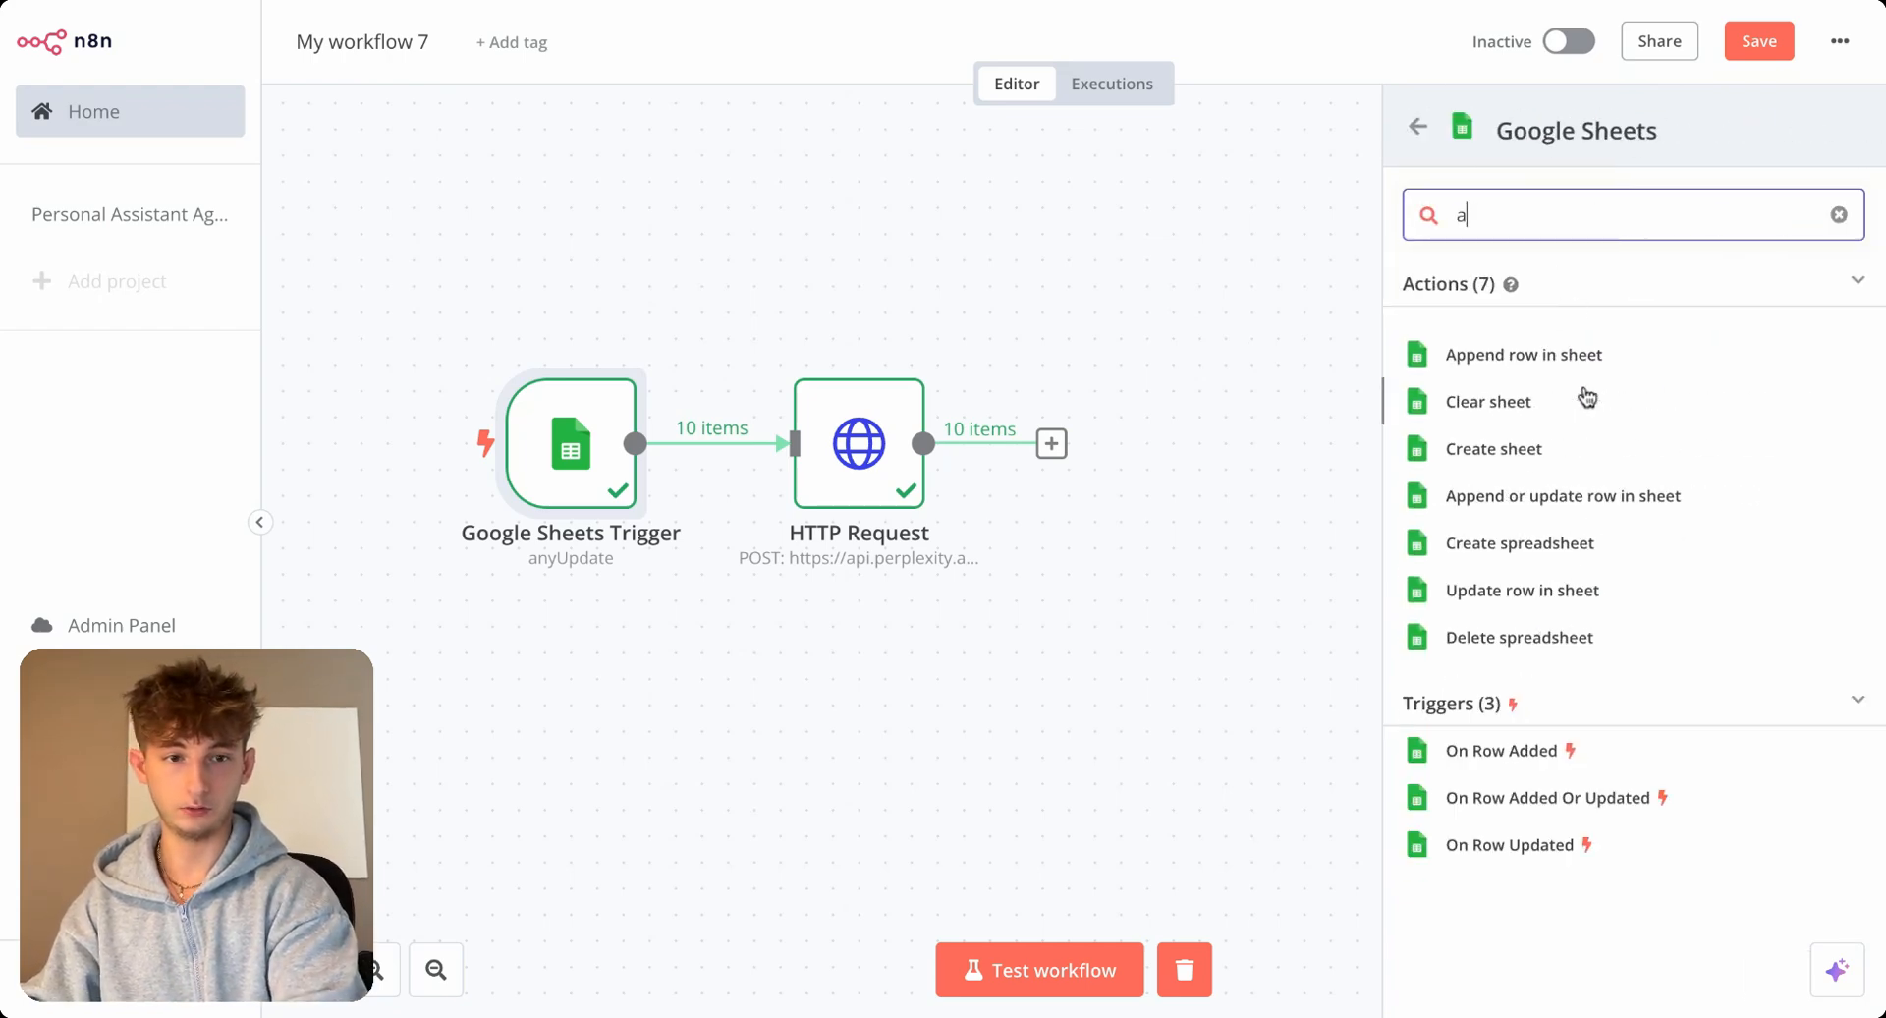
{"action": "type", "text": "up"}
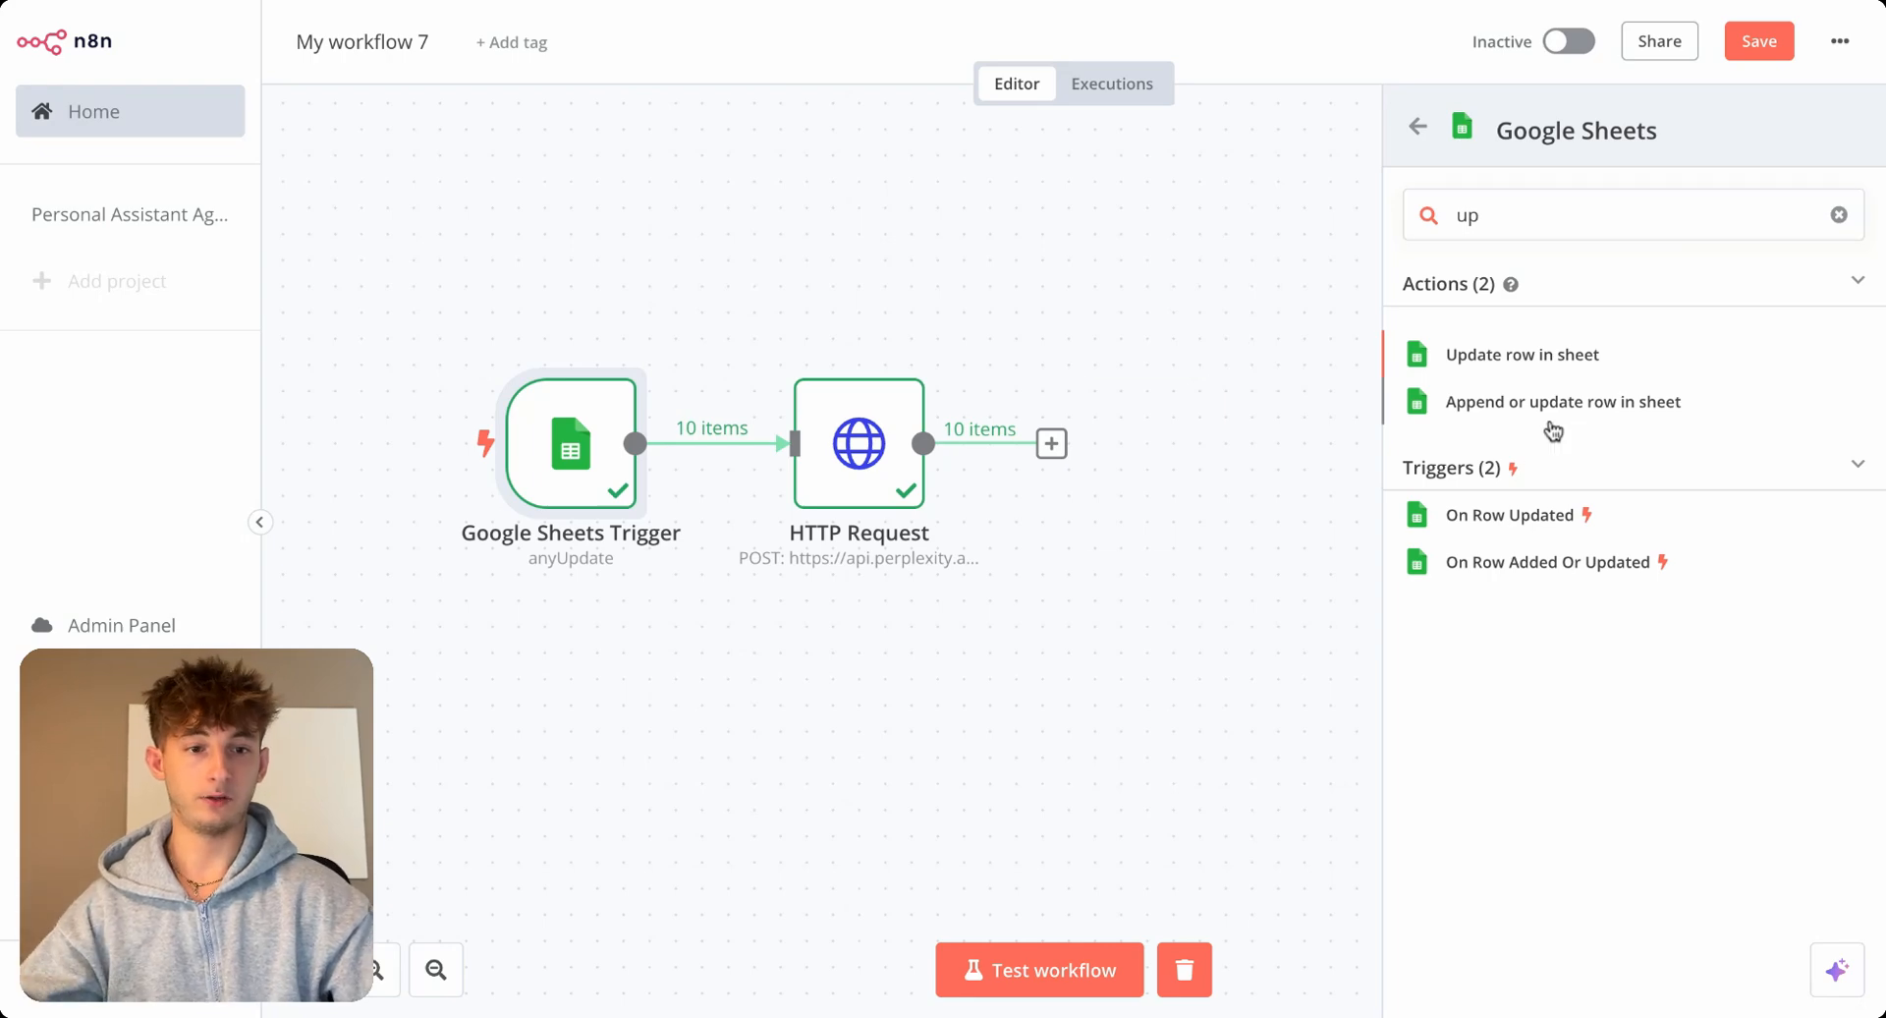
{"action": "left_click", "coordinate": [1562, 401]}
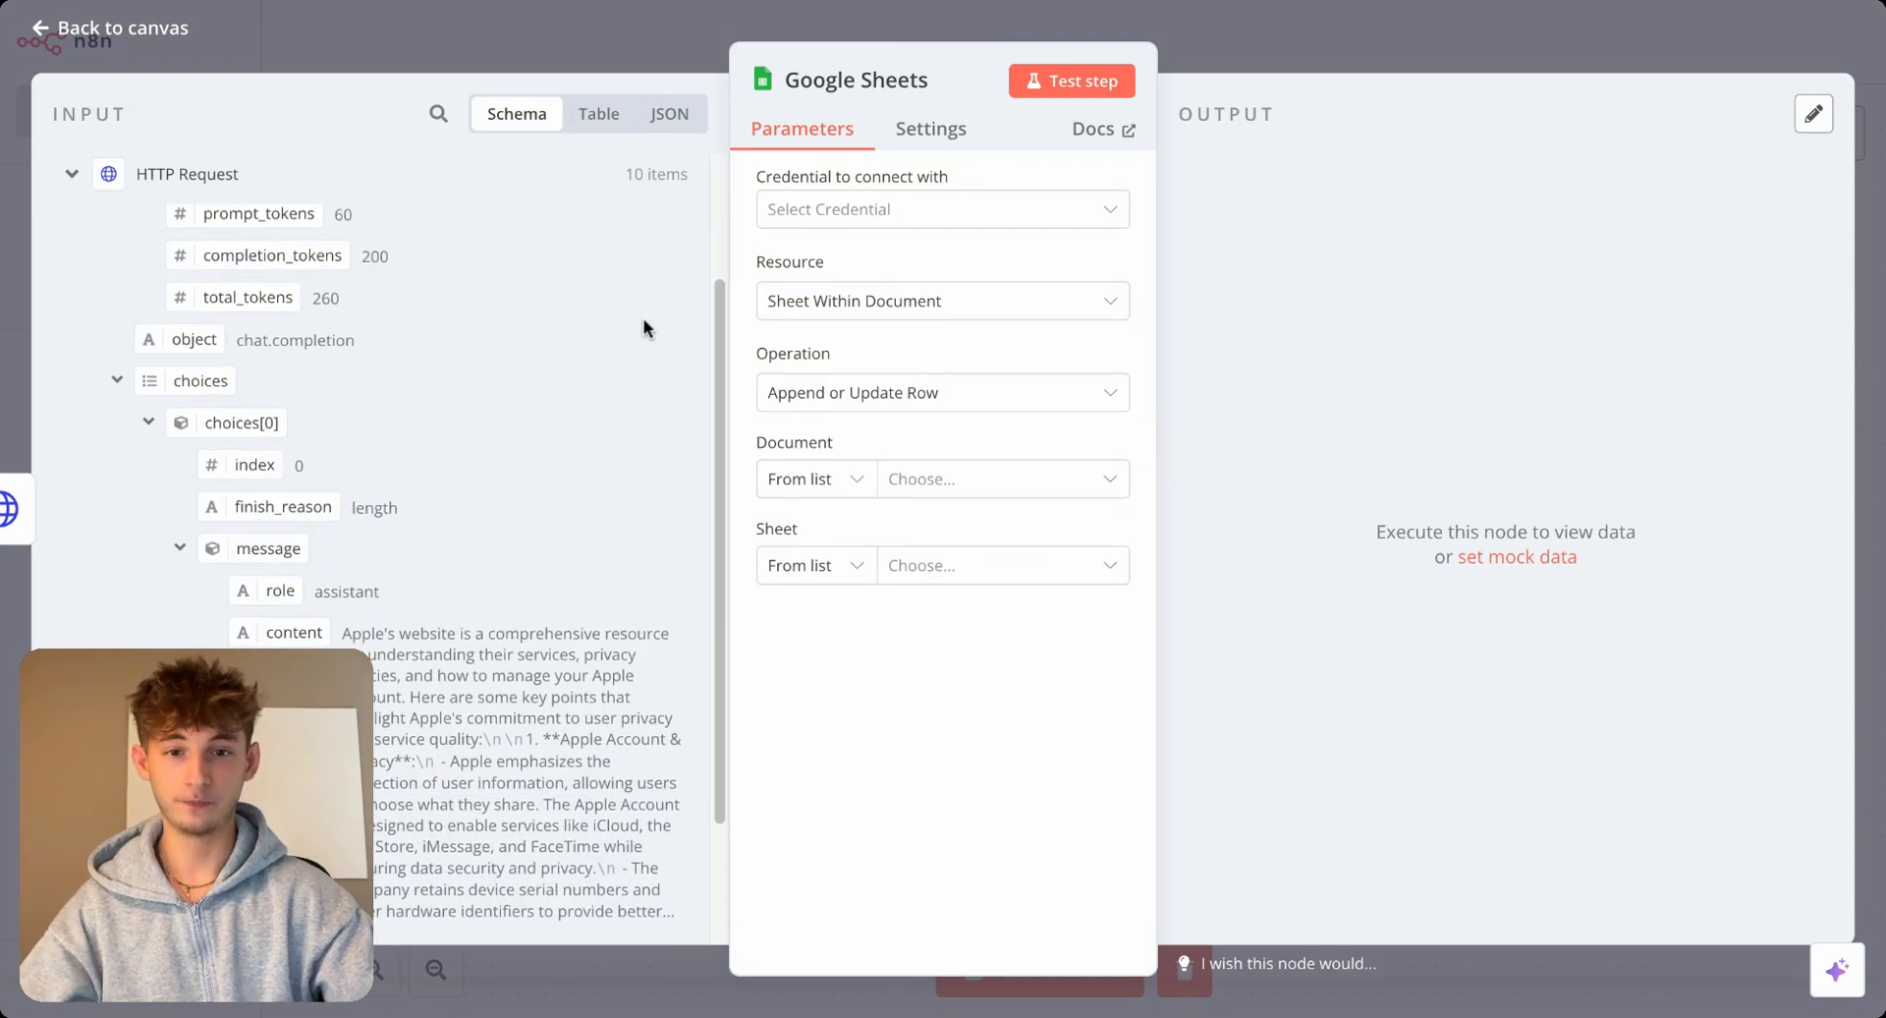
Connect Google Sheets account 2 and target the Fake_CRM document and sheet, revealing its columns.
{"action": "left_click", "coordinate": [941, 208]}
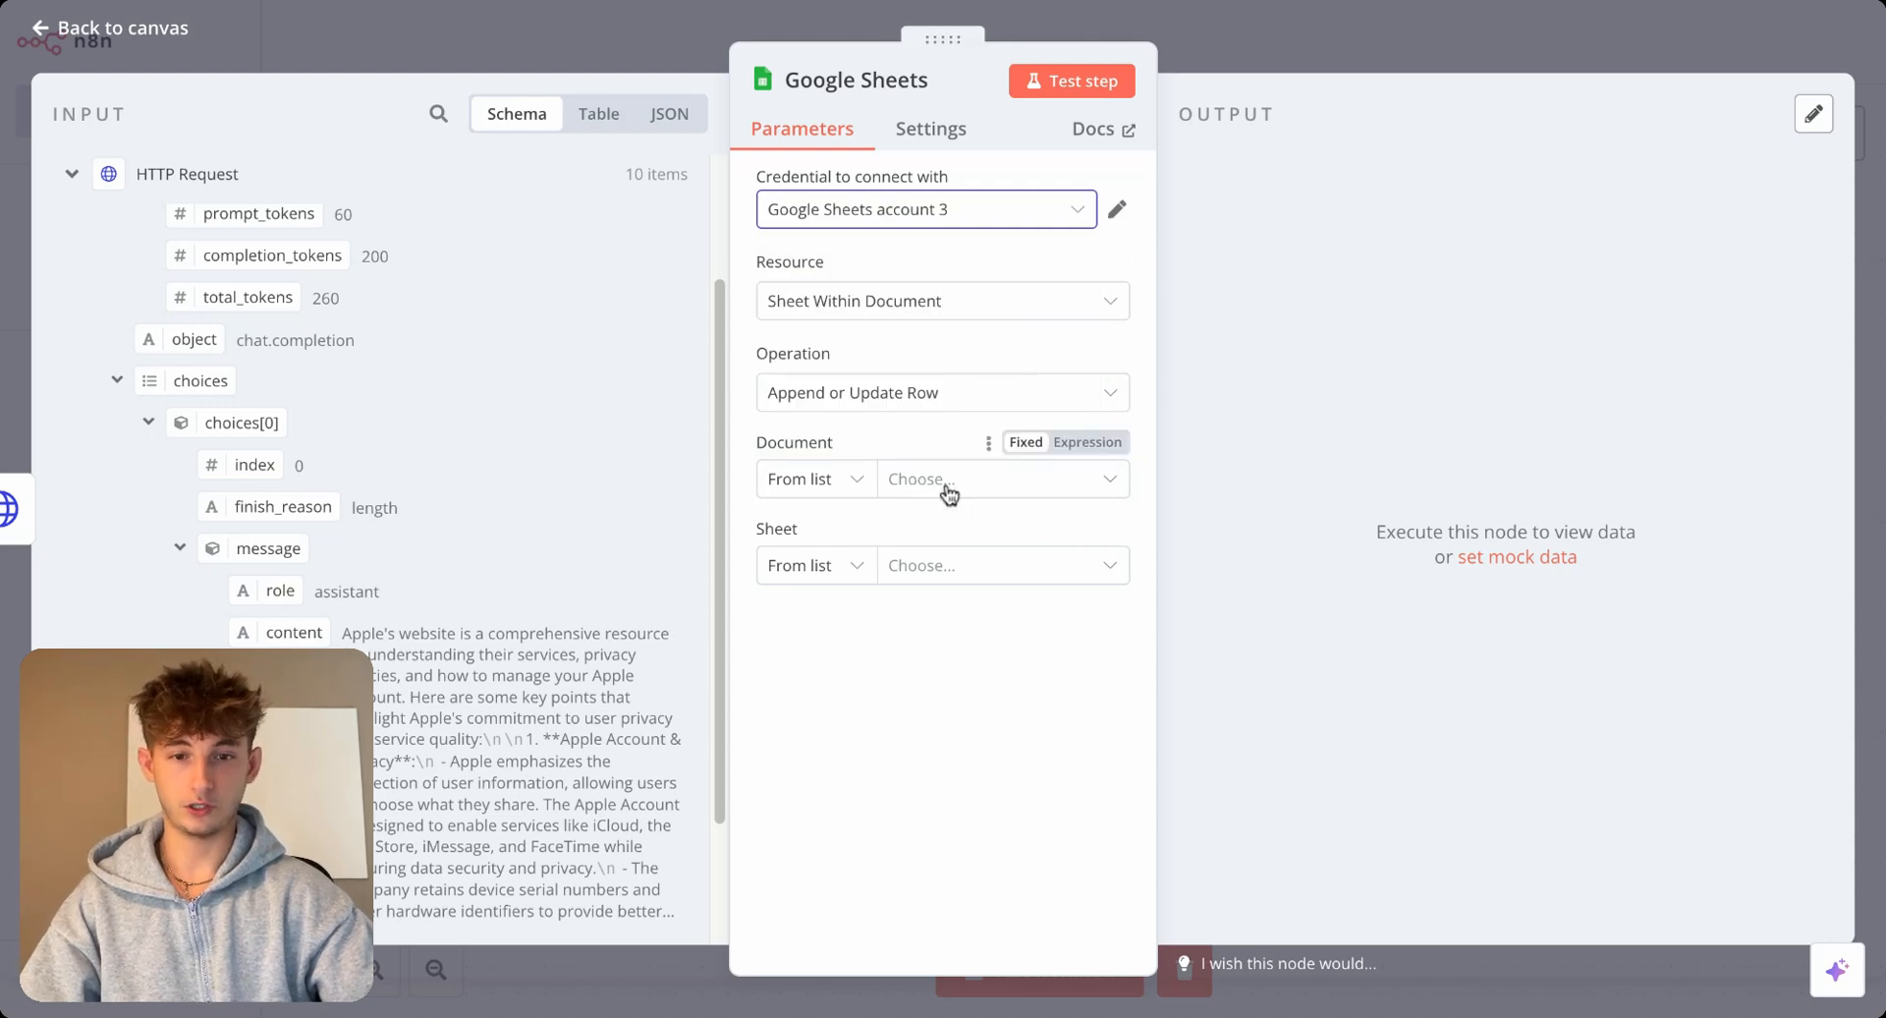
{"action": "left_click", "coordinate": [975, 480]}
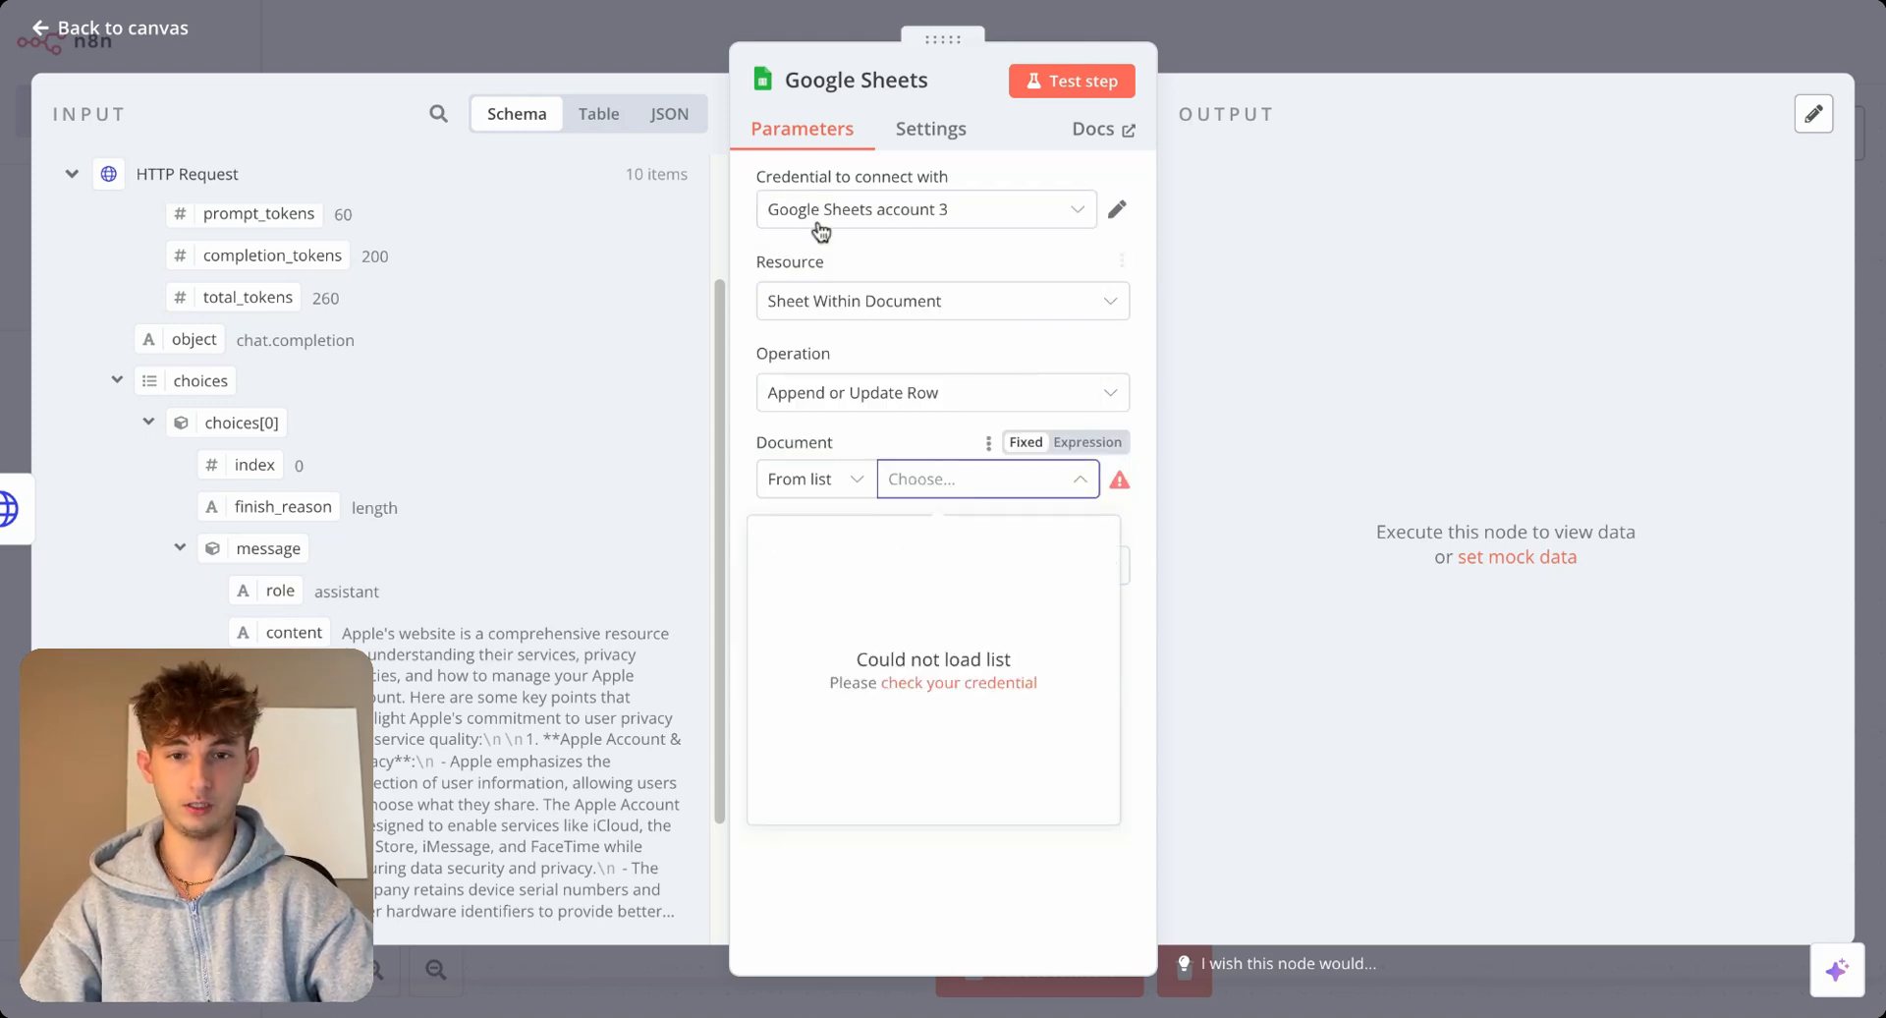
{"action": "left_click", "coordinate": [975, 478]}
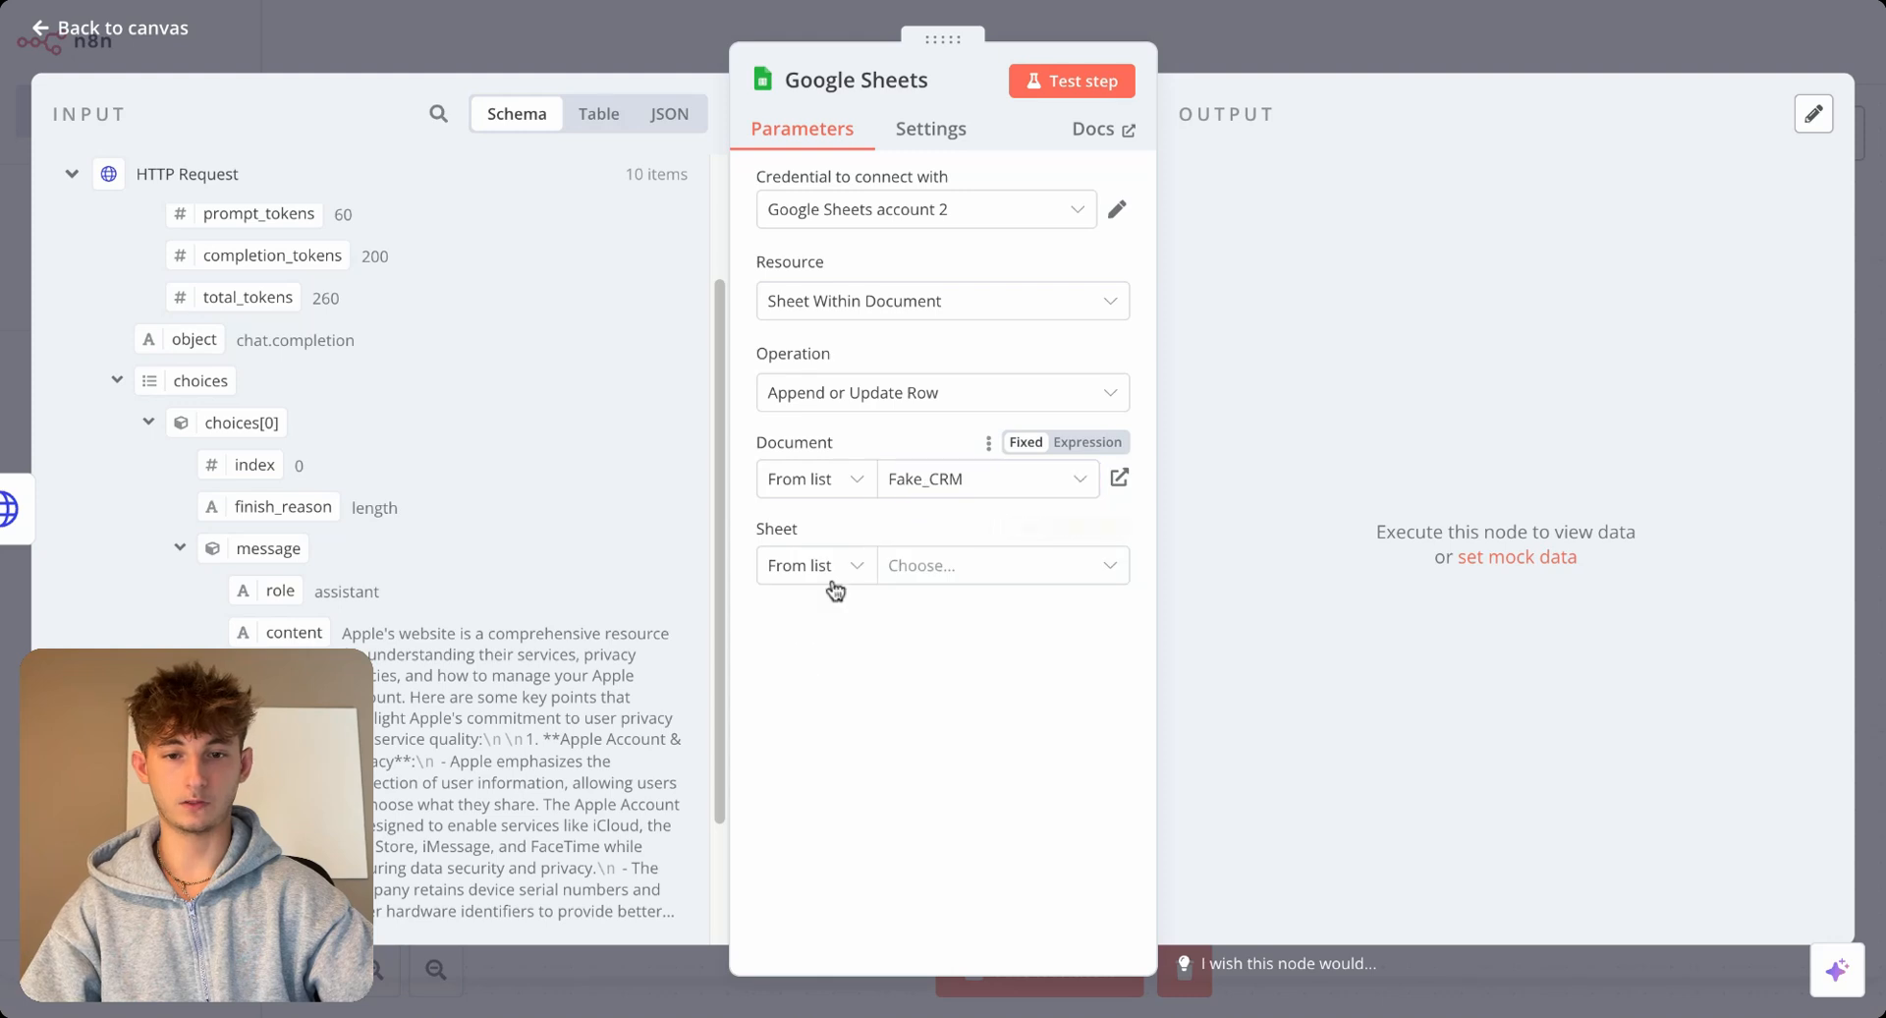
{"action": "left_click", "coordinate": [1002, 566]}
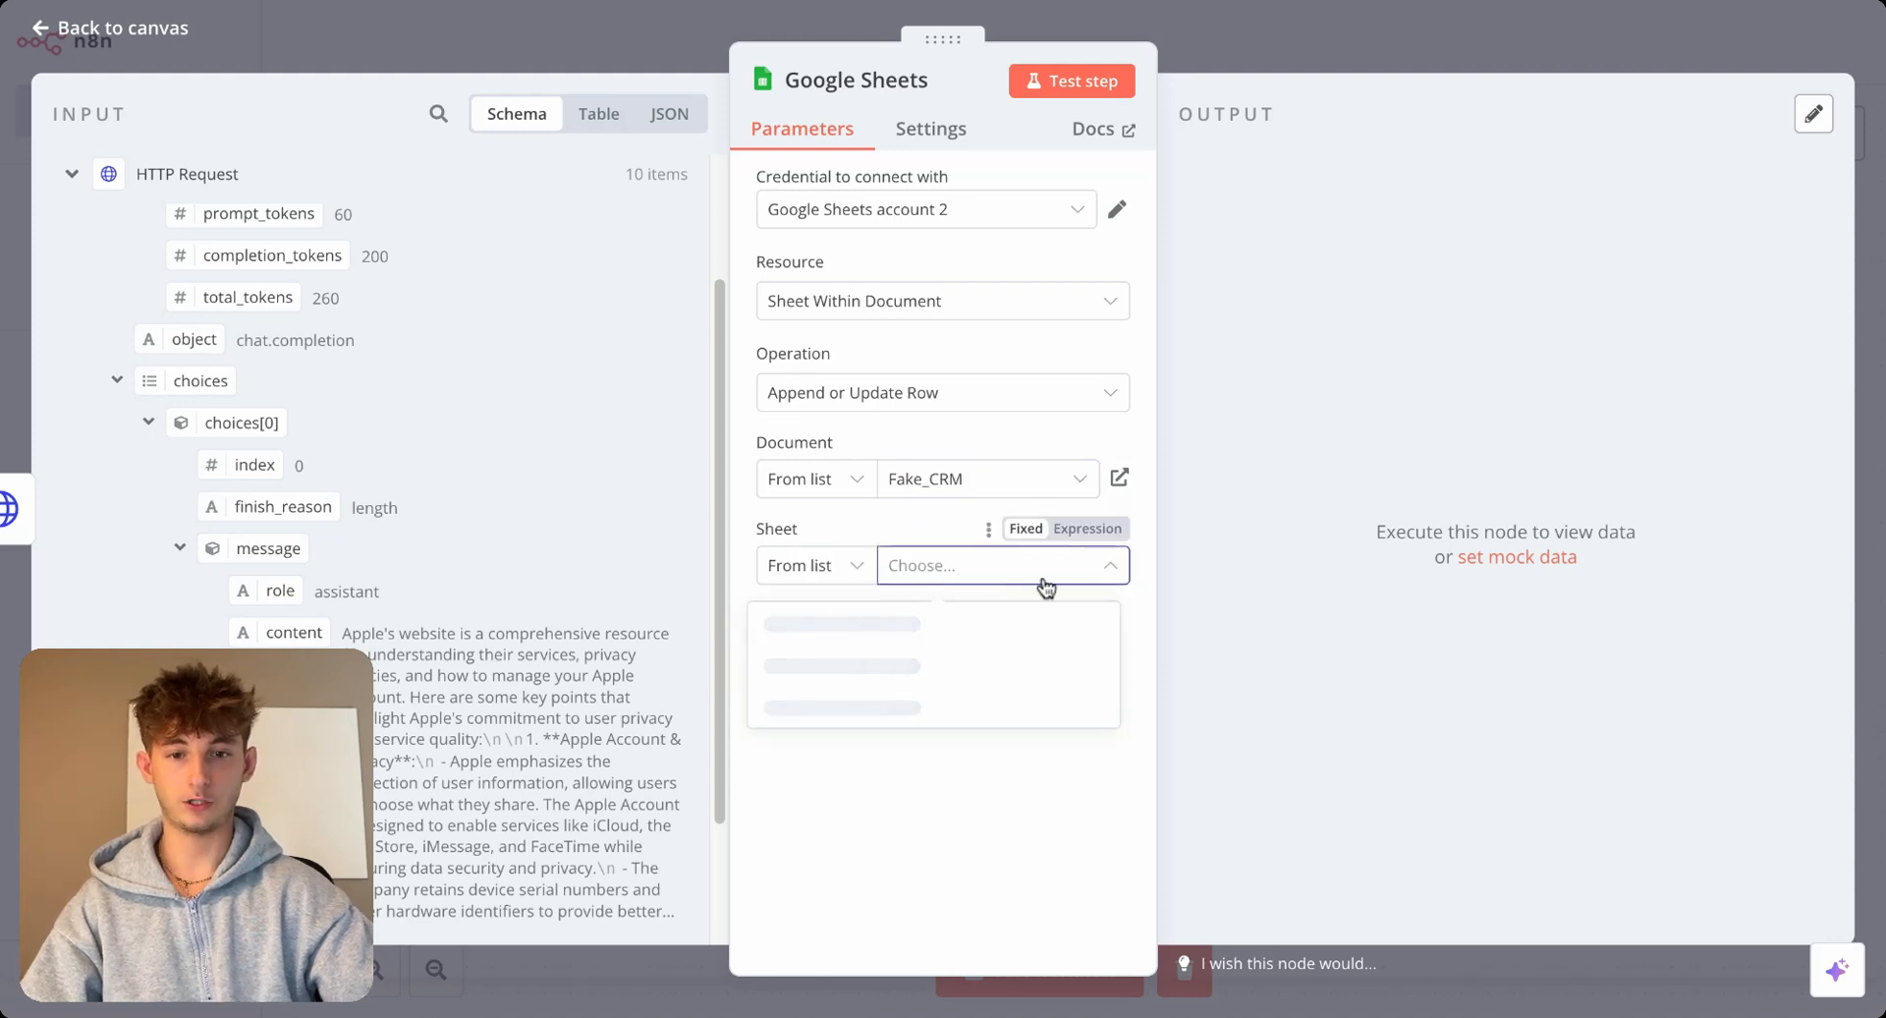
{"action": "left_click", "coordinate": [999, 564]}
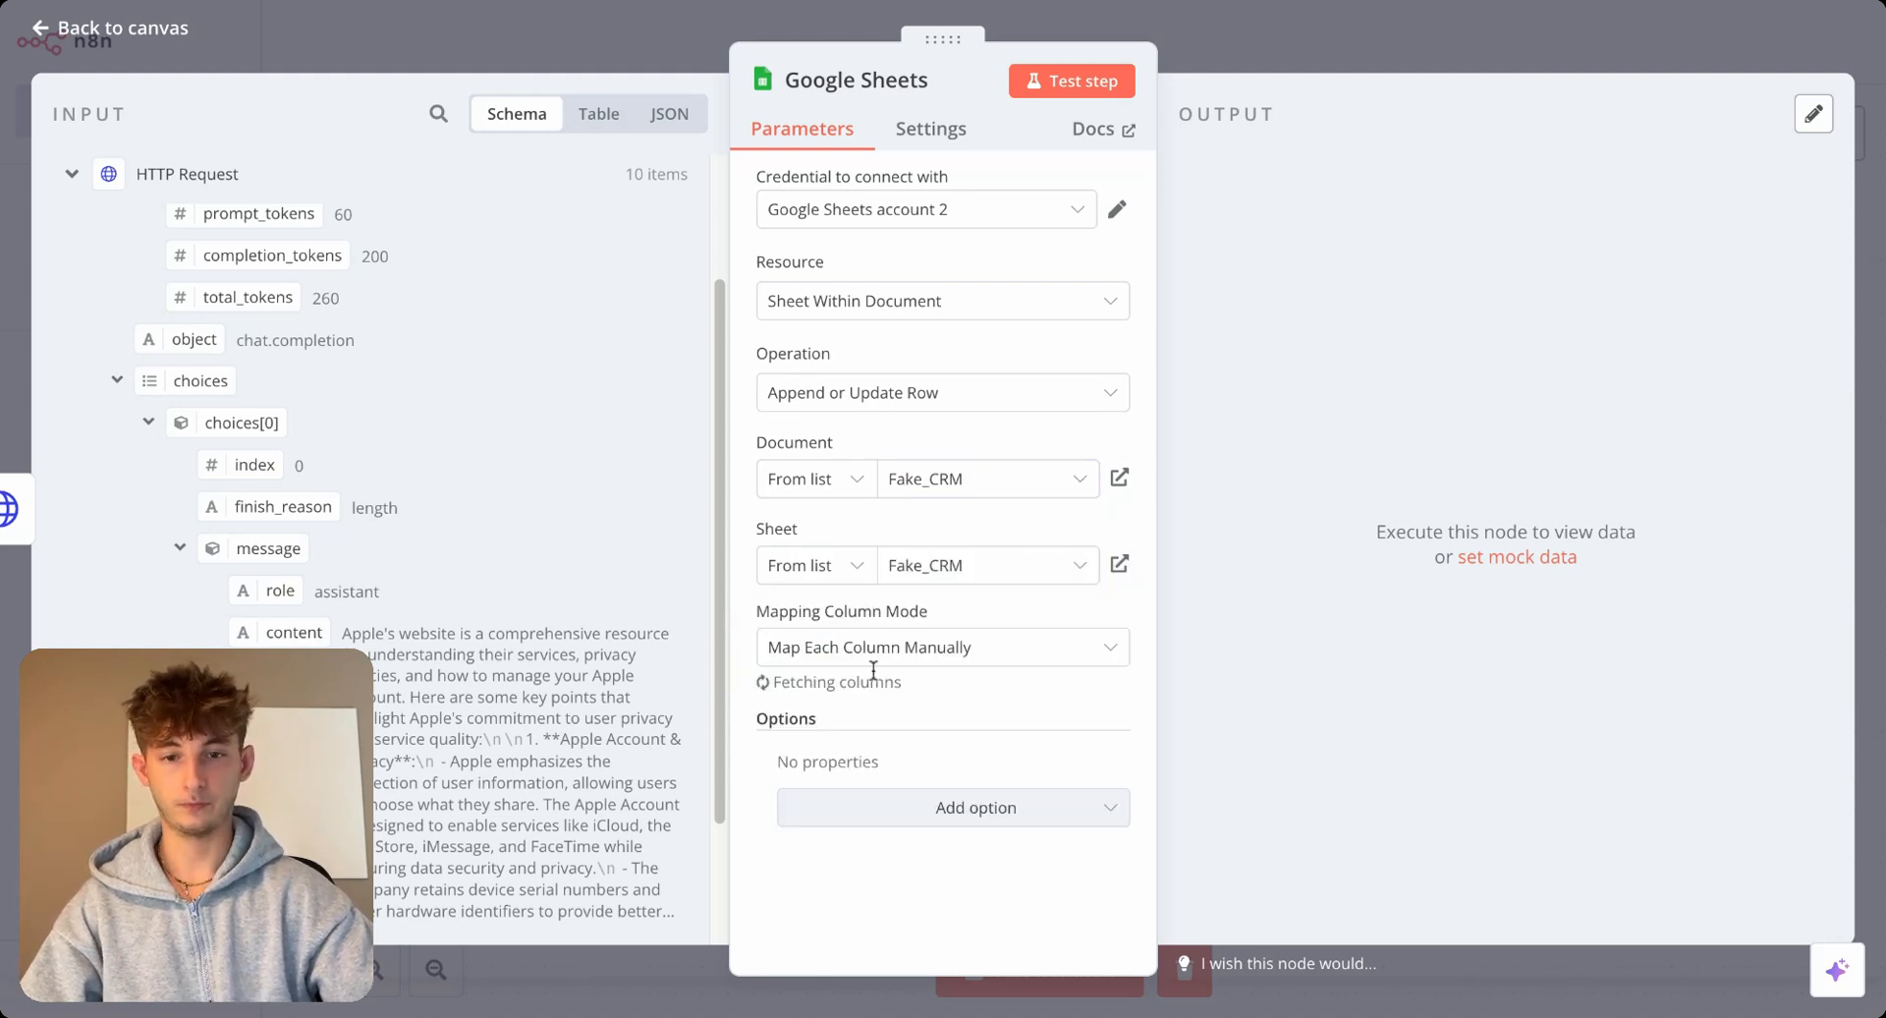
{"action": "scroll", "scroll_direction": "down", "scroll_amount": 3}
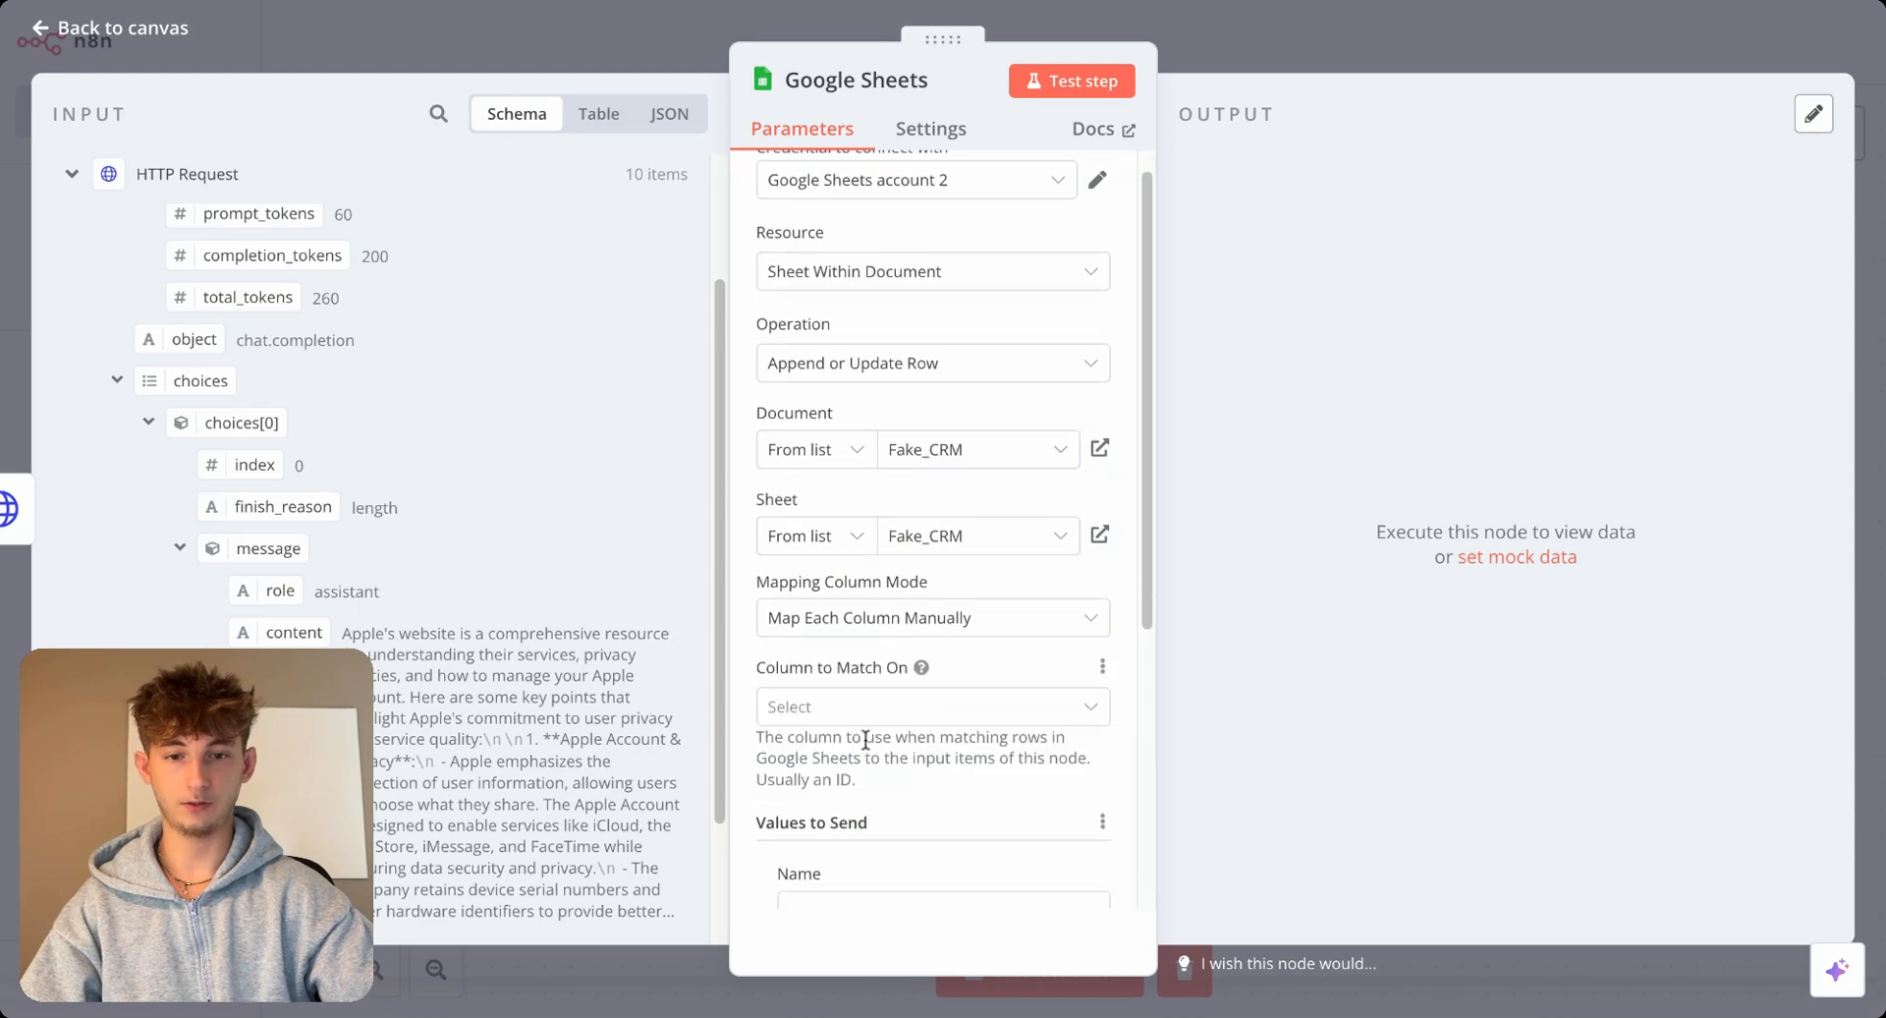
{"action": "scroll", "scroll_direction": "down", "scroll_amount": 3}
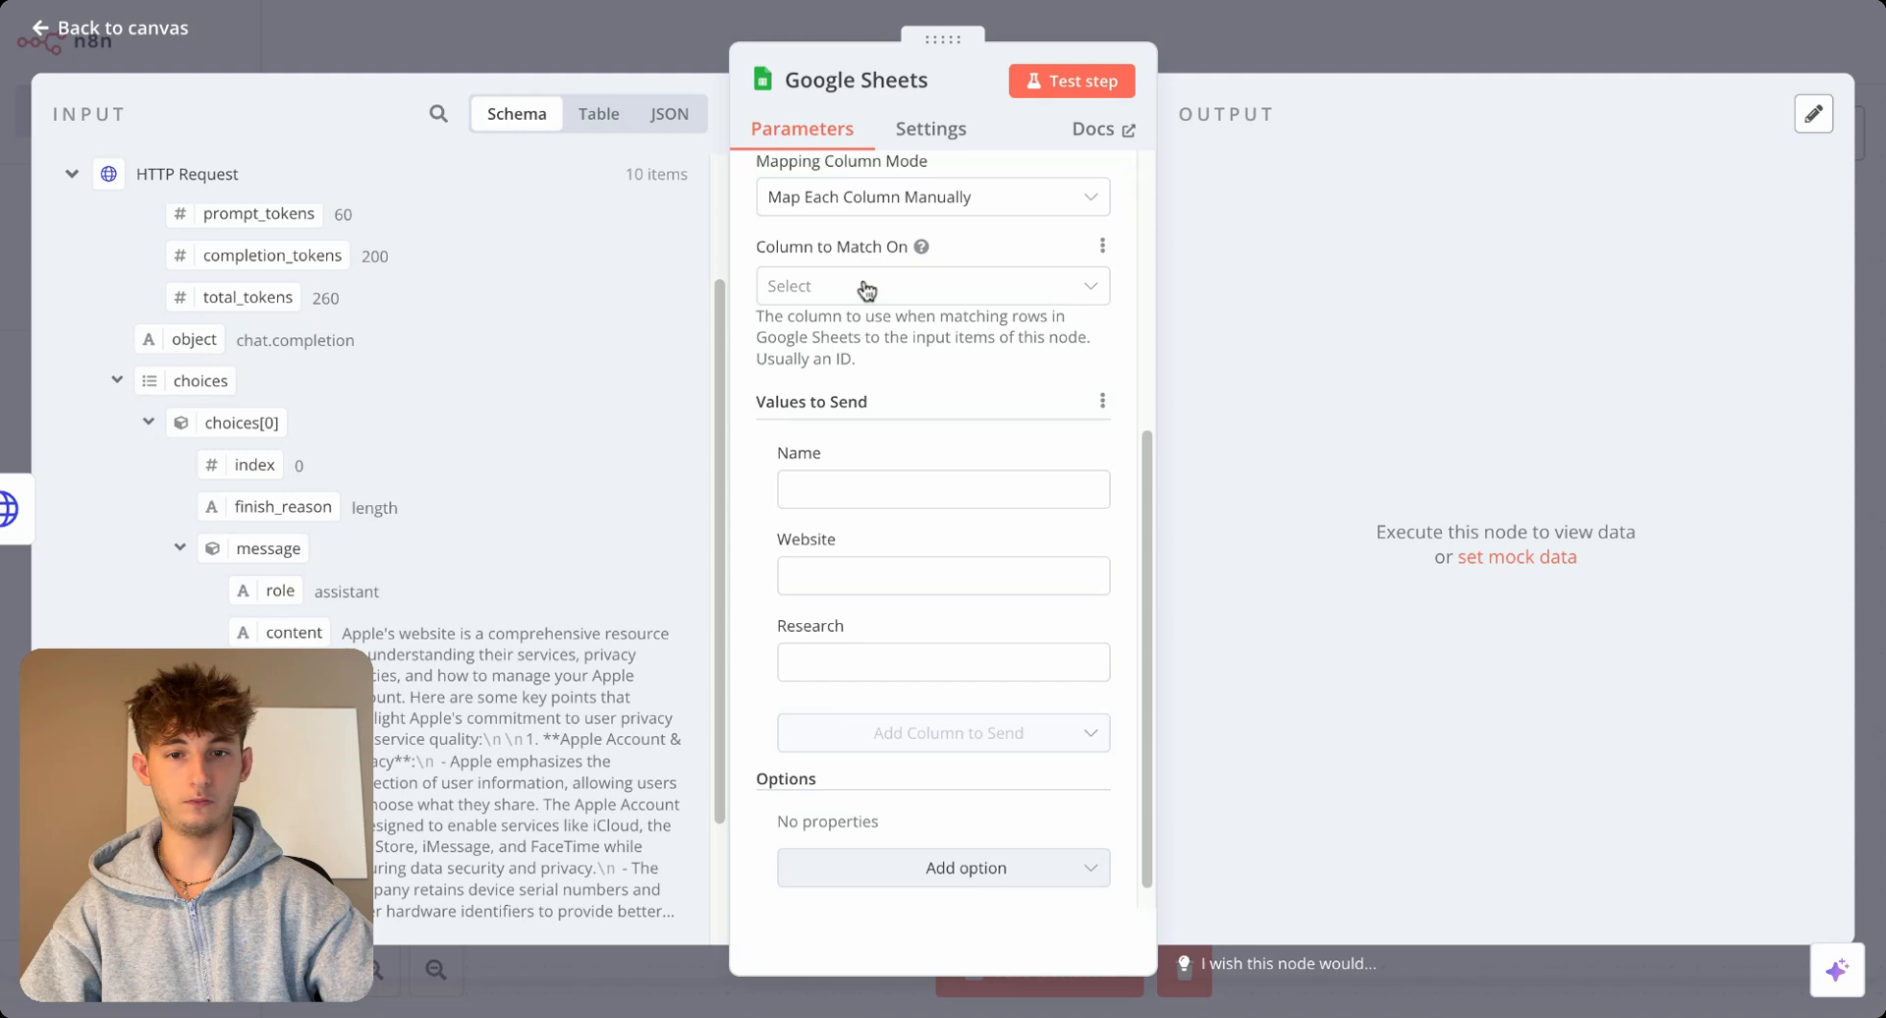
Set Column to Match On to Website and map the trigger's Website value into it.
{"action": "left_click", "coordinate": [931, 285]}
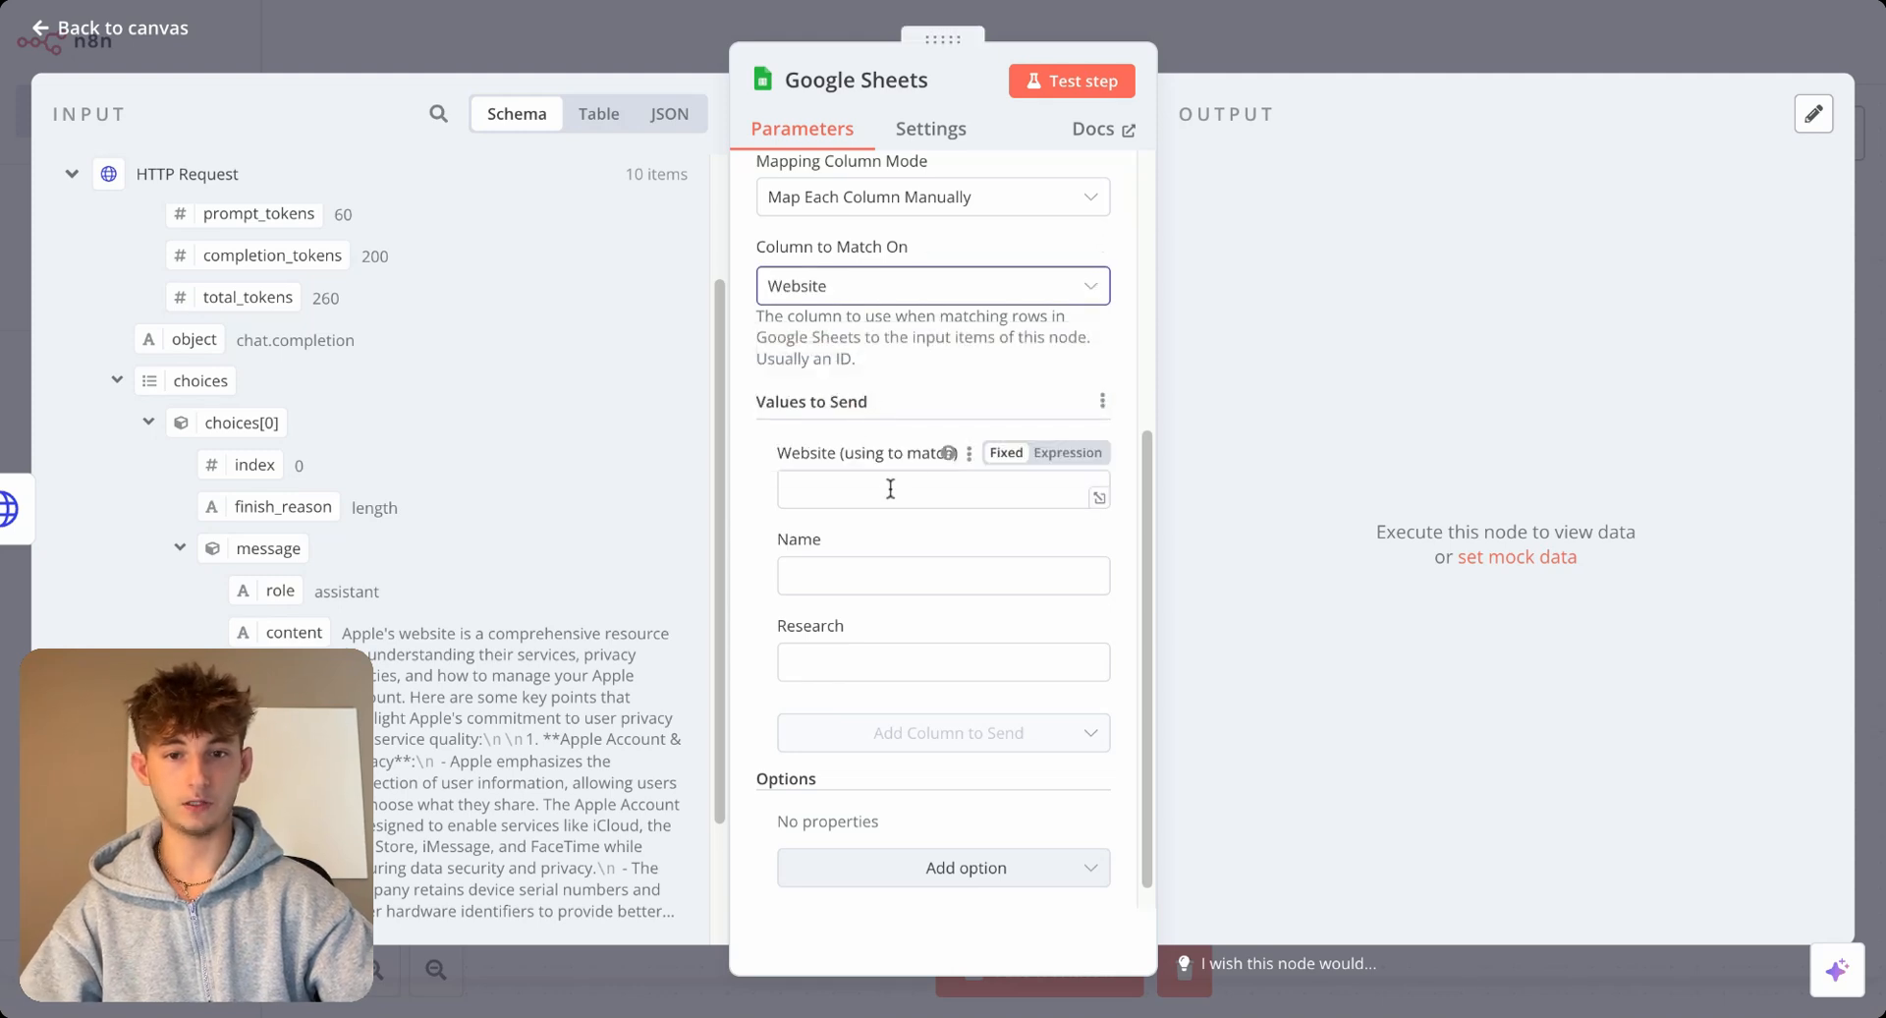
{"action": "left_click", "coordinate": [939, 489]}
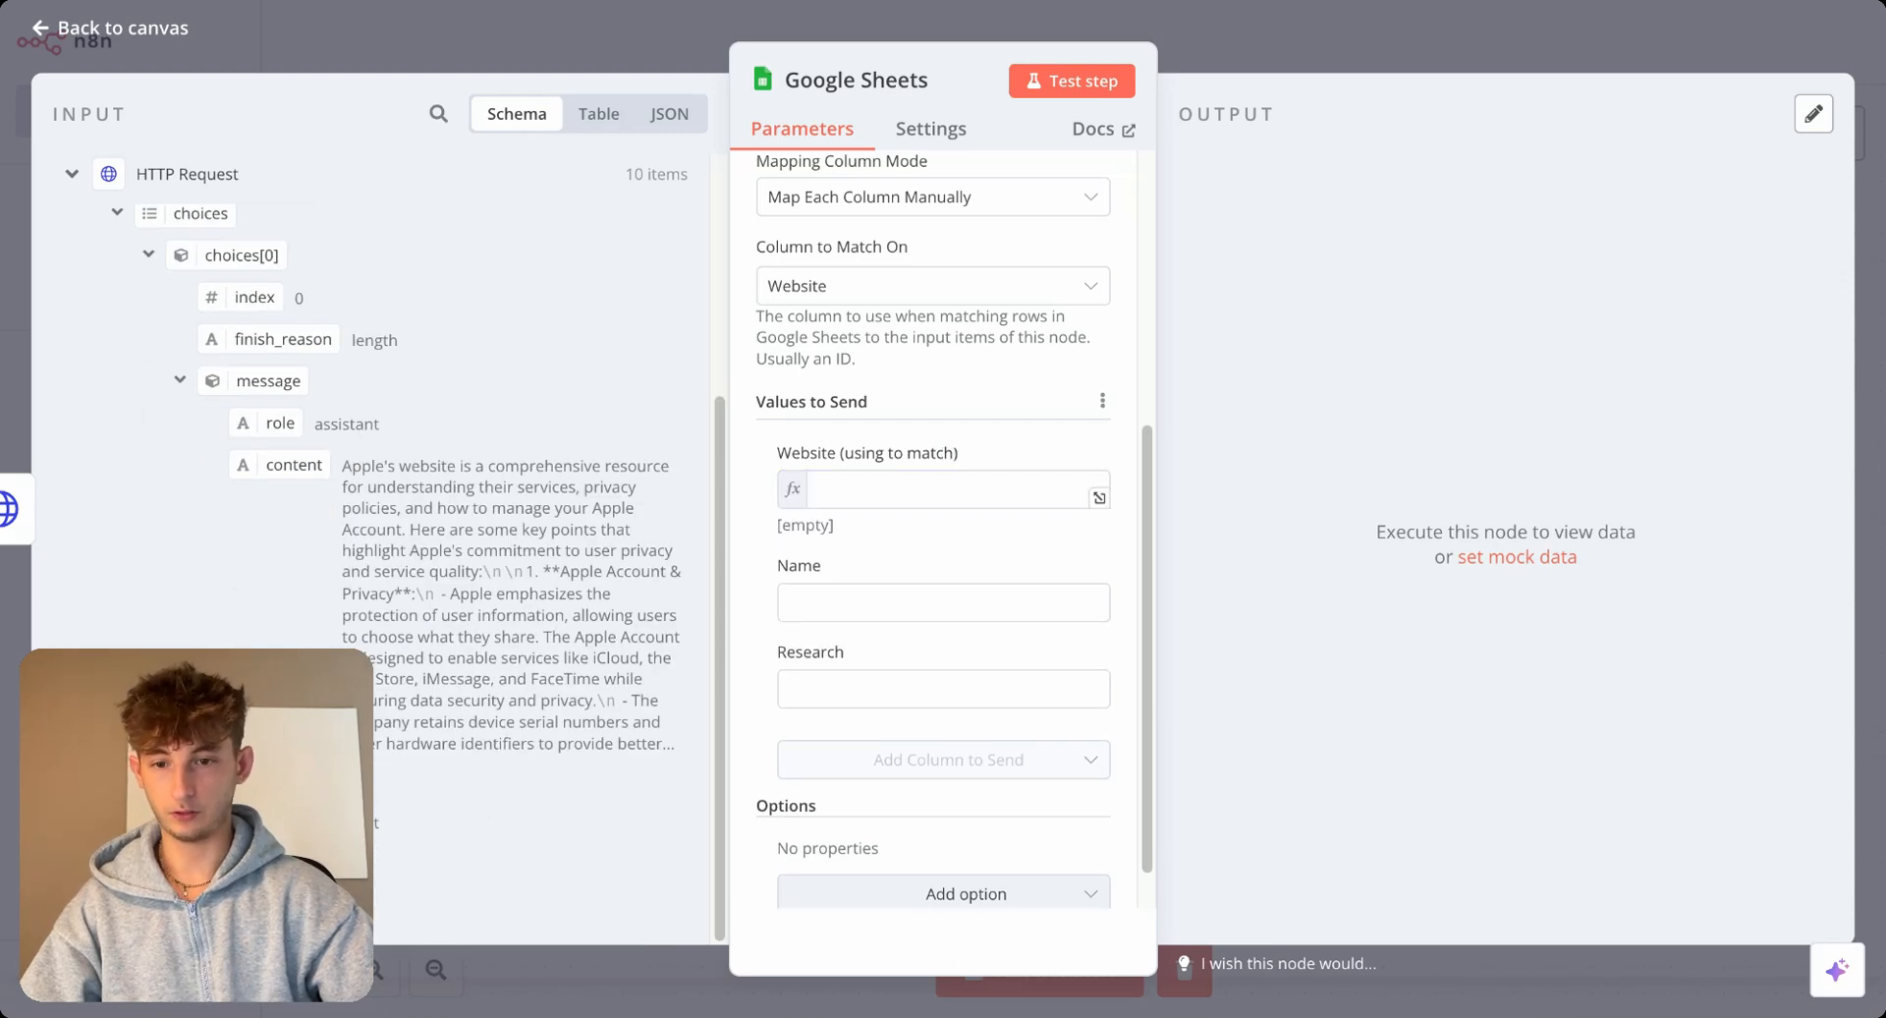
{"action": "left_click", "coordinate": [951, 490]}
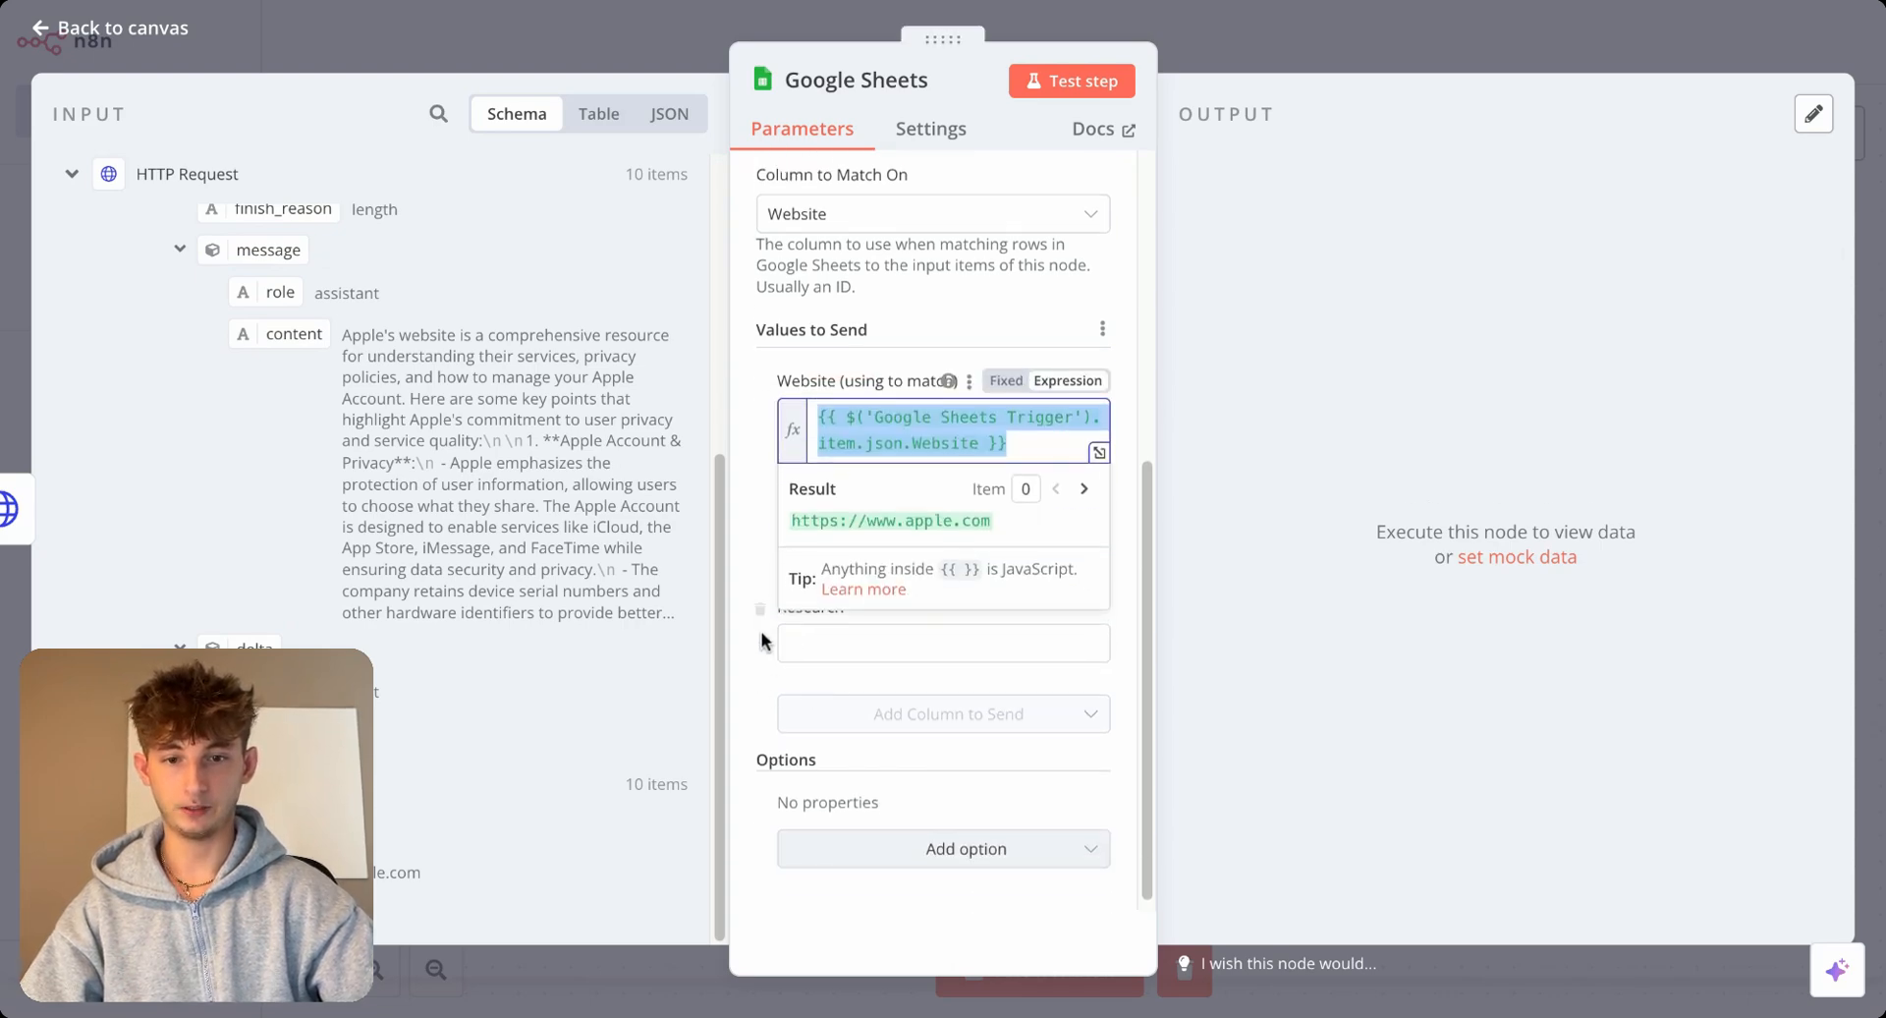
Map Research to {{ $json.choices[0].message.content }} and run the Sheets node.
{"action": "left_click", "coordinate": [942, 643]}
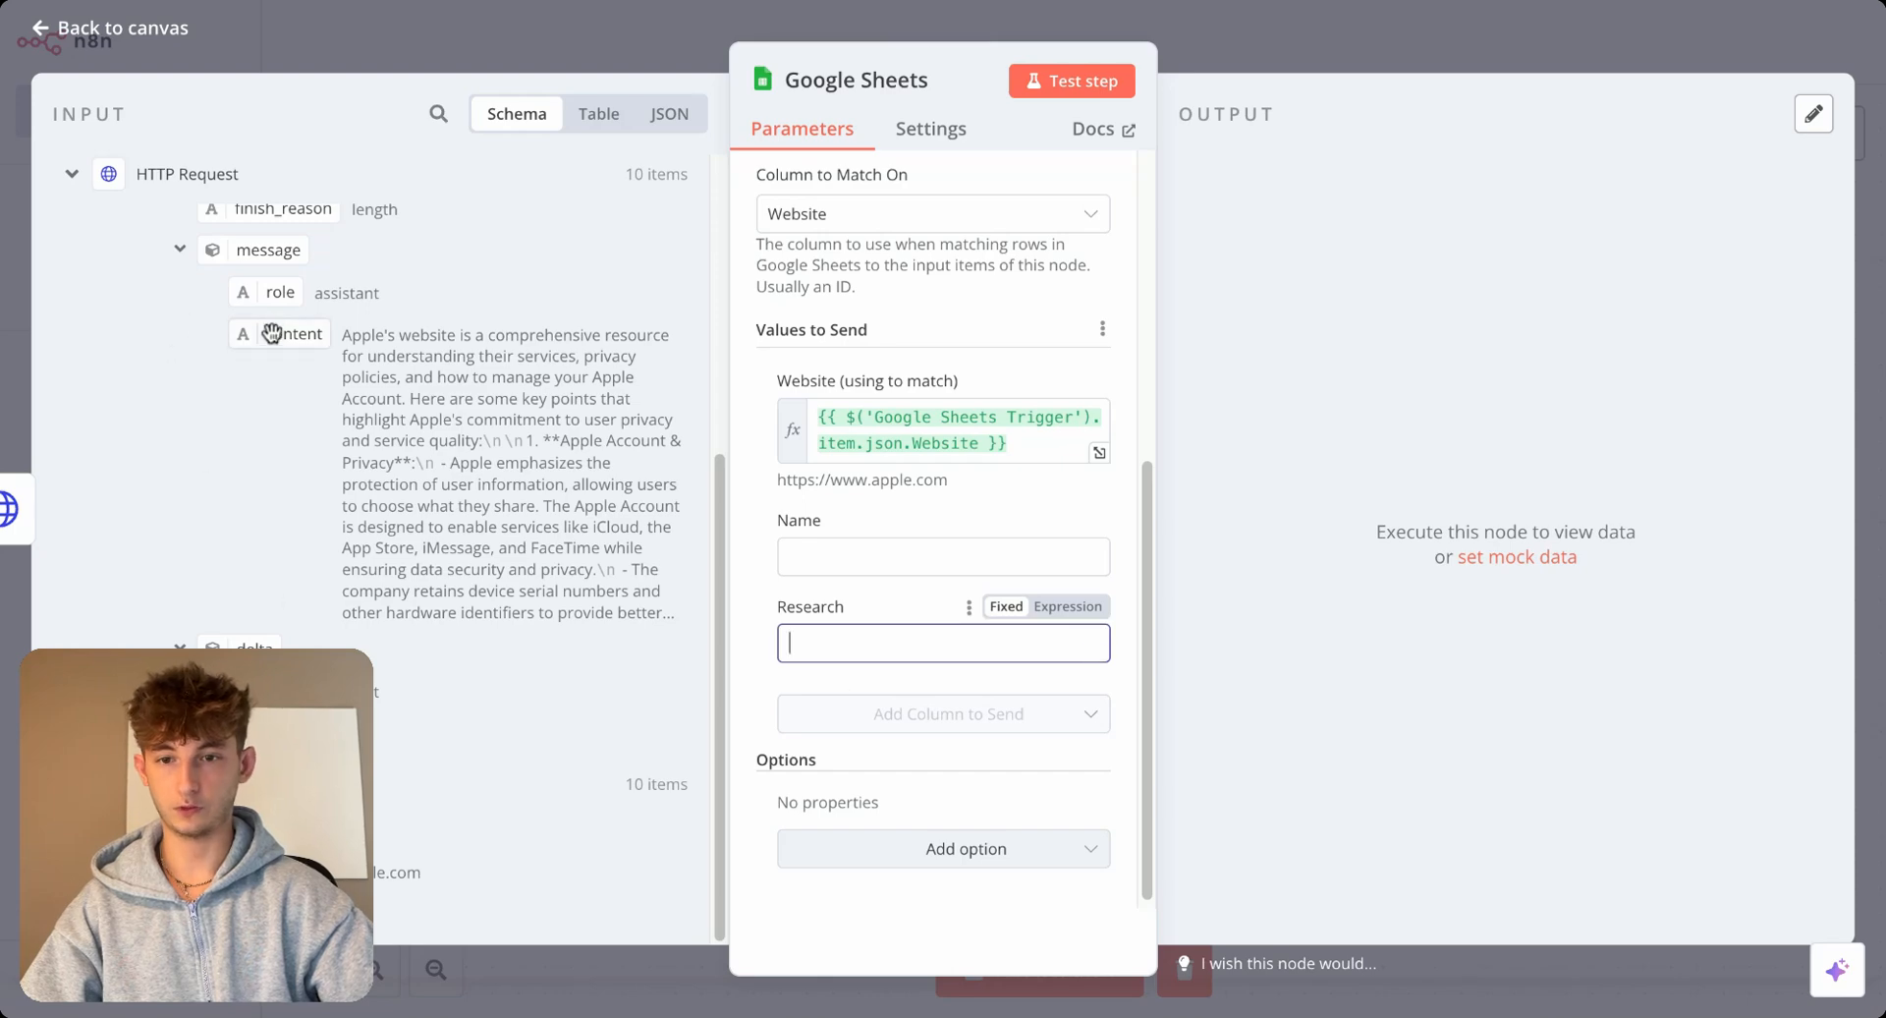
{"action": "type", "text": "{{ $json.choices[0].message.content }}"}
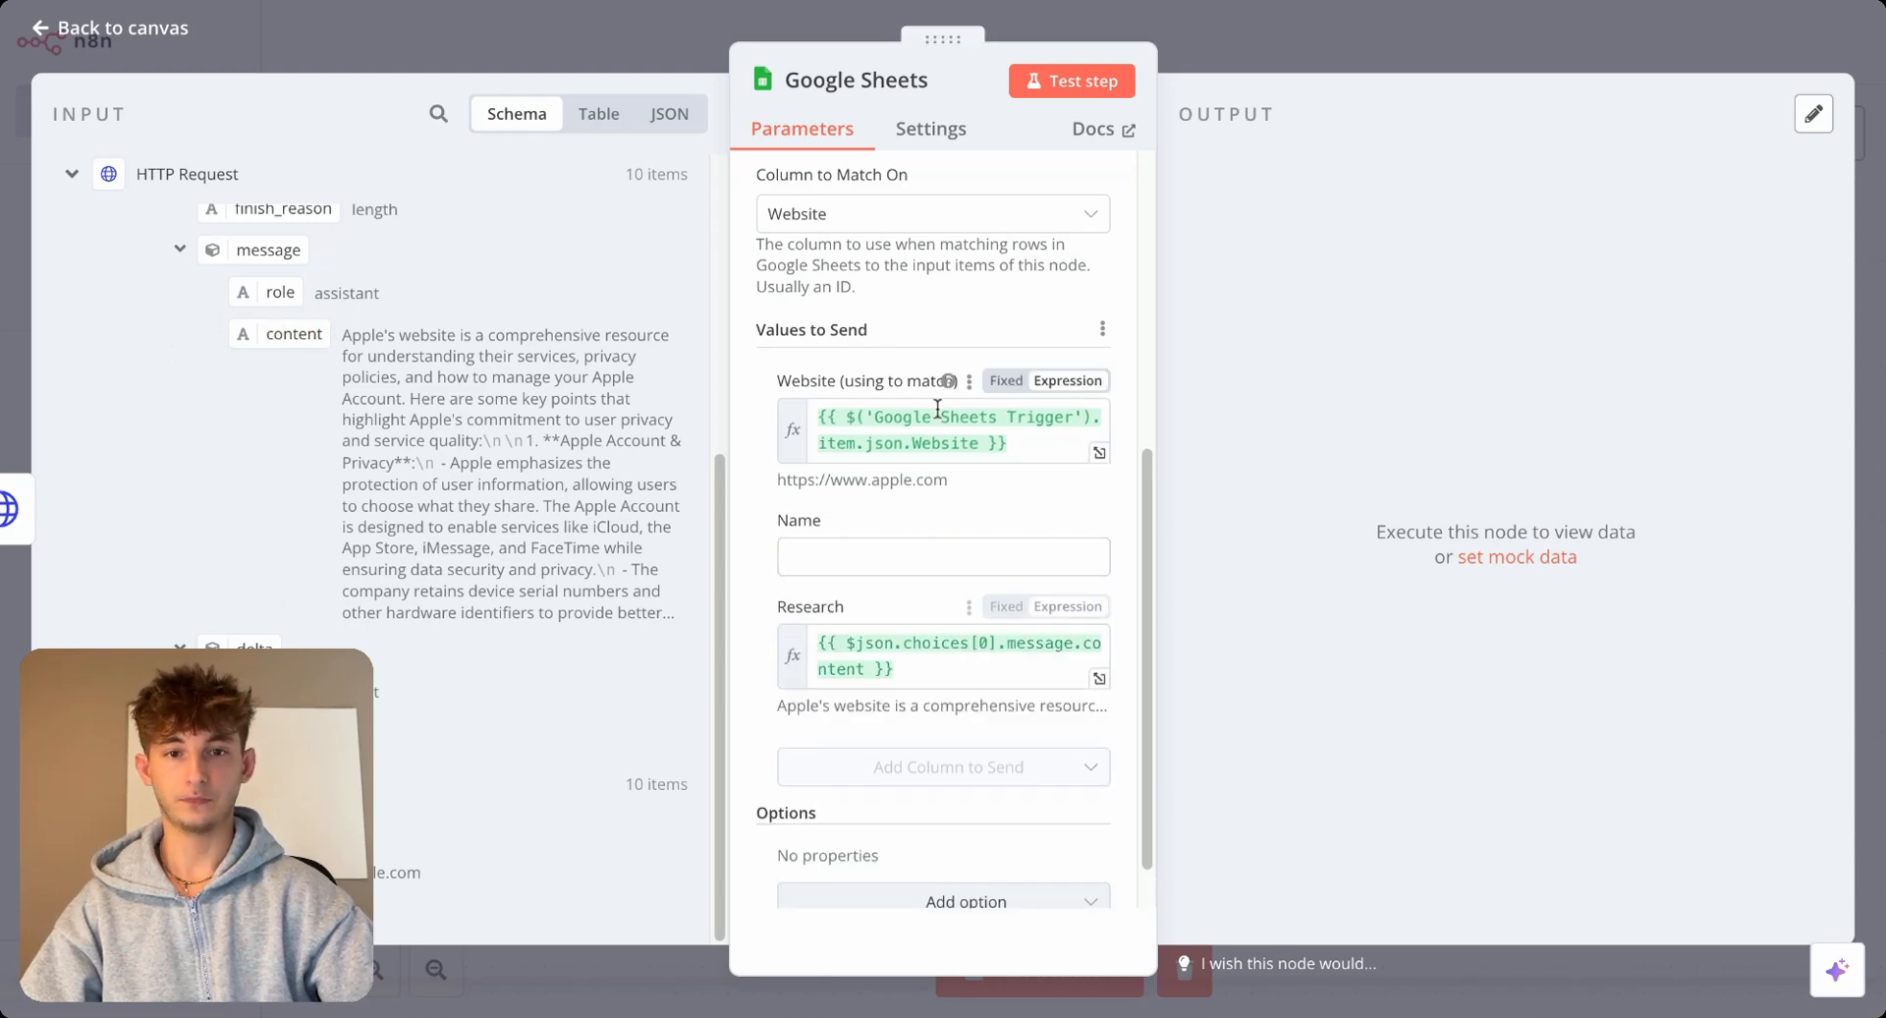
{"action": "left_click", "coordinate": [1071, 80]}
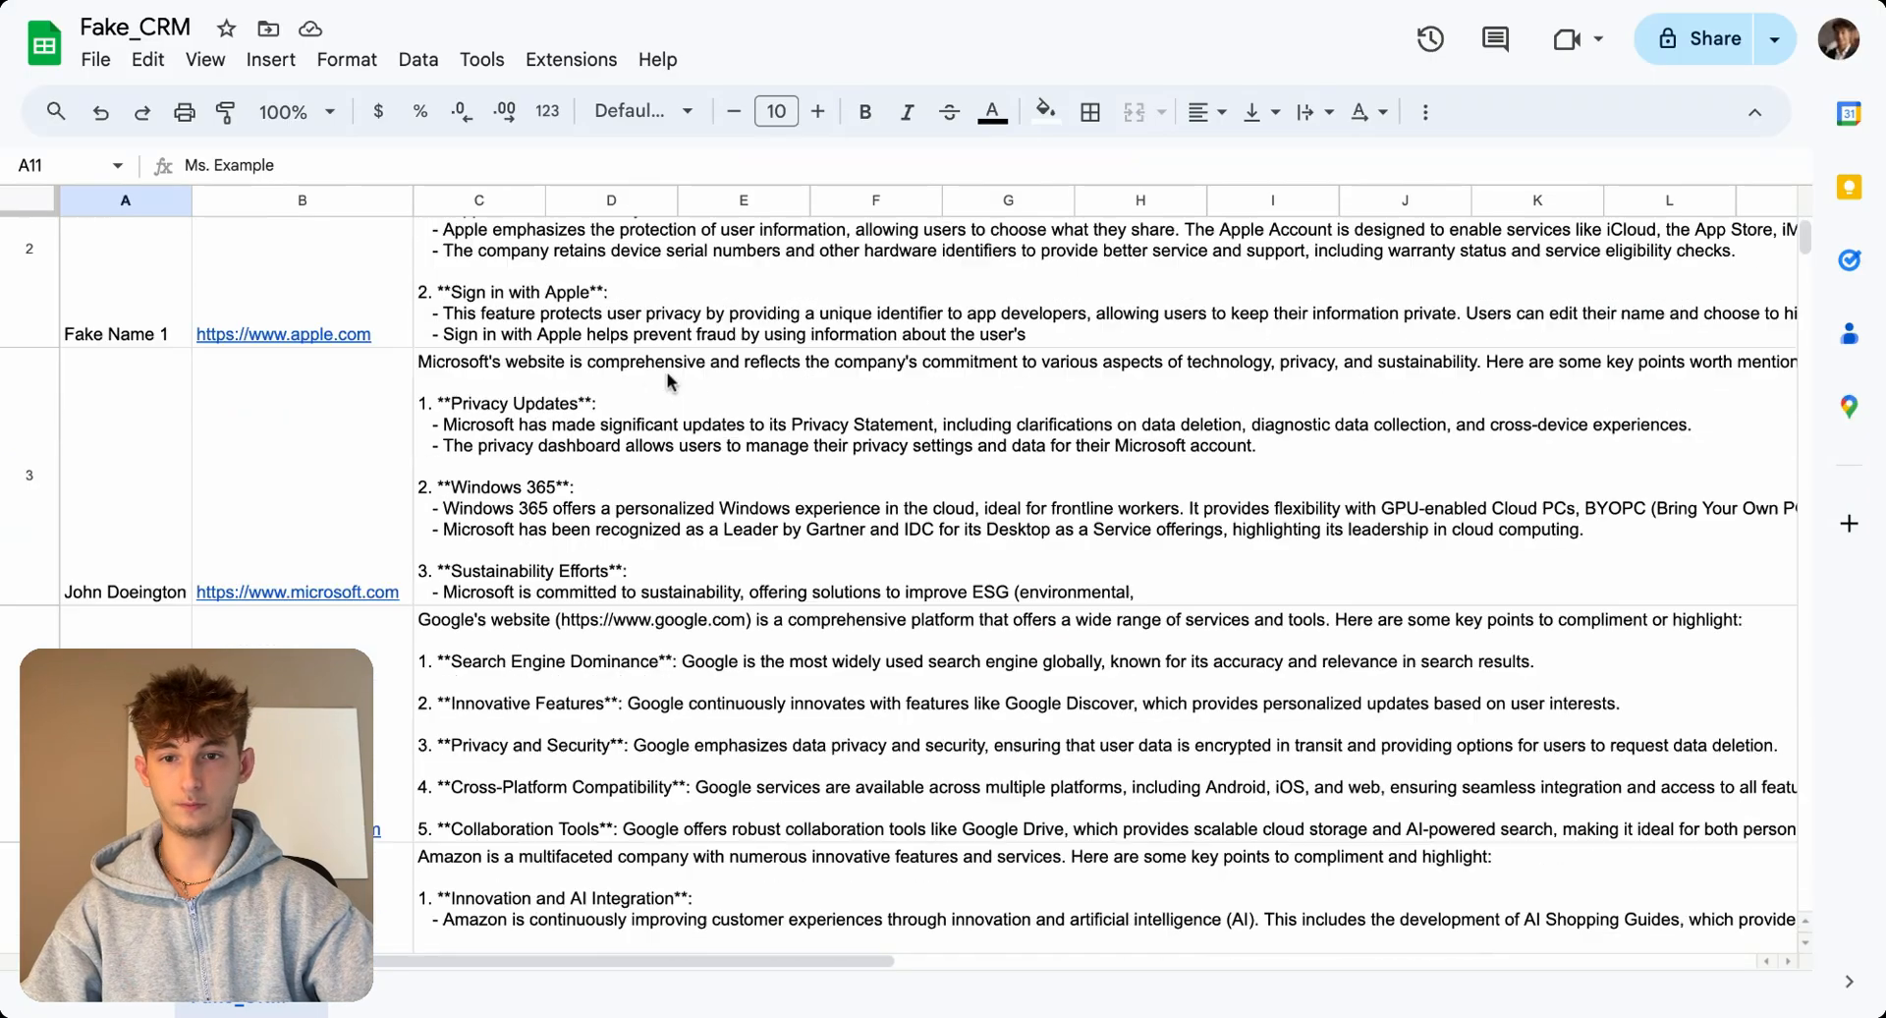
Enter amazon.com as a new website in row 12 of the Fake_CRM sheet.
{"action": "scroll", "scroll_direction": "down", "scroll_amount": 3}
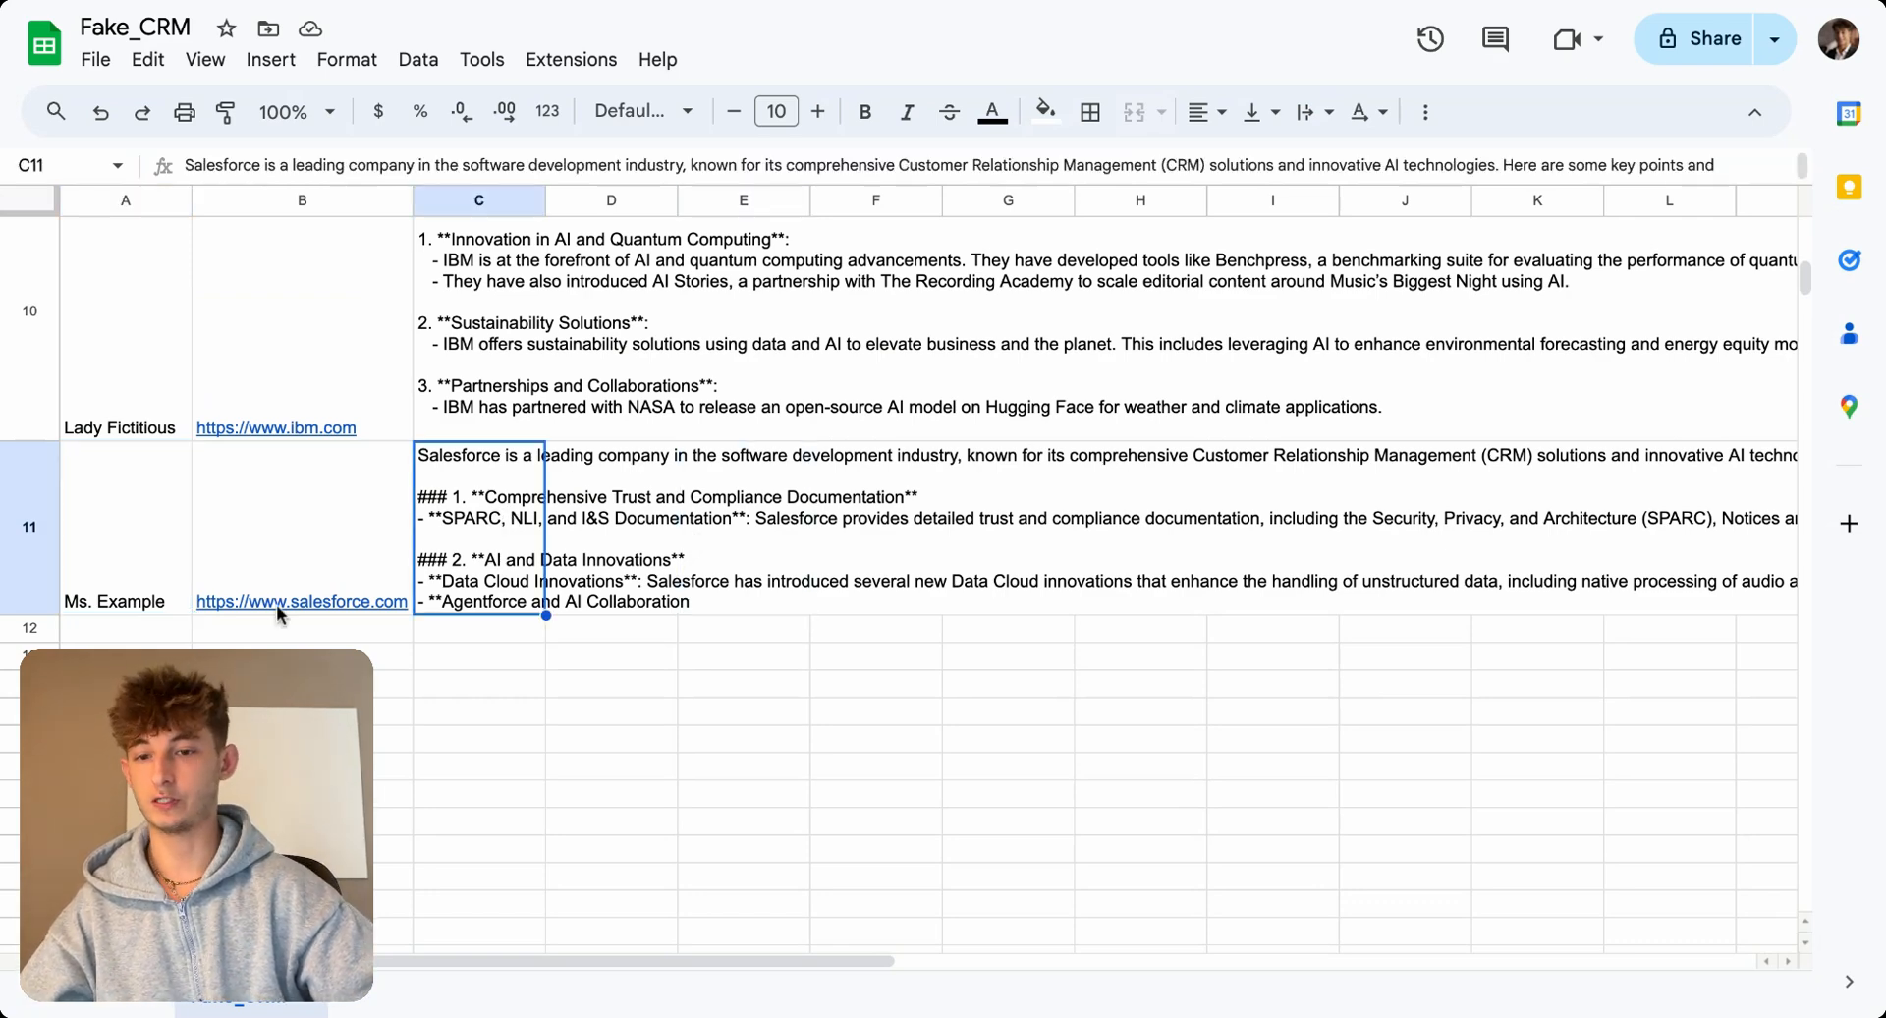
{"action": "type", "text": "amazon"}
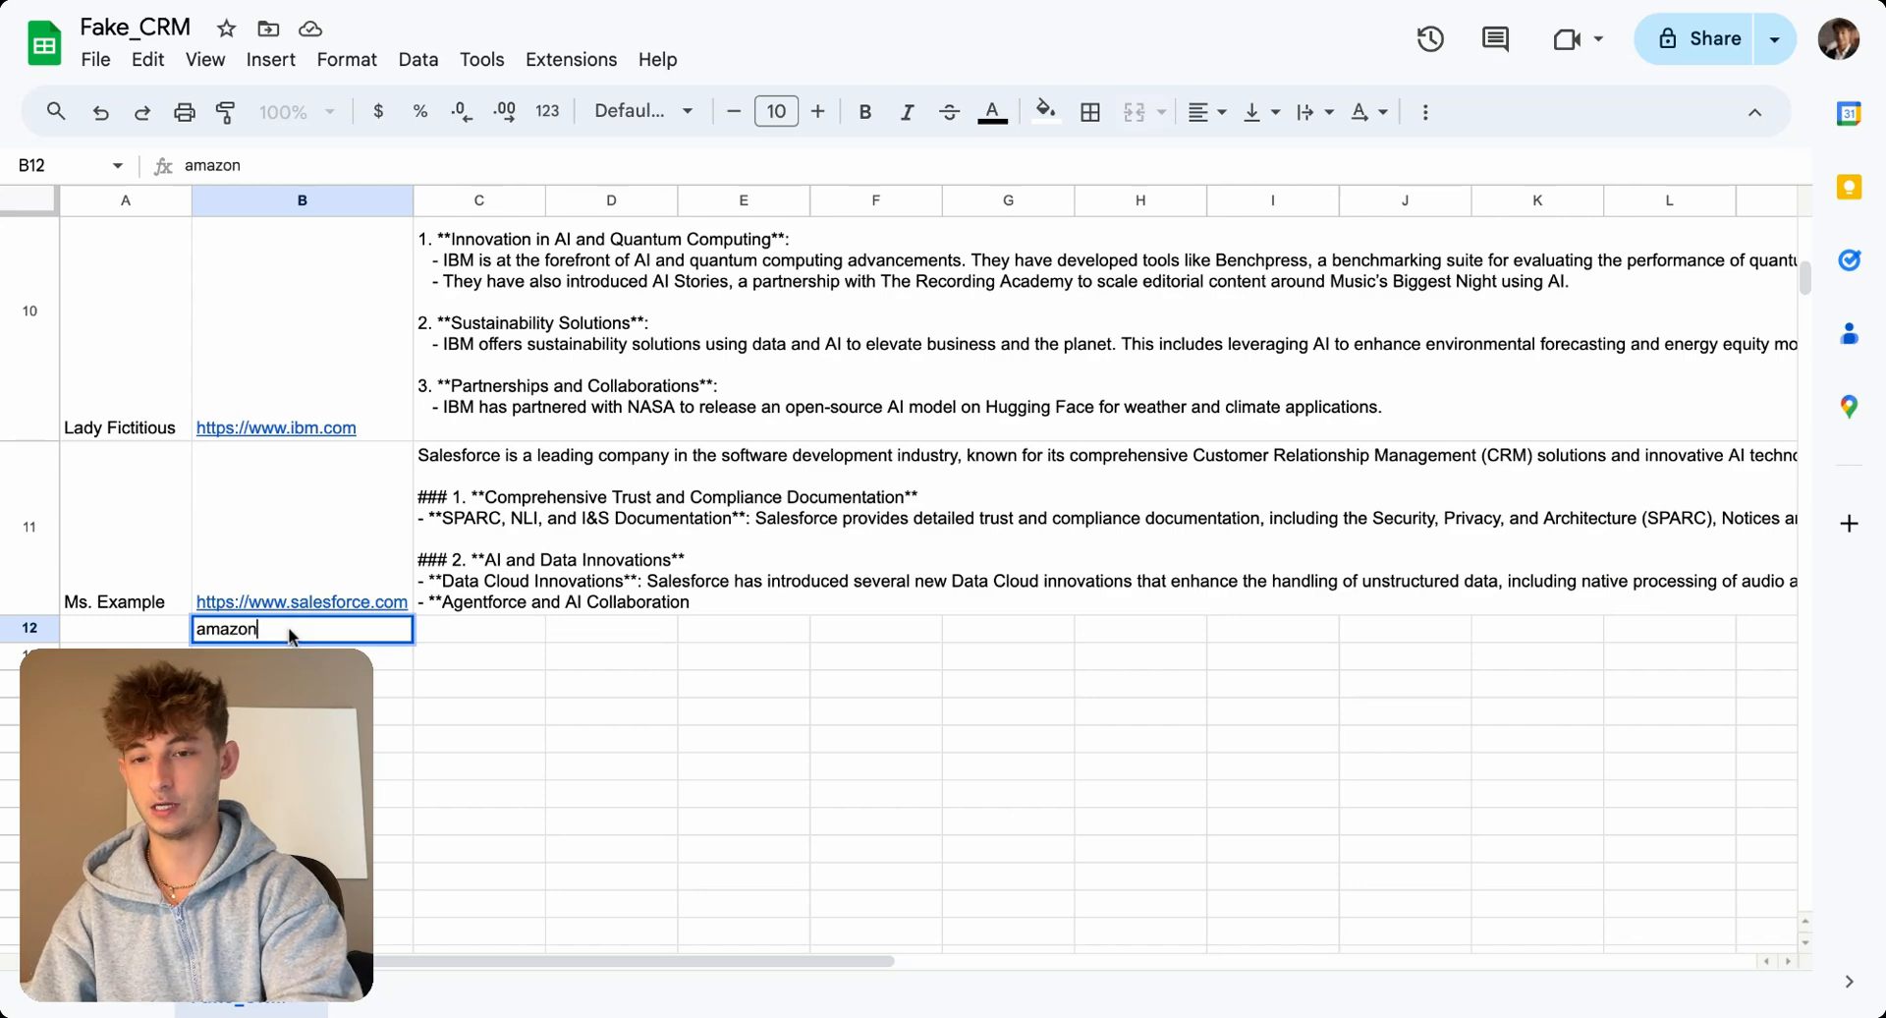
{"action": "type", "text": ".com"}
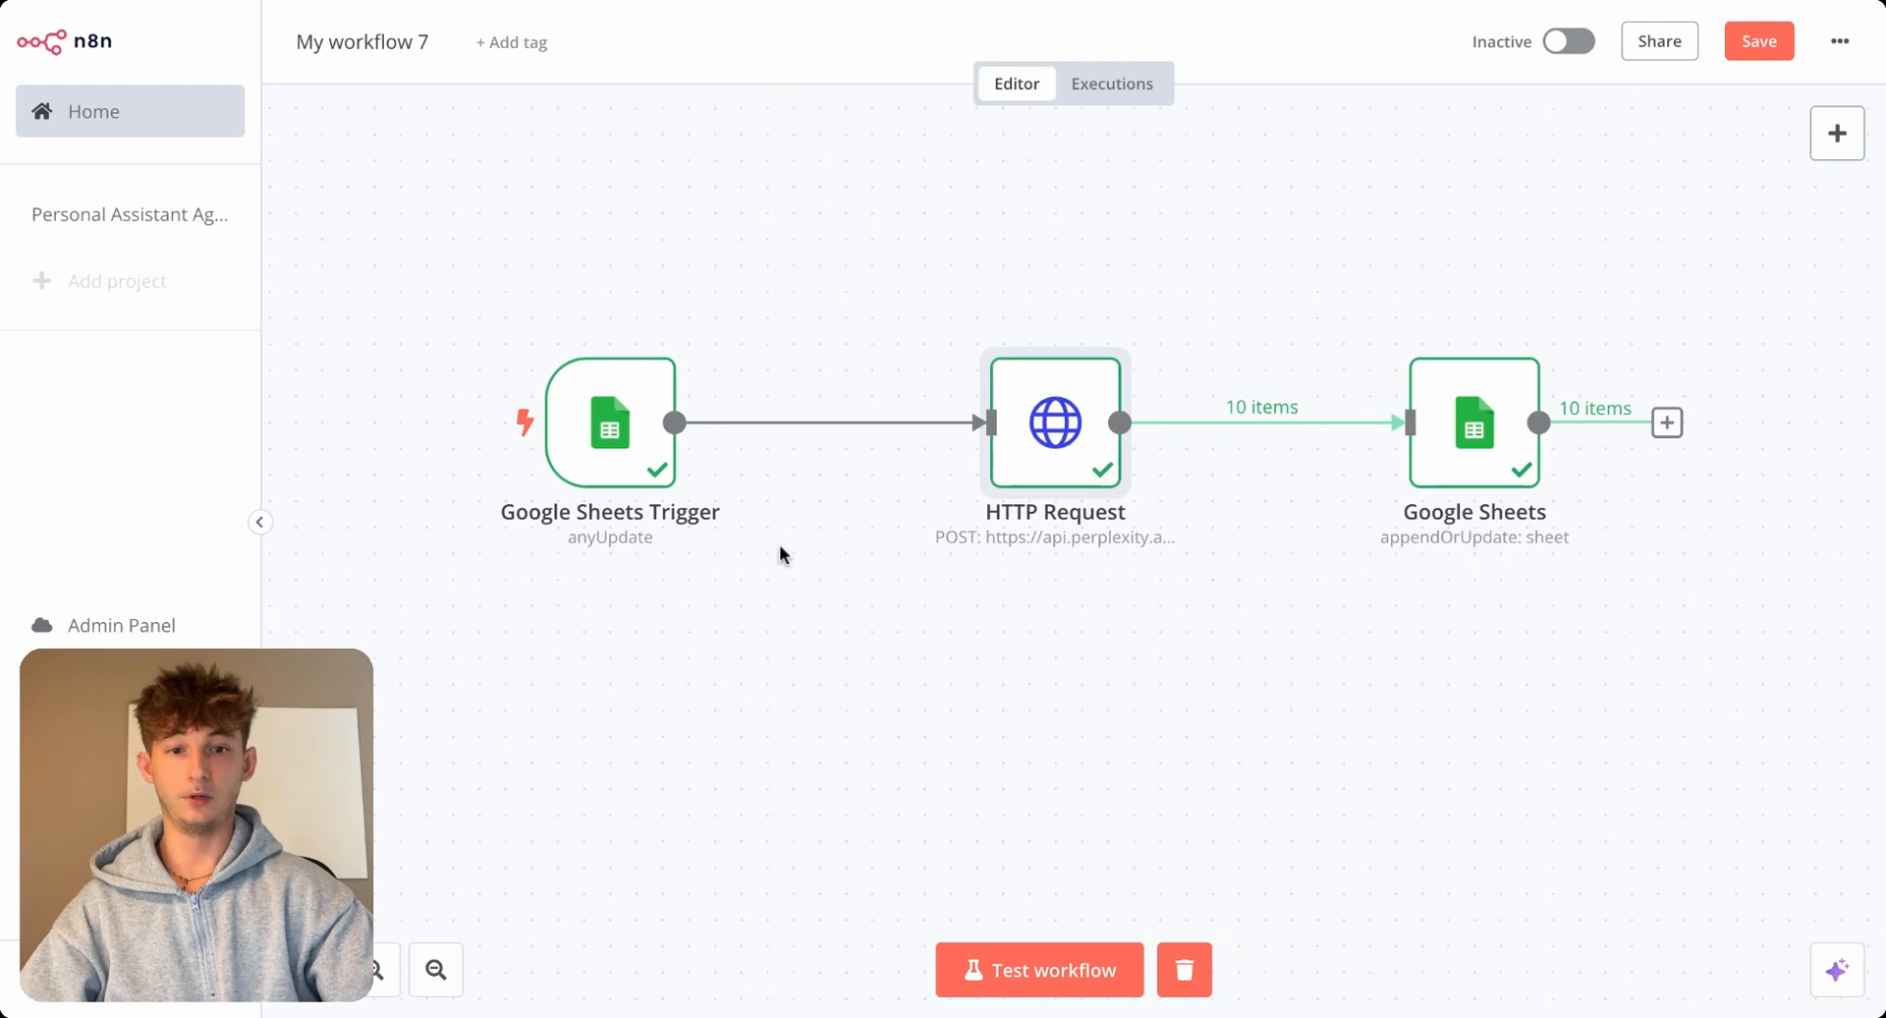
{"action": "mouse_move", "coordinate": [780, 554]}
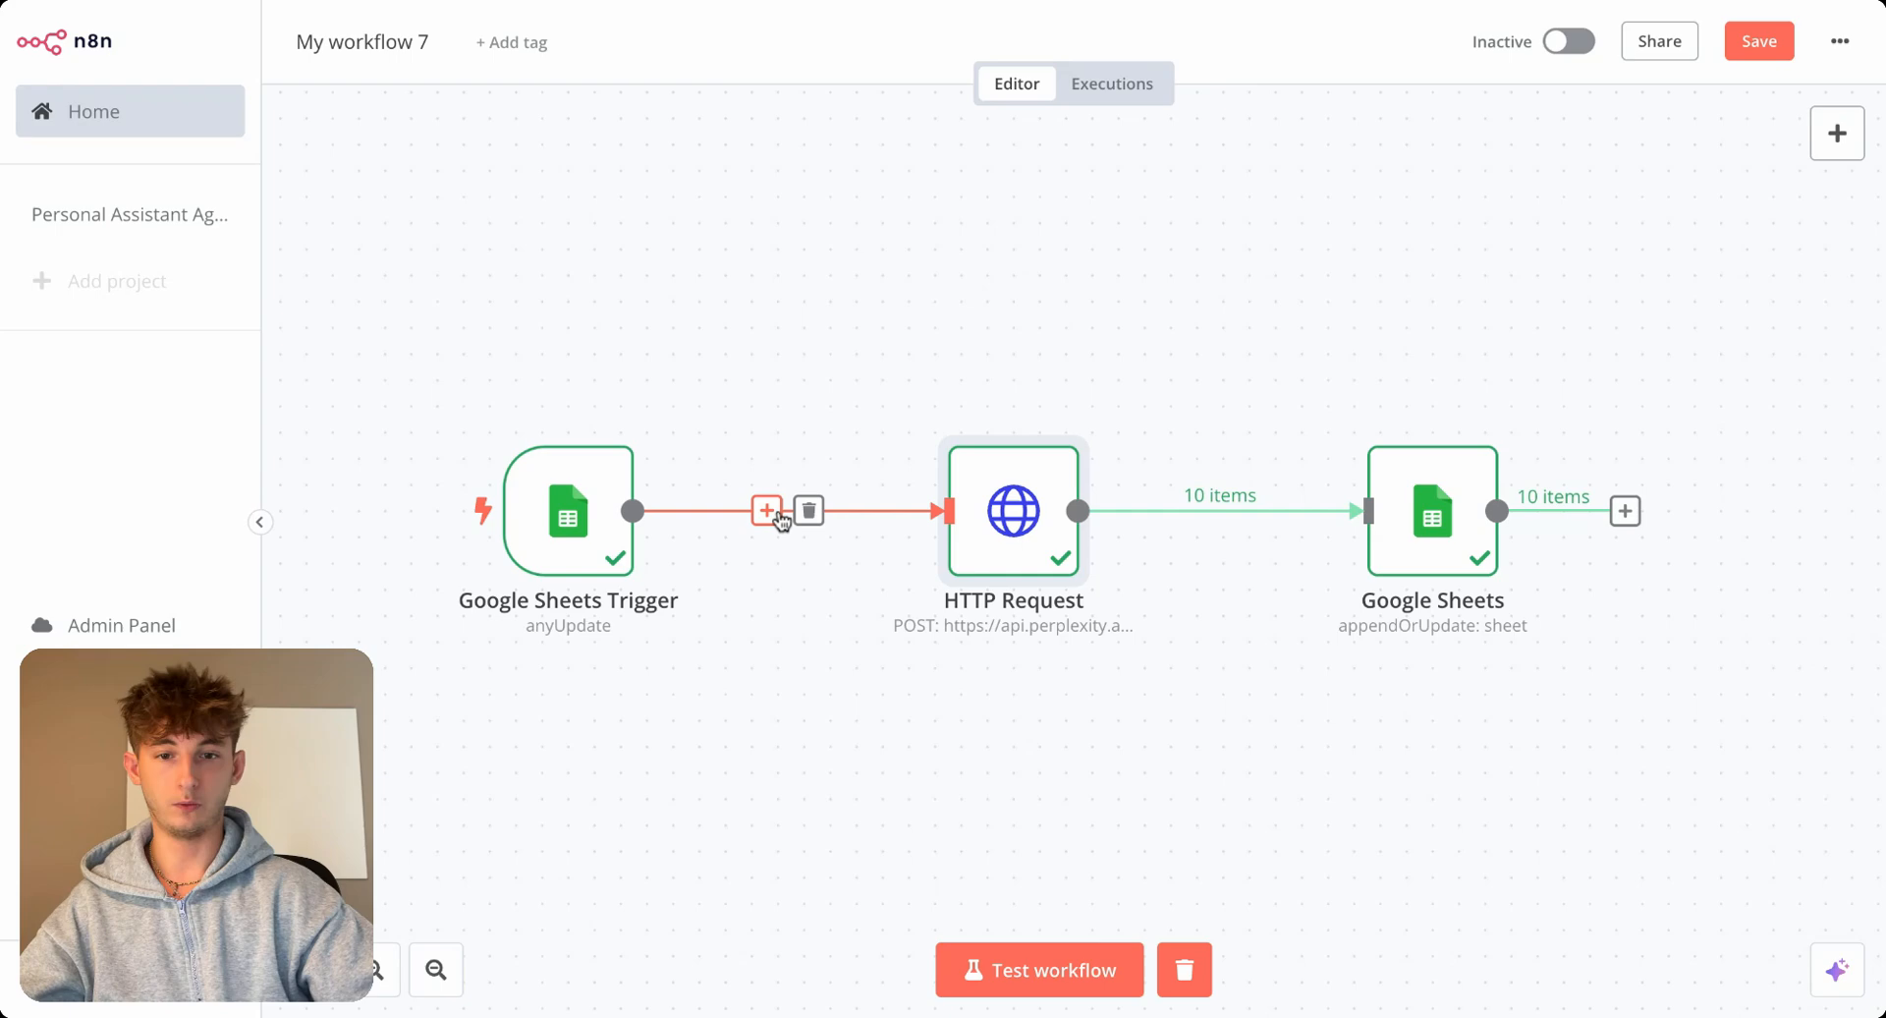
{"action": "mouse_move", "coordinate": [811, 578]}
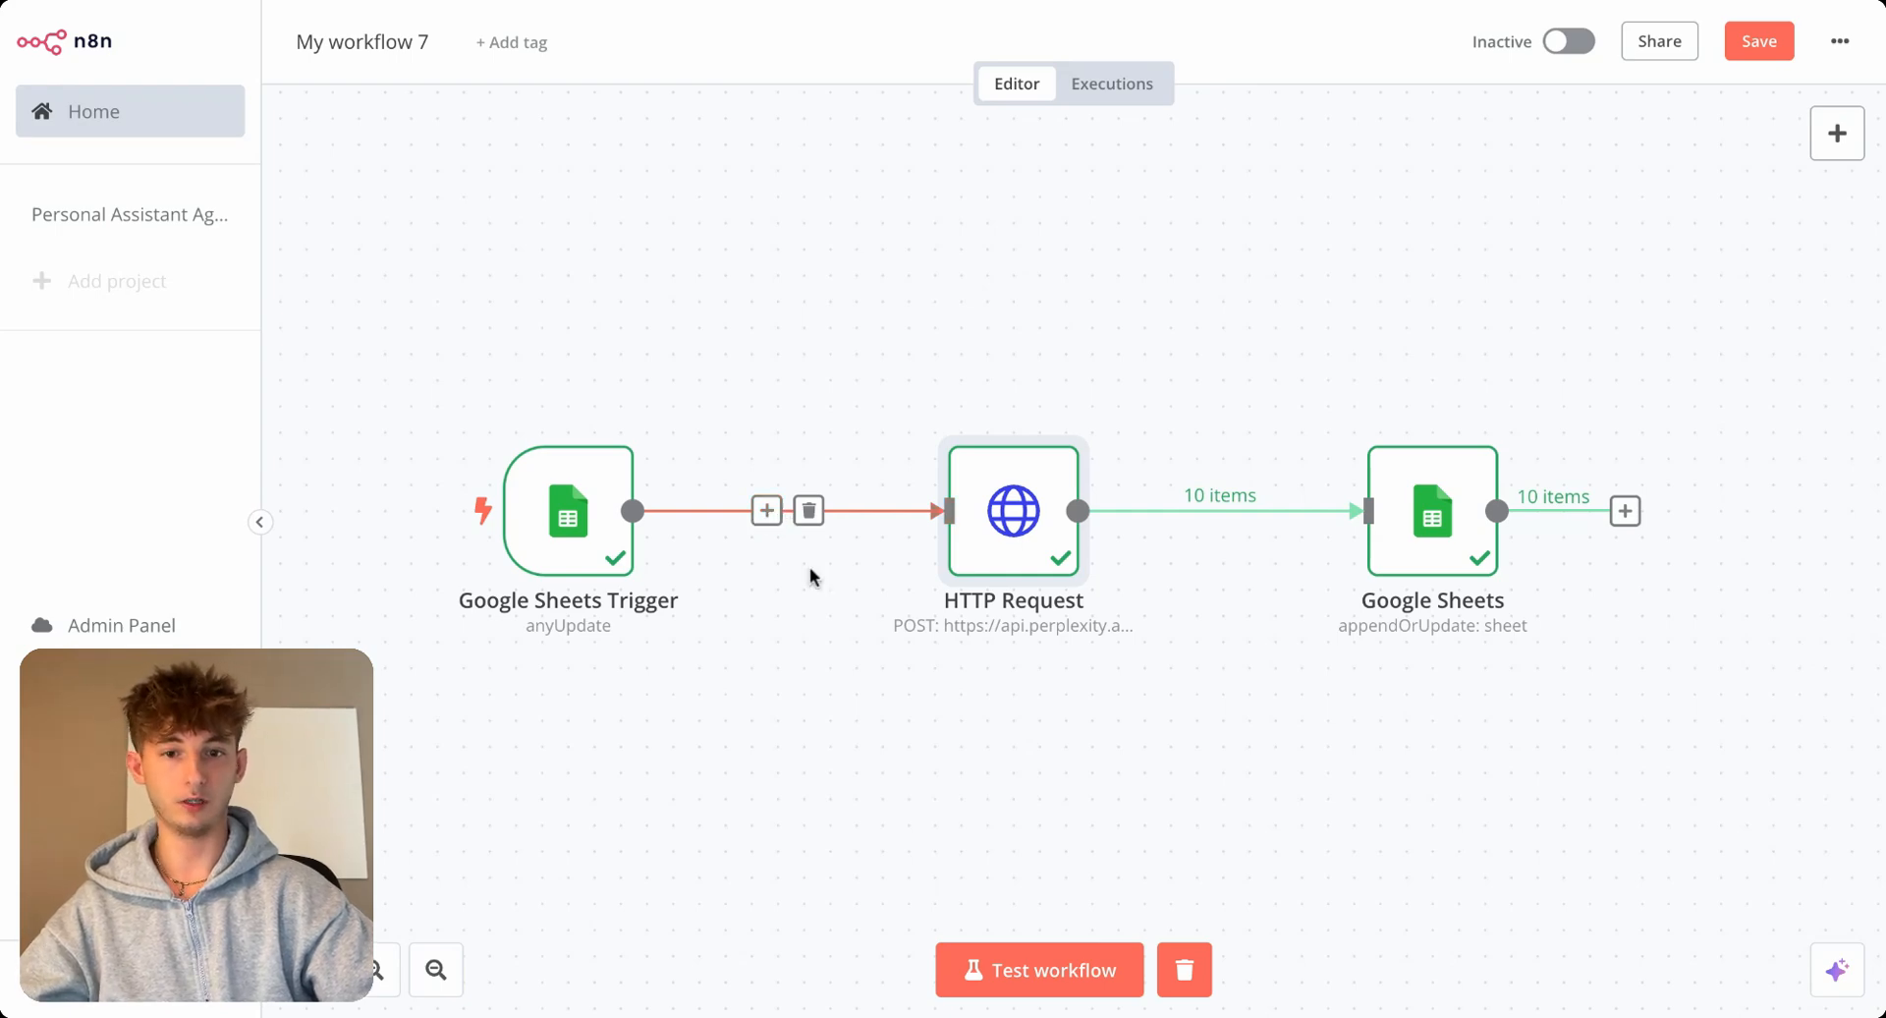
{"action": "mouse_move", "coordinate": [812, 577]}
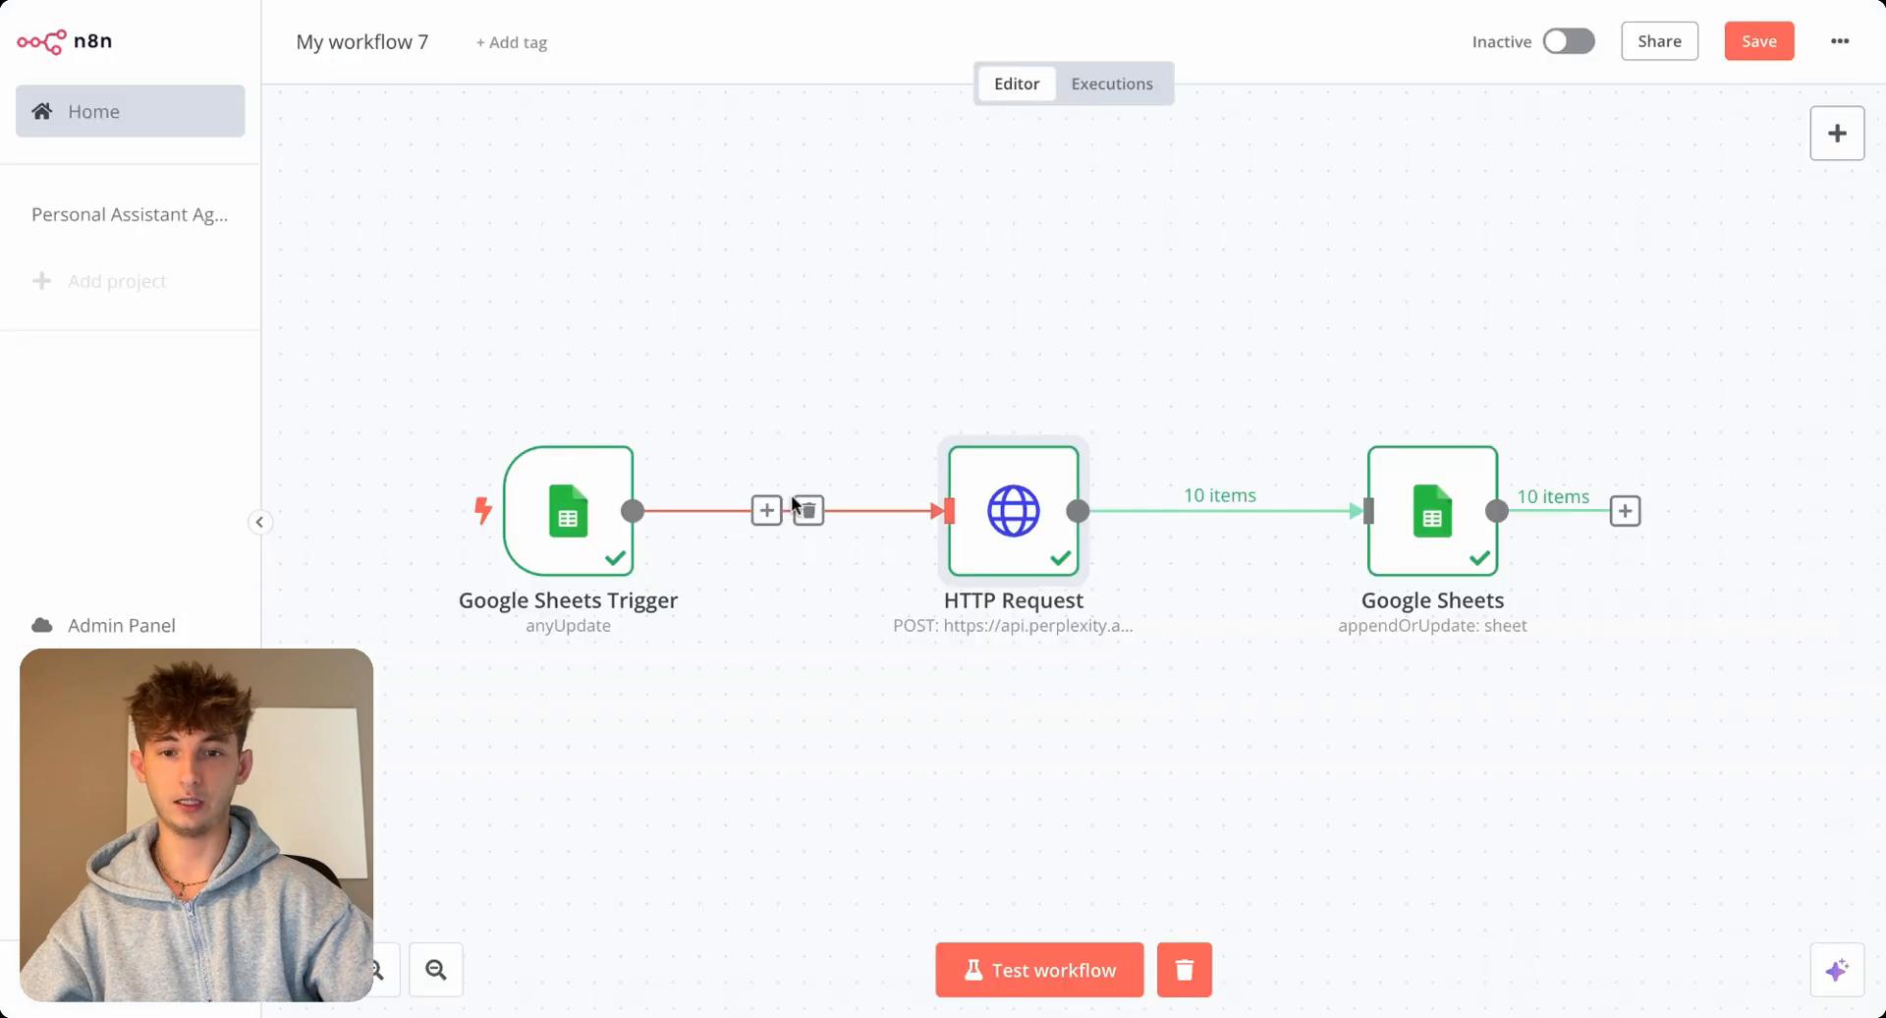
Insert a Code node on the connection between the Google Sheets Trigger and the HTTP Request.
{"action": "left_click", "coordinate": [1625, 511]}
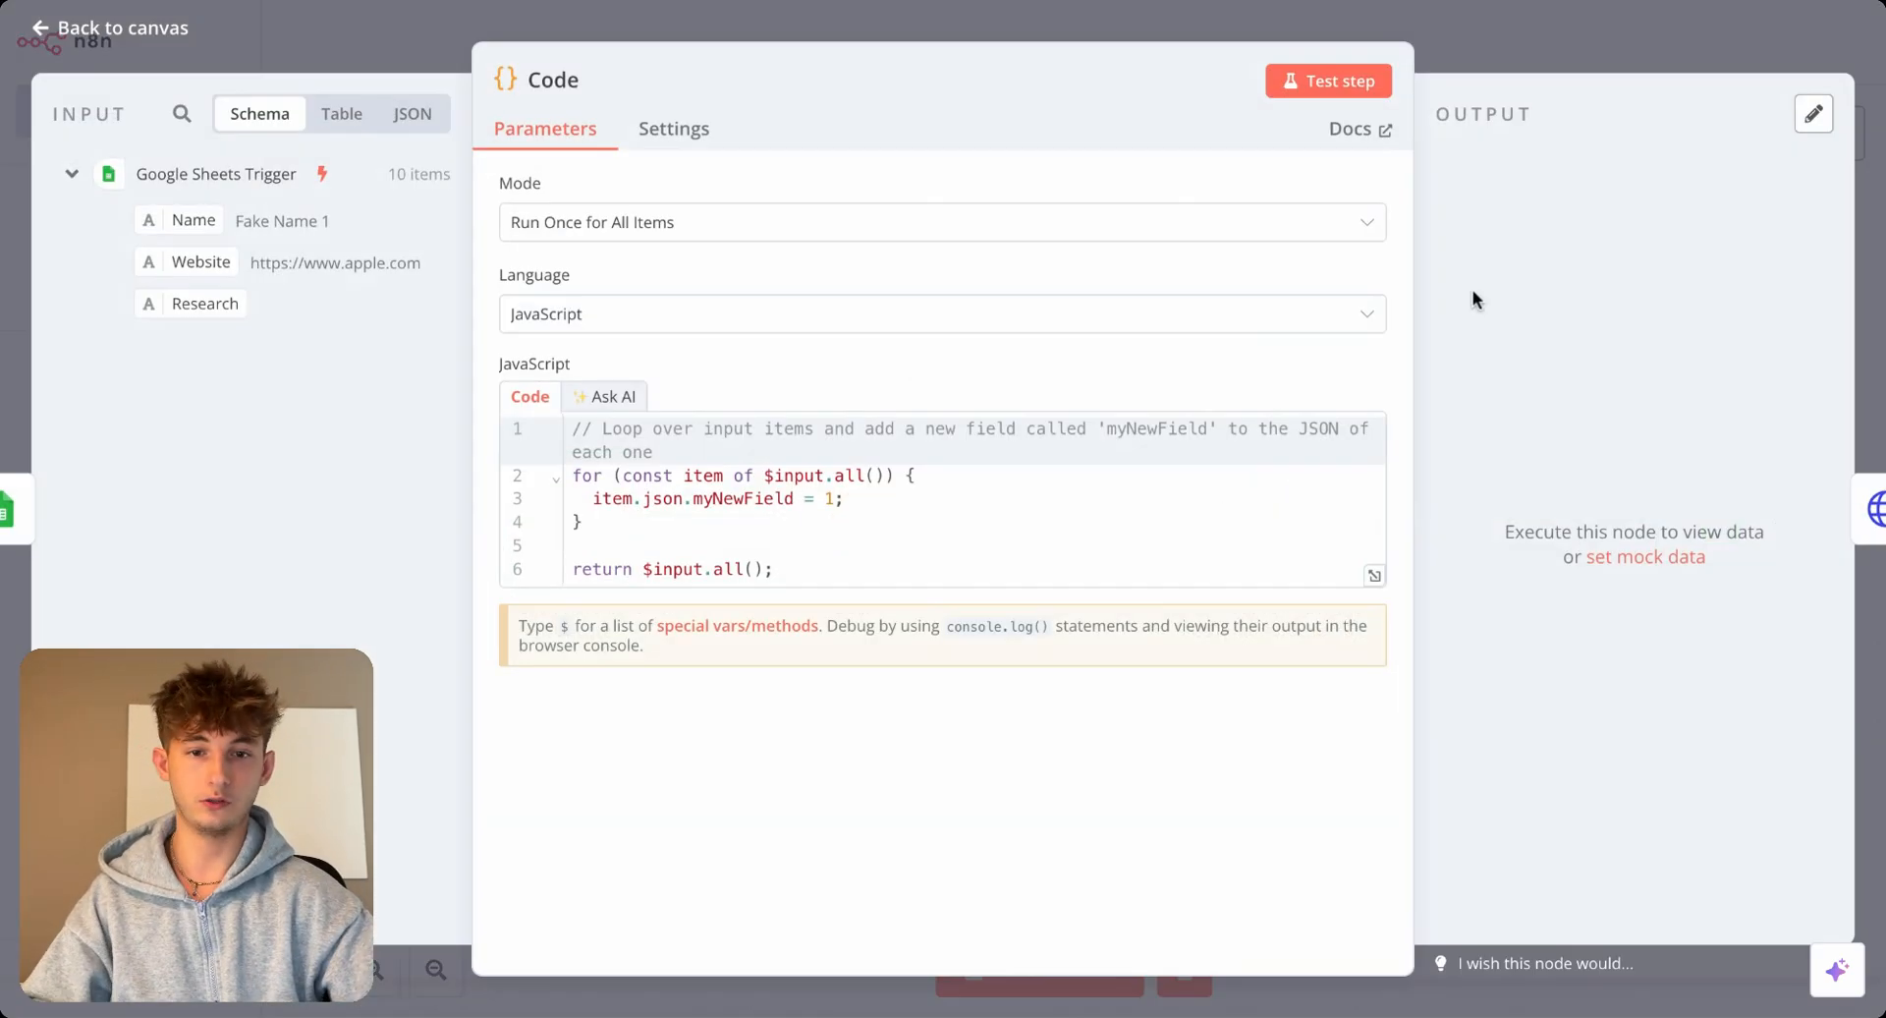
{"action": "left_click", "coordinate": [825, 569]}
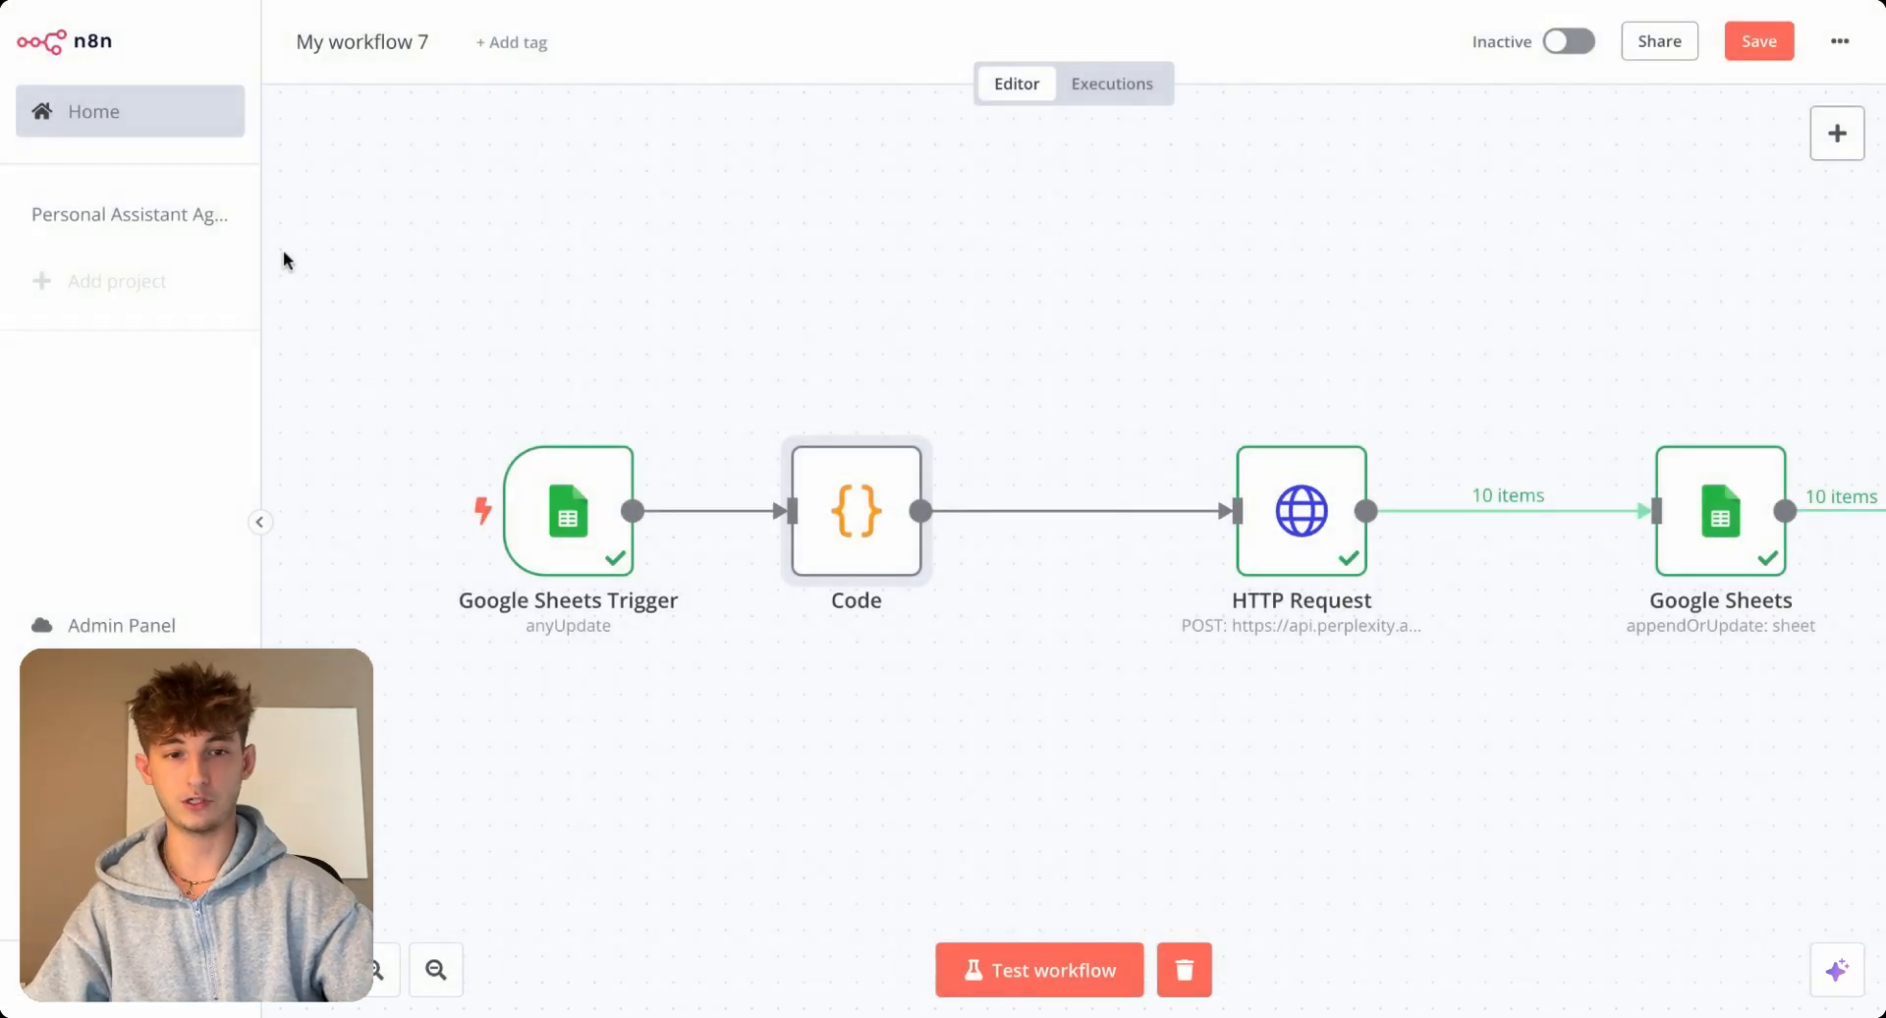
{"action": "mouse_move", "coordinate": [1727, 663]}
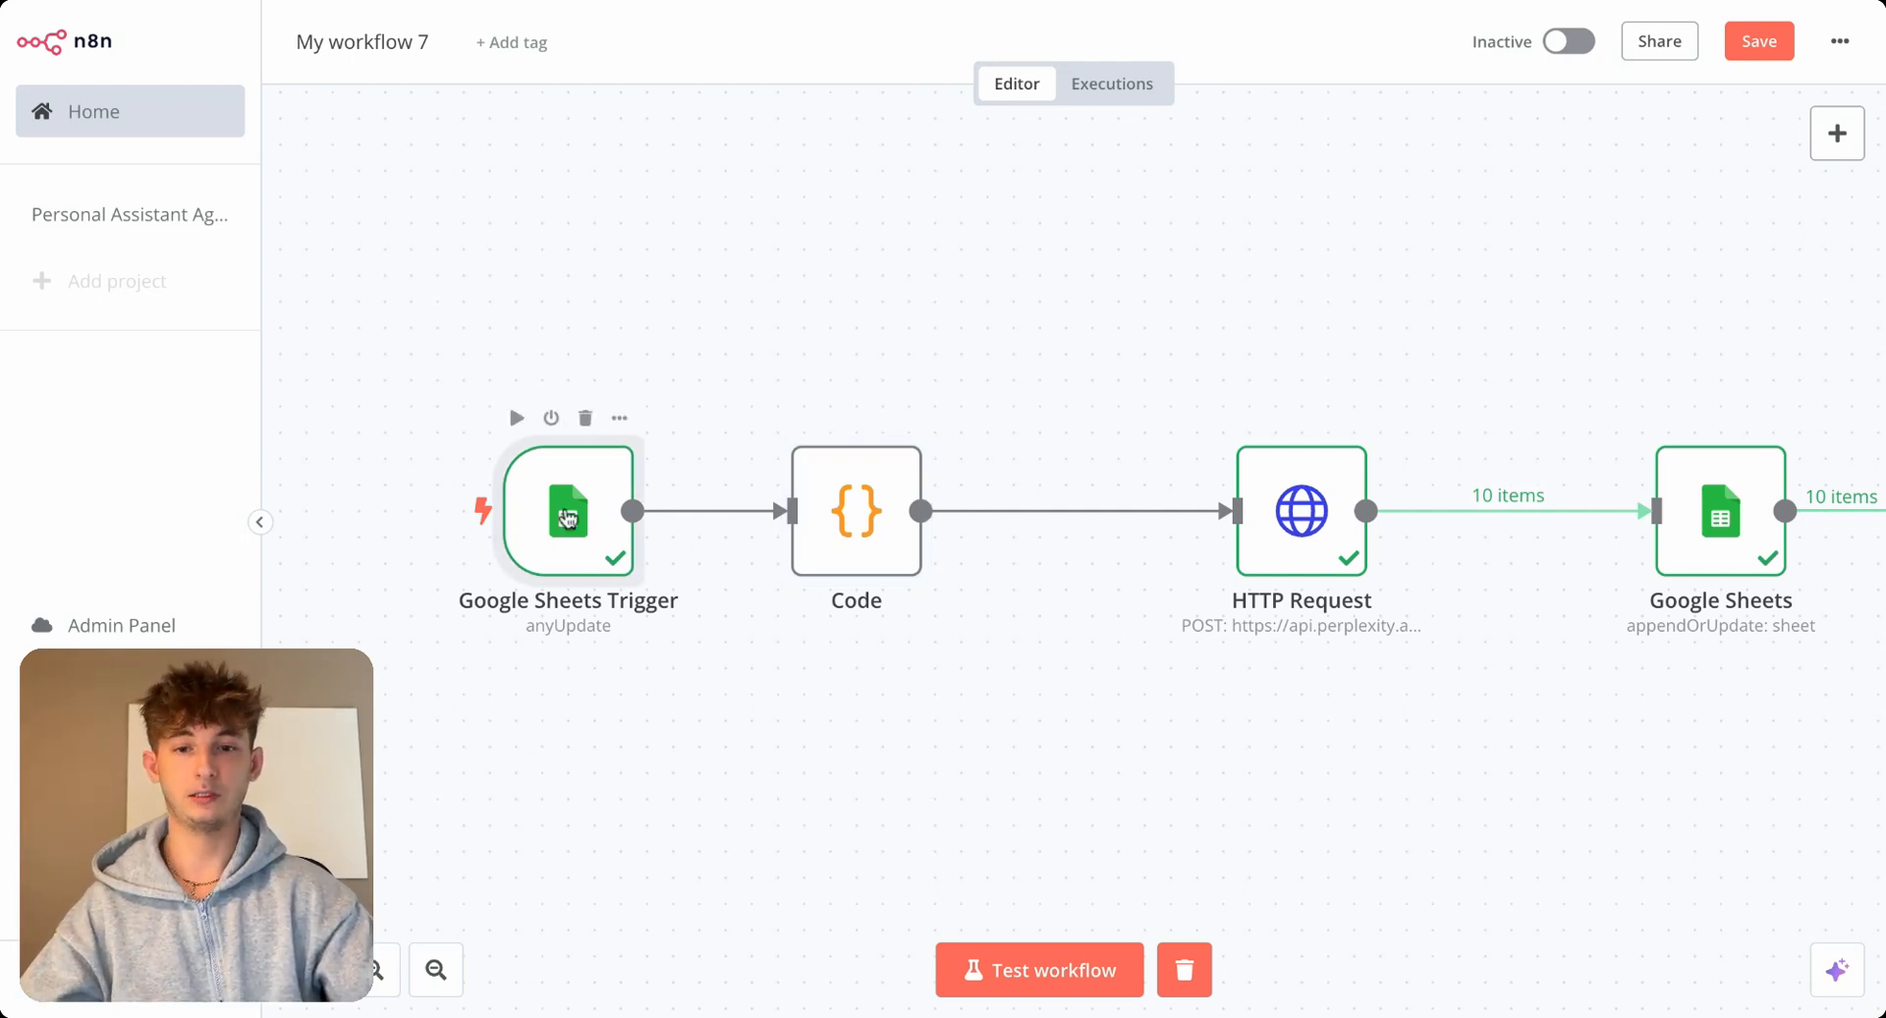
Open the Google Sheets Trigger to inspect its ten Fake_CRM rows with empty Research.
{"action": "double_click", "coordinate": [568, 511]}
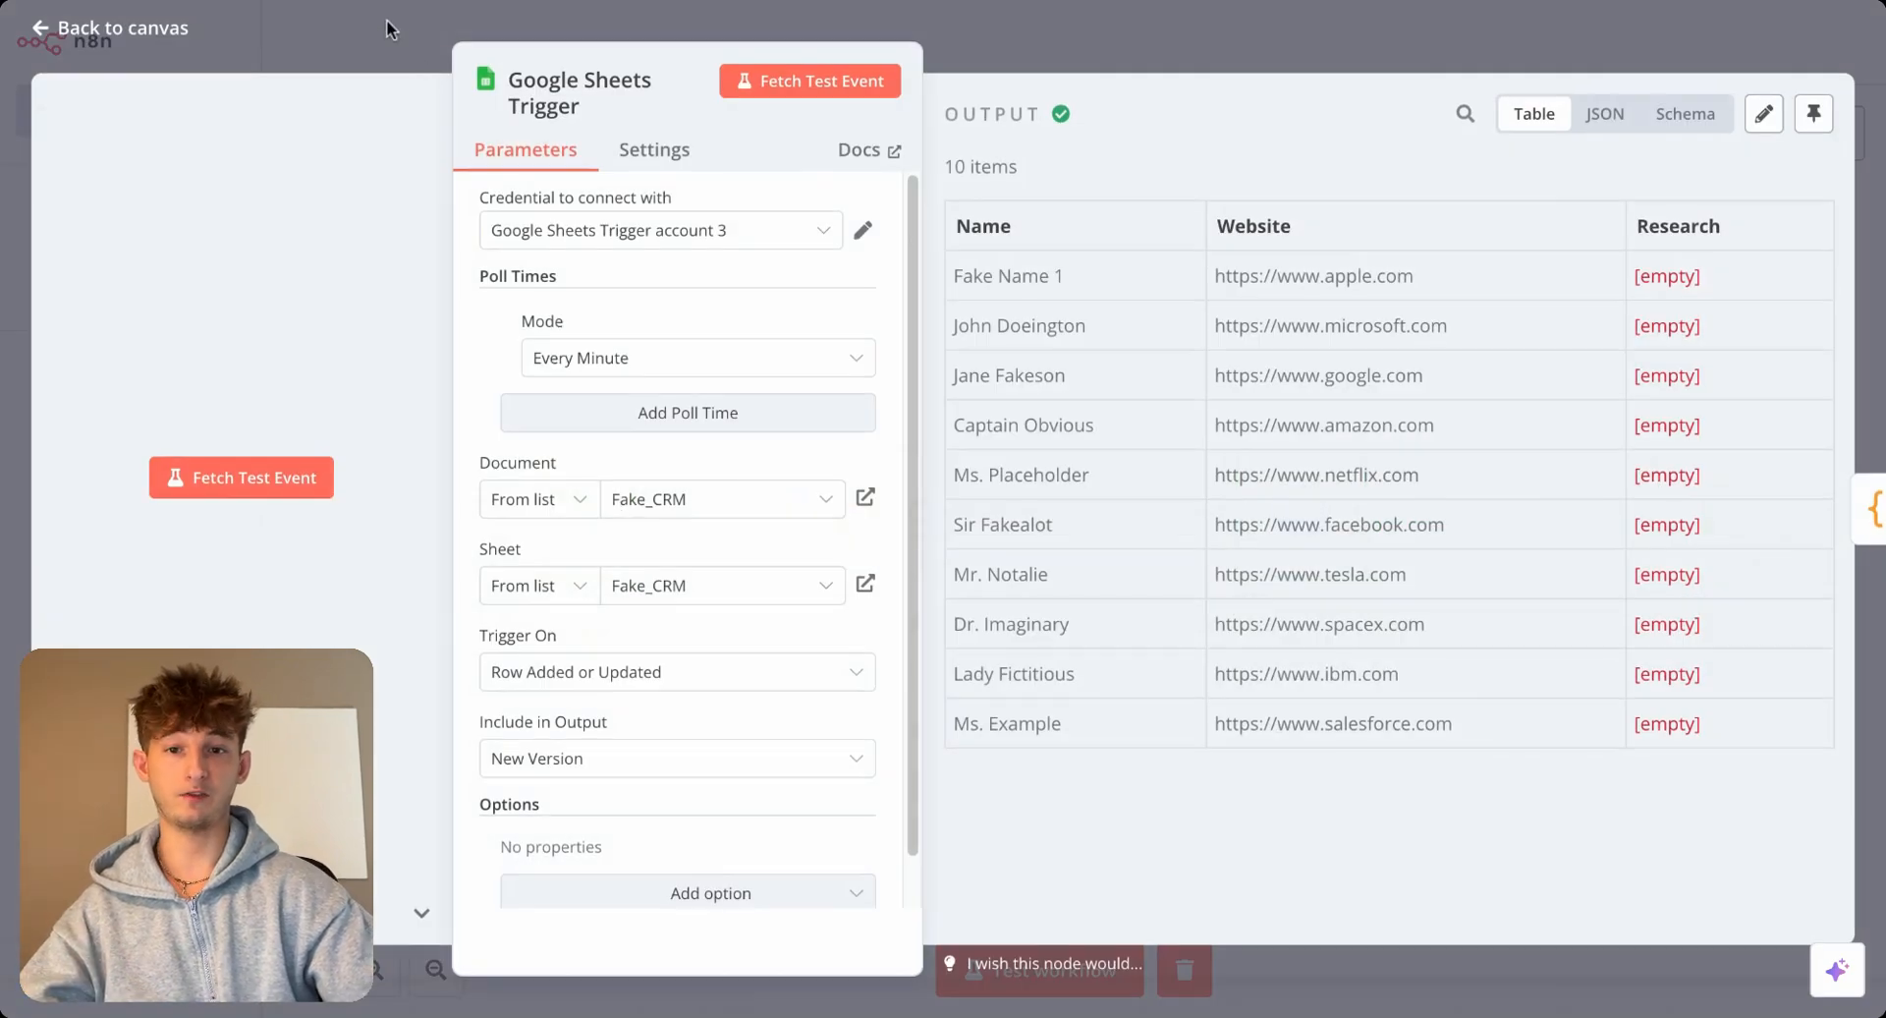